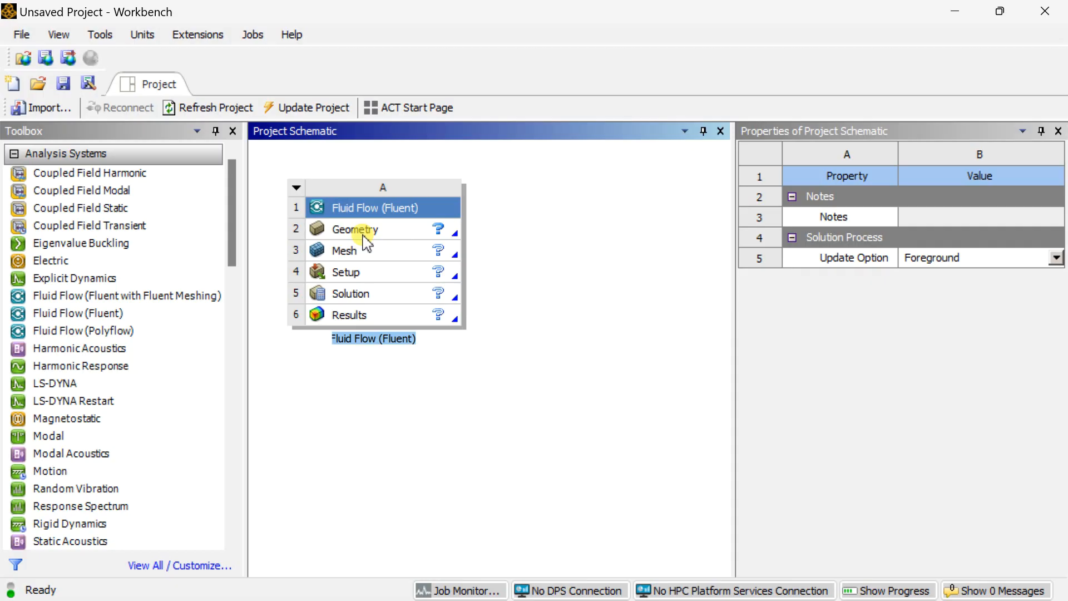
- Start a new DesignModeler geometry from the Geometry cell of the Fluent system
click(354, 229)
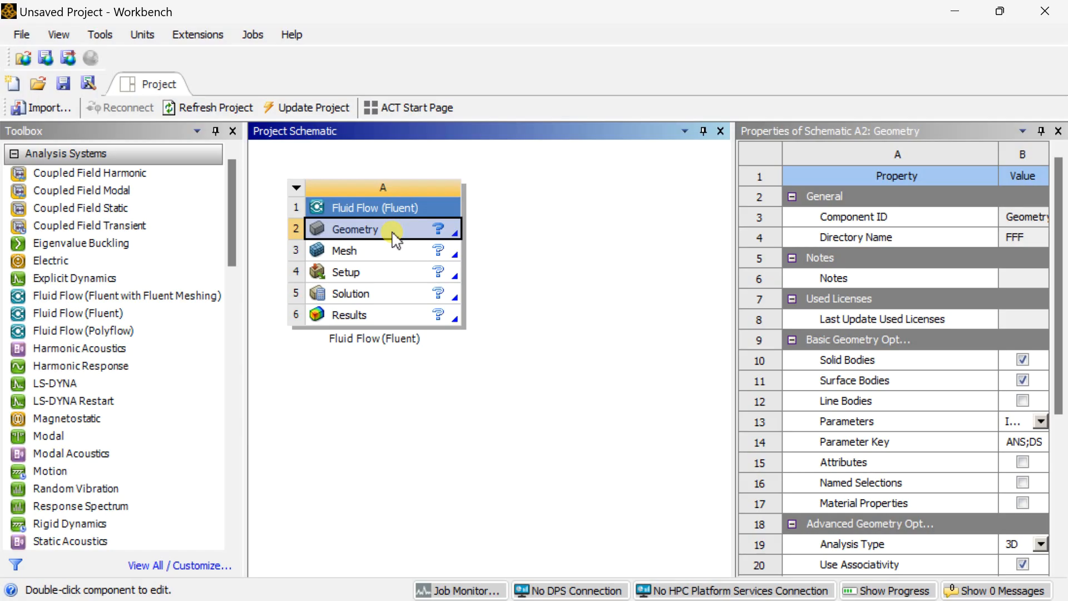
right_click(352, 230)
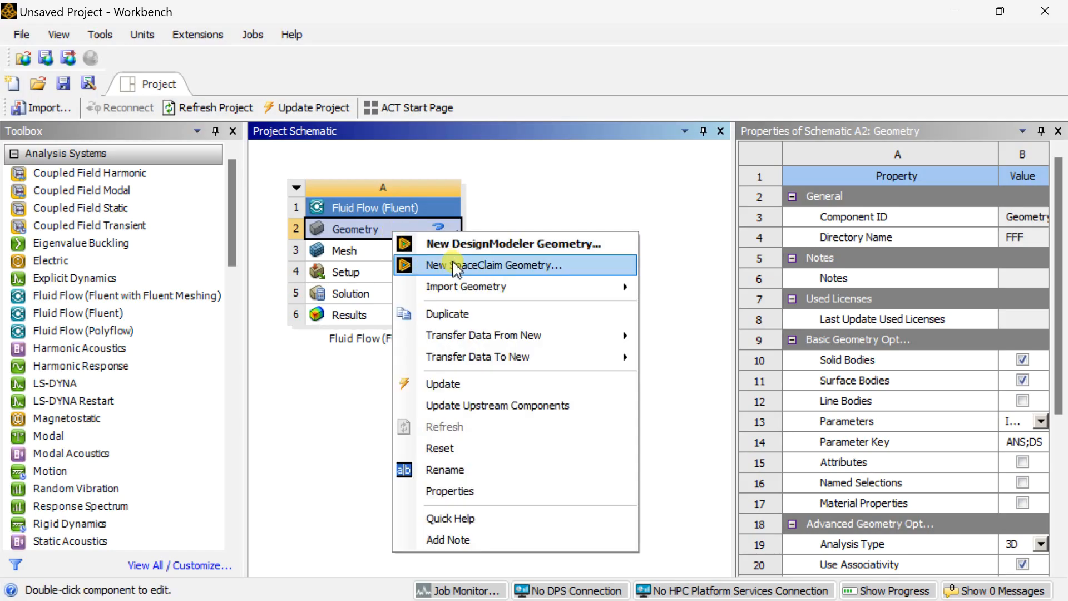
click(514, 244)
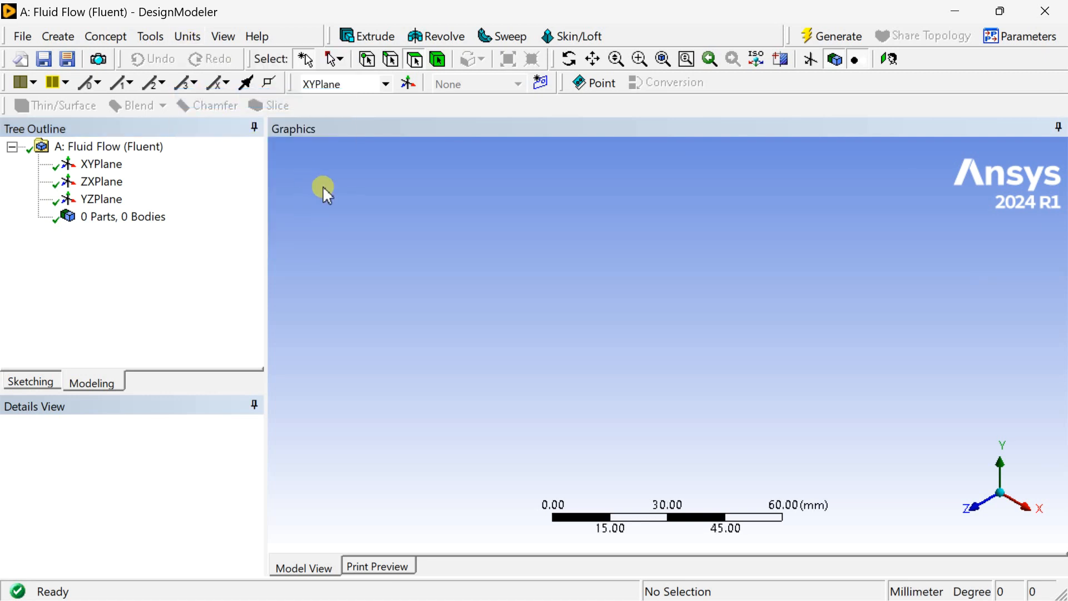
- Draw Sketch1 on the XY plane as a 50 mm diameter circle centred at the origin, then view isometric
click(101, 164)
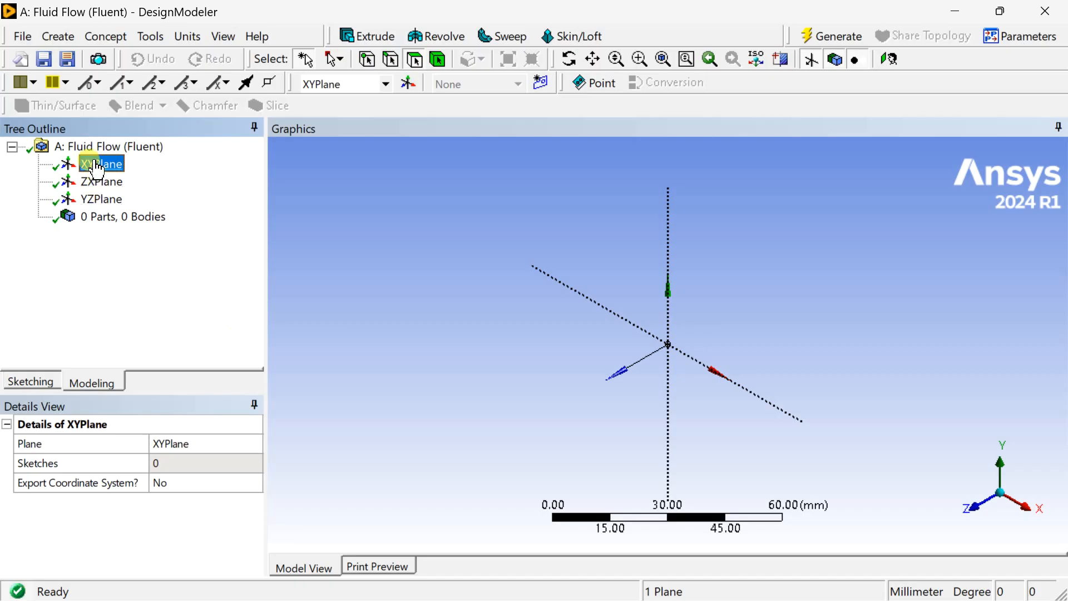
right_click(101, 164)
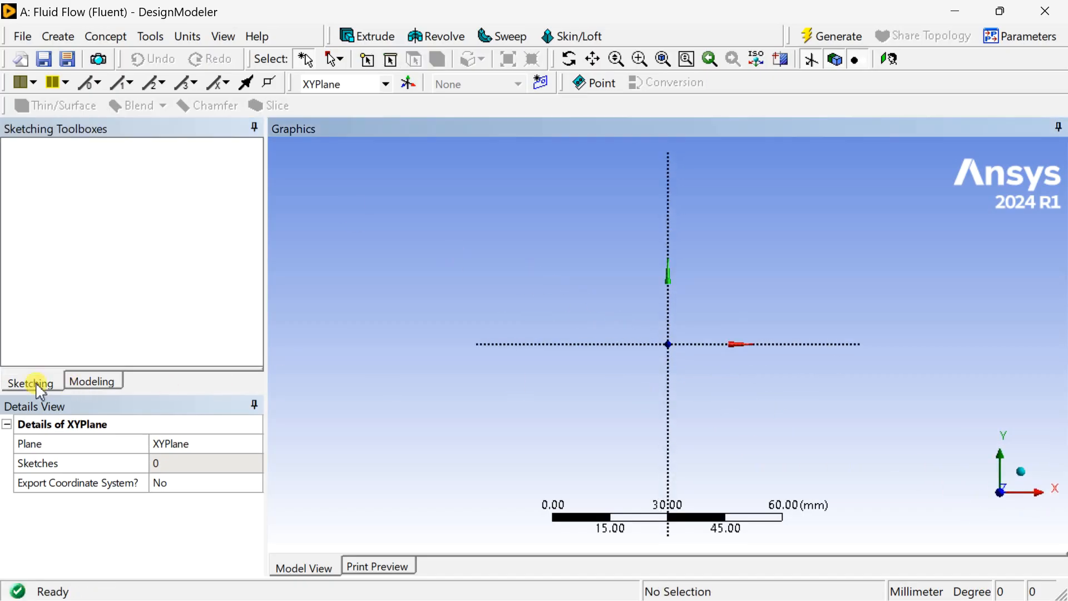
click(30, 383)
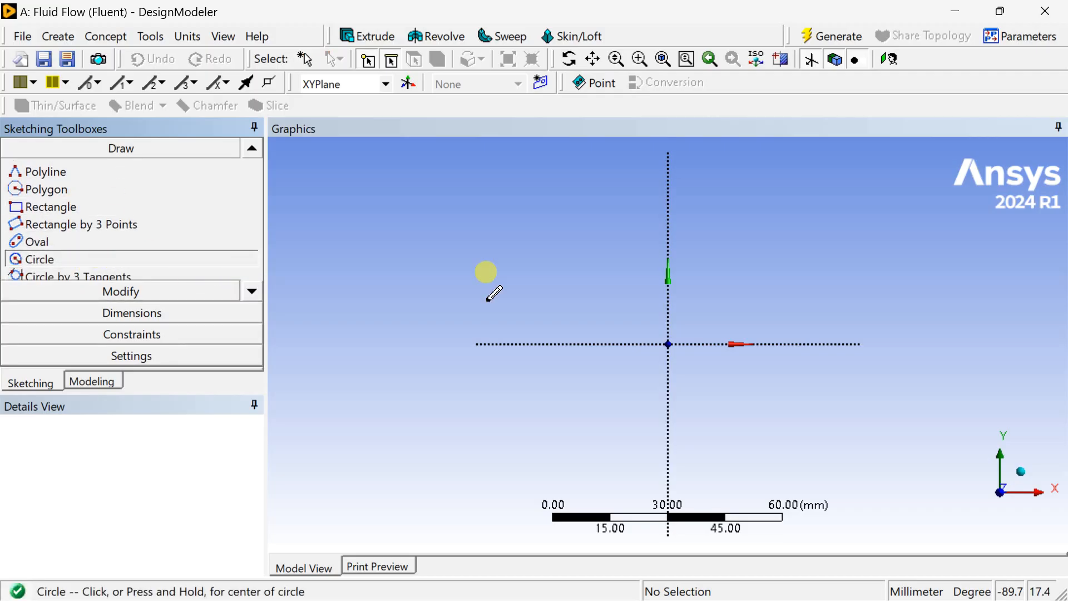
click(486, 272)
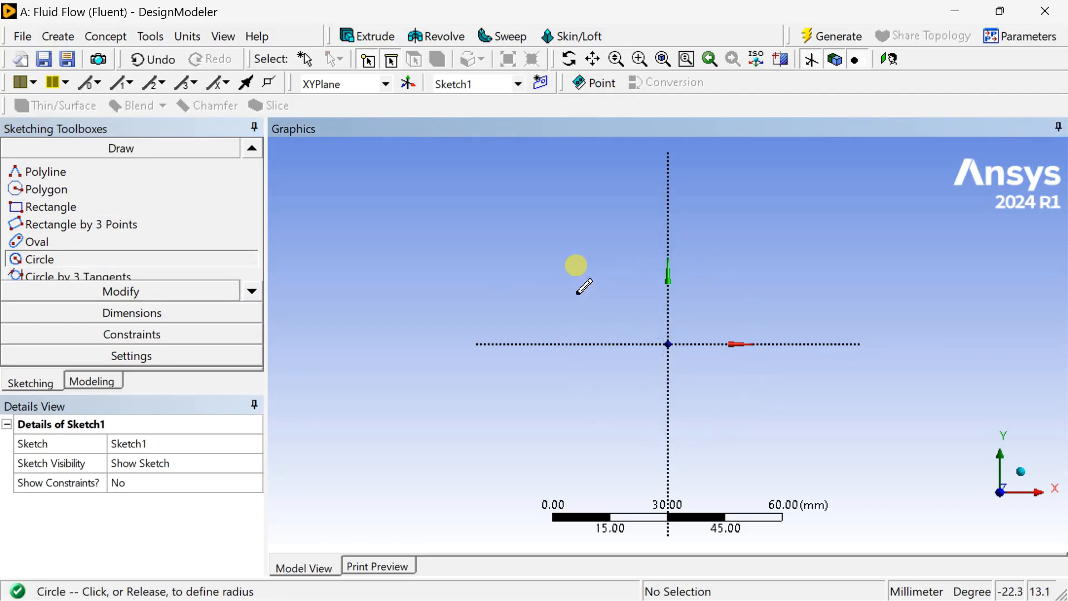
click(536, 294)
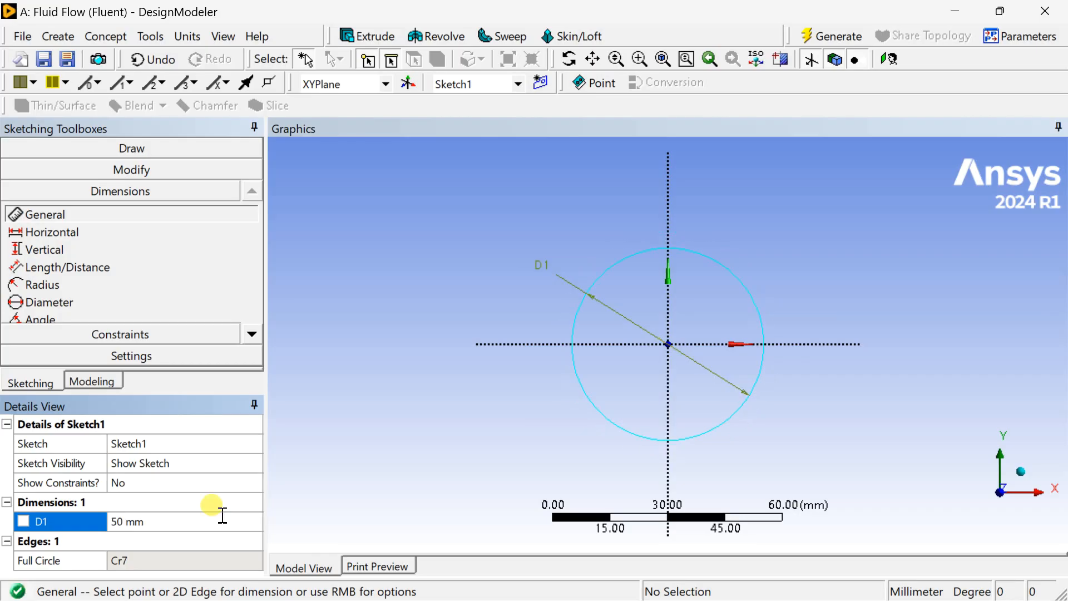
mouse_move(828, 81)
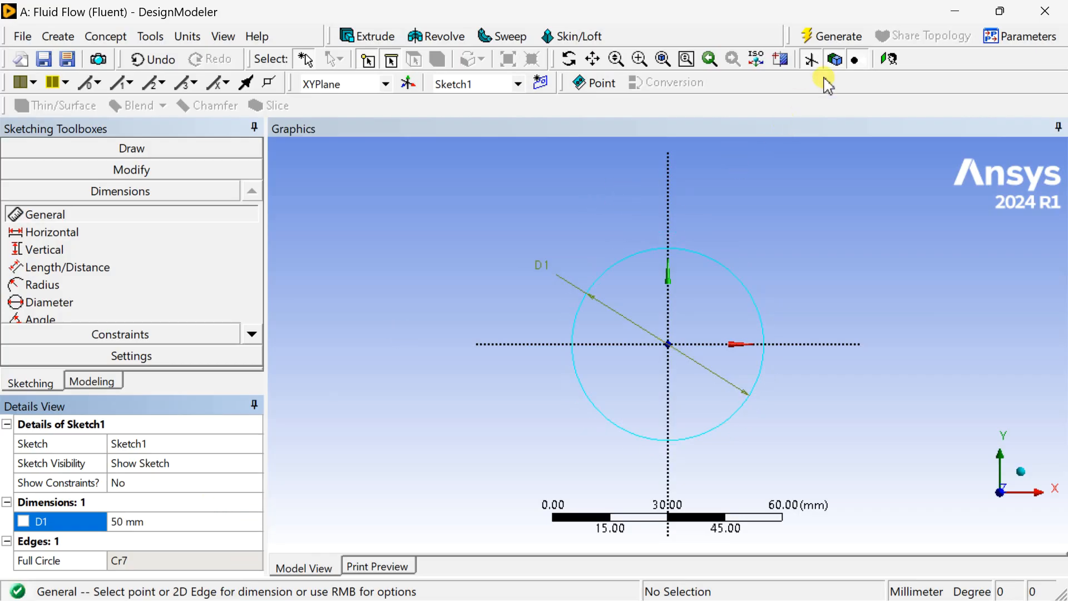
click(737, 245)
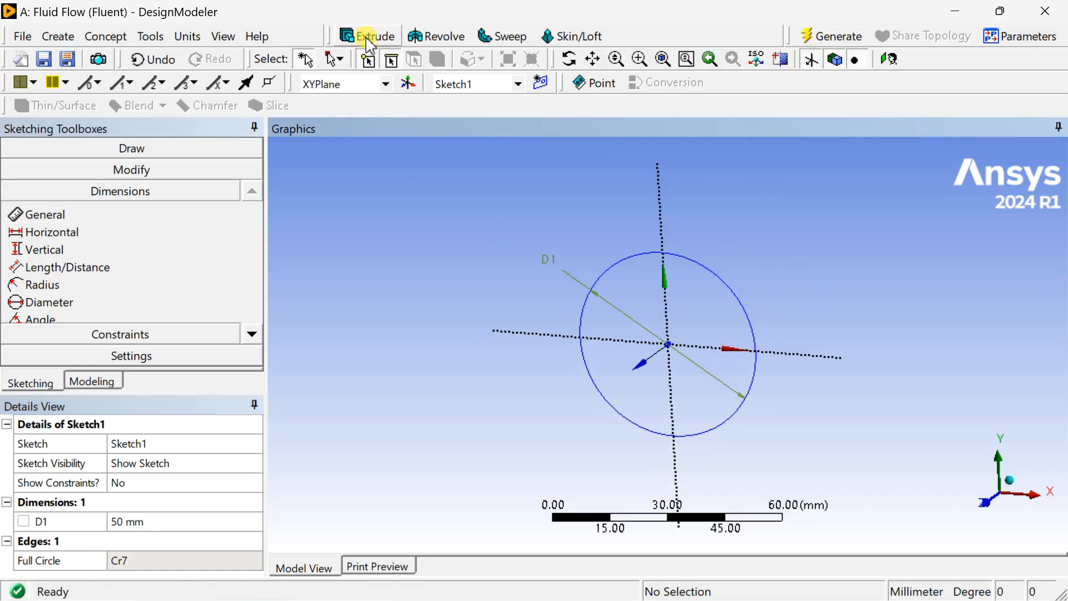
- Extrude the circle 1000 mm as an Add Frozen body and generate the cylinder
click(375, 36)
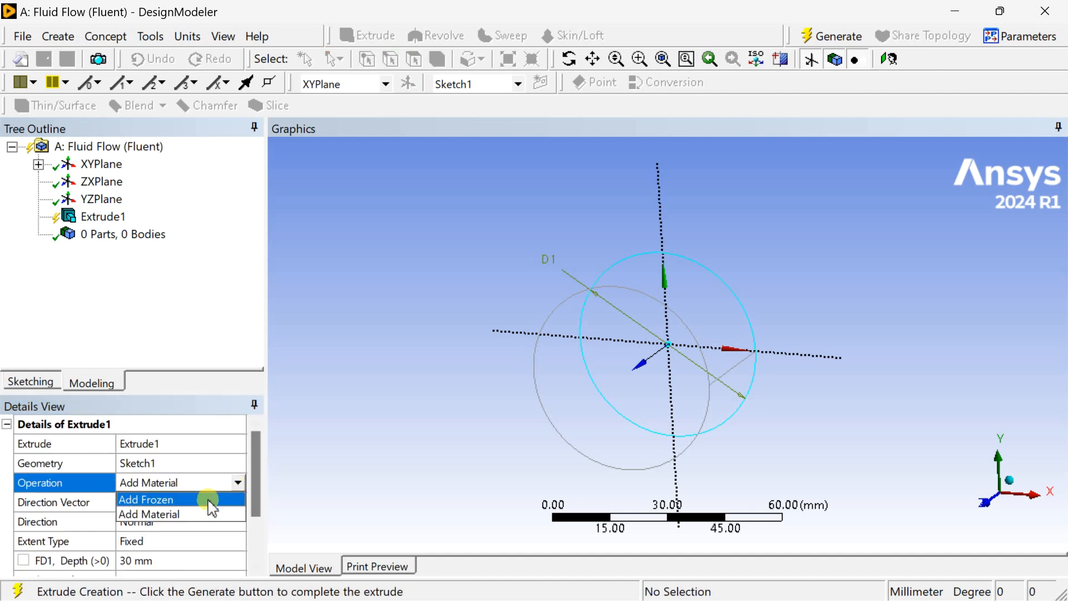
click(145, 499)
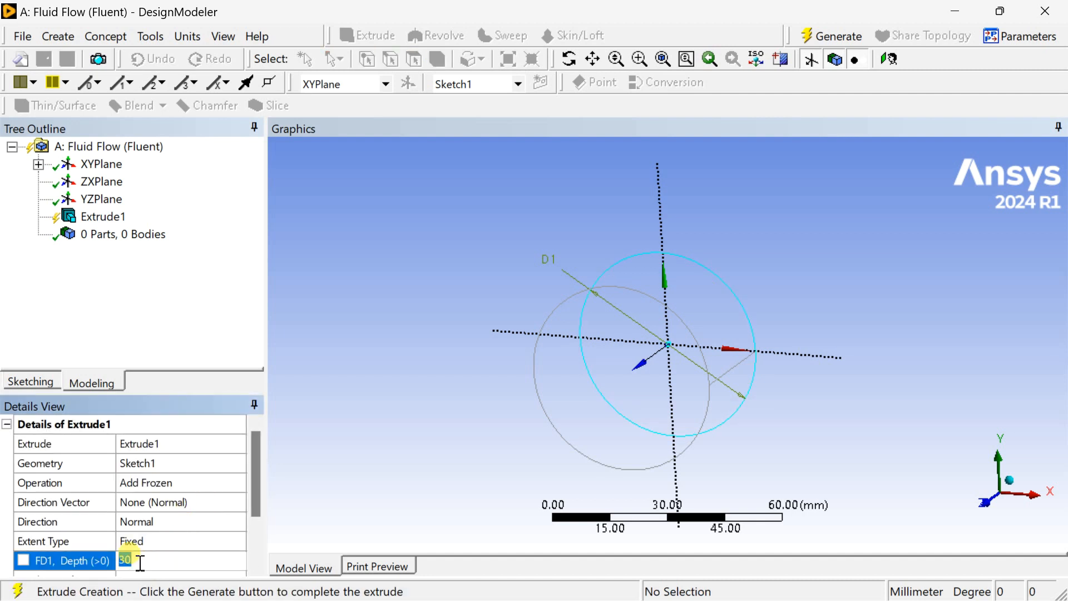
text(1000 mm)
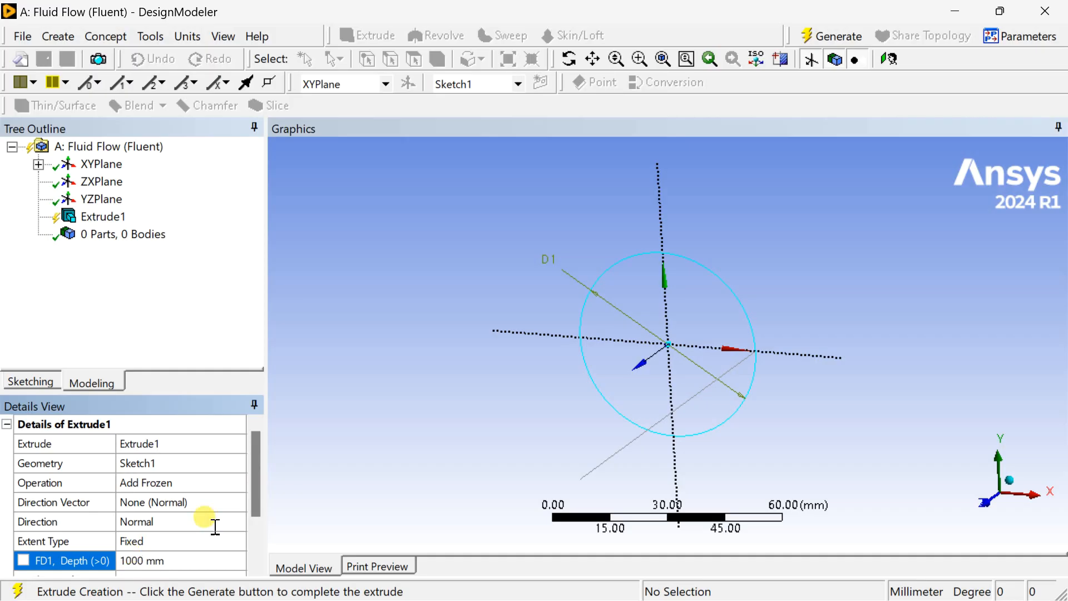
click(836, 35)
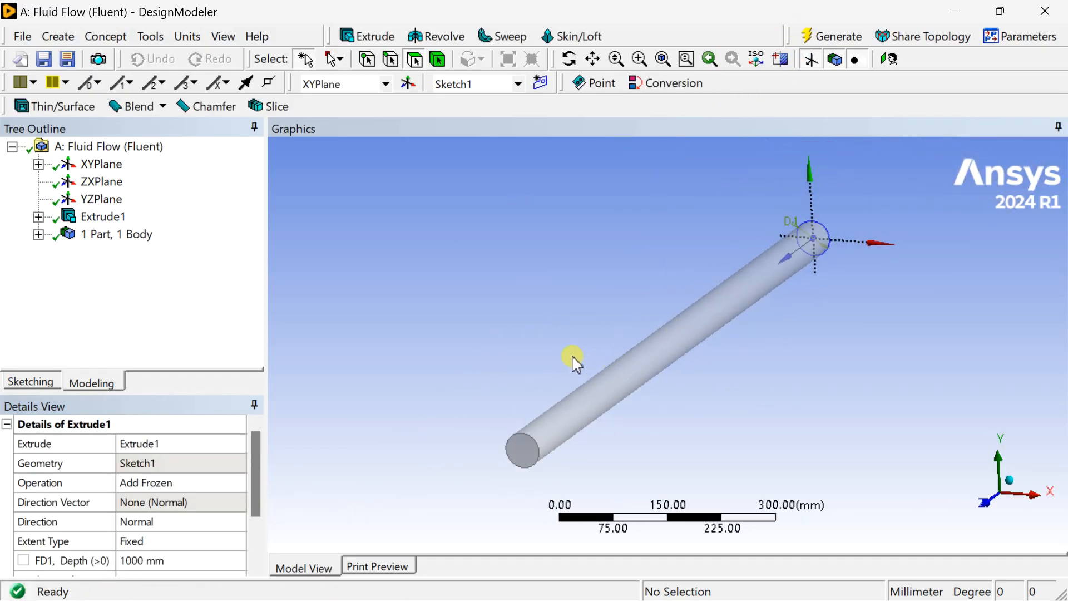
mouse_move(1014, 494)
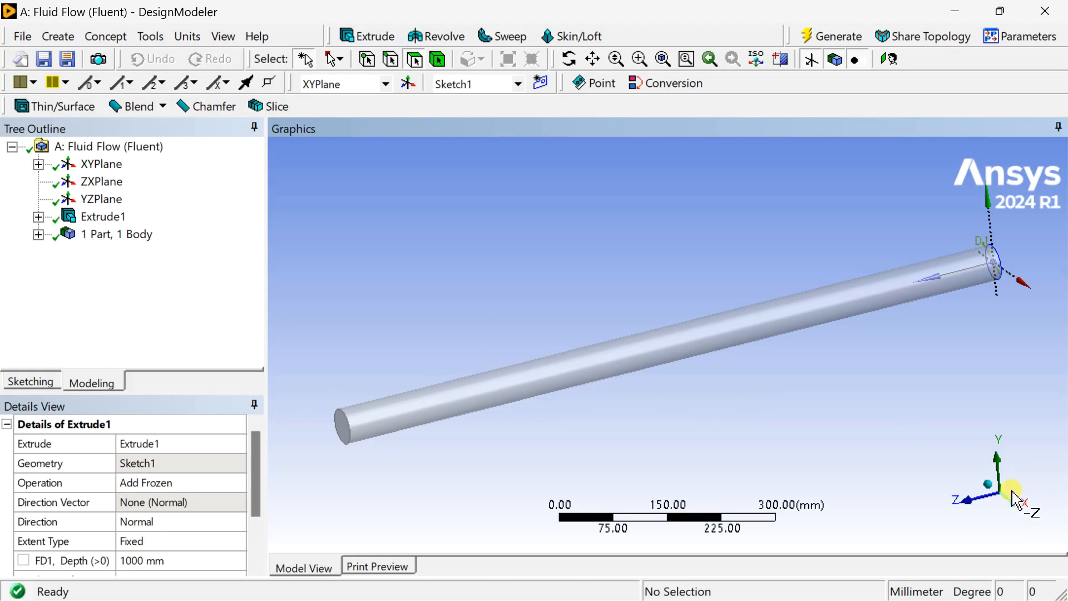
mouse_move(714, 427)
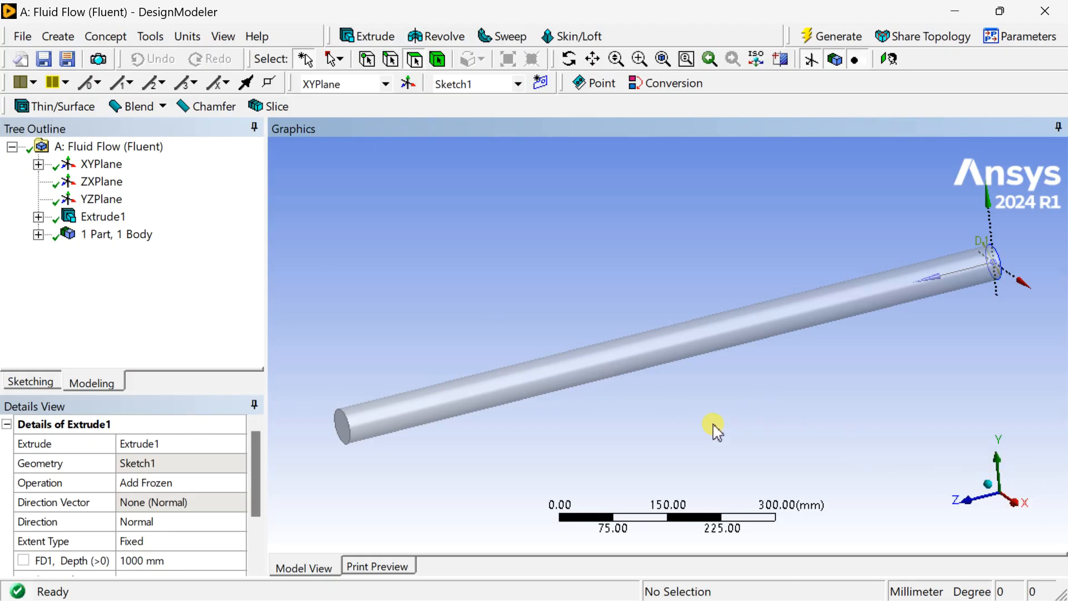
mouse_move(144, 304)
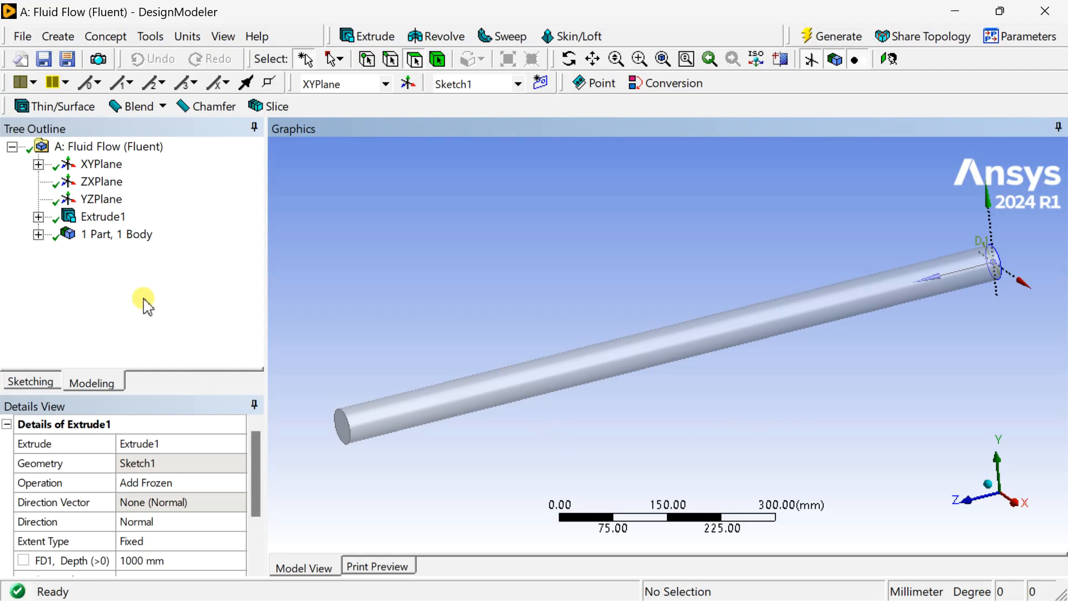
- Draw a straight line along the cylinder axis on the ZX plane as Sketch2
click(101, 182)
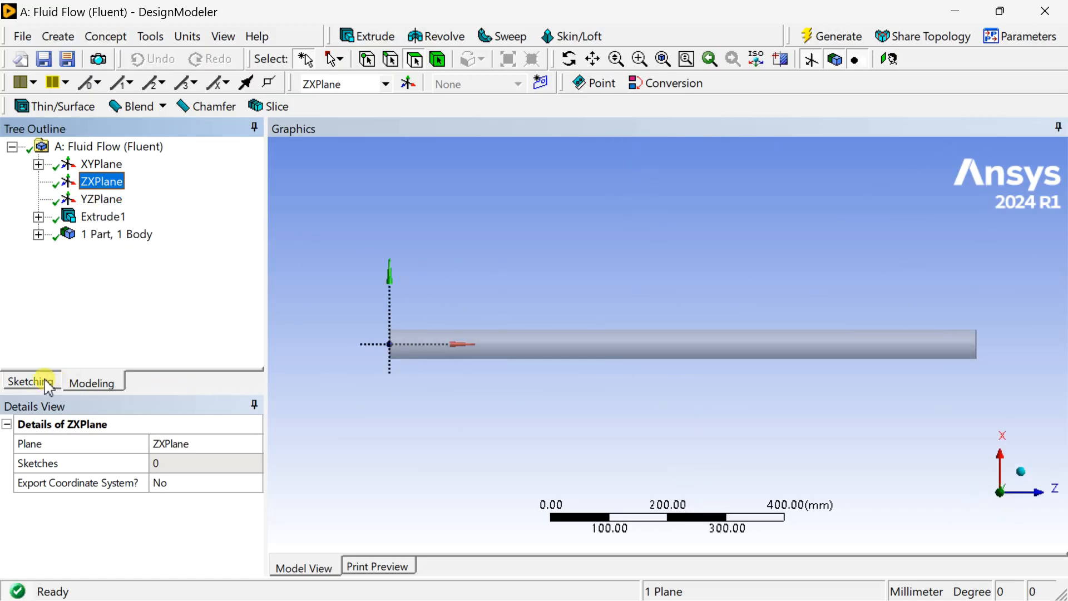
click(30, 380)
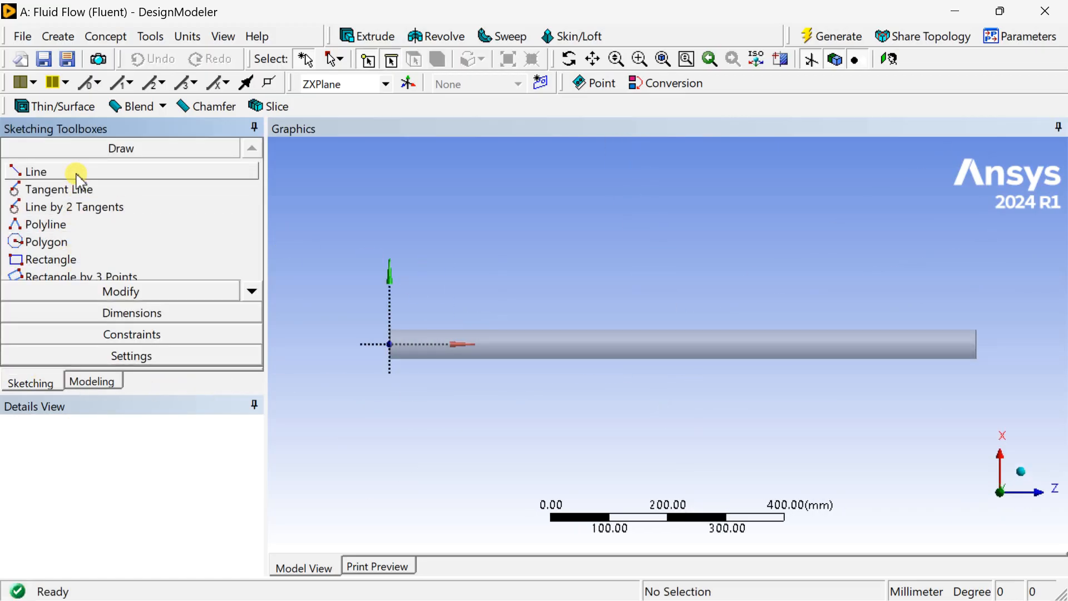
click(35, 171)
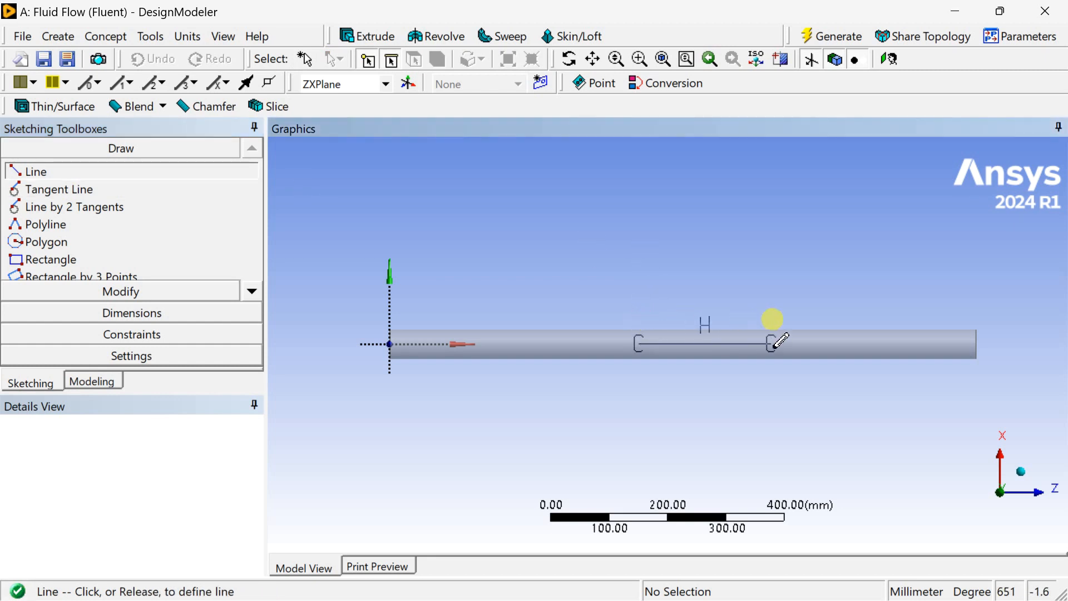
click(773, 343)
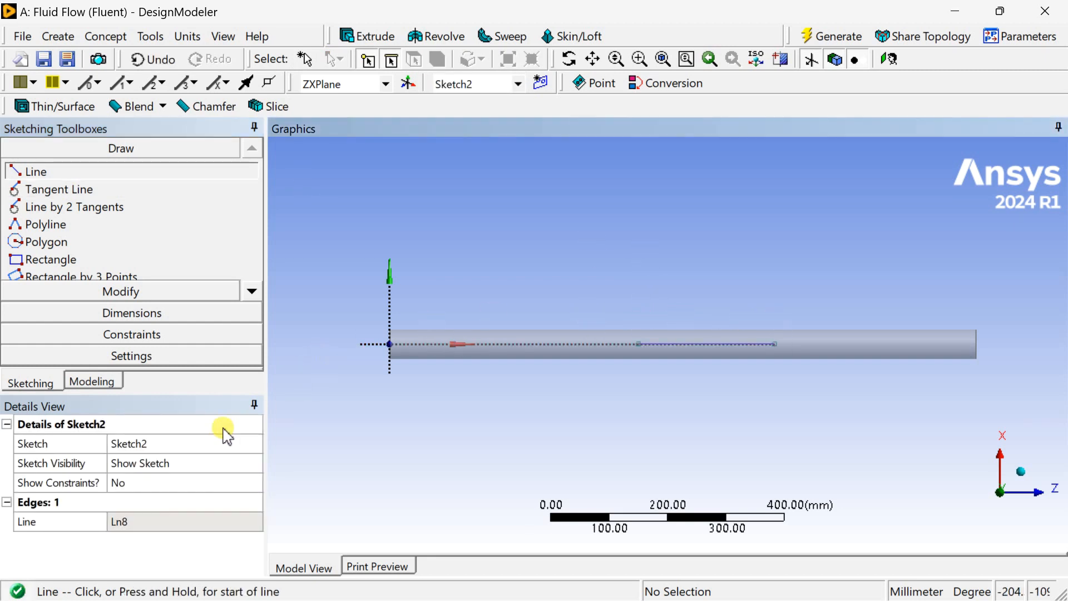
click(131, 312)
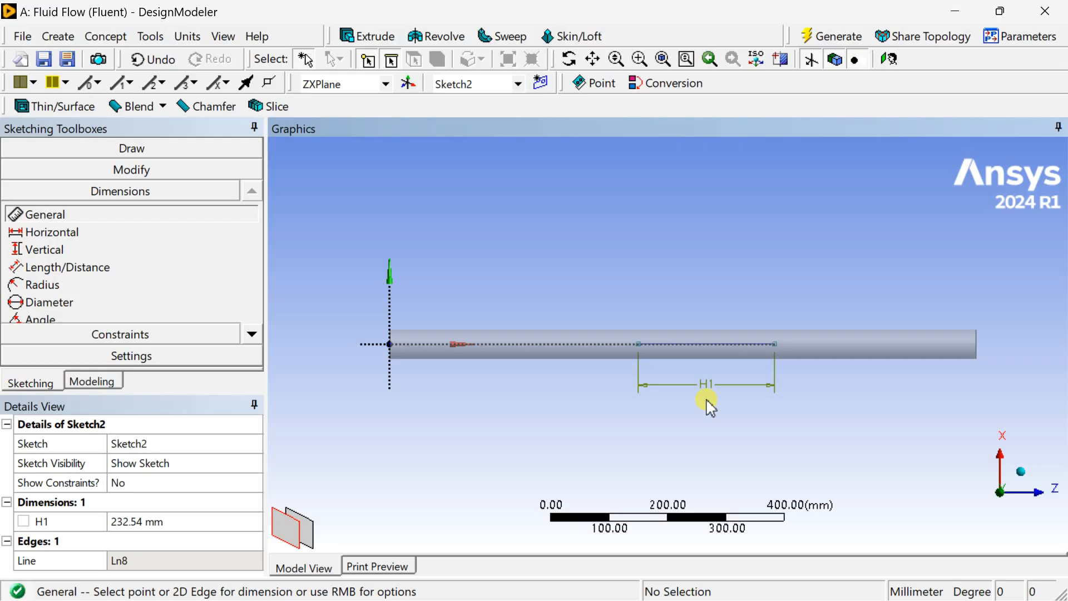
mouse_move(244, 491)
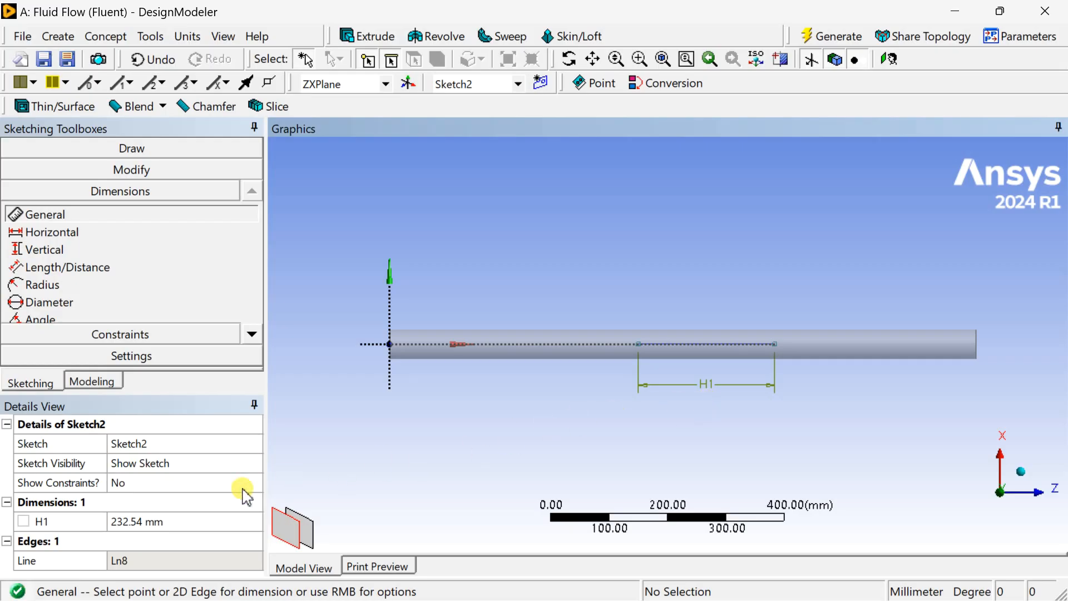
- Dimension the line to 200 mm length and 400 mm offset, generate, and return to Modeling
double_click(157, 521)
text(200)
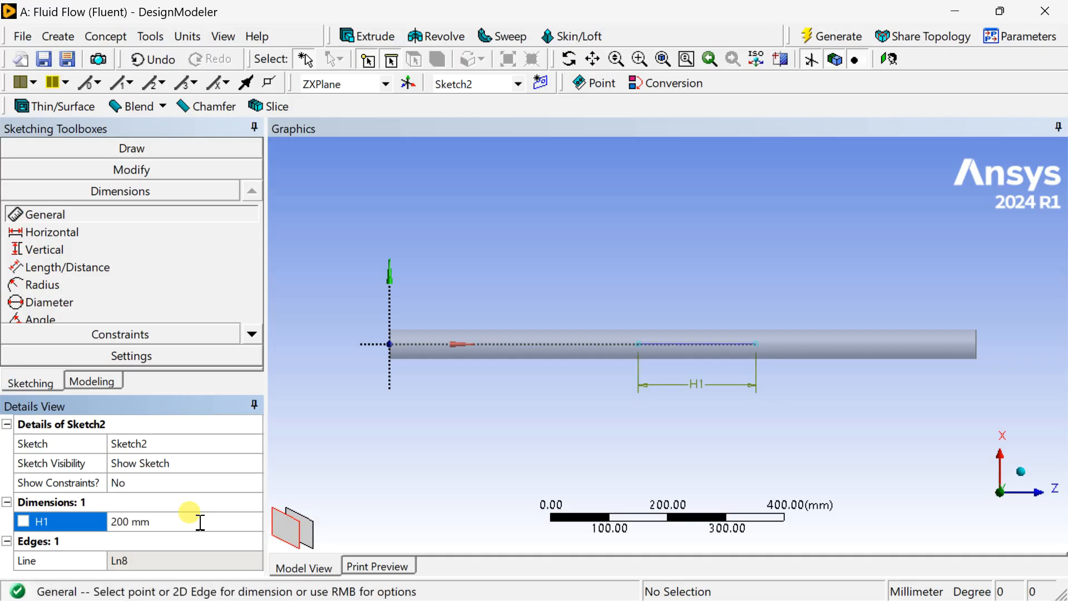
mouse_move(637, 359)
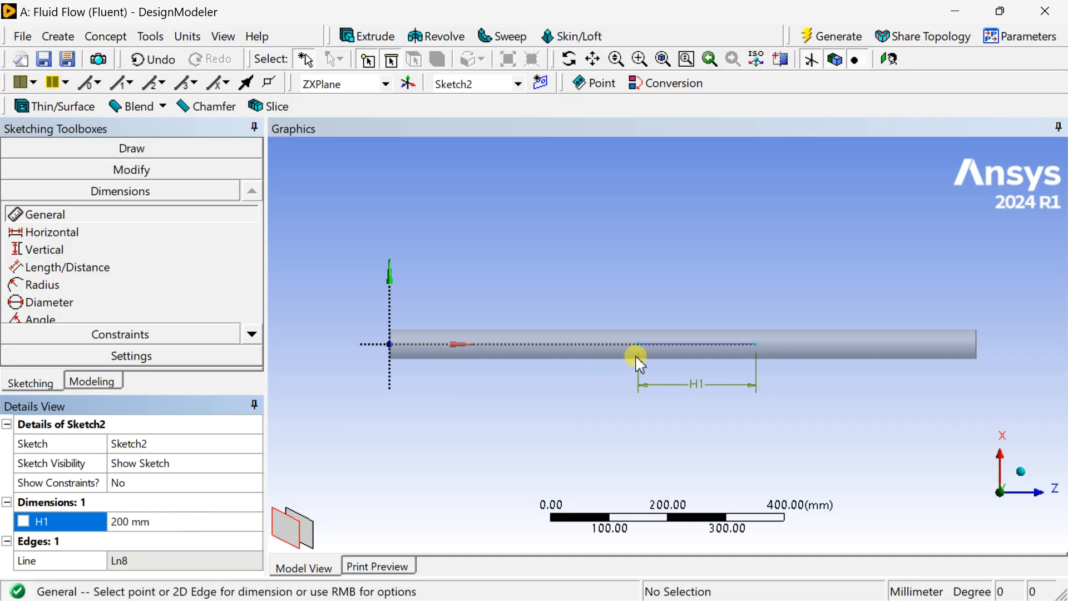
click(389, 344)
text(400)
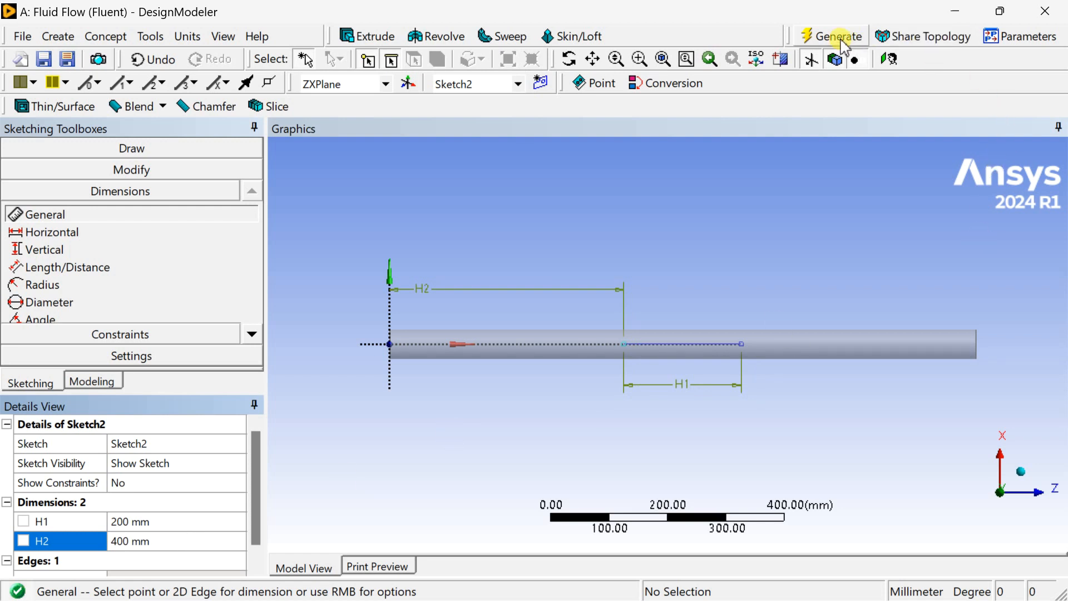
click(831, 35)
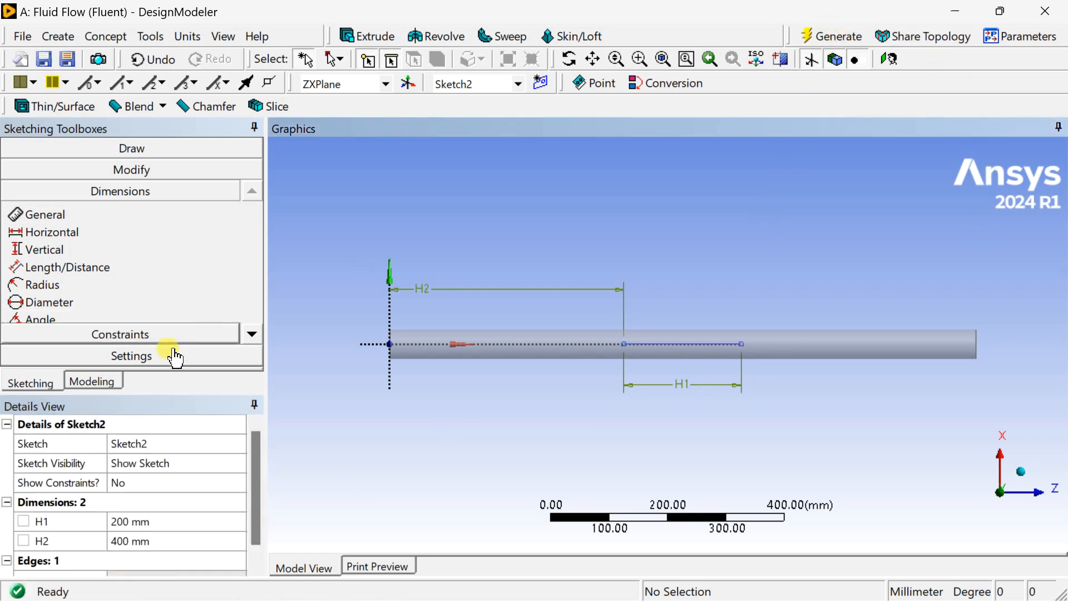
click(92, 381)
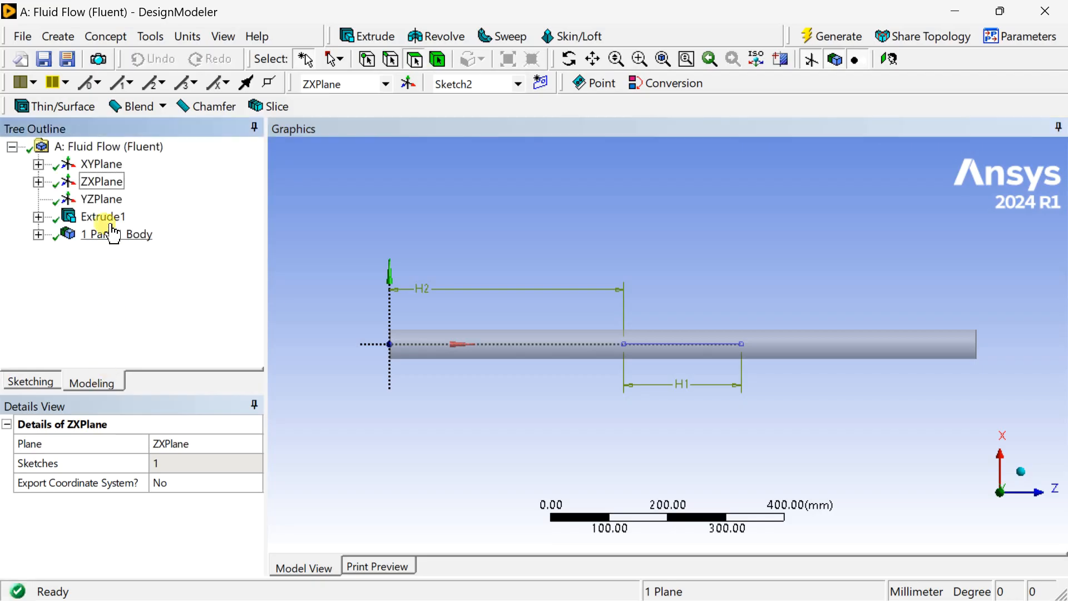
- Draw a small rectangle above the pipe in Sketch3 on the ZX plane
click(39, 181)
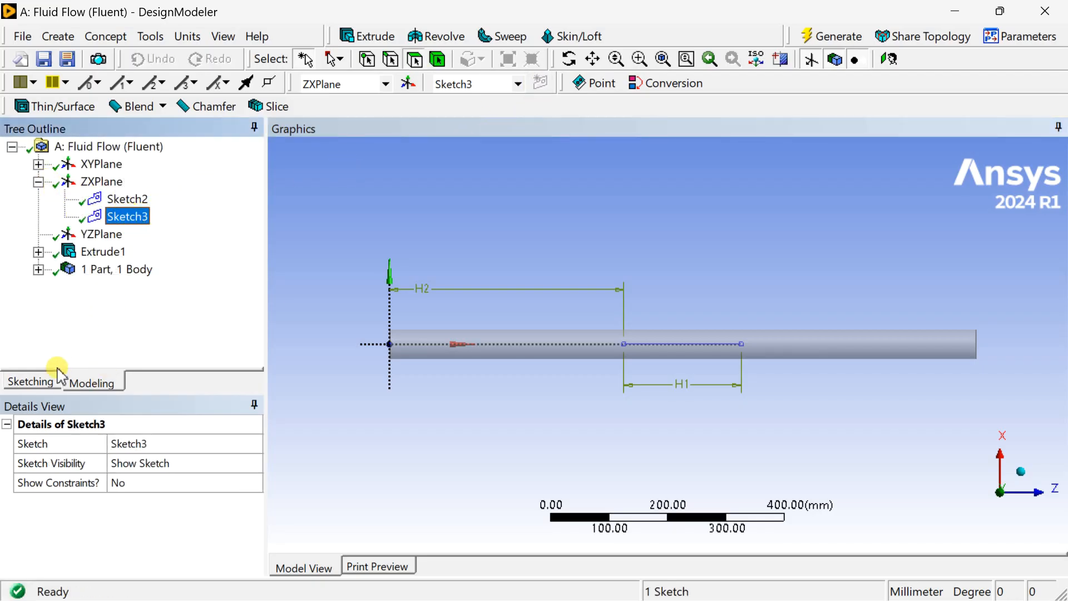
click(30, 380)
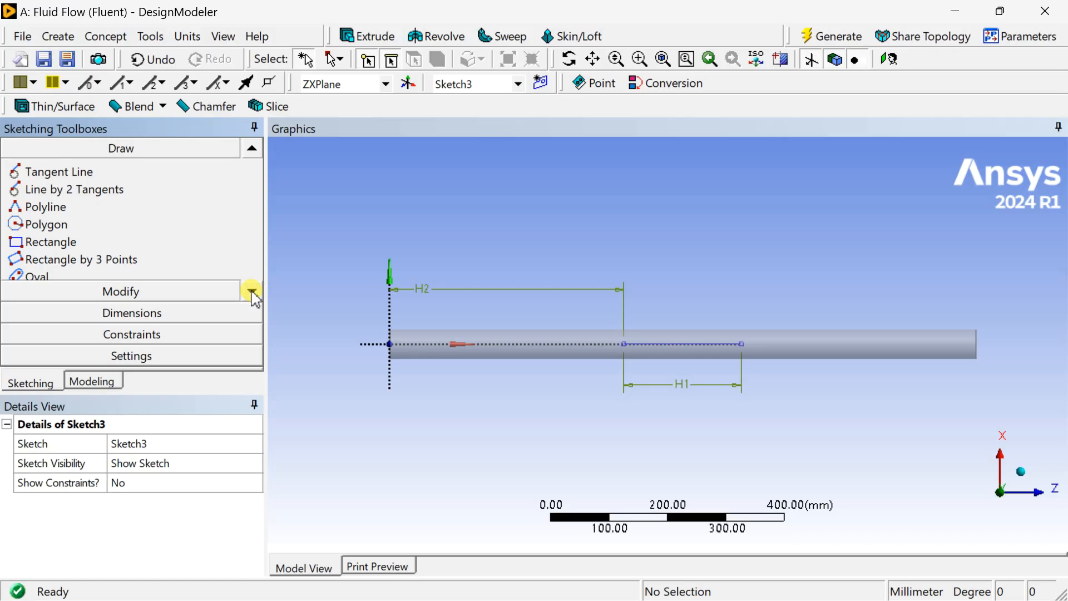
click(47, 242)
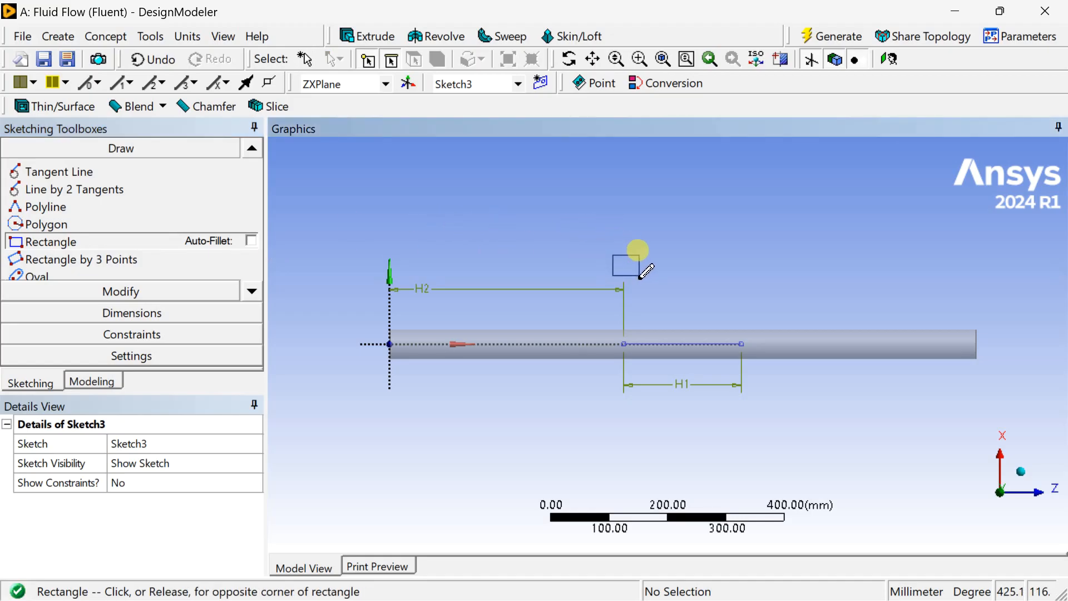
click(131, 313)
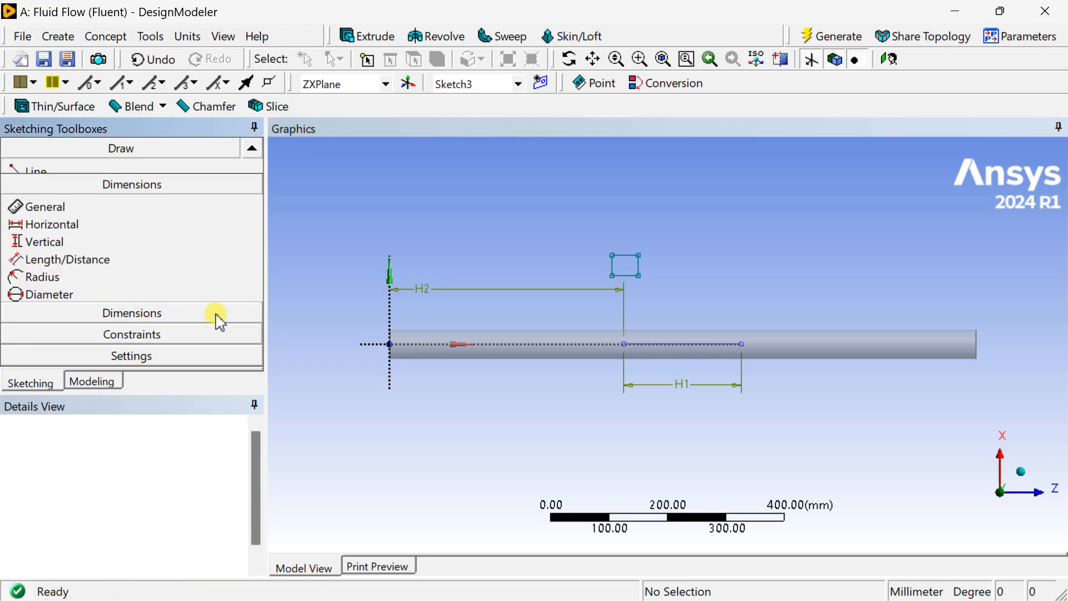
- Dimension the square to 10 mm sides, 400 mm along the pipe, with a radial offset from the axis
click(44, 214)
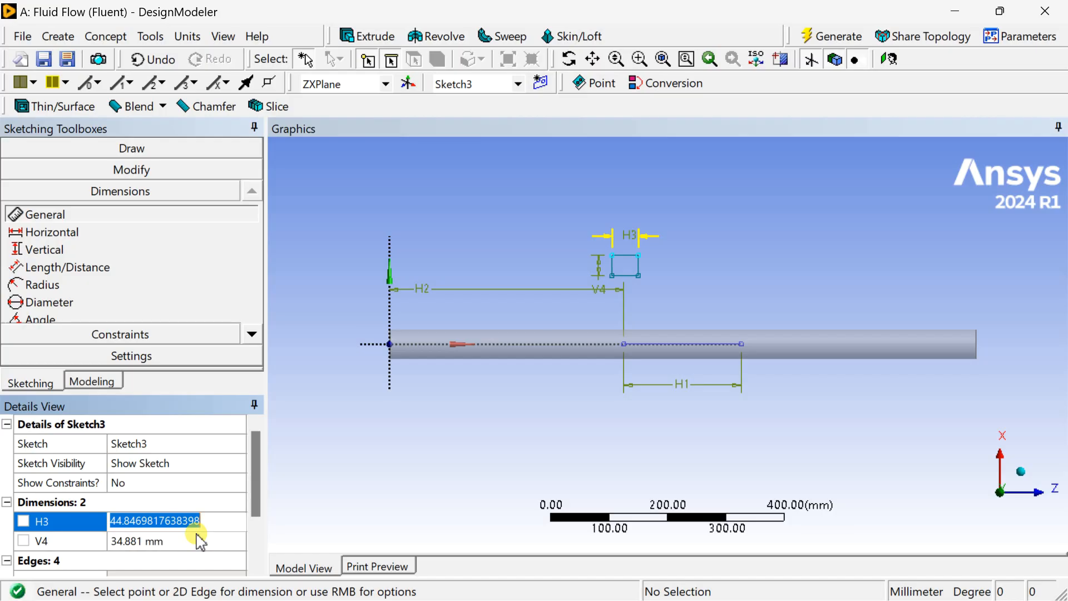
text(10 mm)
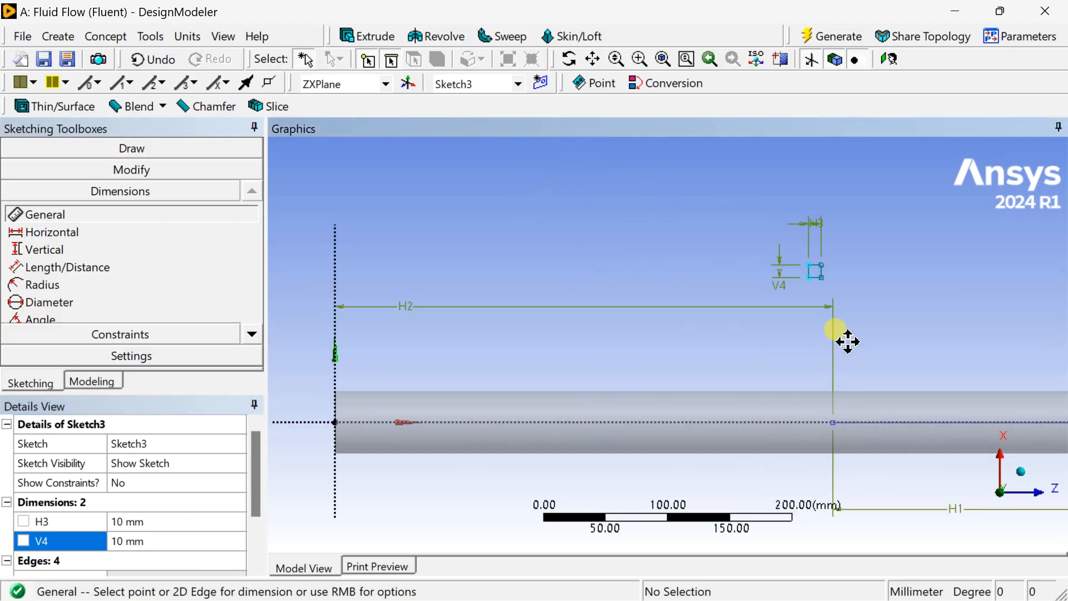
mouse_move(603, 337)
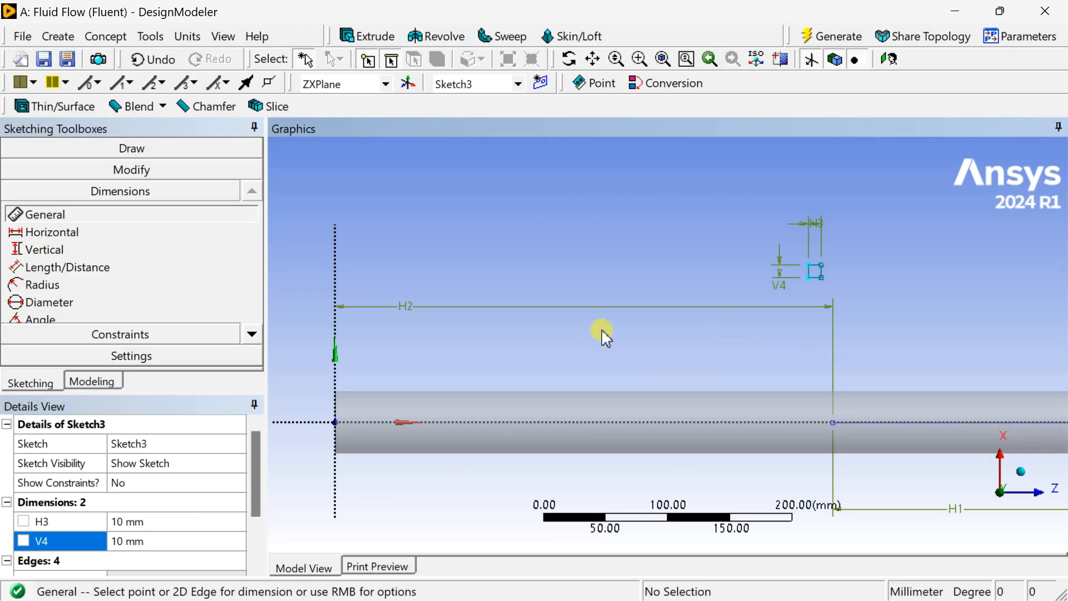
mouse_move(338, 282)
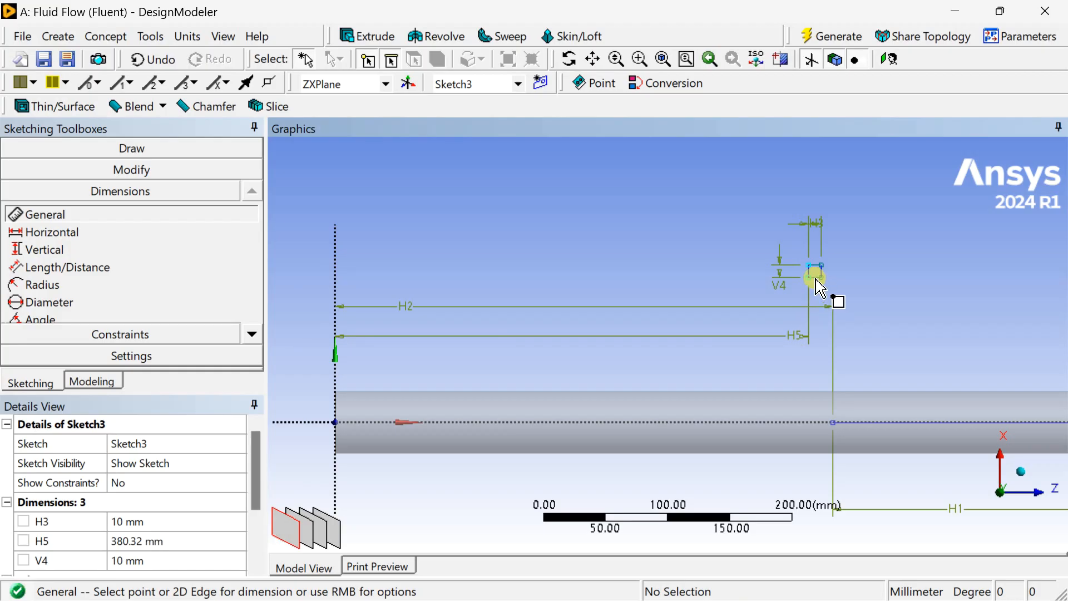
click(815, 275)
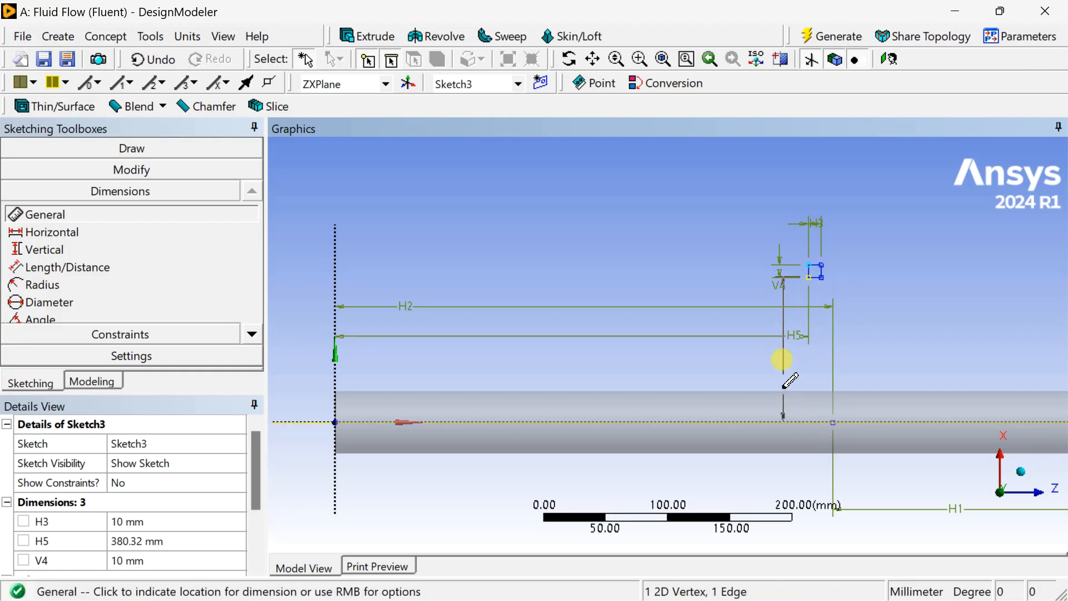
click(782, 381)
text(400)
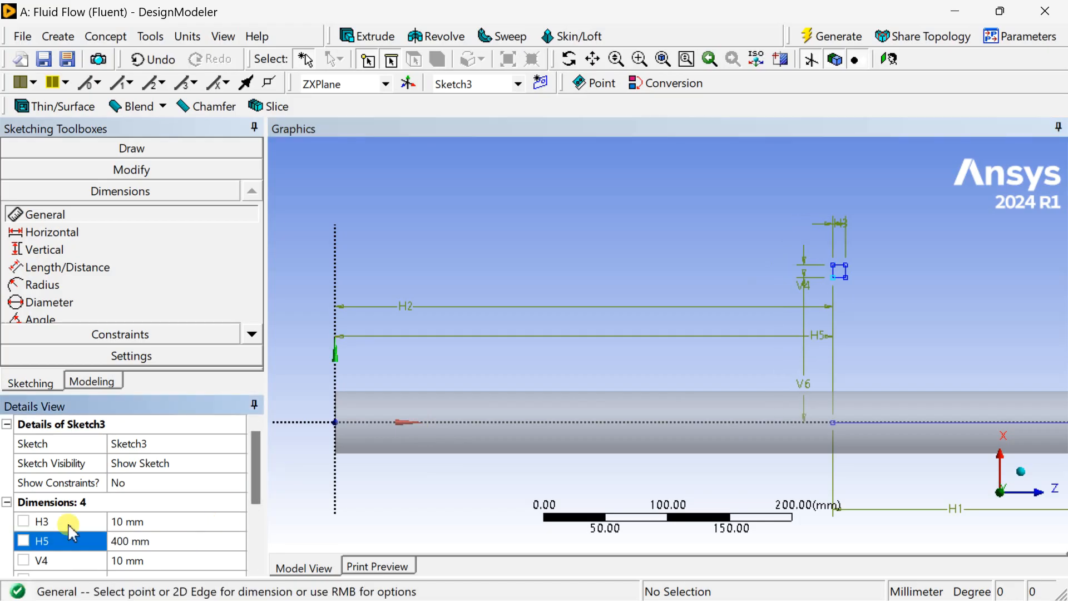
mouse_move(140, 562)
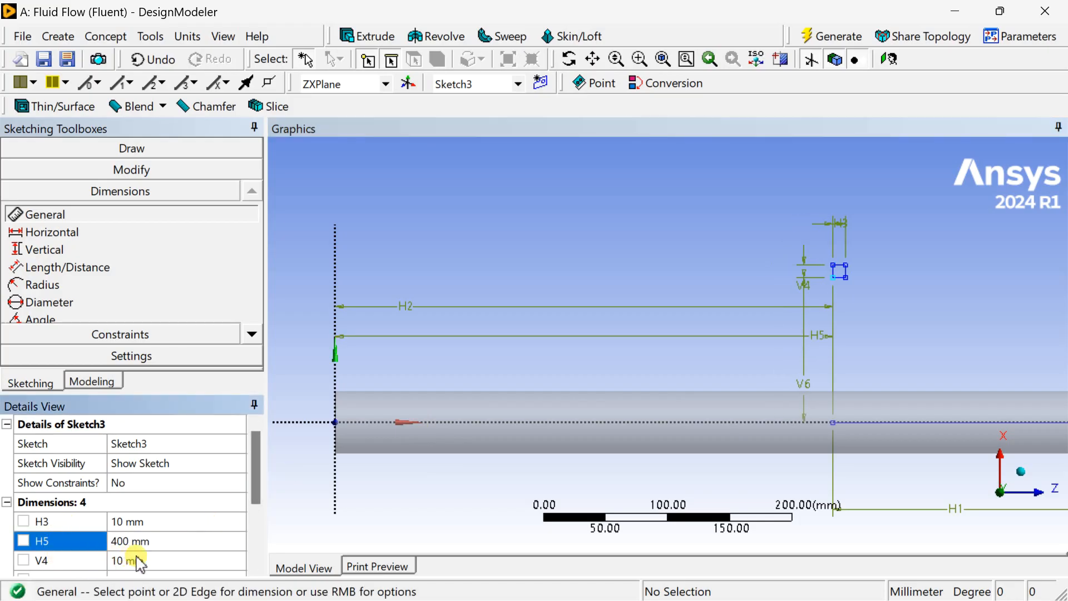
scroll(down, 3)
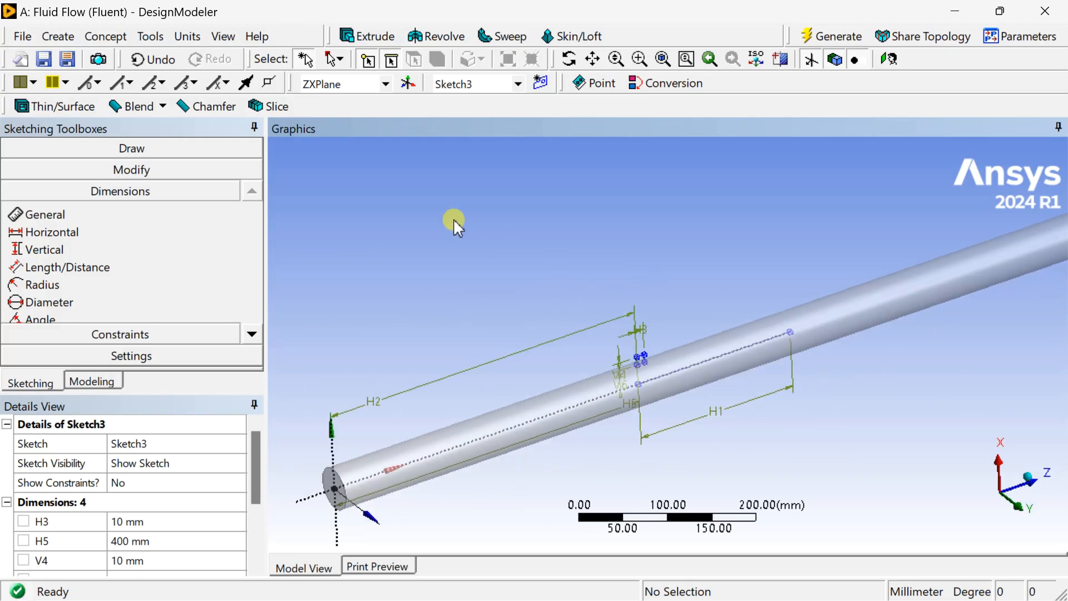
mouse_move(501, 36)
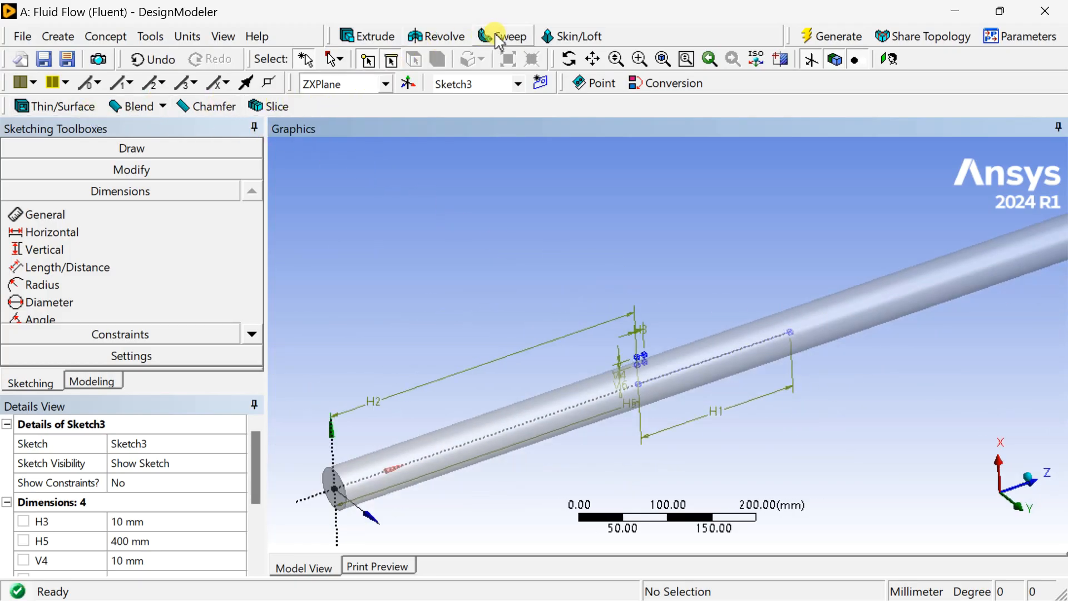
- Sweep Sketch3 along Sketch2 as Add Frozen with a 5-turn twist and generate the coil
click(502, 36)
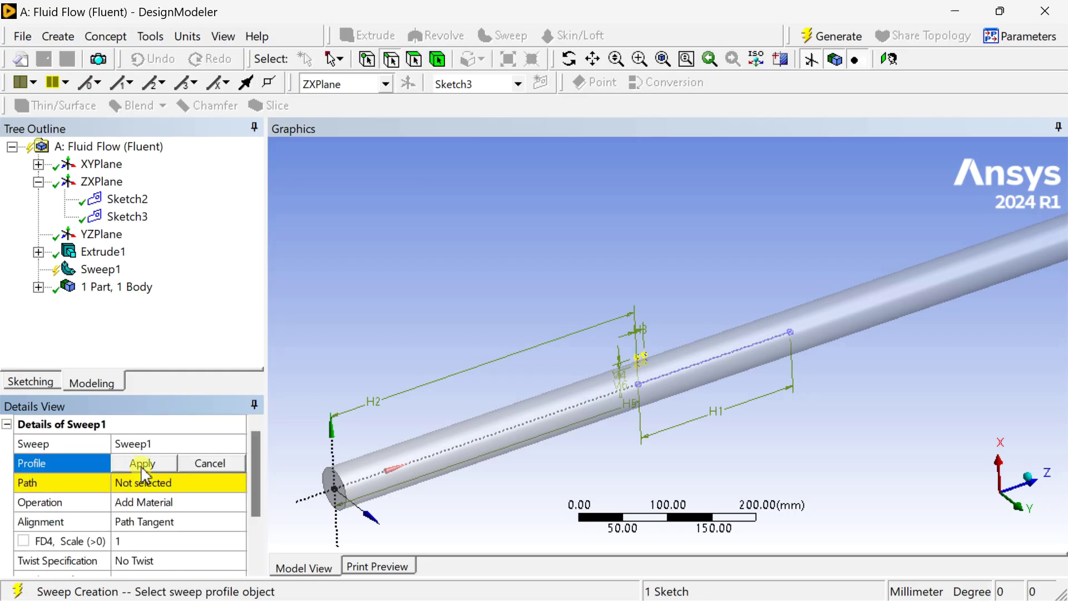
click(143, 463)
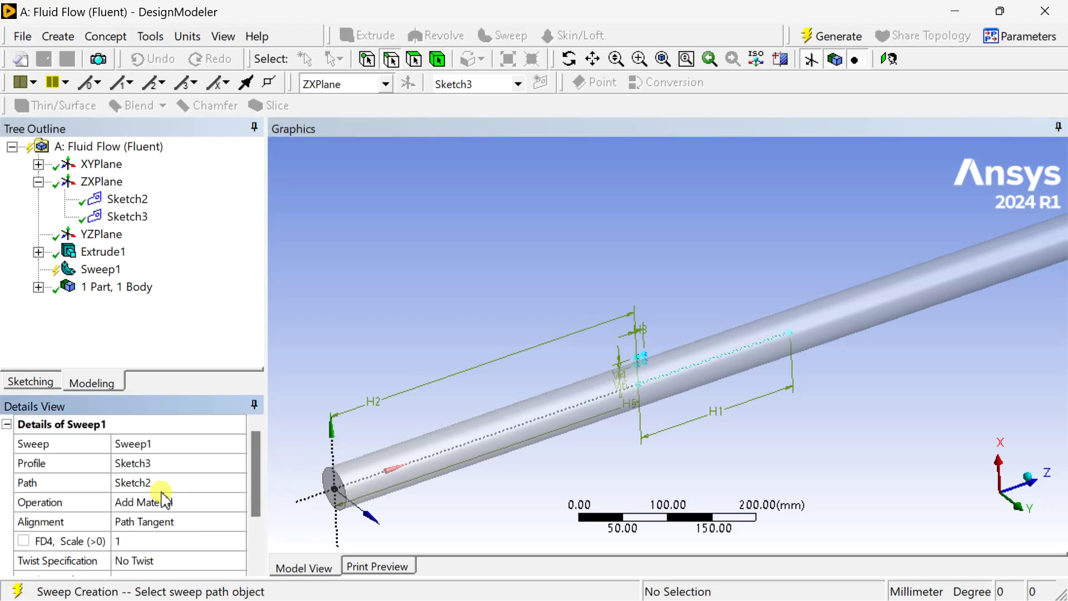
click(143, 502)
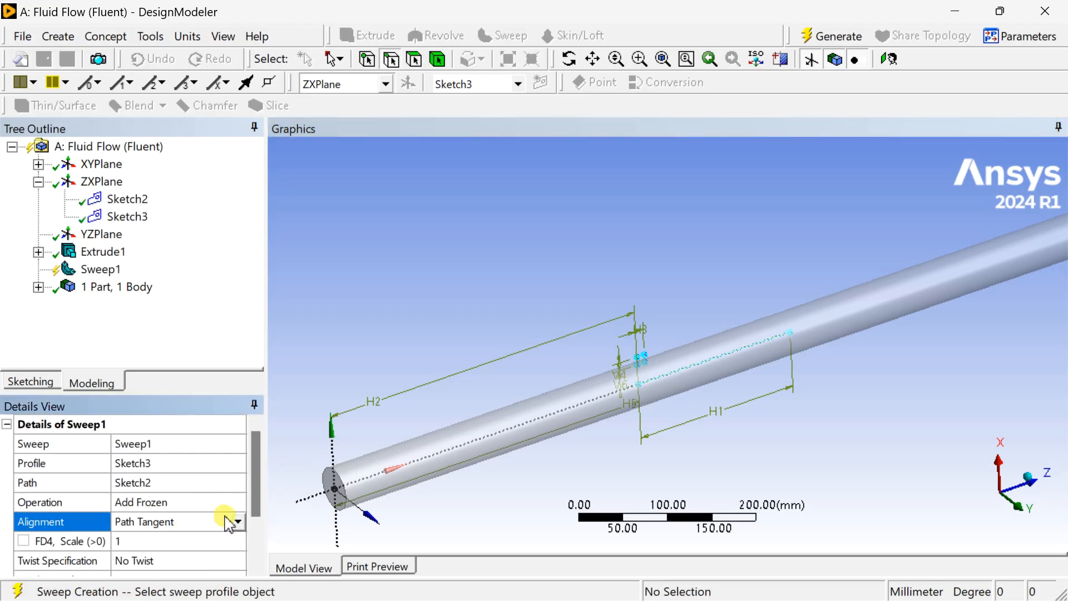
scroll(down, 3)
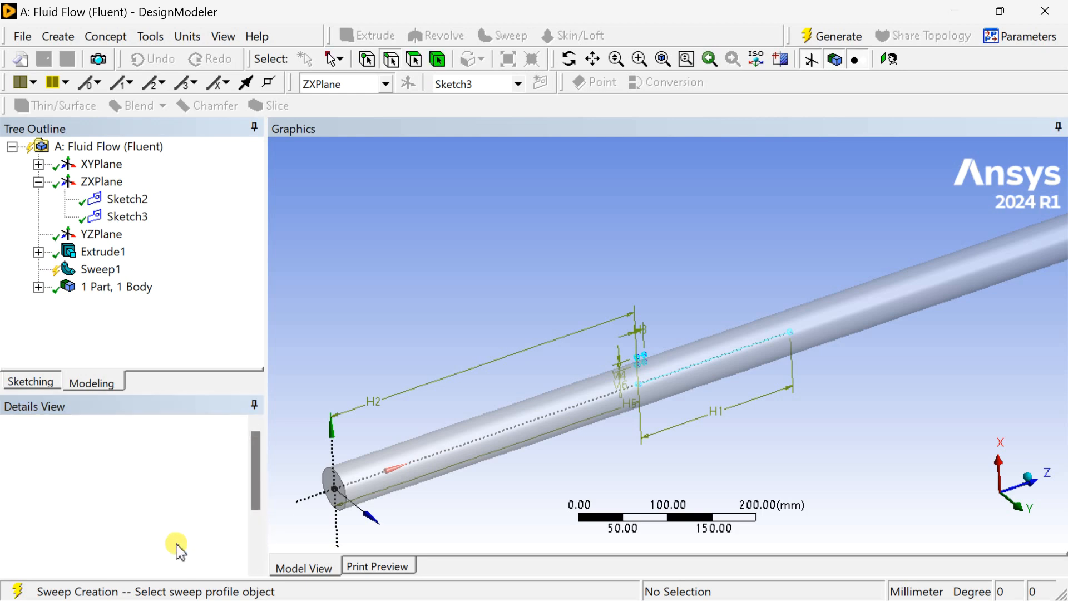
click(102, 269)
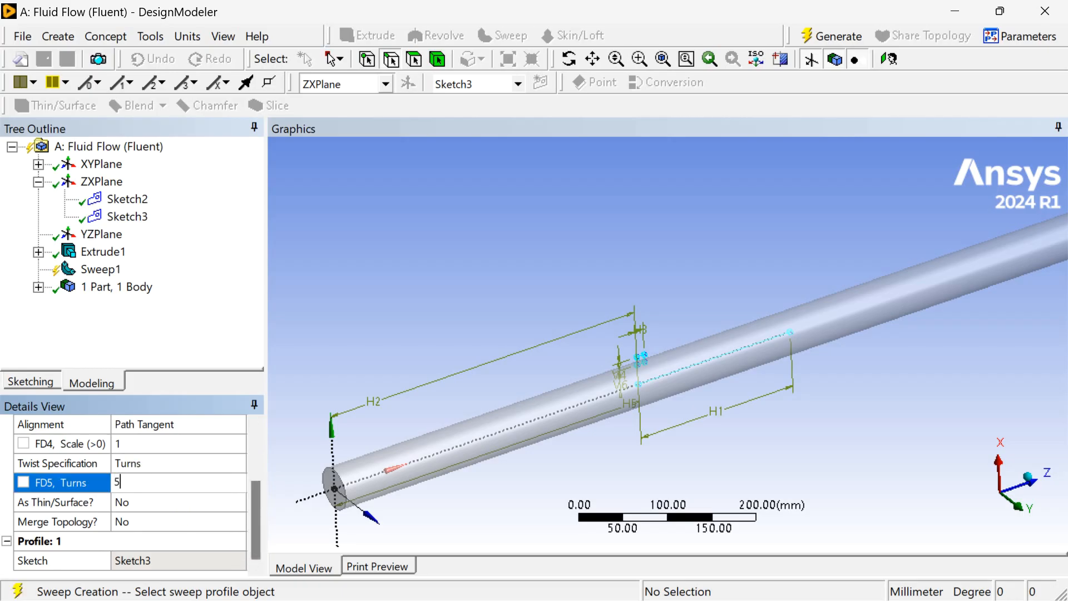
mouse_move(824, 89)
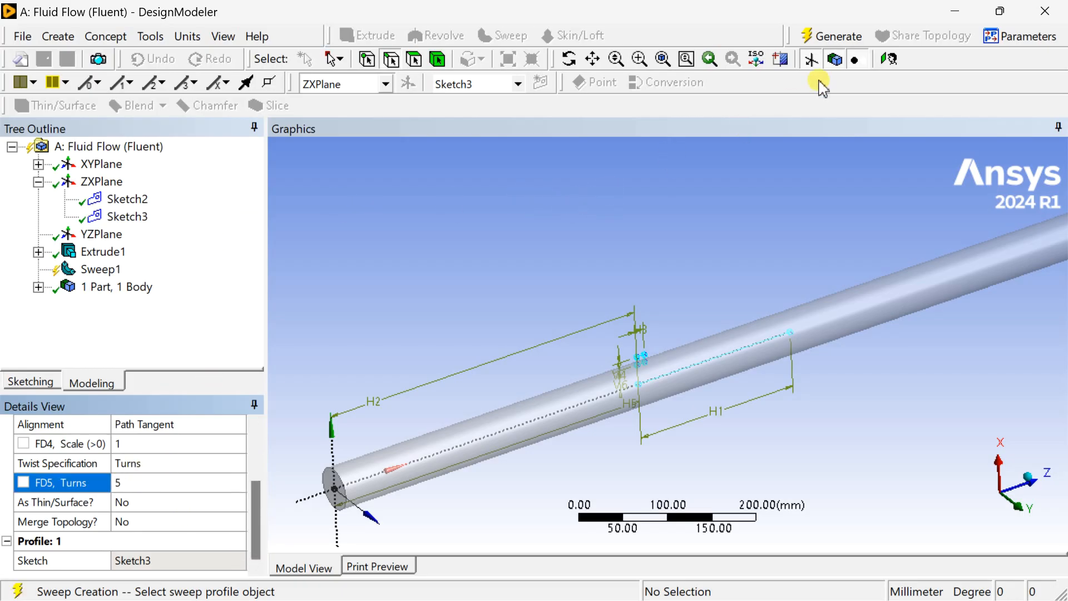
click(830, 36)
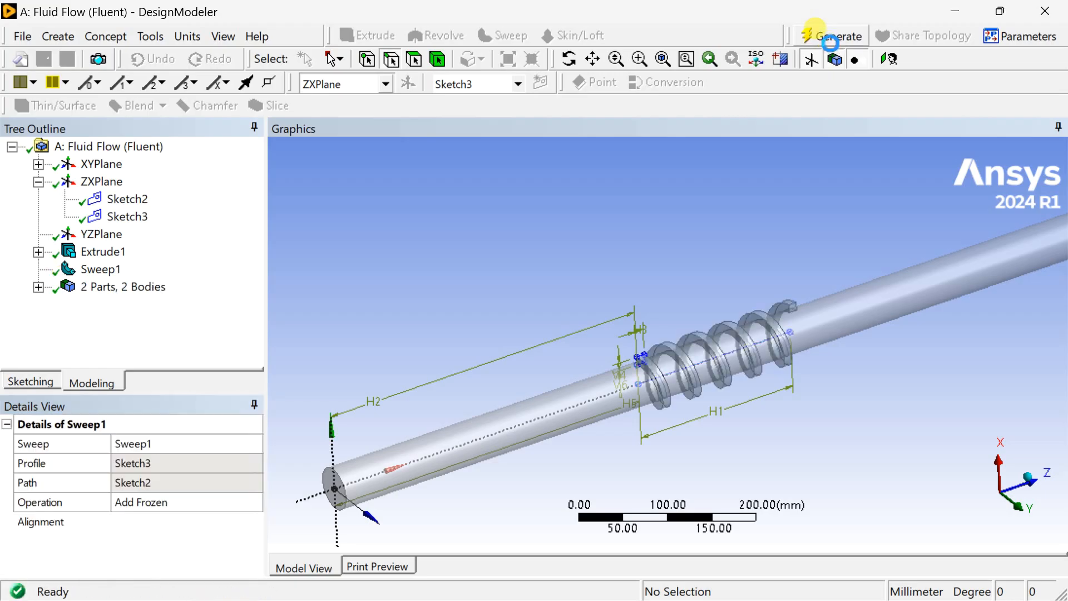
- Form a new part from the pipe and coil bodies
click(837, 36)
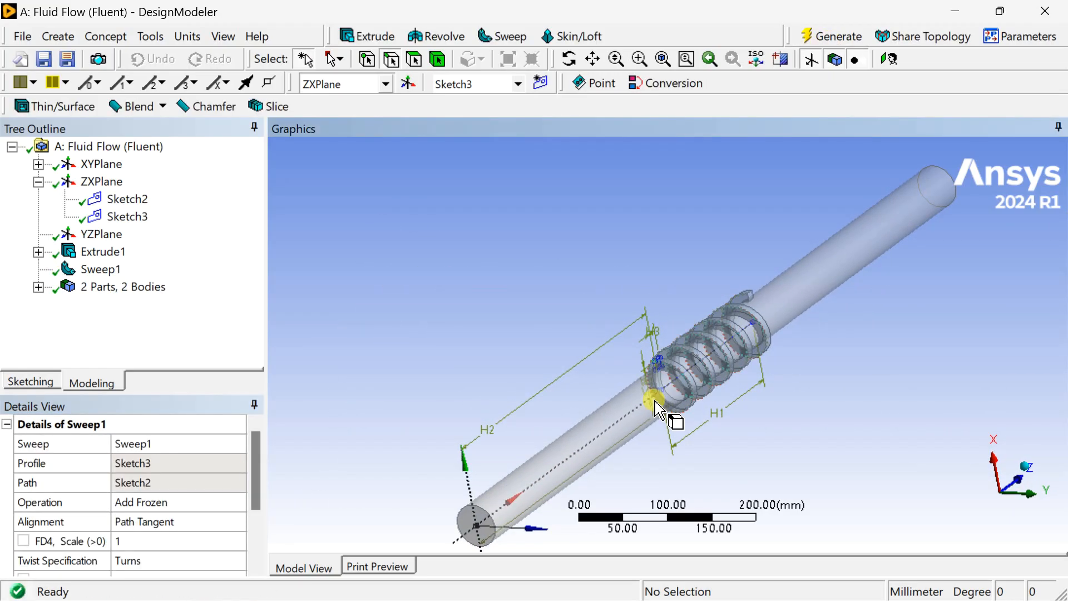
click(123, 286)
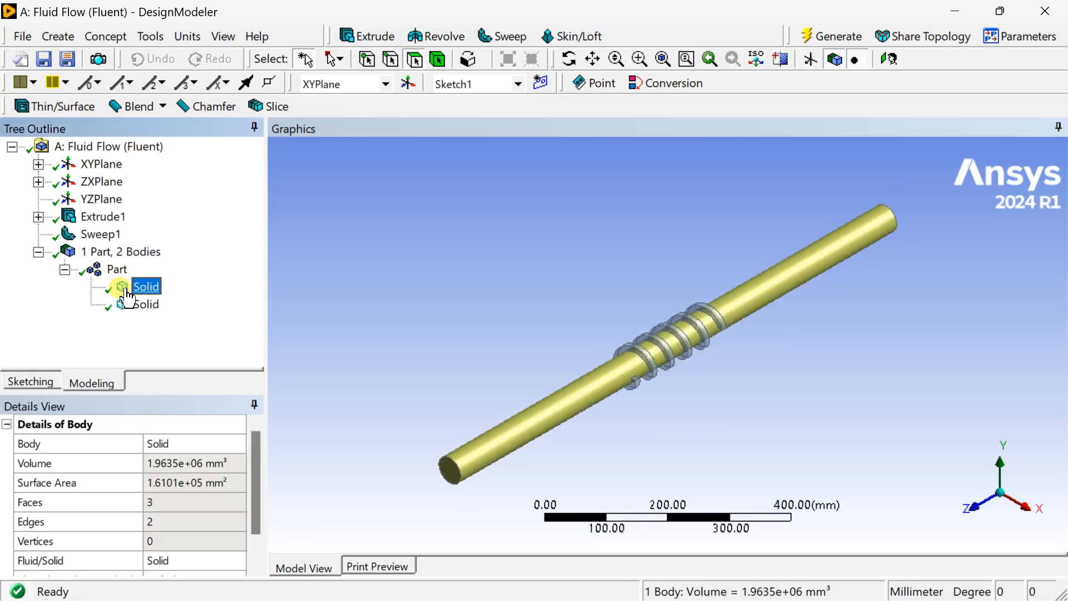
click(400, 271)
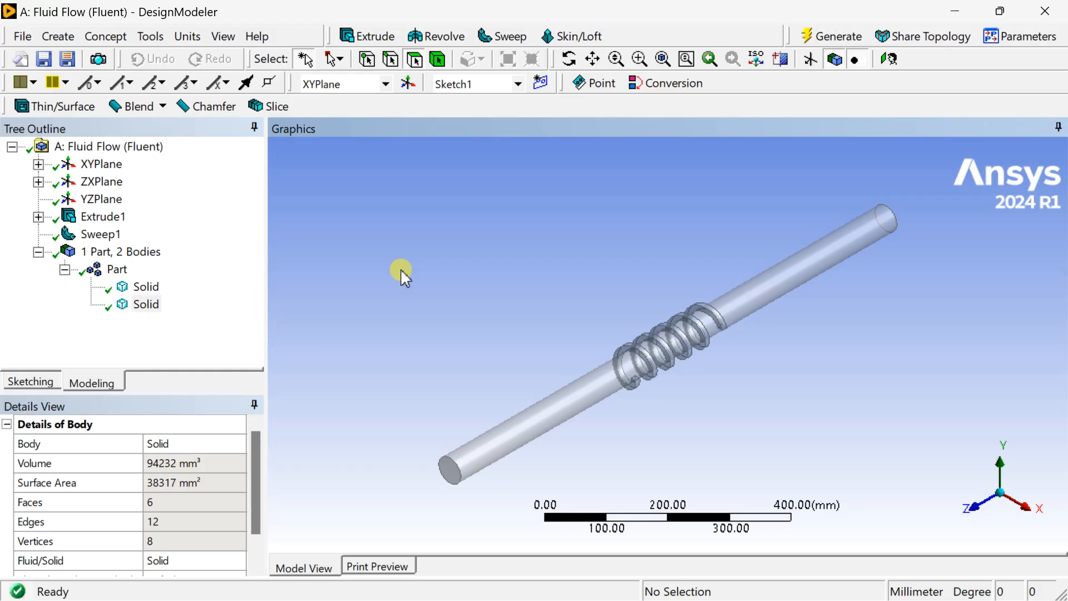
mouse_move(848, 81)
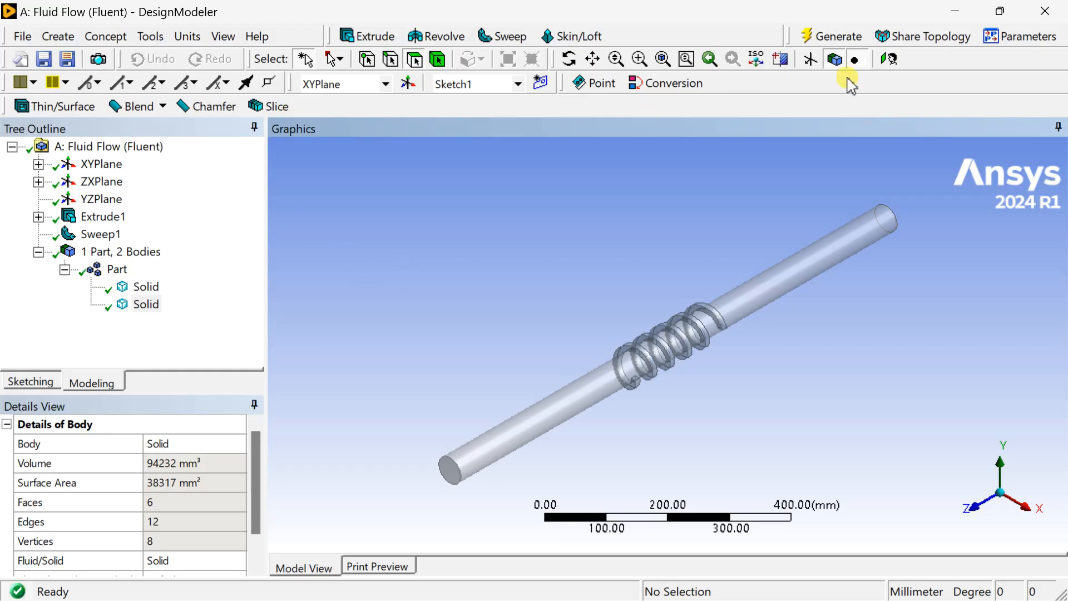
- Close DesignModeler and edit the Mesh cell to load the geometry in Meshing
click(146, 305)
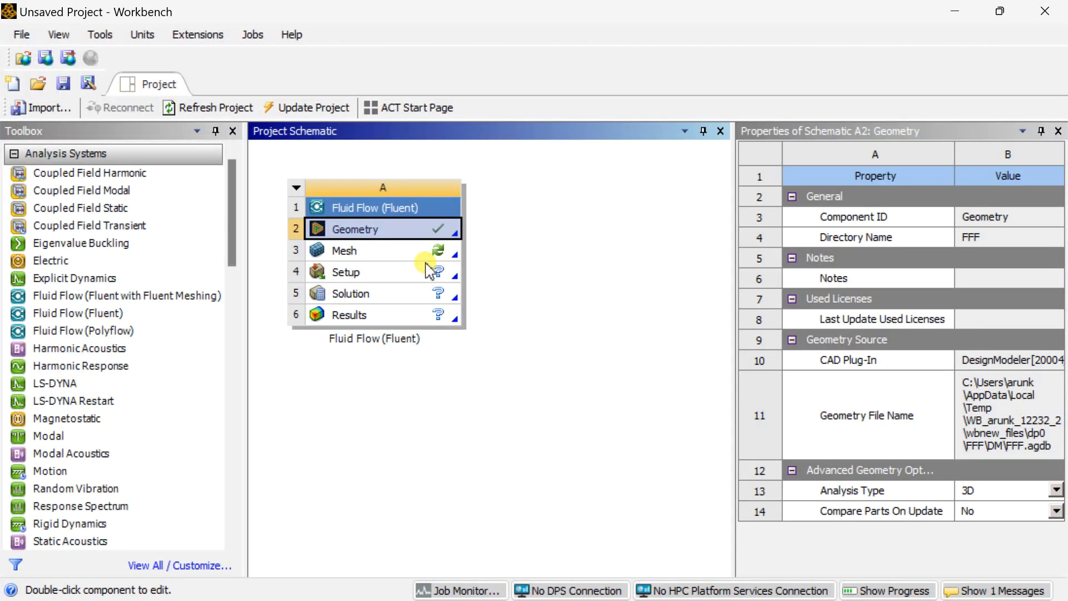
right_click(345, 250)
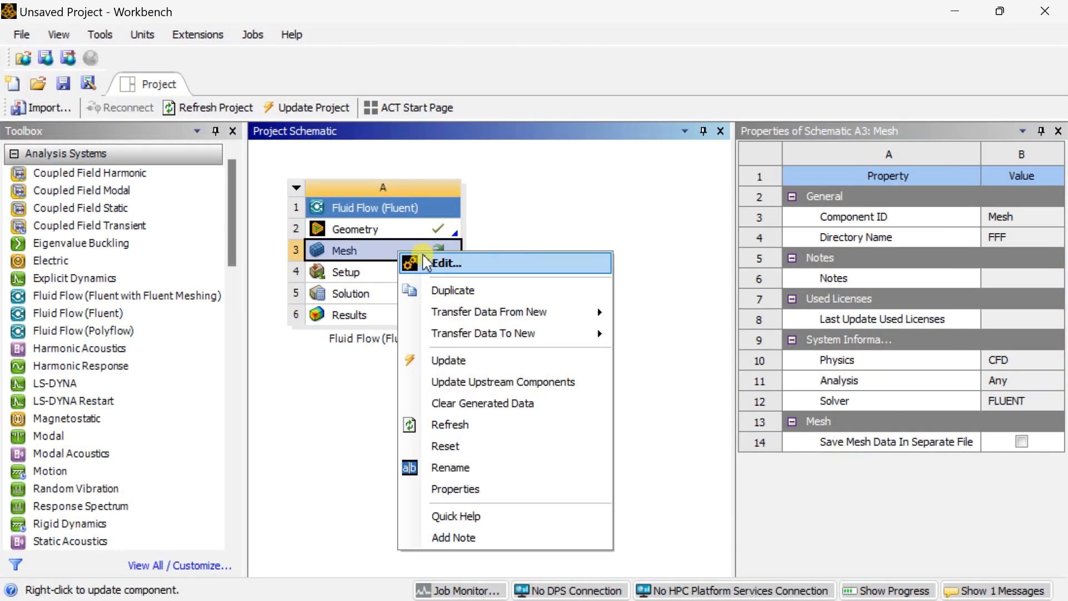
click(445, 264)
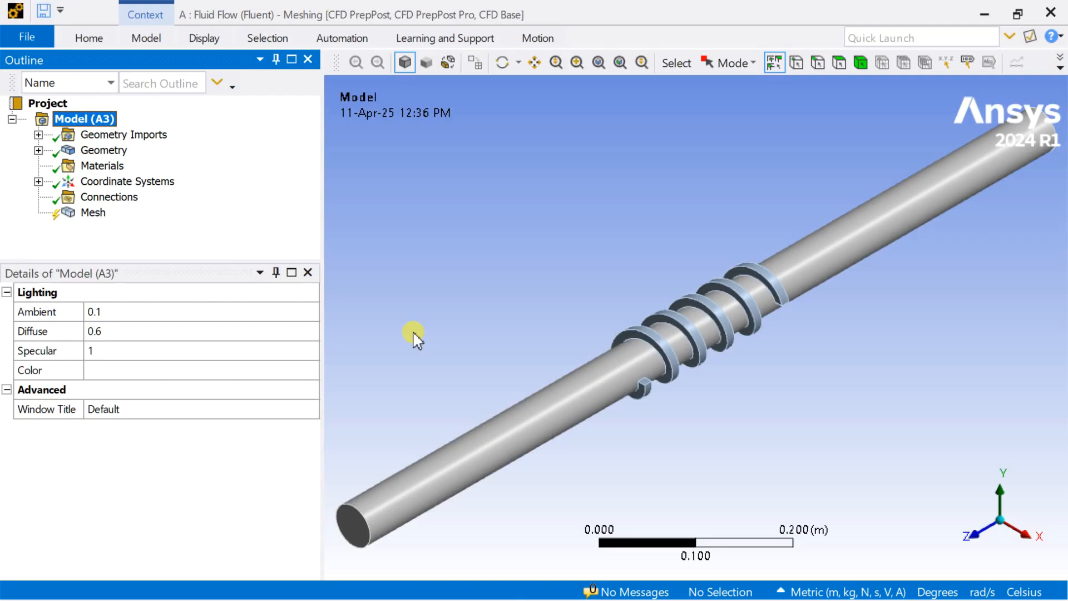
mouse_move(93, 211)
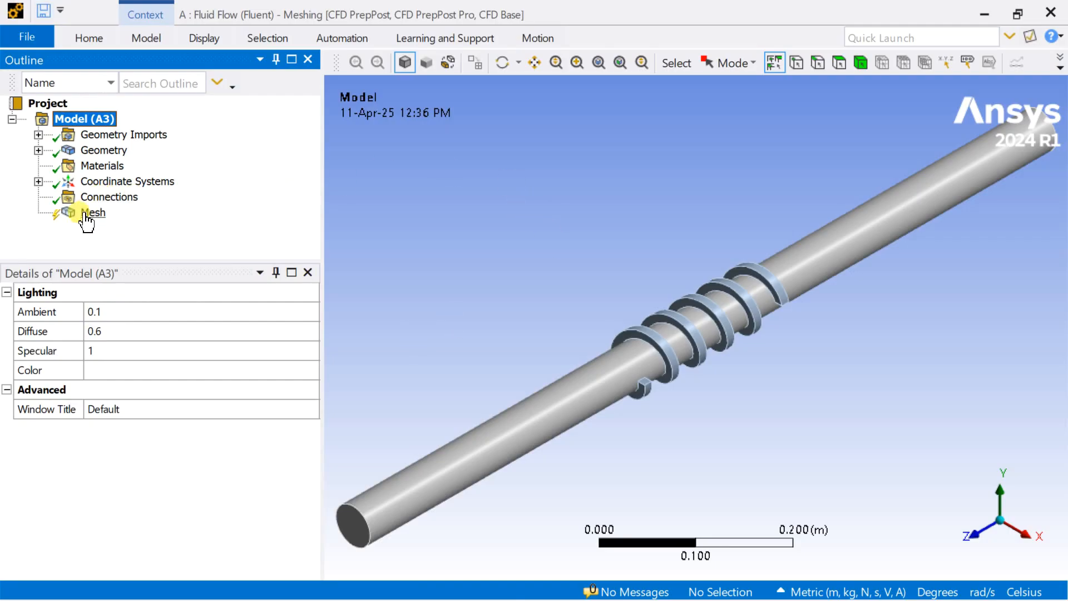
- Generate the default mesh of the pipe and coil and zoom to inspect it
right_click(93, 212)
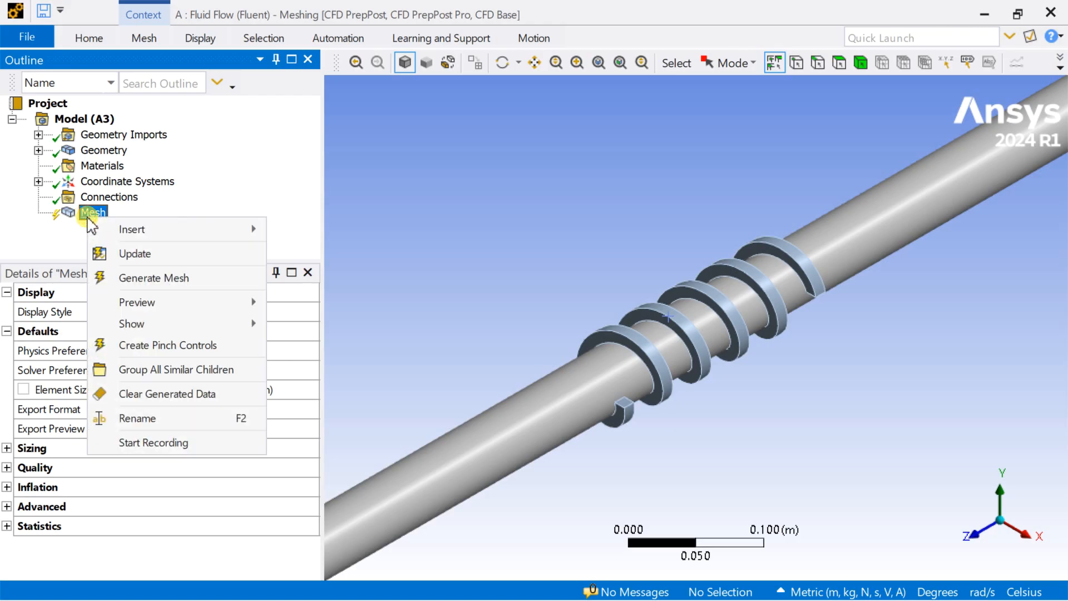
click(569, 233)
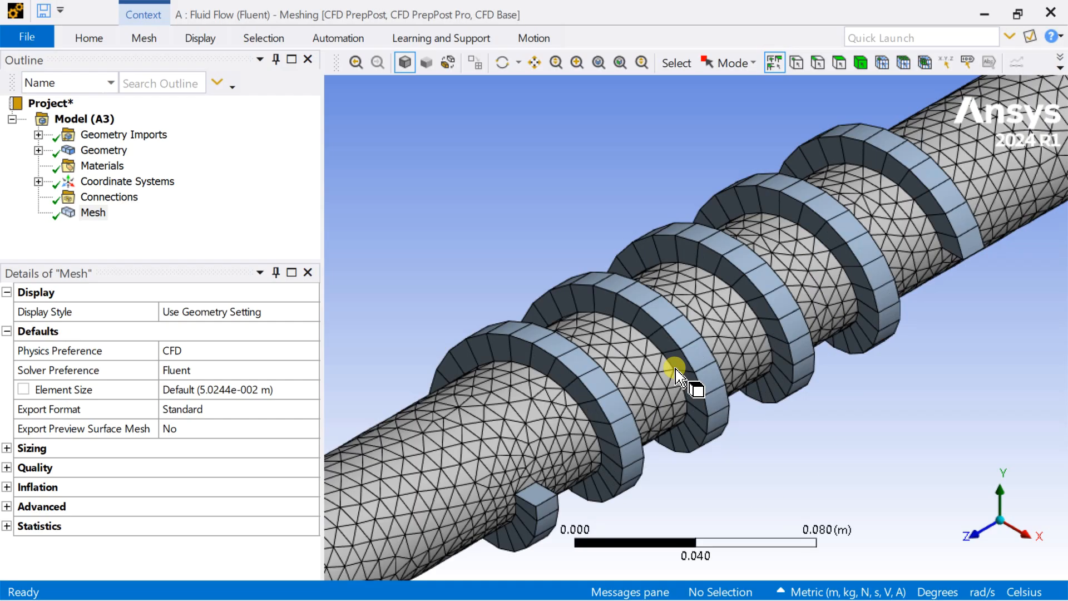
scroll(down, 3)
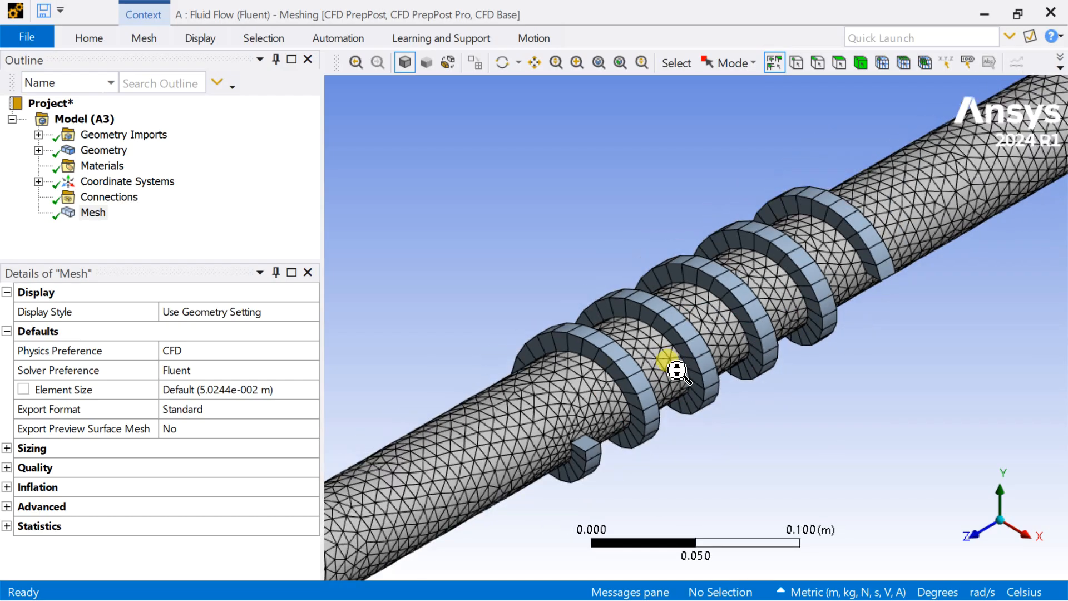
scroll(down, 3)
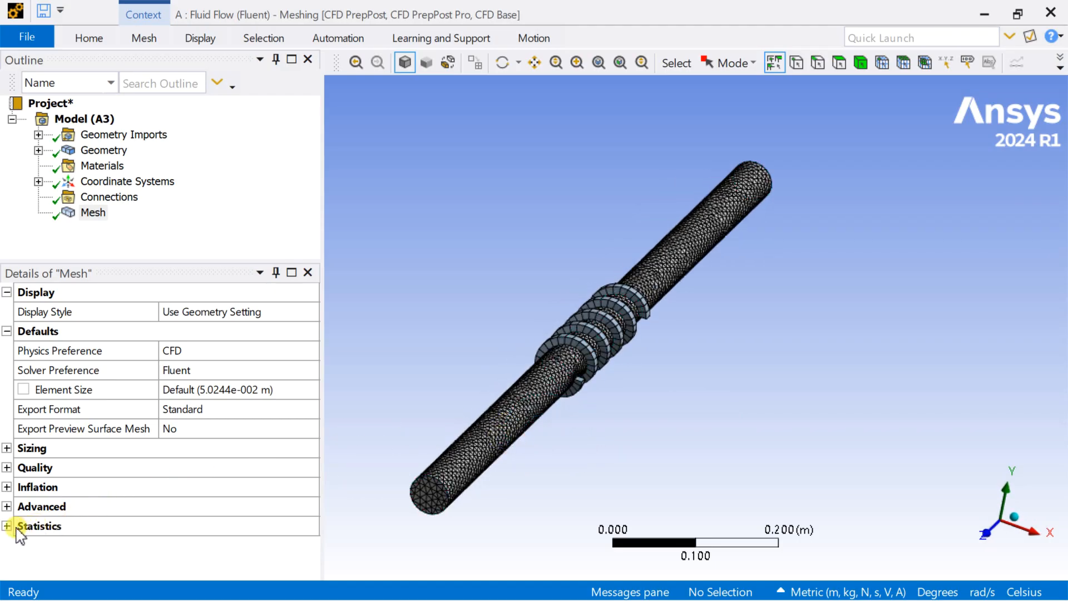
- Set the global element size to 0.005 m for a finer mesh
click(7, 525)
text(0.01)
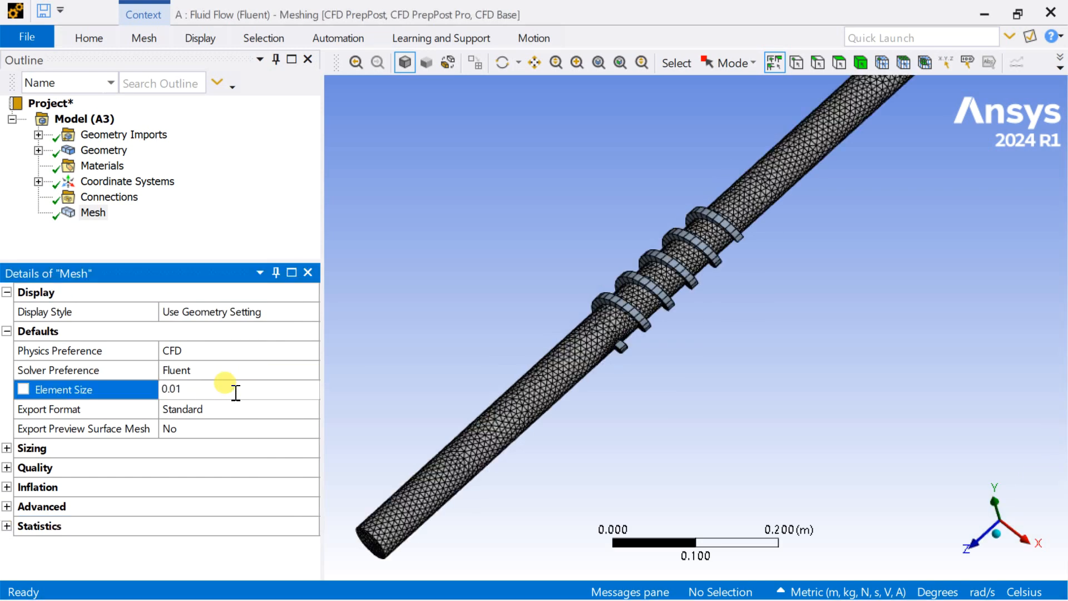
text(0.005)
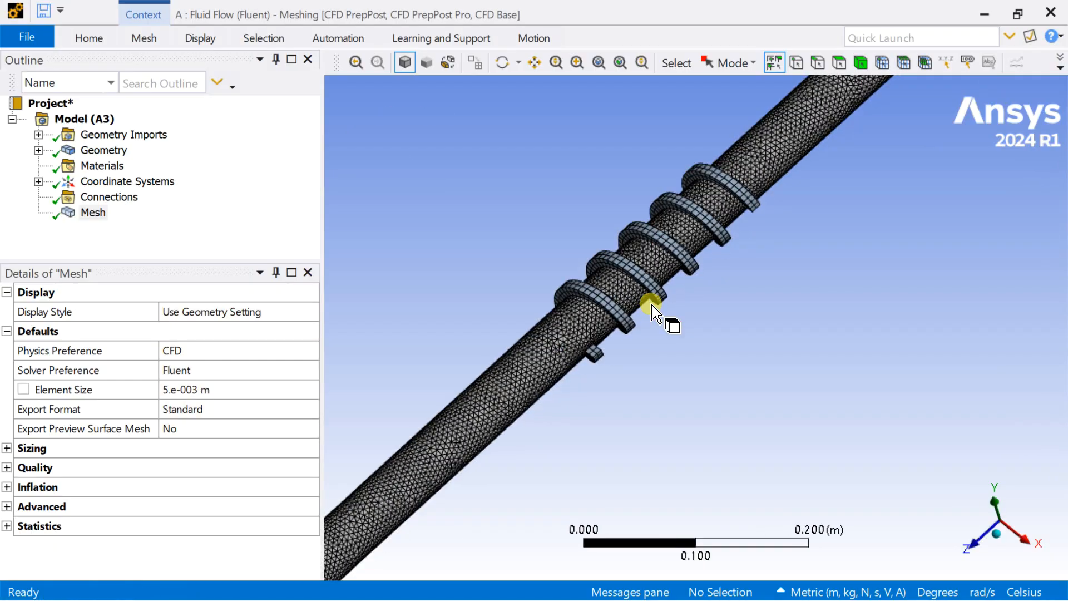
scroll(up, 3)
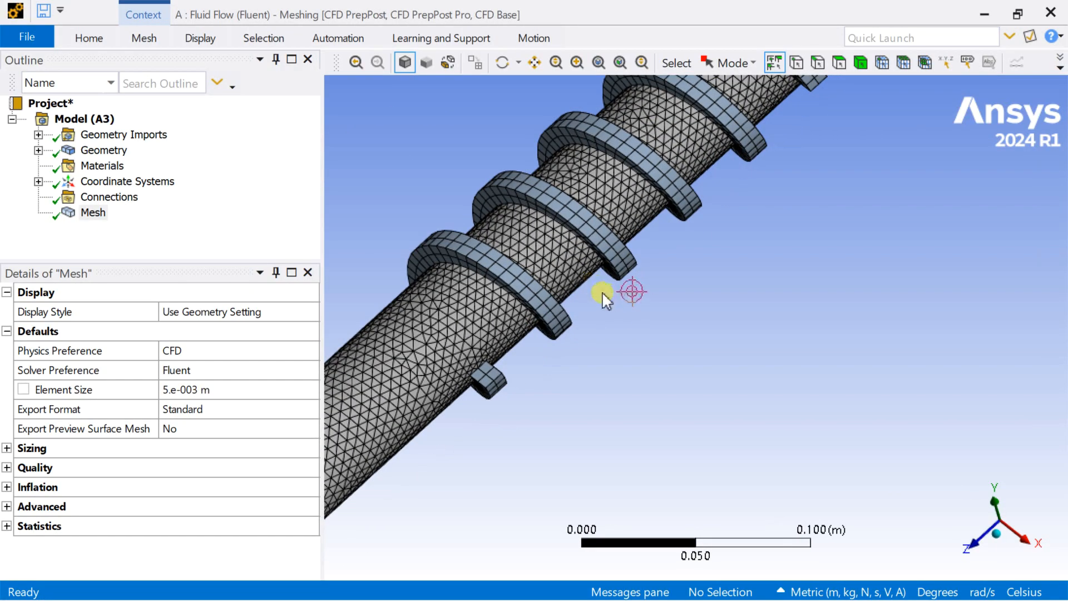
mouse_move(624, 305)
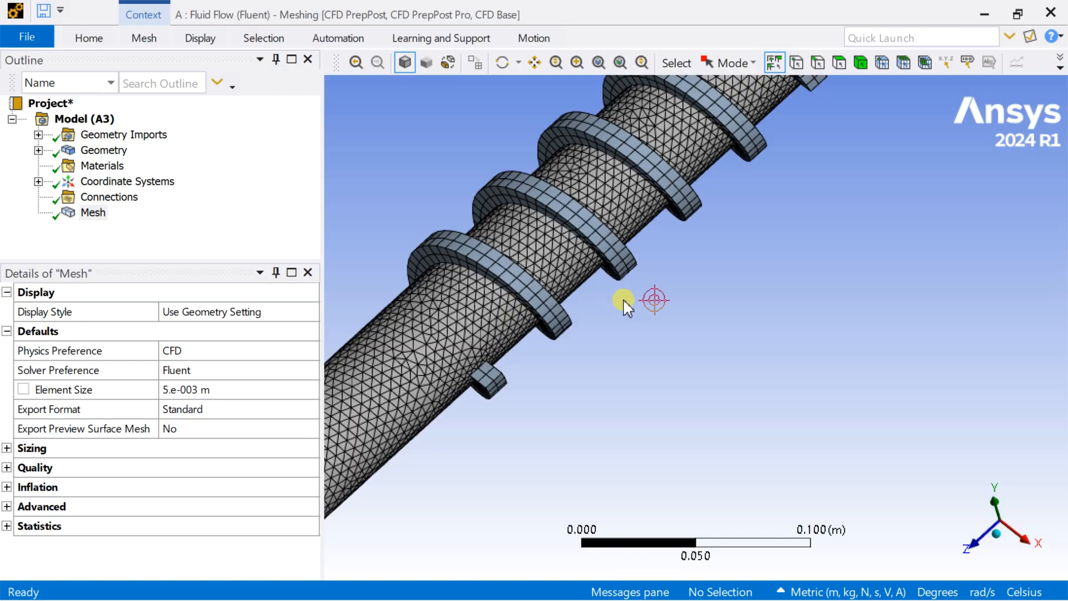
mouse_move(609, 310)
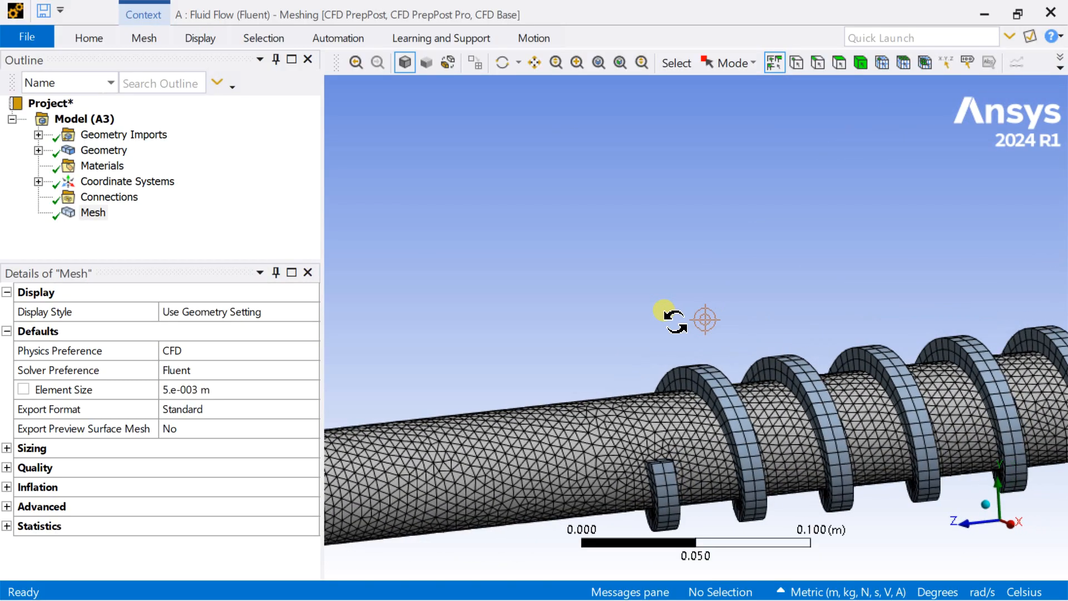
- Create a named selection 'pipe_wall' on the pipe's cylindrical surface
click(124, 227)
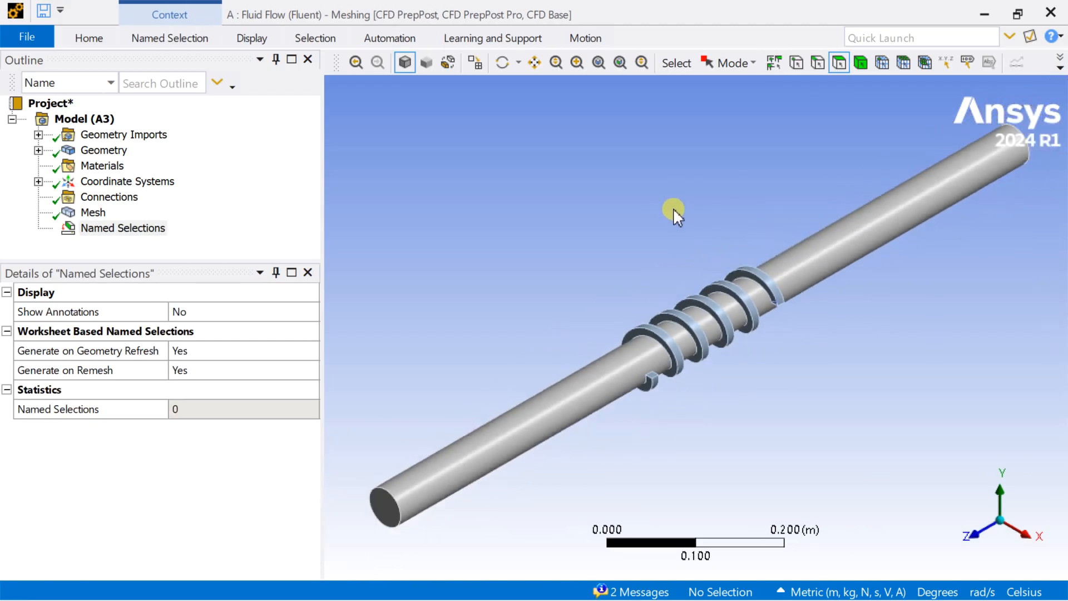
click(103, 150)
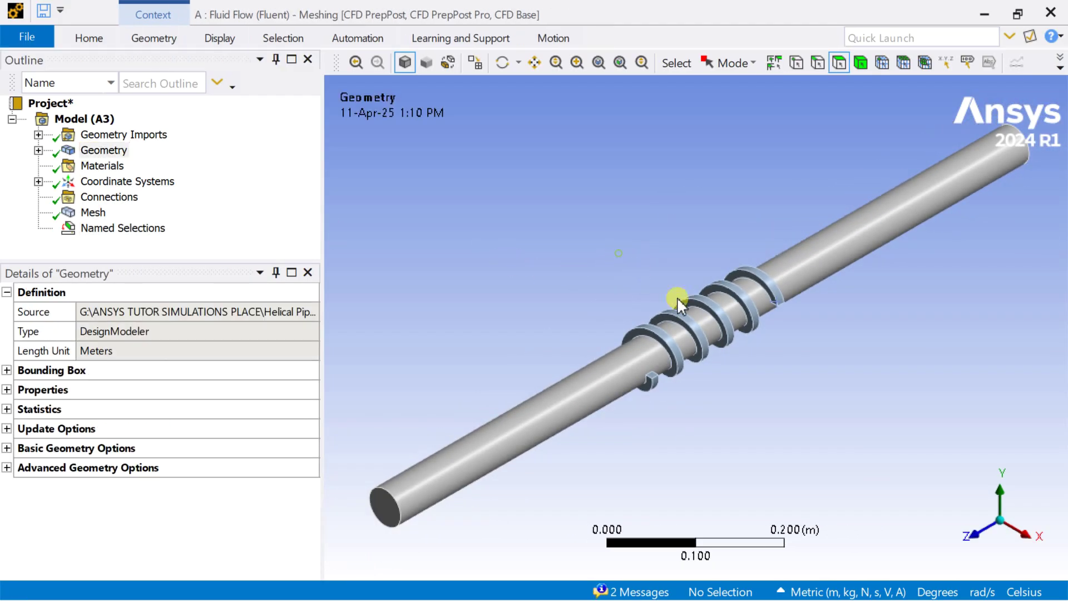
mouse_move(845, 262)
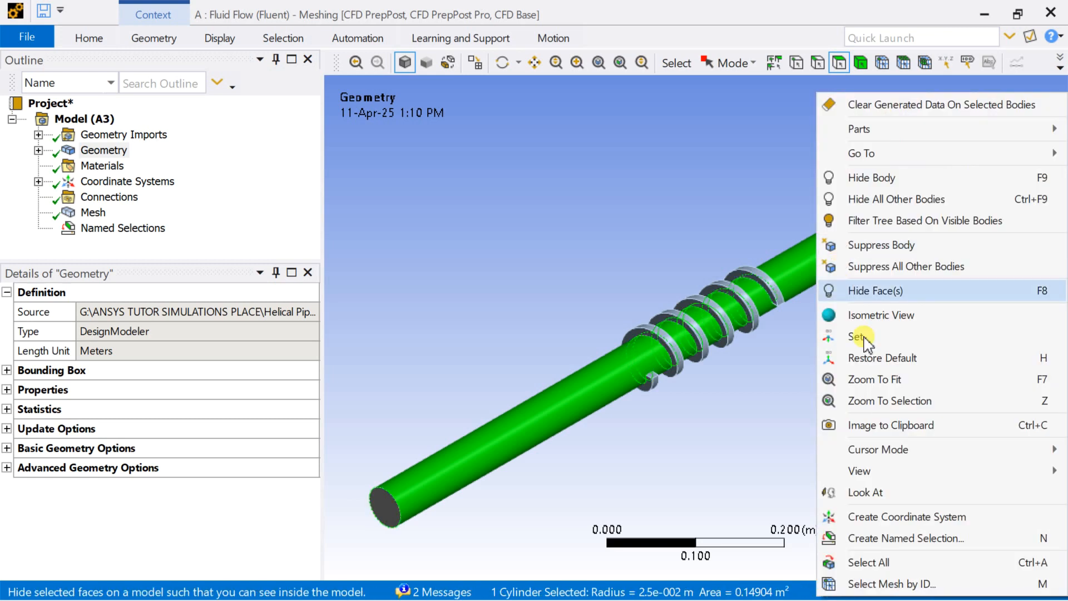
click(906, 539)
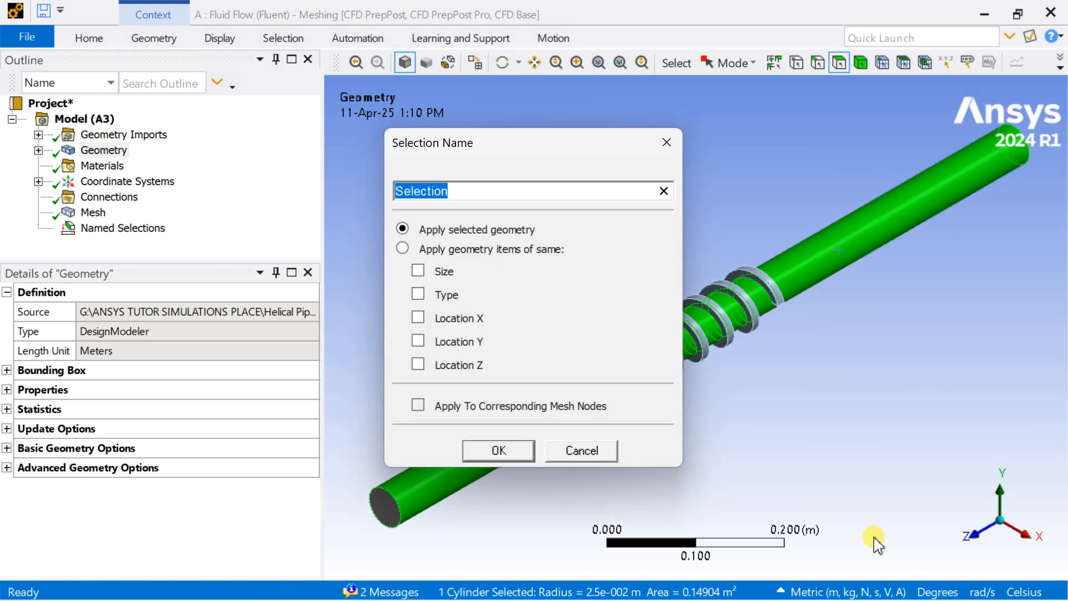
text(pipe)
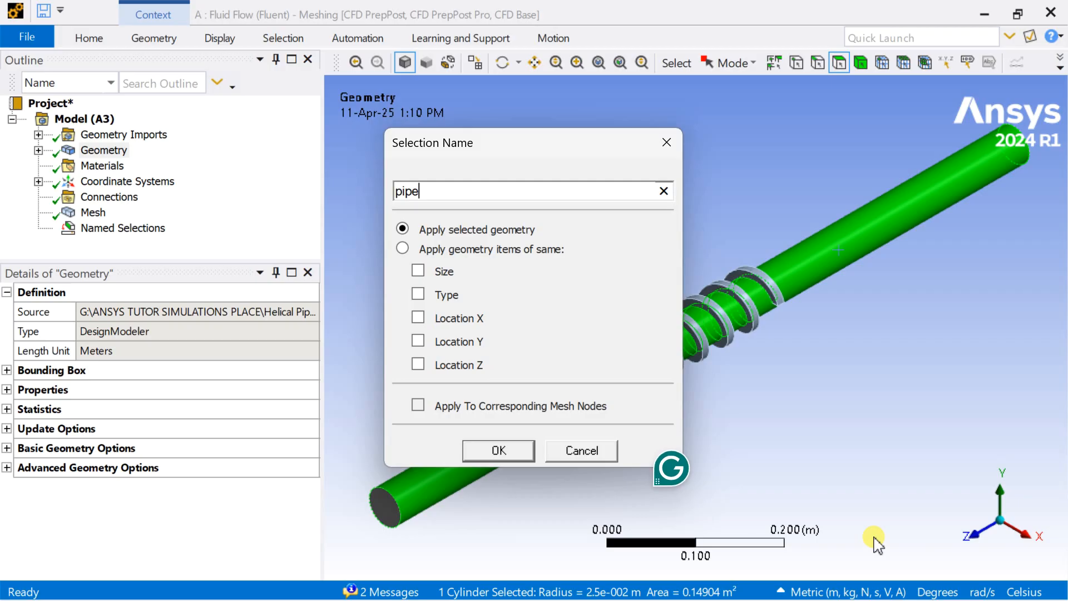
text(_wall)
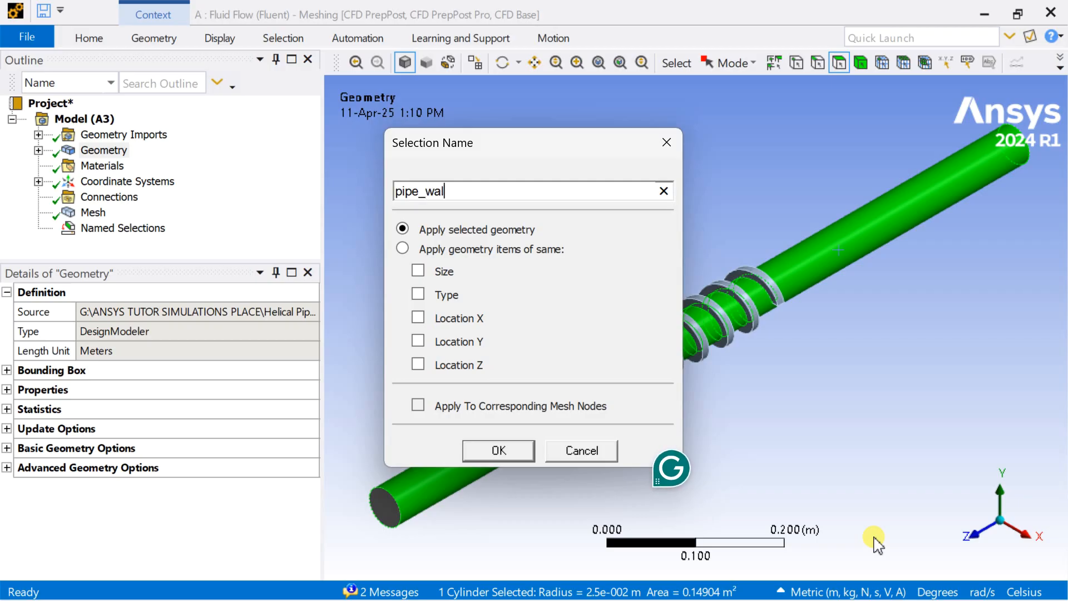
click(499, 450)
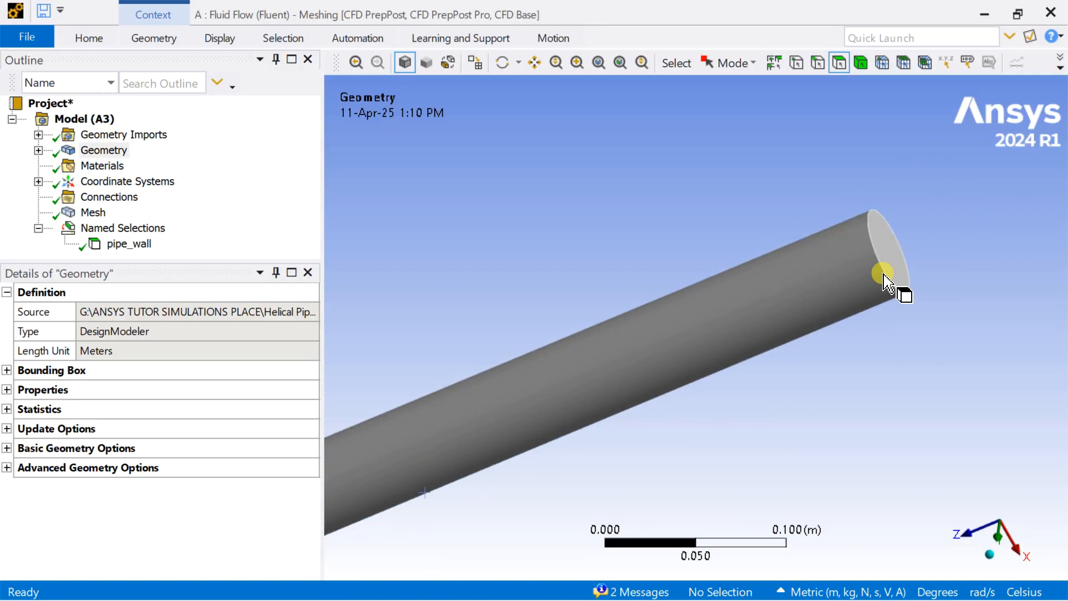
- Name one pipe end face as the inlet selection and begin naming the opposite face as outlet
right_click(885, 279)
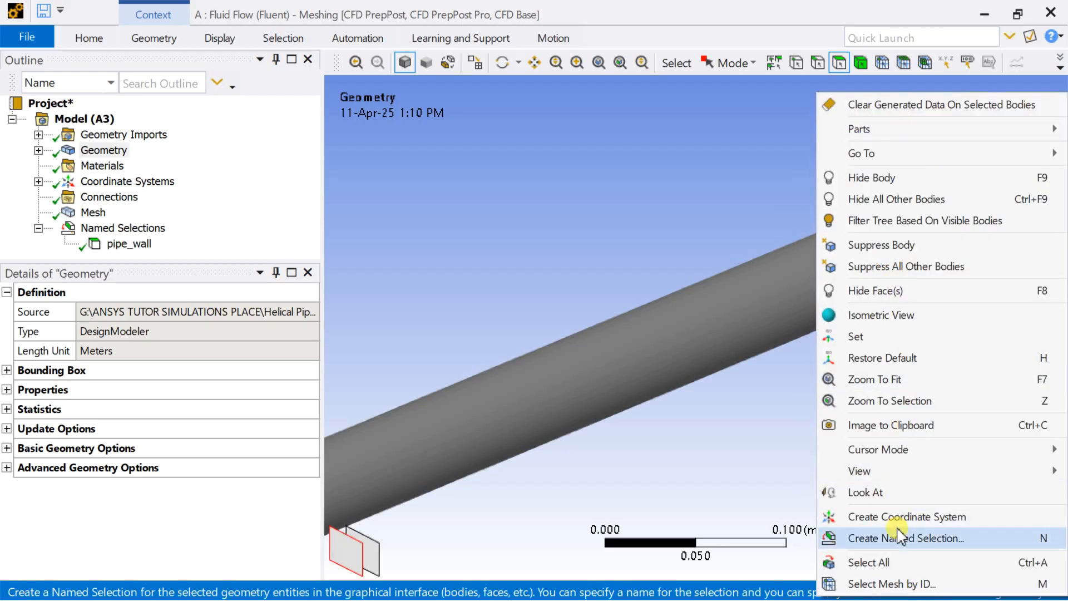
click(906, 538)
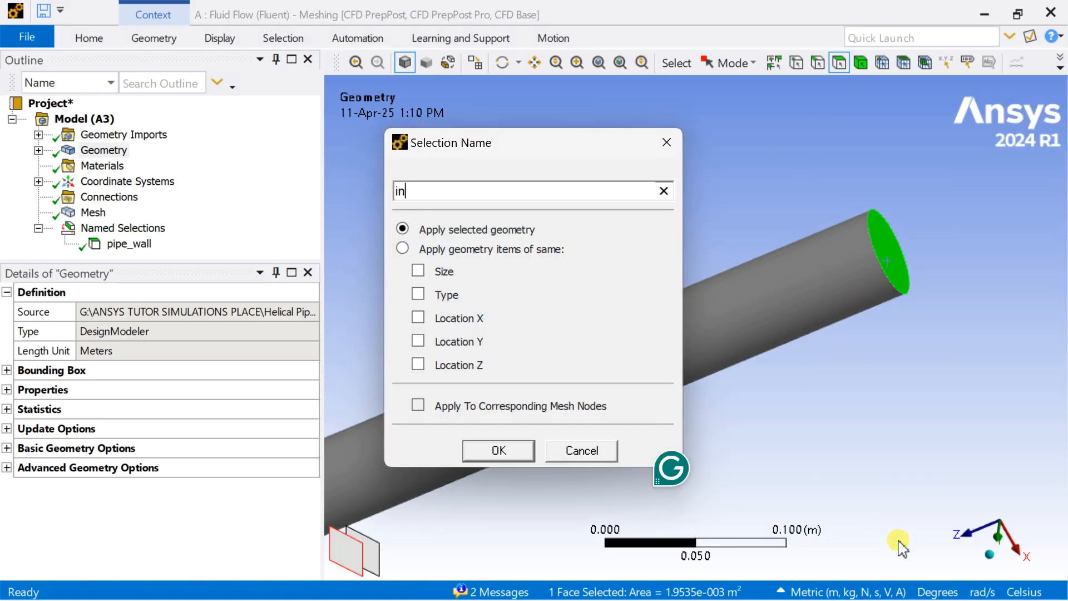
click(499, 450)
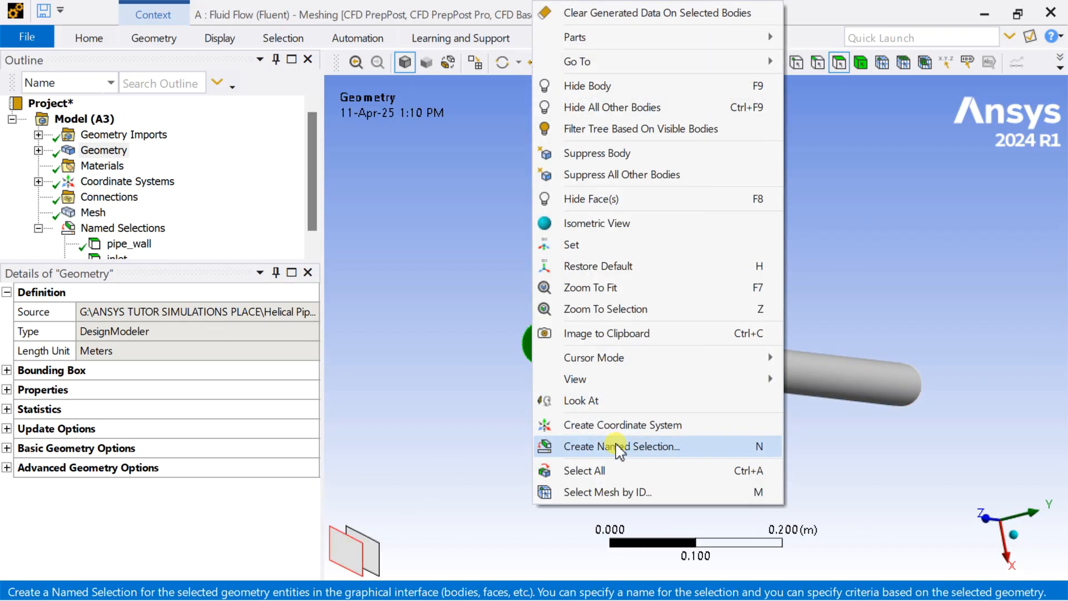
click(621, 446)
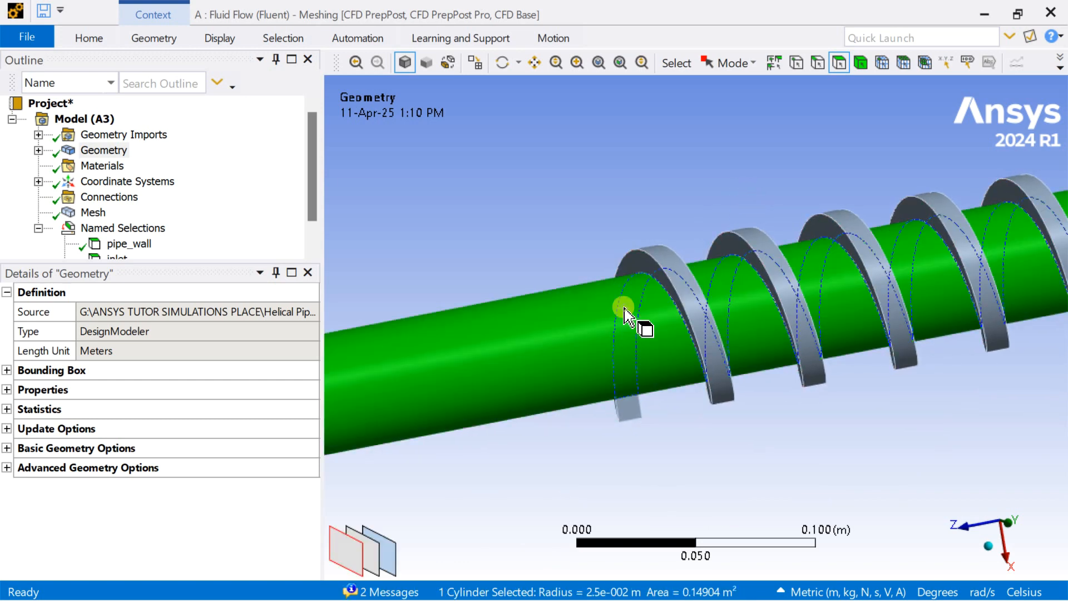
- Hide the pipe body so the helical coil is exposed
right_click(623, 307)
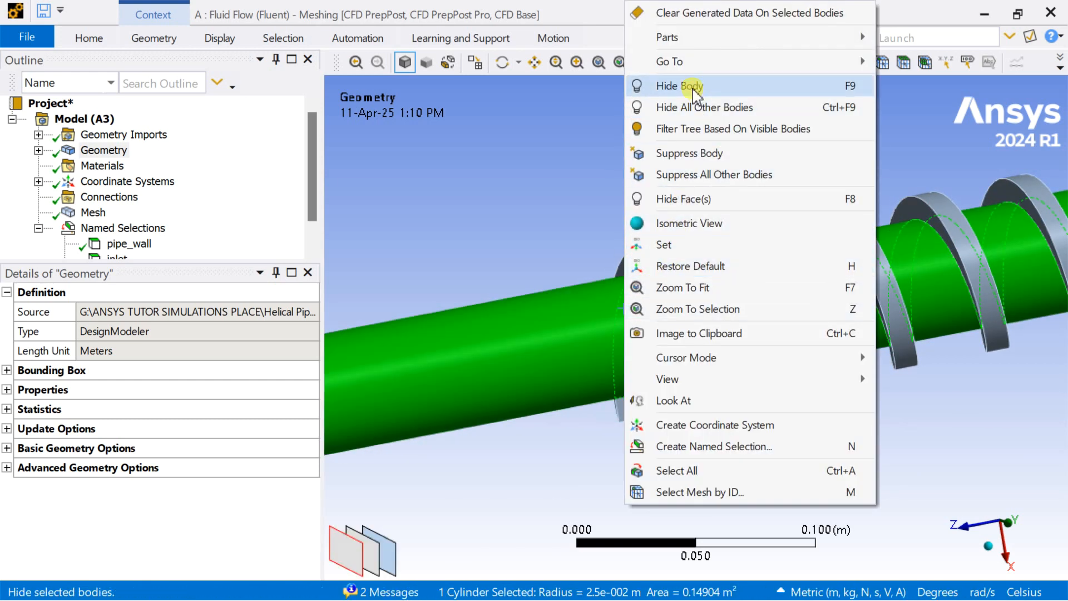
click(678, 86)
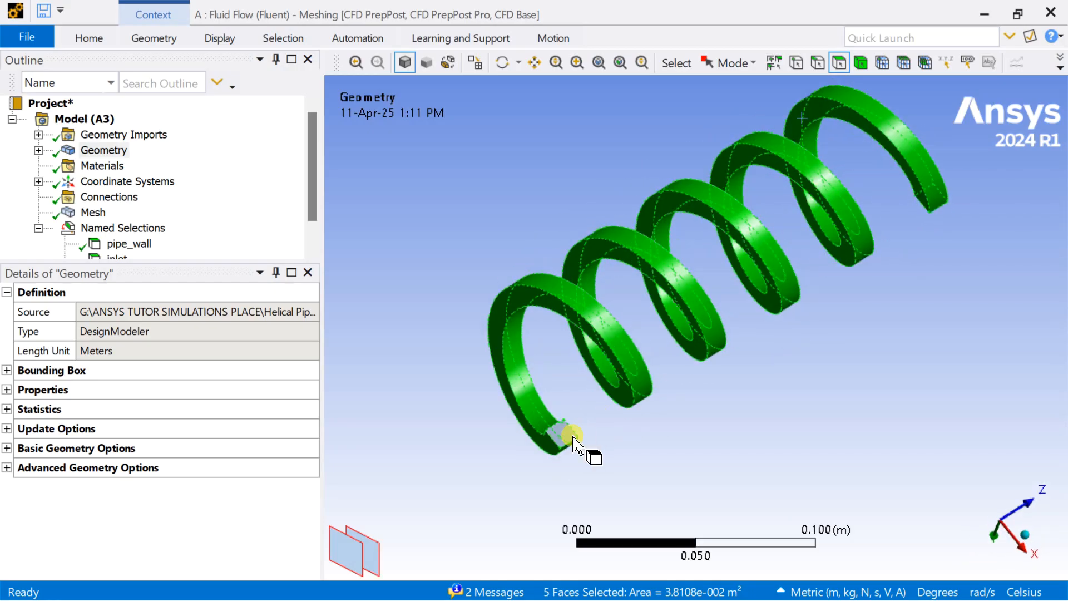
- Group the selected coil faces as the named selection heater_coil_wall
right_click(571, 436)
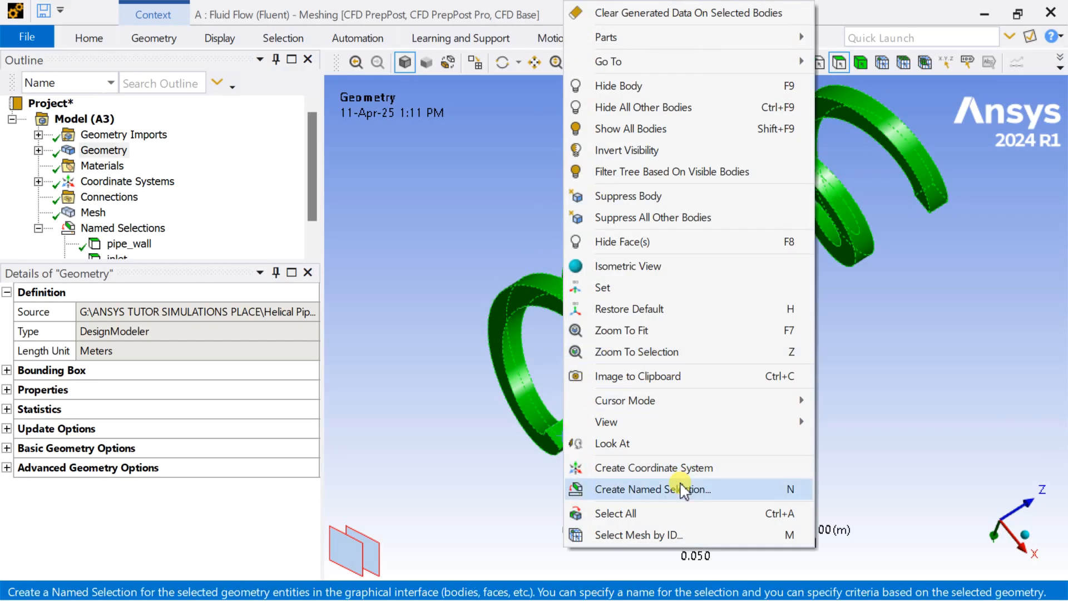
click(657, 490)
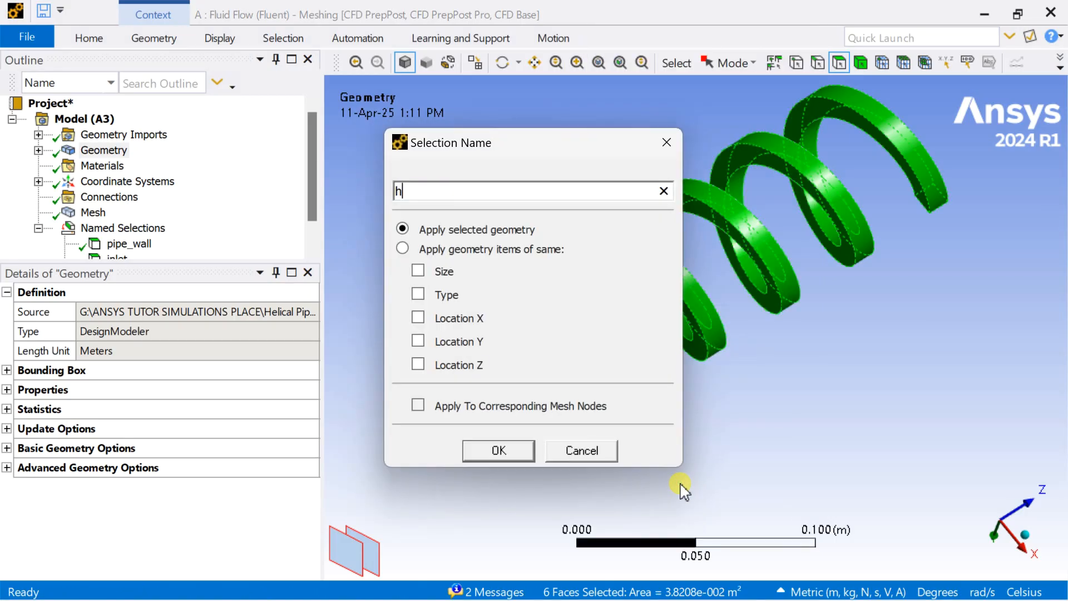
text(eater)
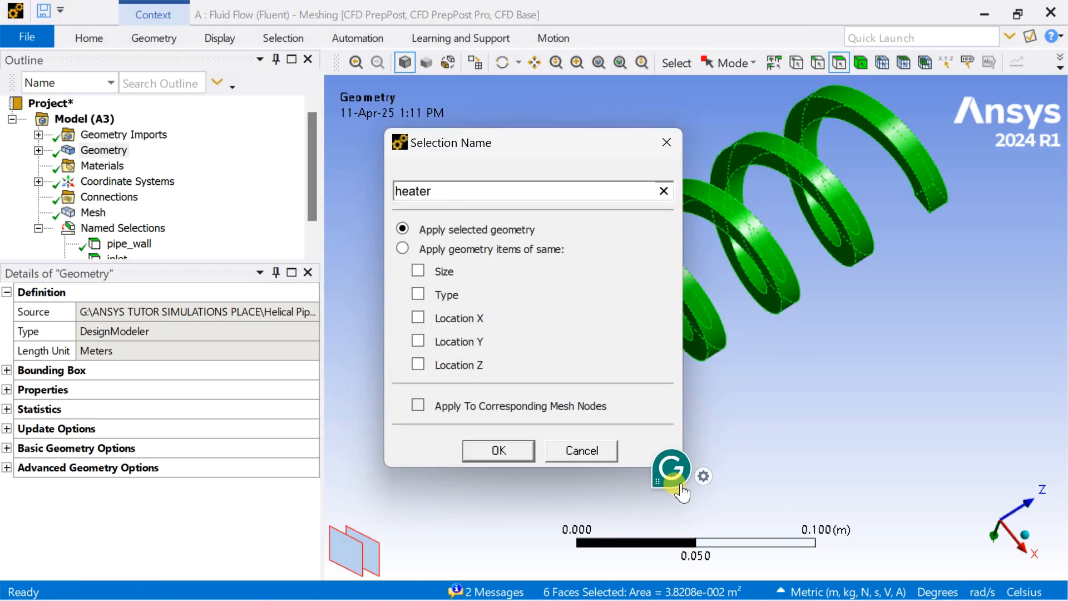
text(_coil)
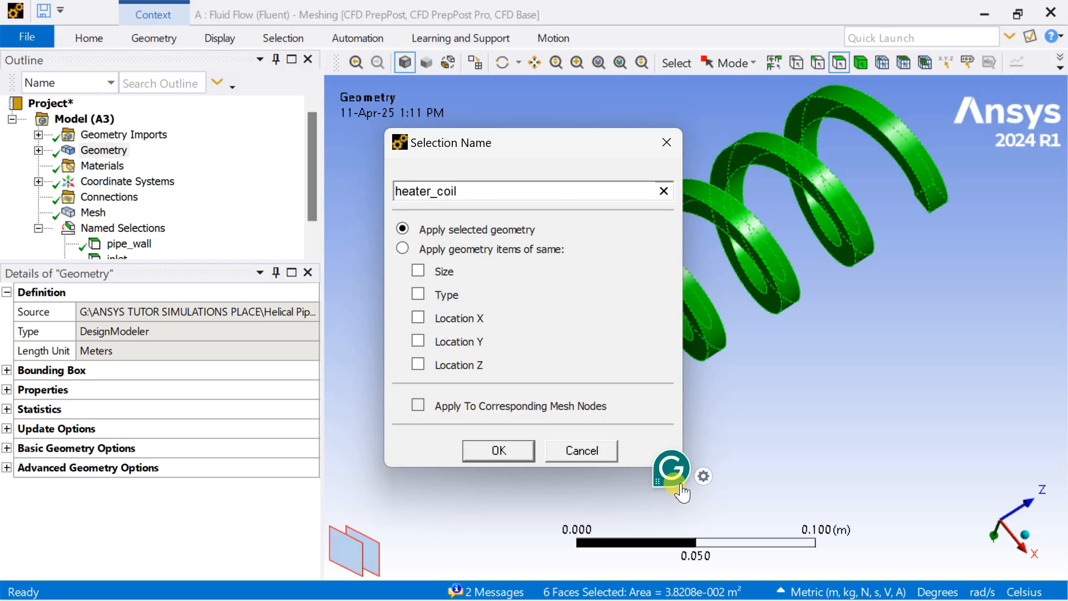
click(499, 450)
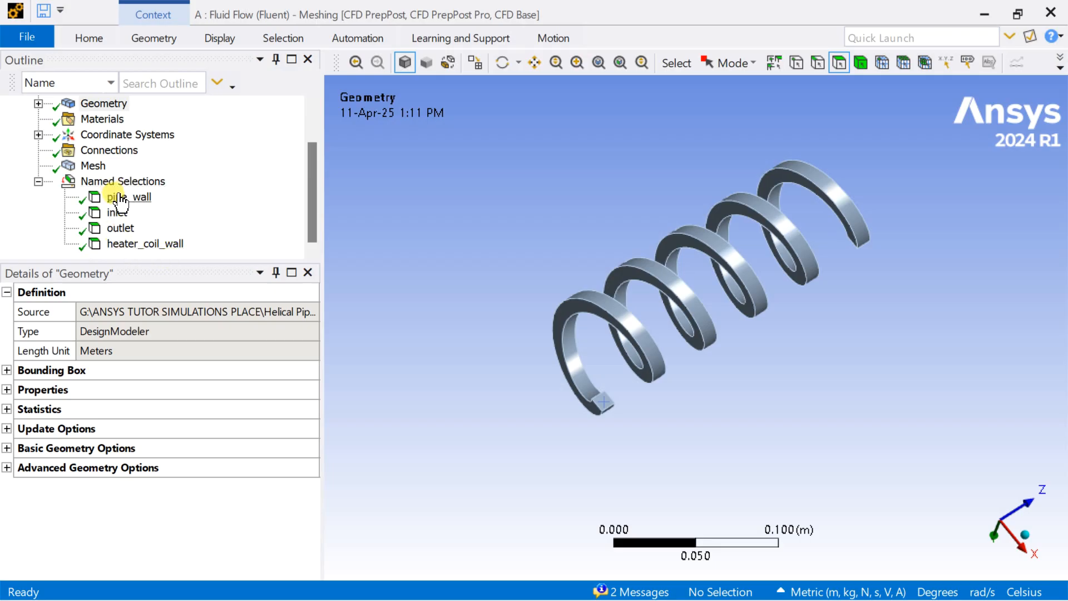
- Review the heater_coil_wall selection and show the hidden pipe body again
click(144, 244)
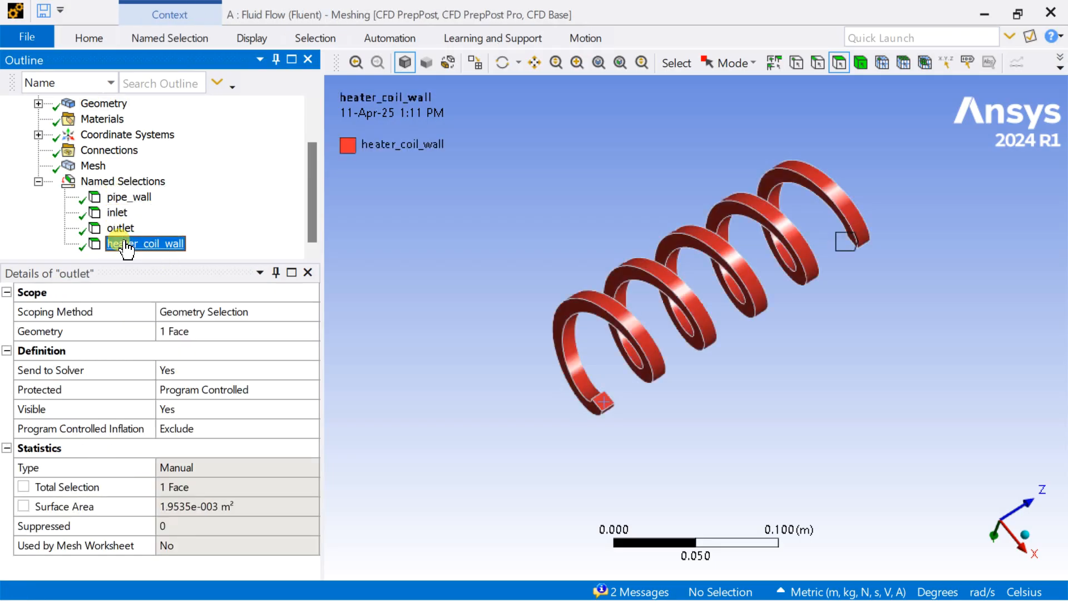
click(123, 181)
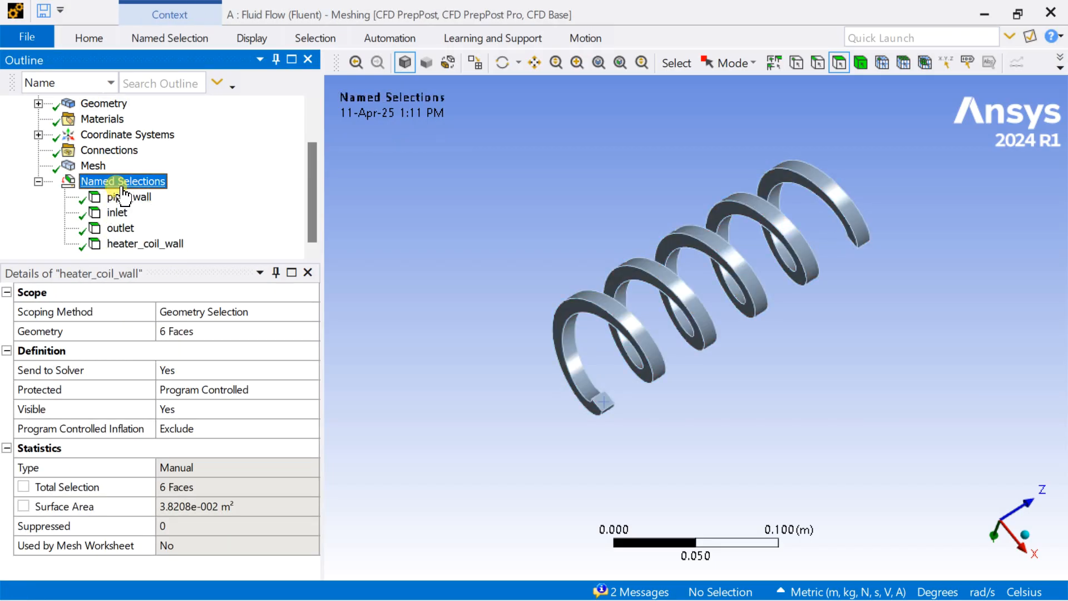
click(122, 180)
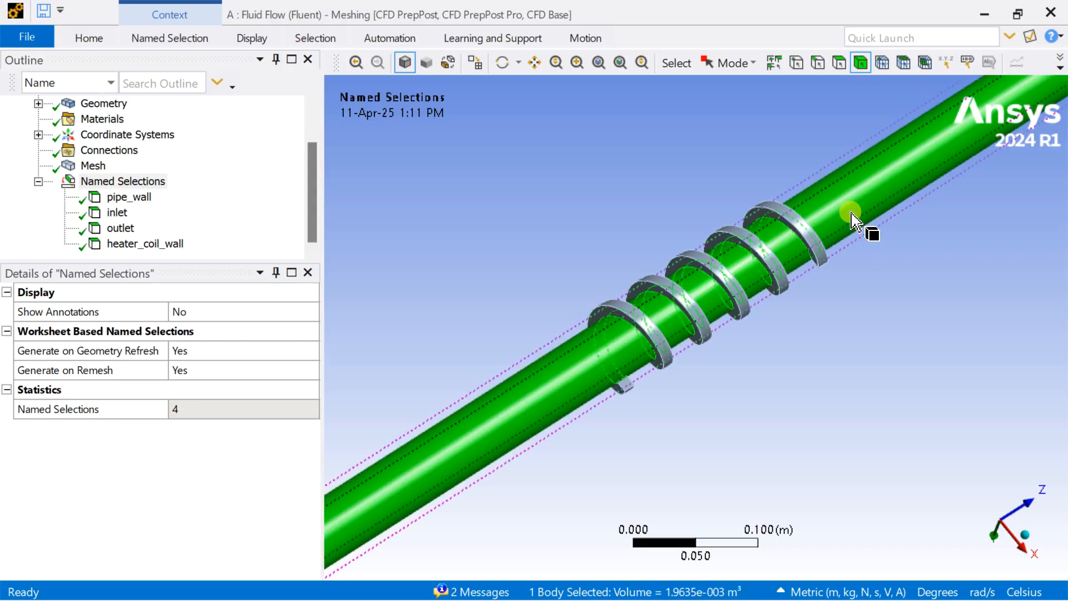
- Create the named selection fluid_domain for the straight pipe body
right_click(854, 218)
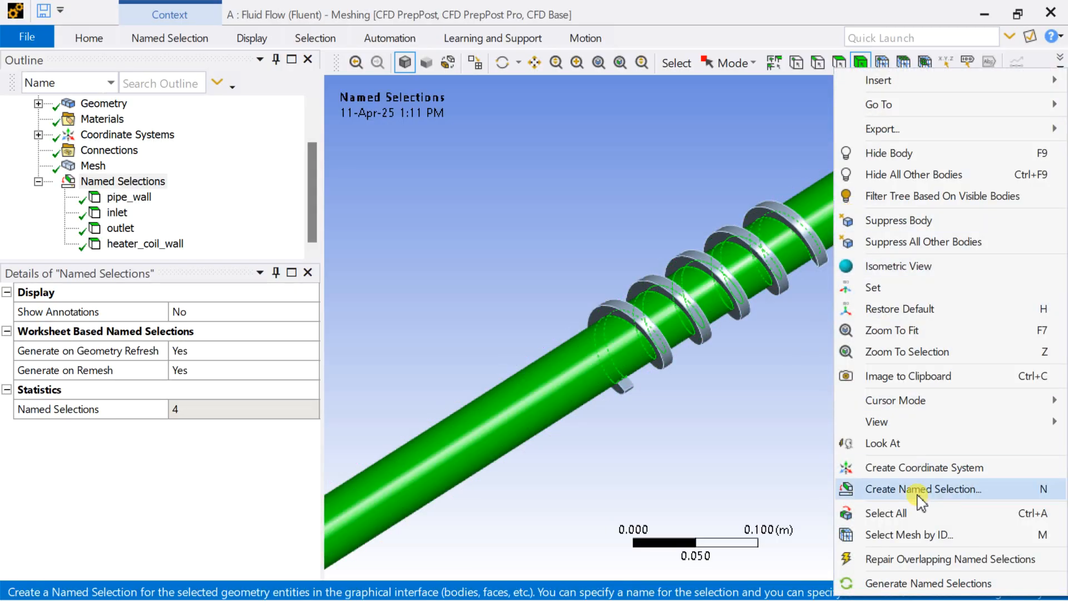
click(923, 488)
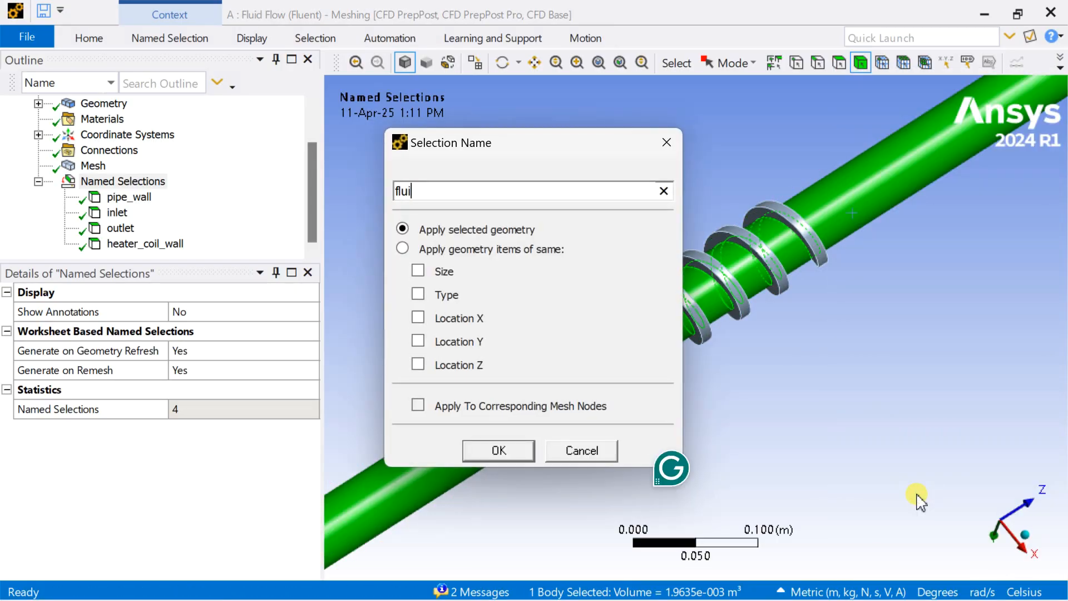
text(d_do)
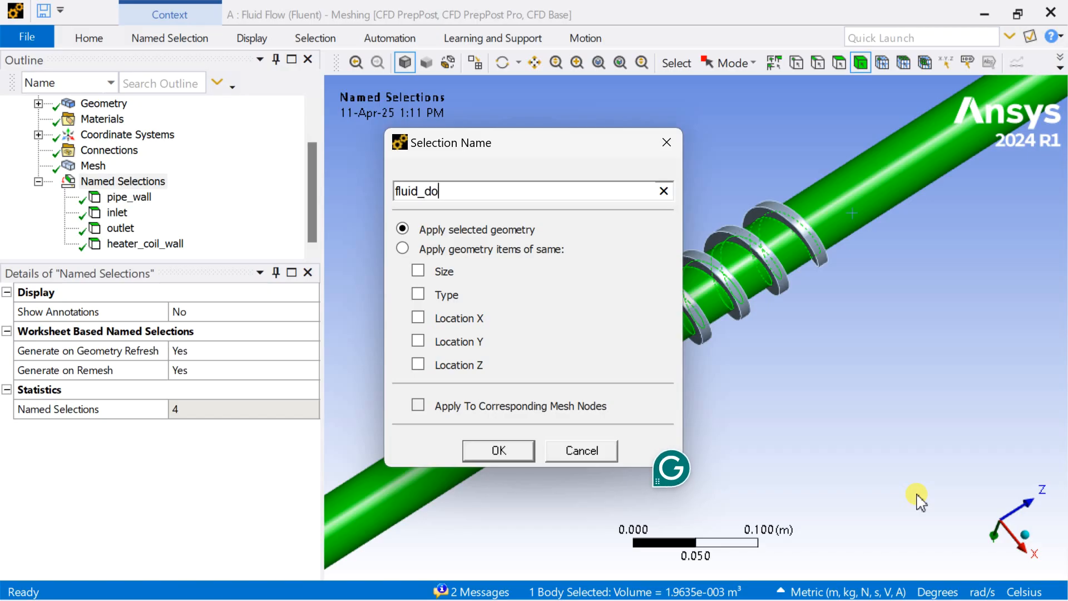
click(499, 450)
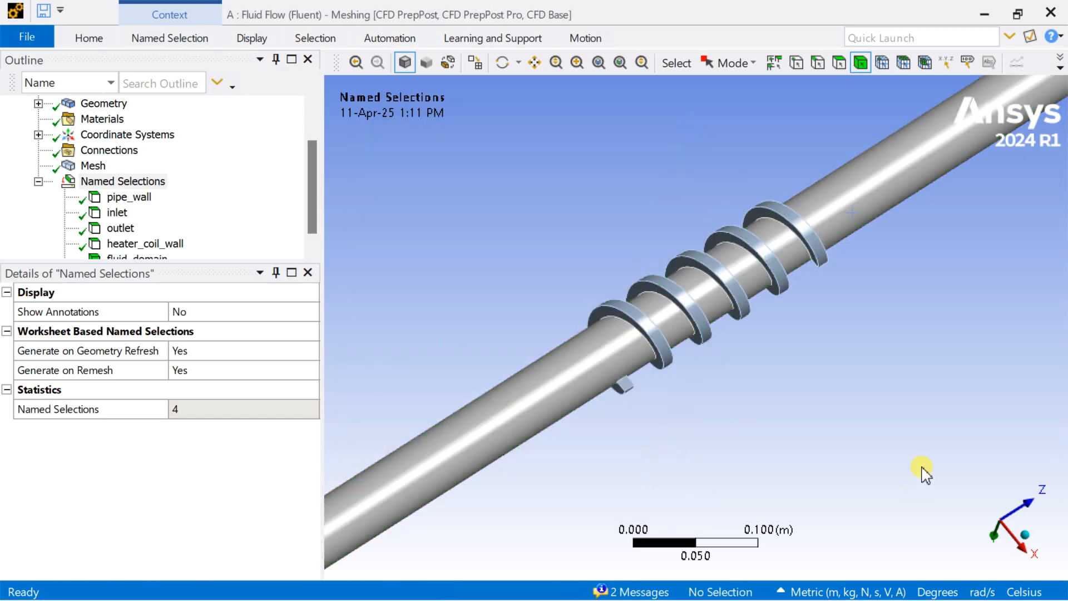
- Create the named selection solid_domain for the helical coil body
right_click(688, 244)
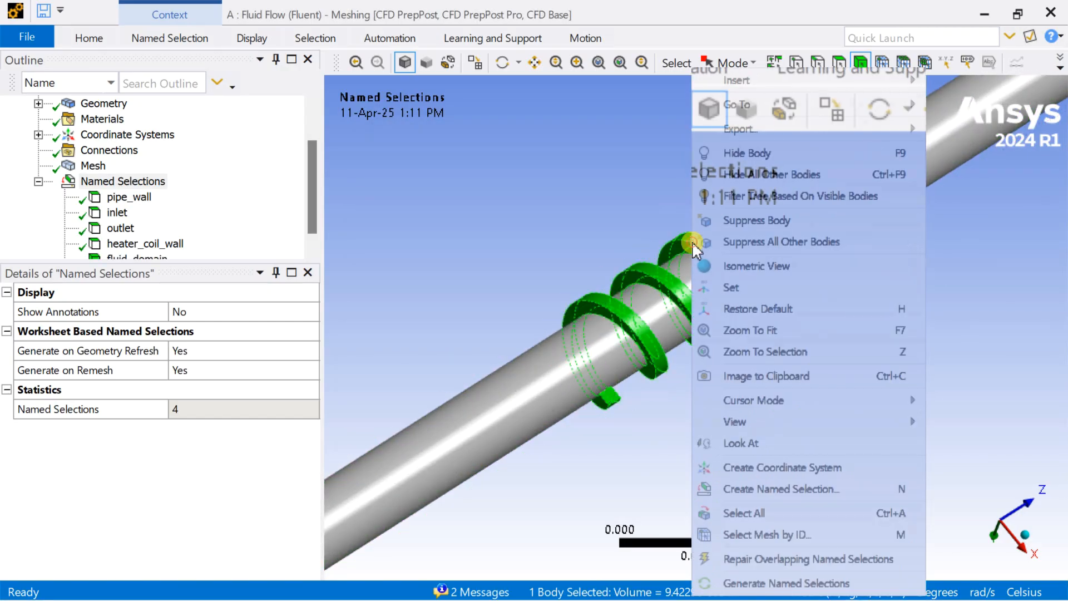
mouse_move(773, 488)
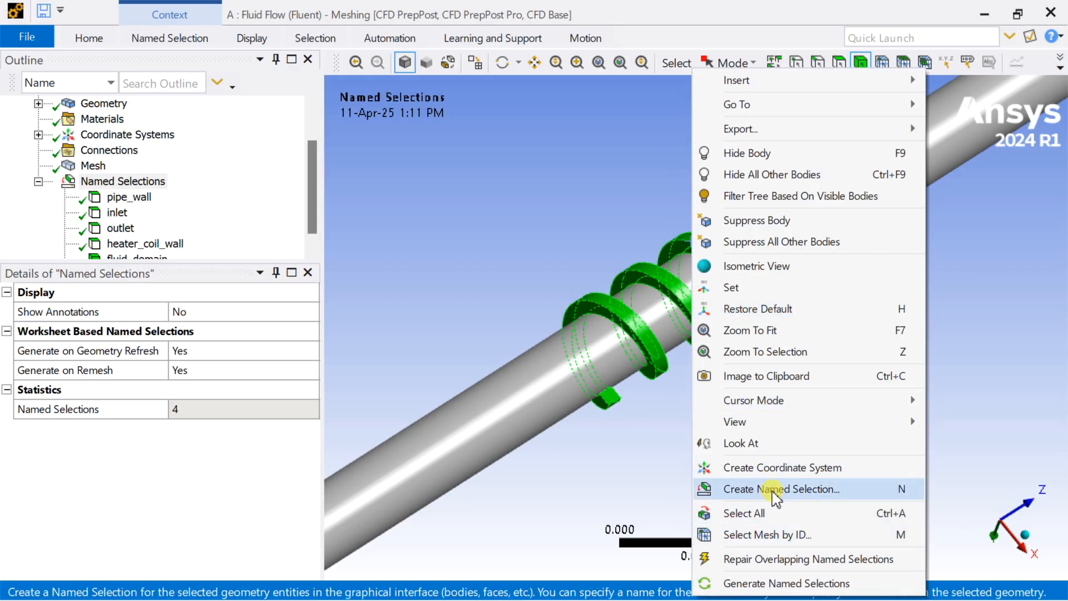
click(780, 490)
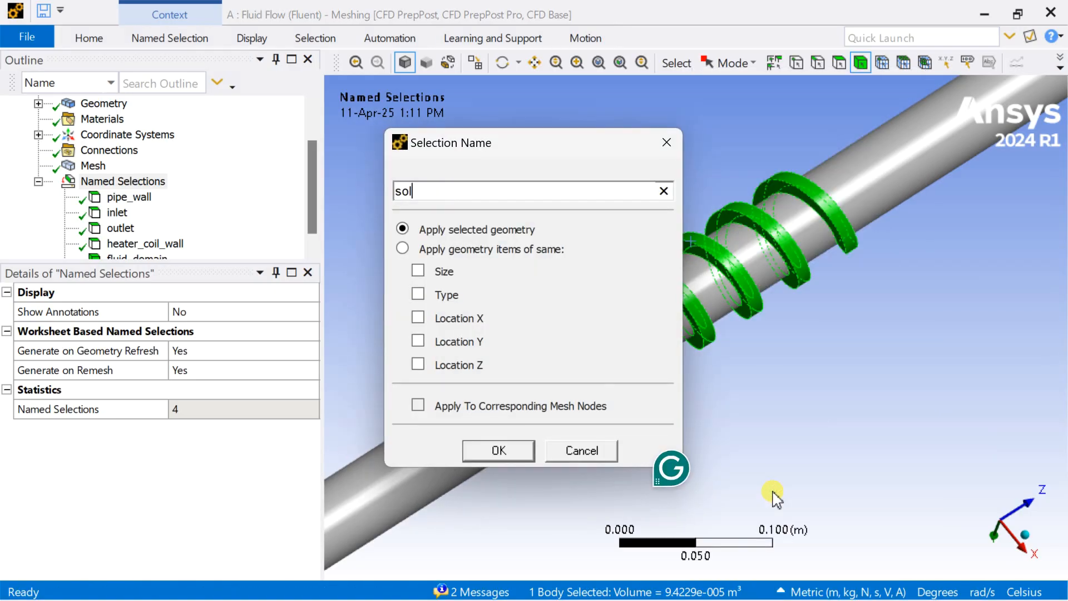
click(581, 450)
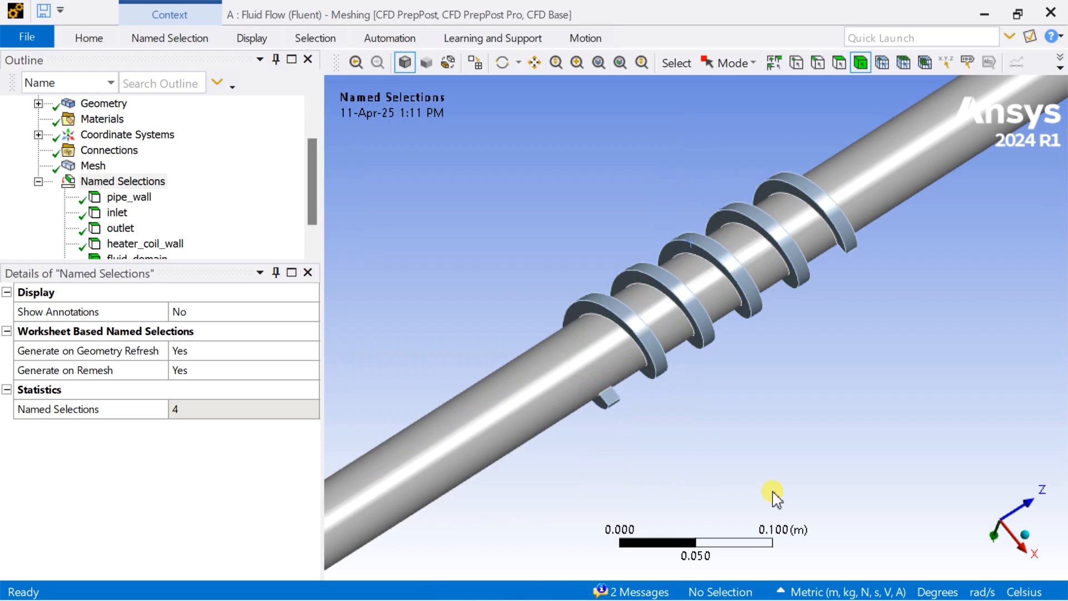
- Check which bodies fluid_domain and solid_domain cover and review the 2.5 mm mesh settings
click(136, 227)
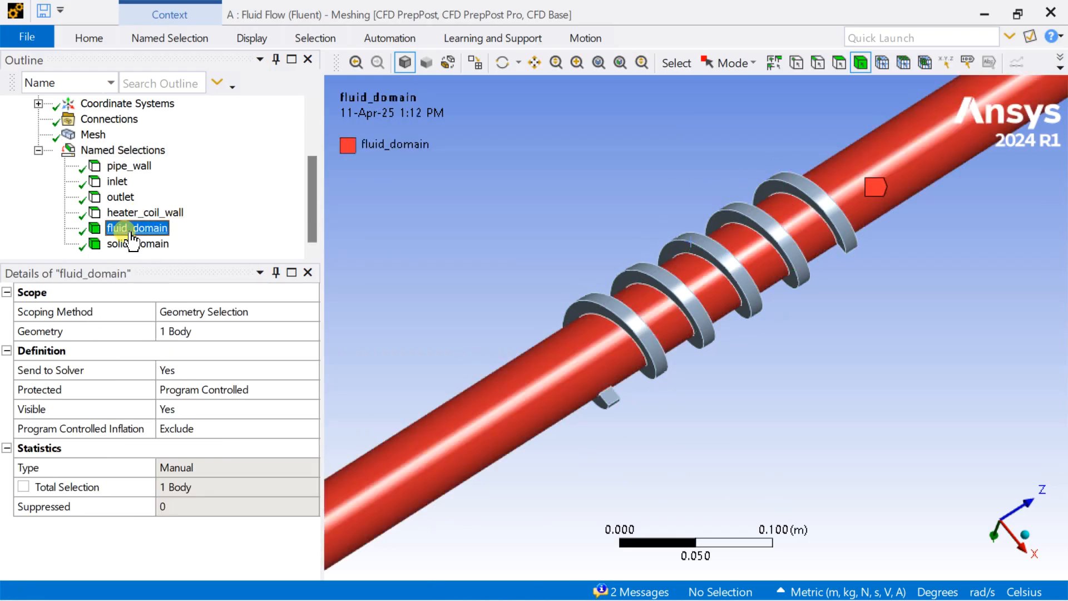
click(138, 244)
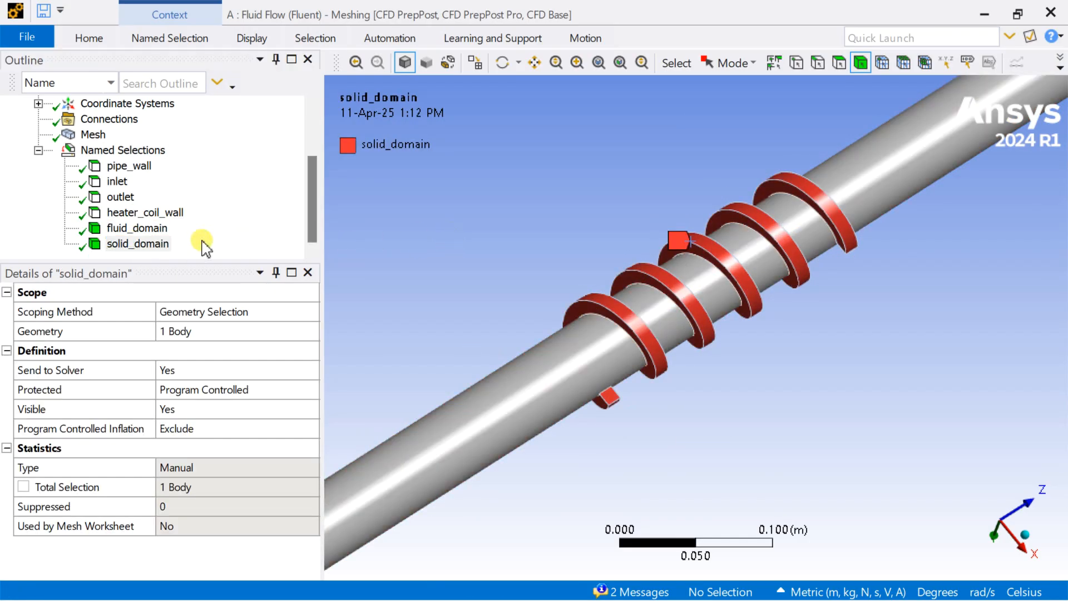
click(93, 134)
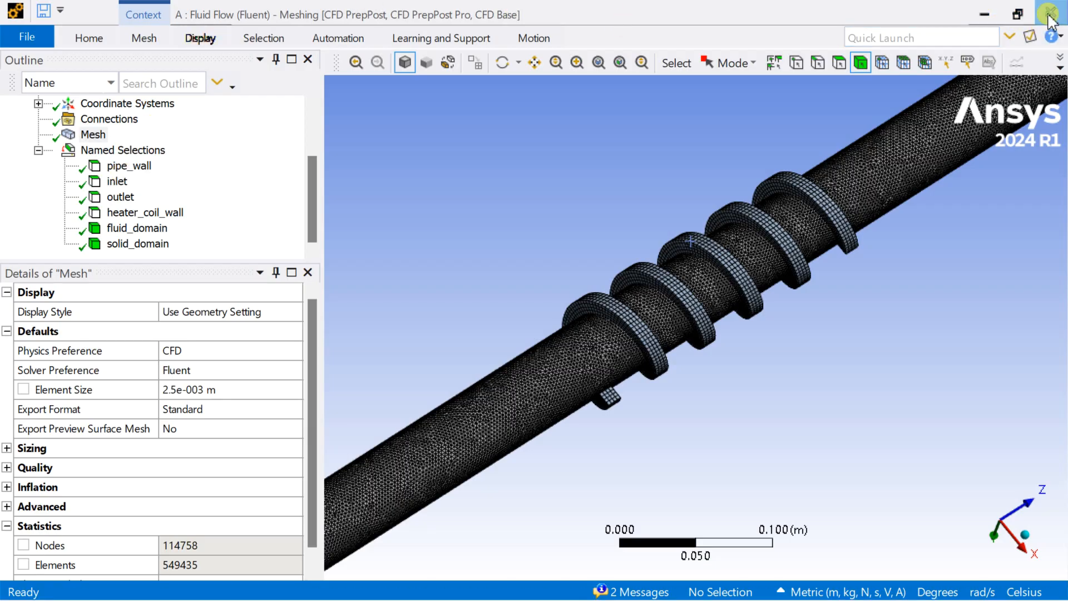
mouse_move(627, 224)
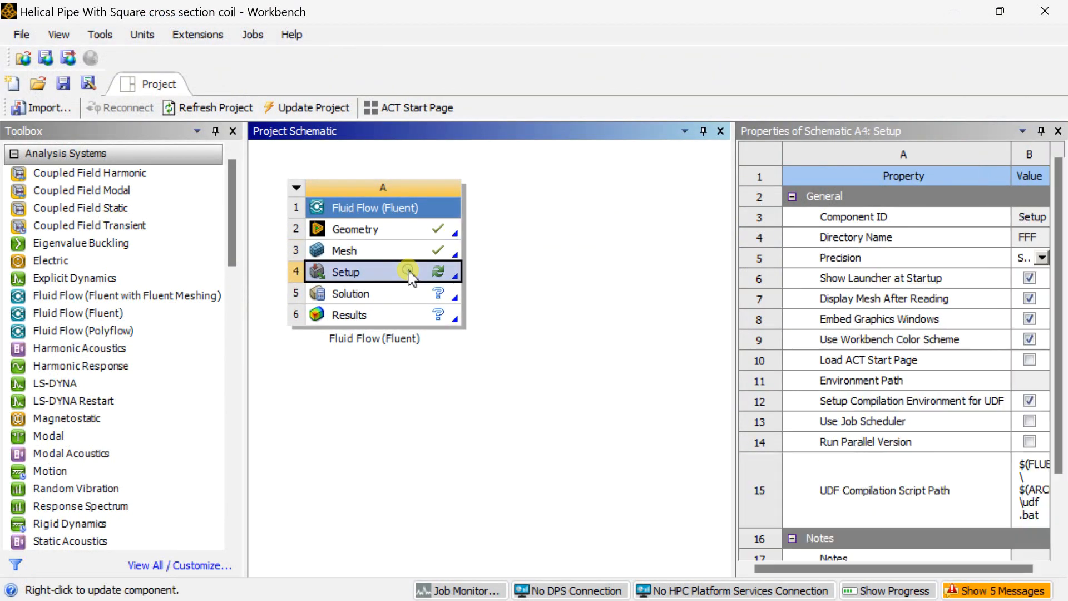
- Edit the Setup cell and launch Fluent with Double Precision enabled
right_click(346, 271)
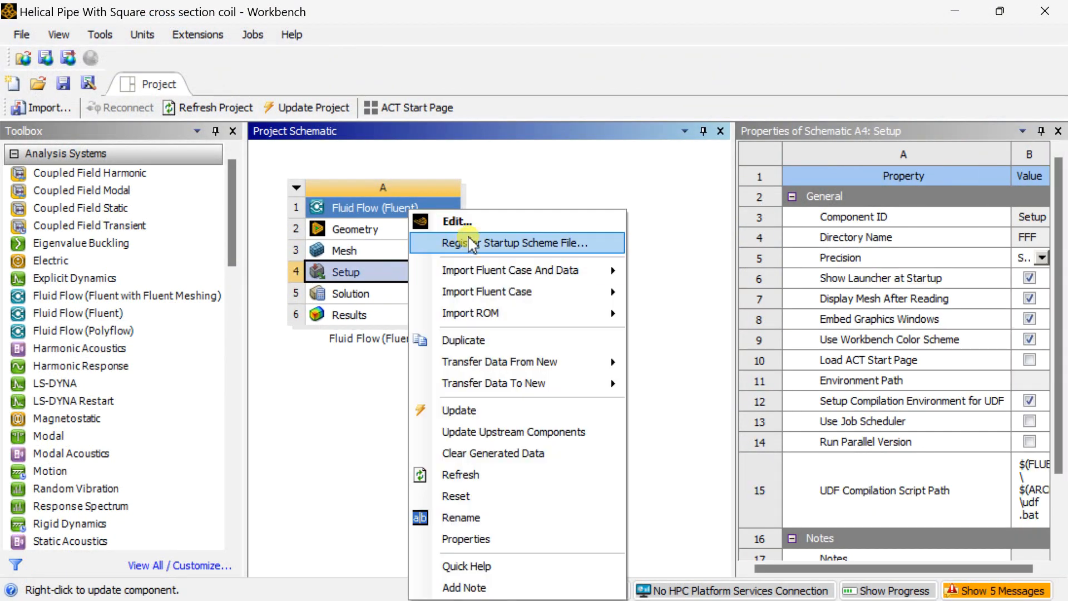
mouse_move(487, 232)
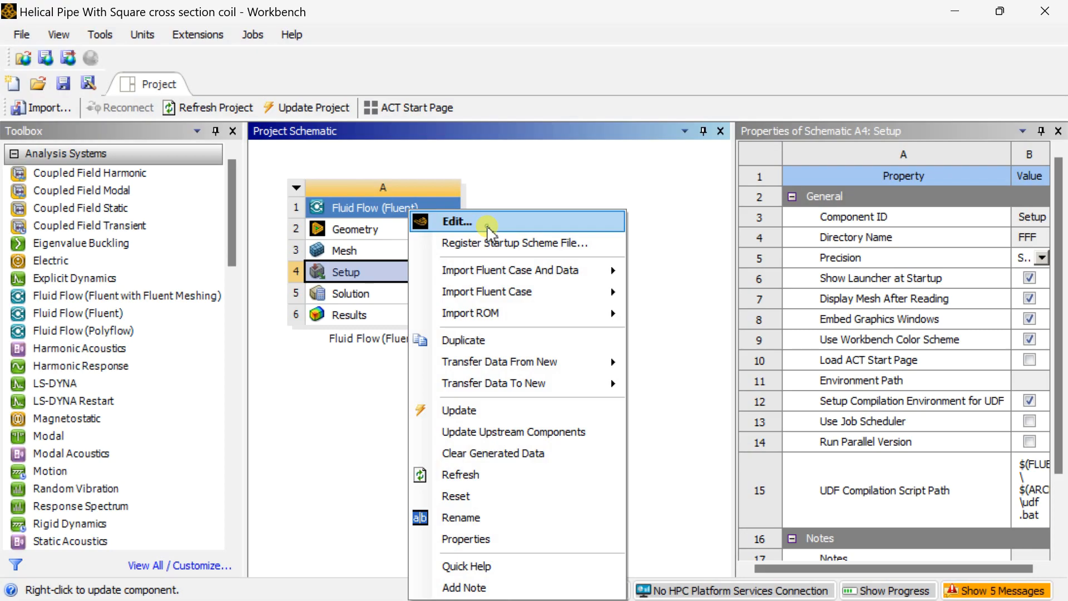
click(456, 222)
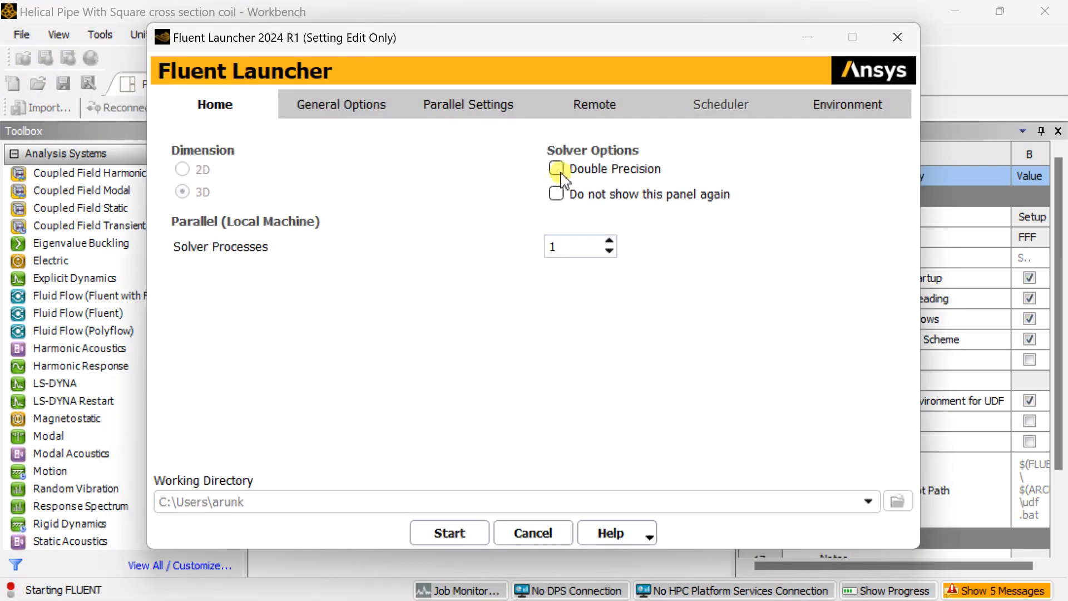
click(448, 533)
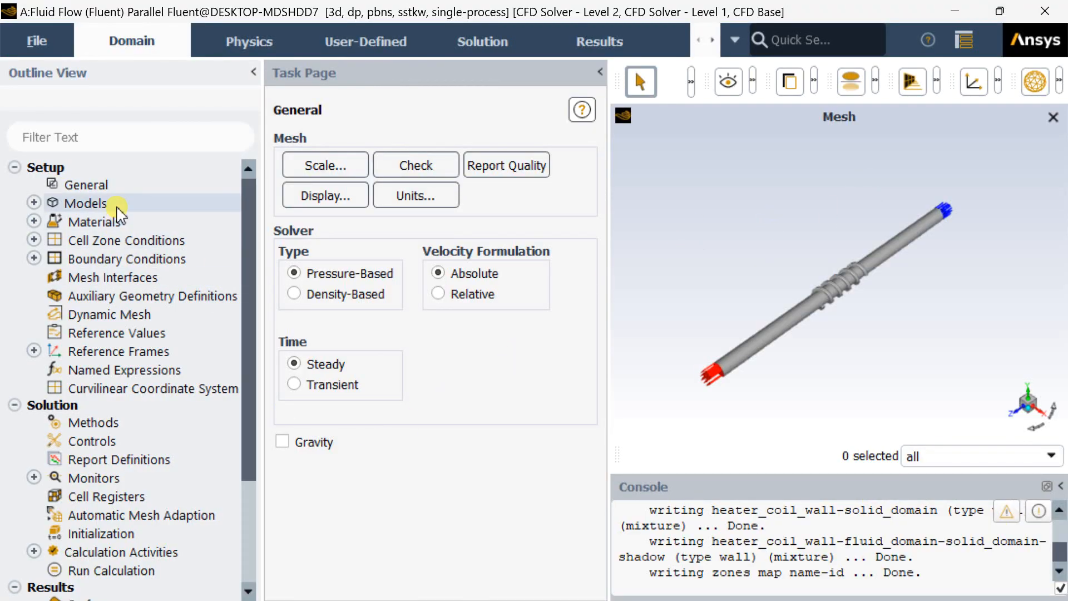
- Switch on the Energy Equation in the Models list and collapse the model entries
click(88, 202)
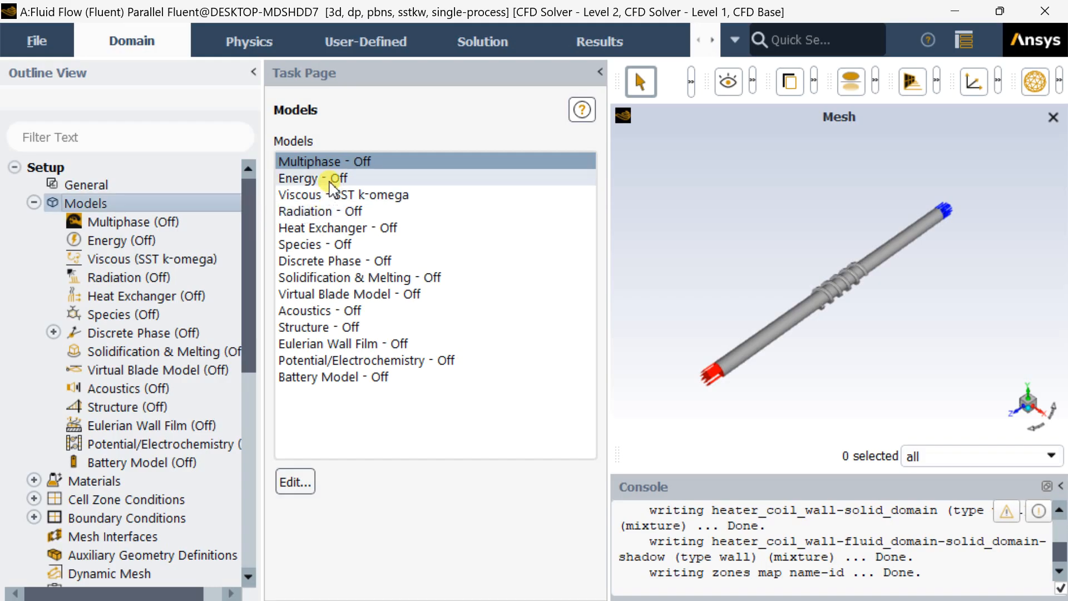
double_click(311, 178)
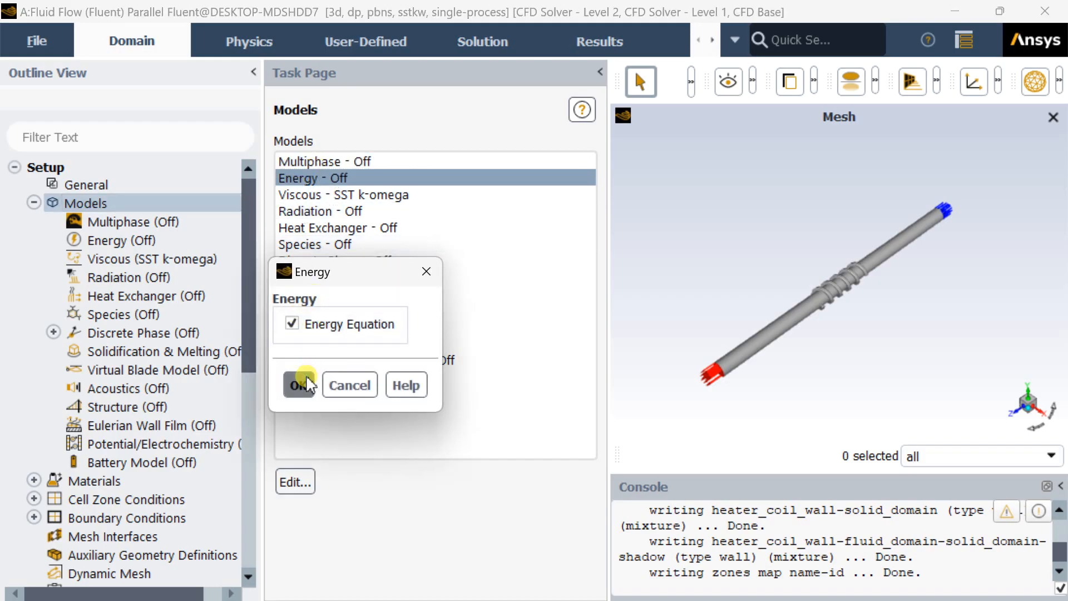
click(296, 384)
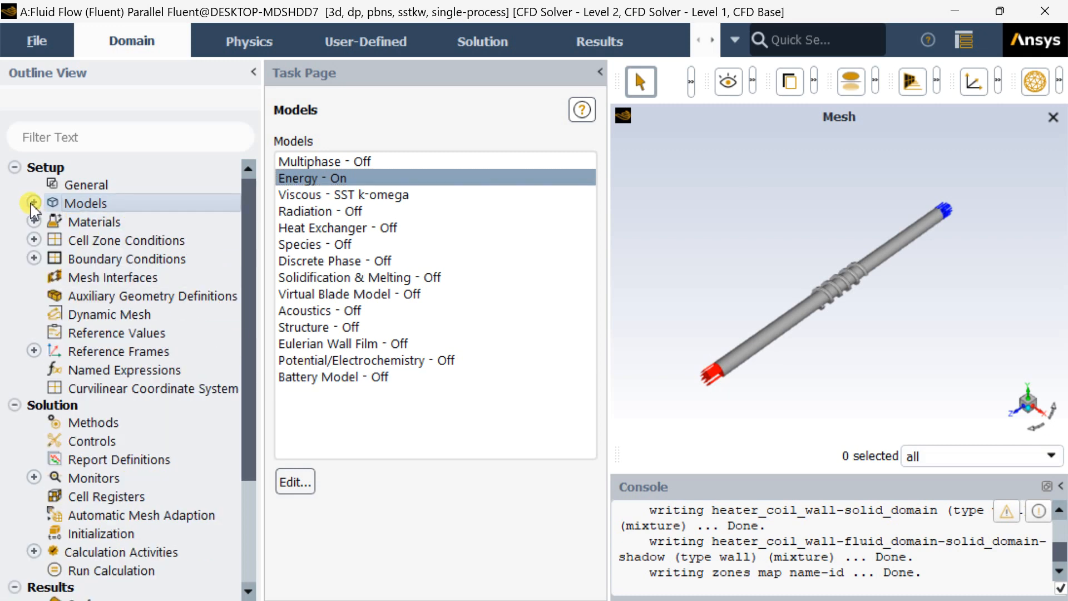
click(93, 221)
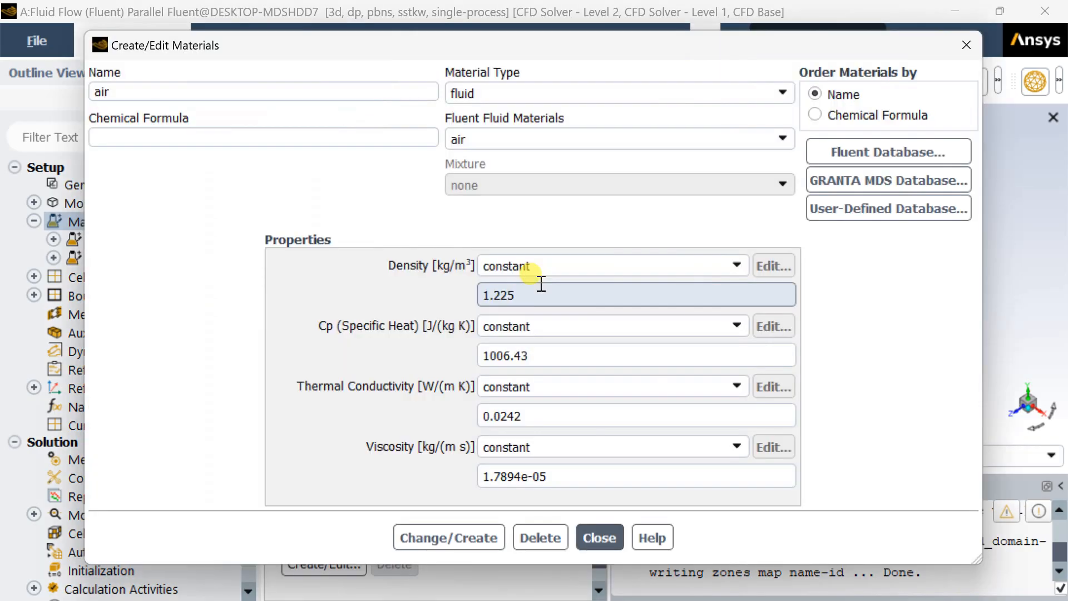
- Copy water-liquid from the Fluent materials database into the project's fluid materials
click(888, 151)
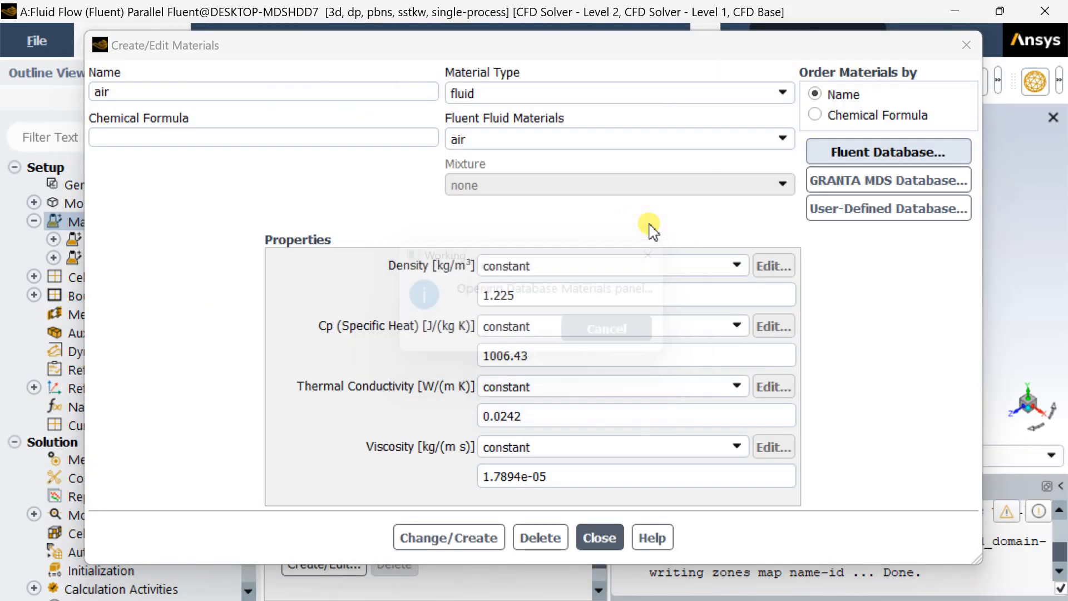
click(888, 152)
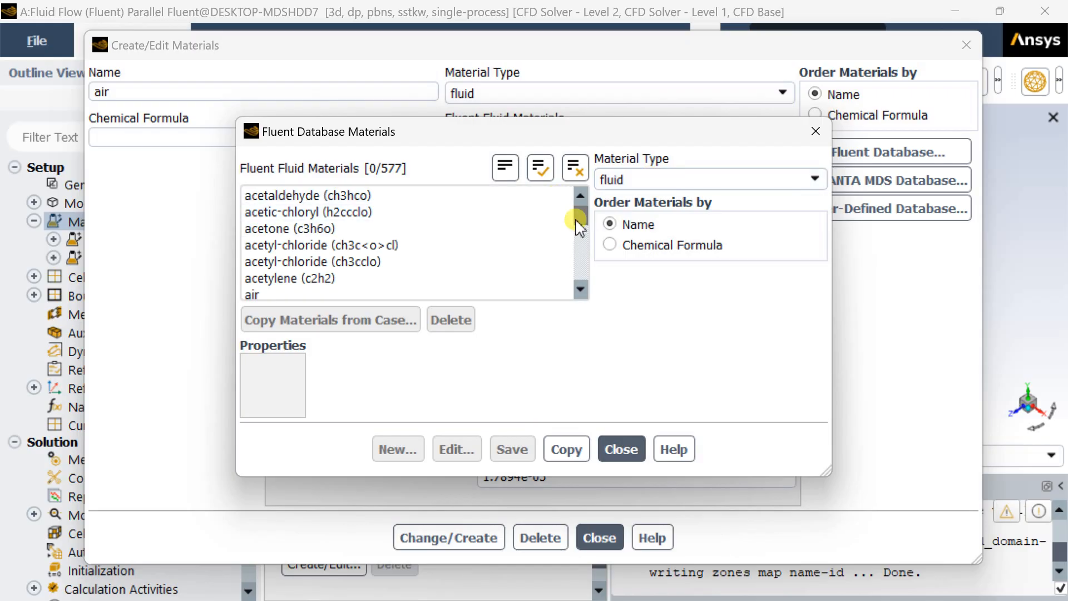
click(307, 148)
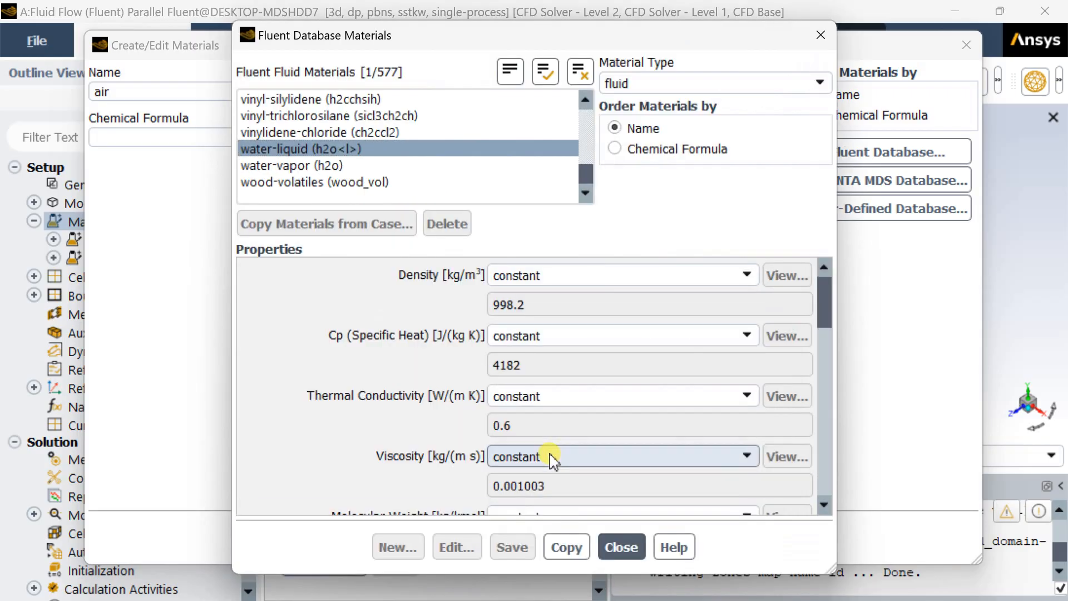
mouse_move(621, 546)
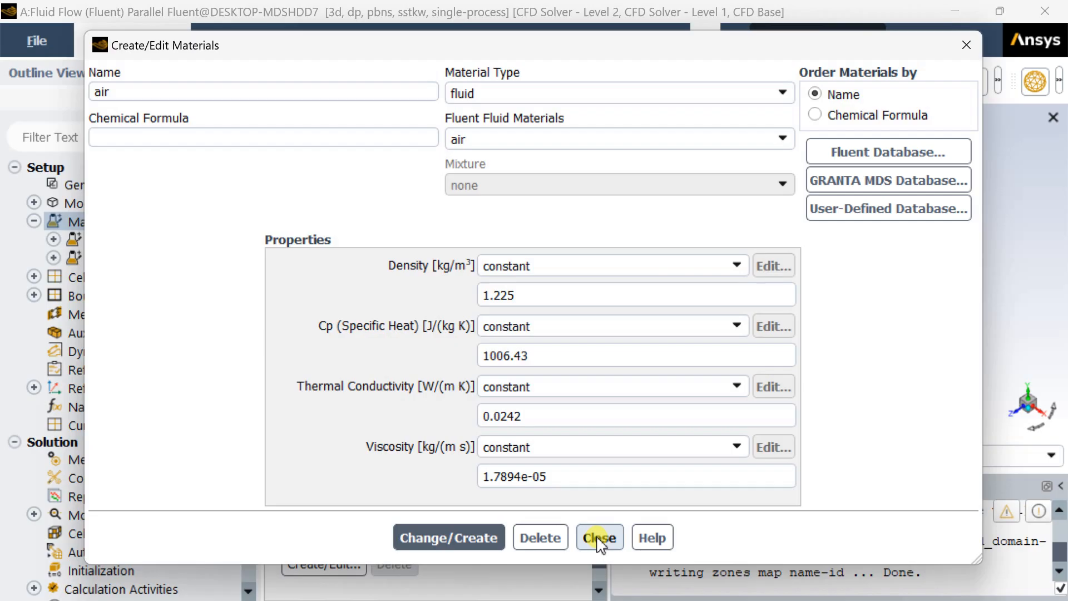
click(599, 538)
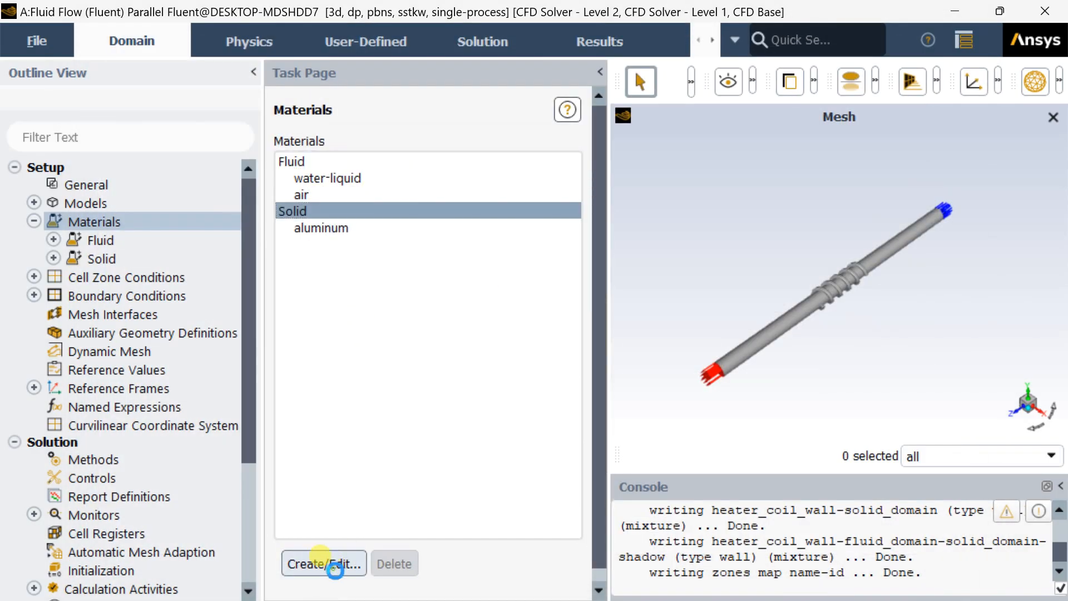
- Copy copper from the Fluent database into the solid materials alongside aluminum
click(324, 562)
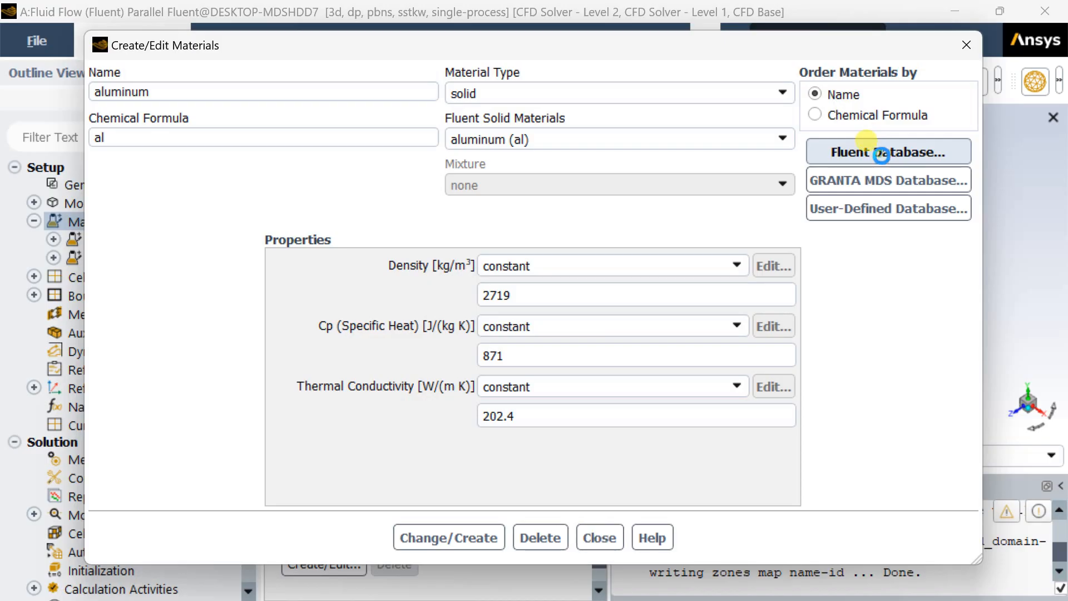
click(888, 151)
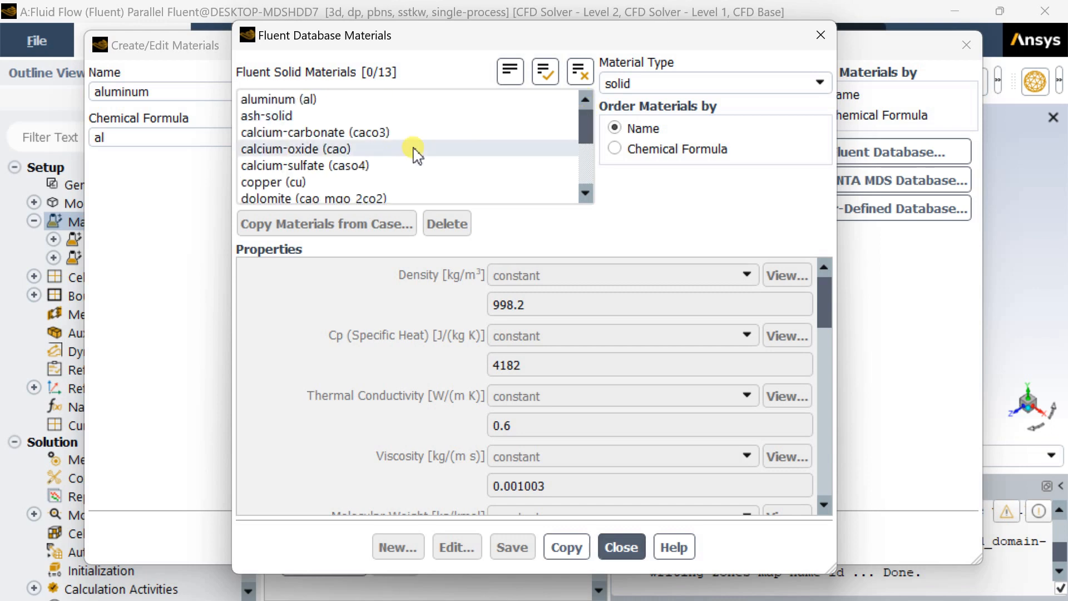
click(274, 181)
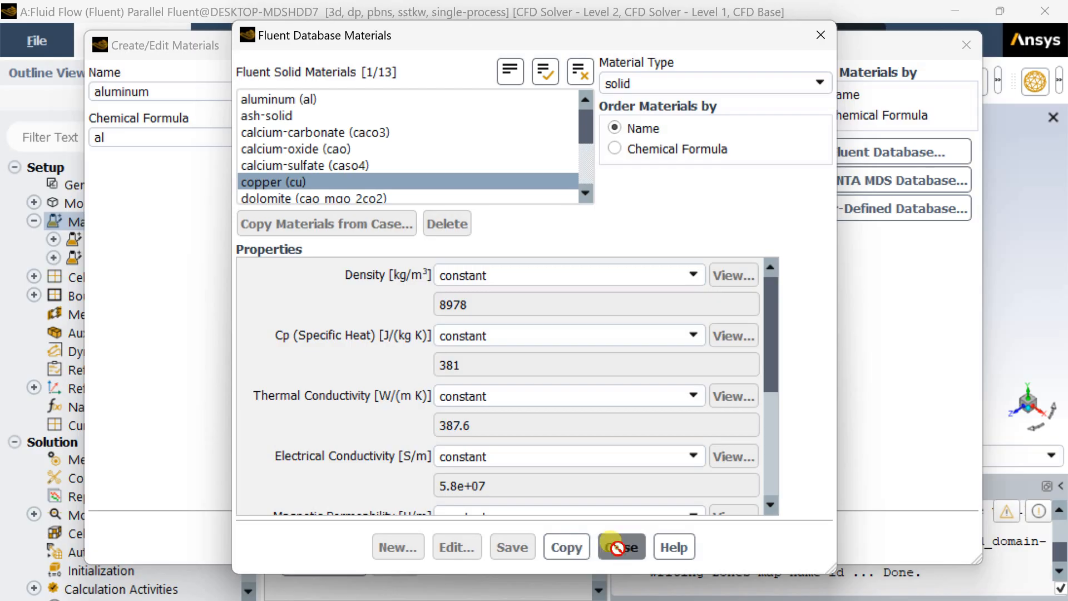
click(620, 546)
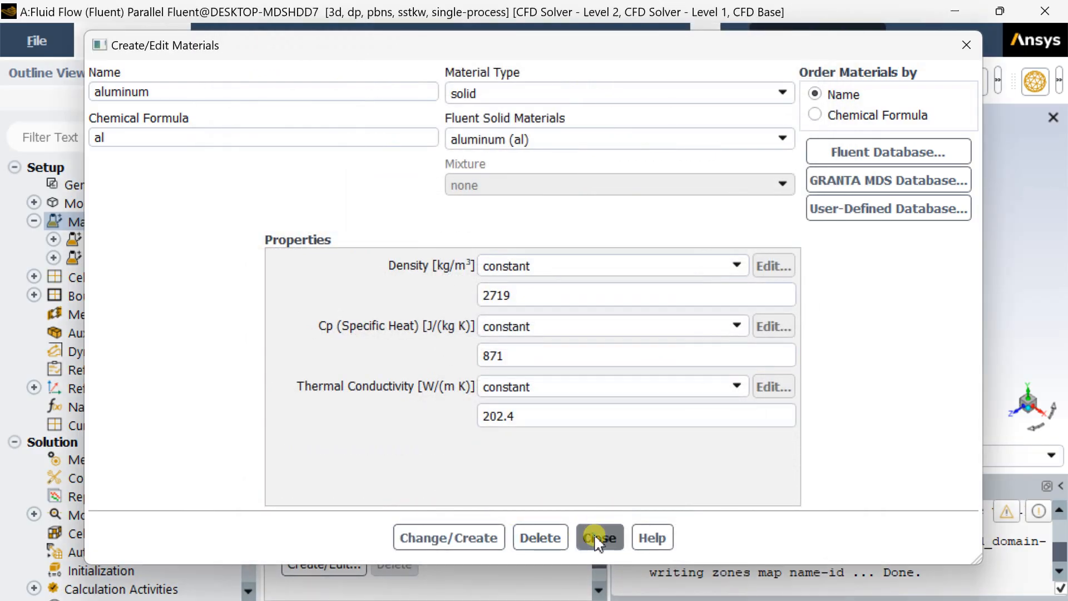
click(599, 538)
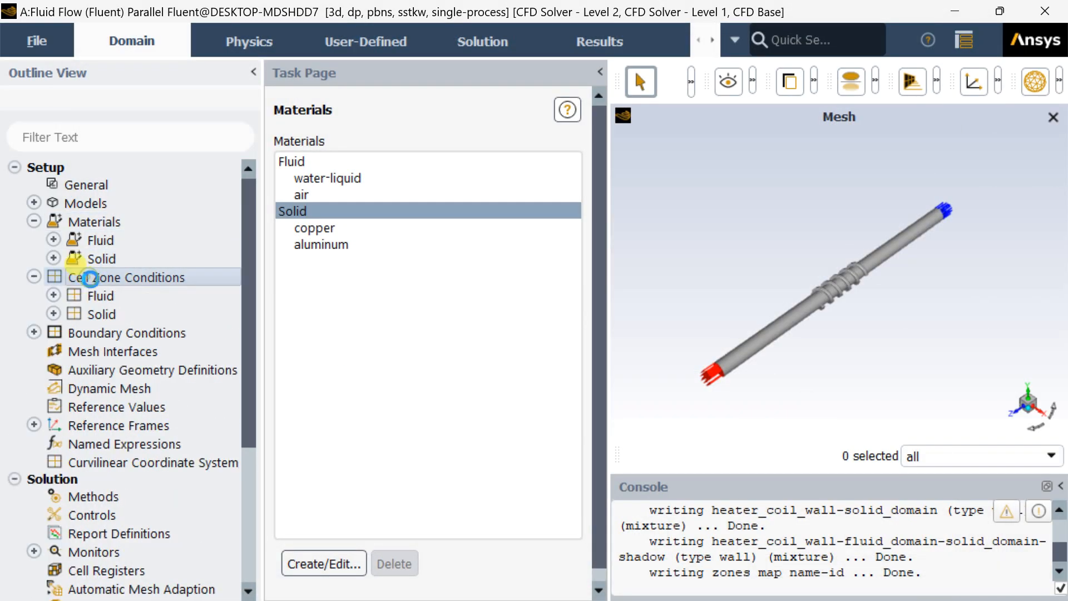
- Set water-liquid as the fluid_domain cell zone material and move on to Boundary Conditions
click(126, 277)
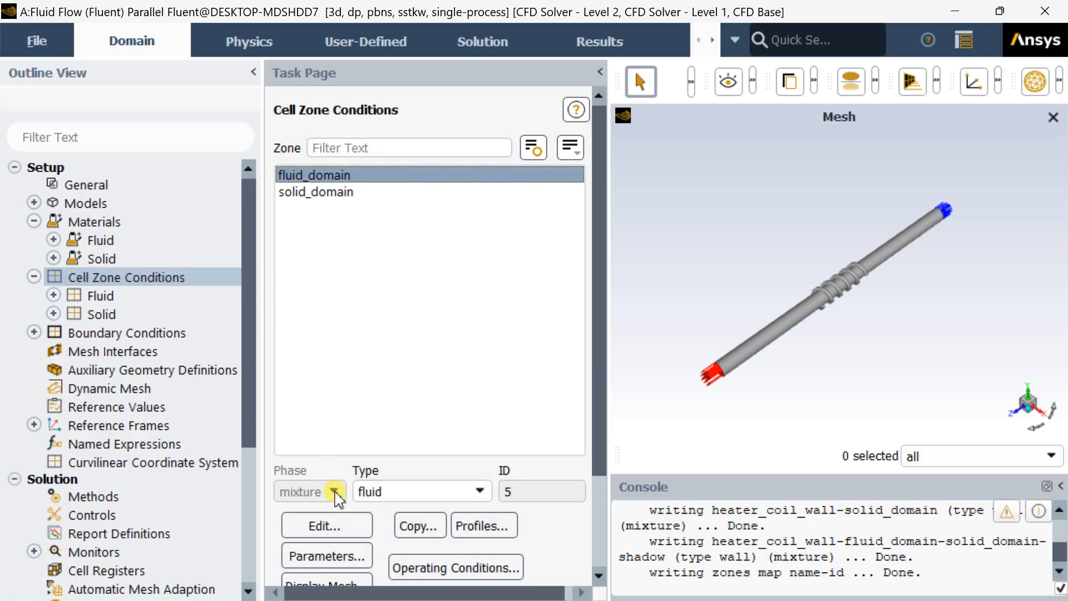
click(326, 524)
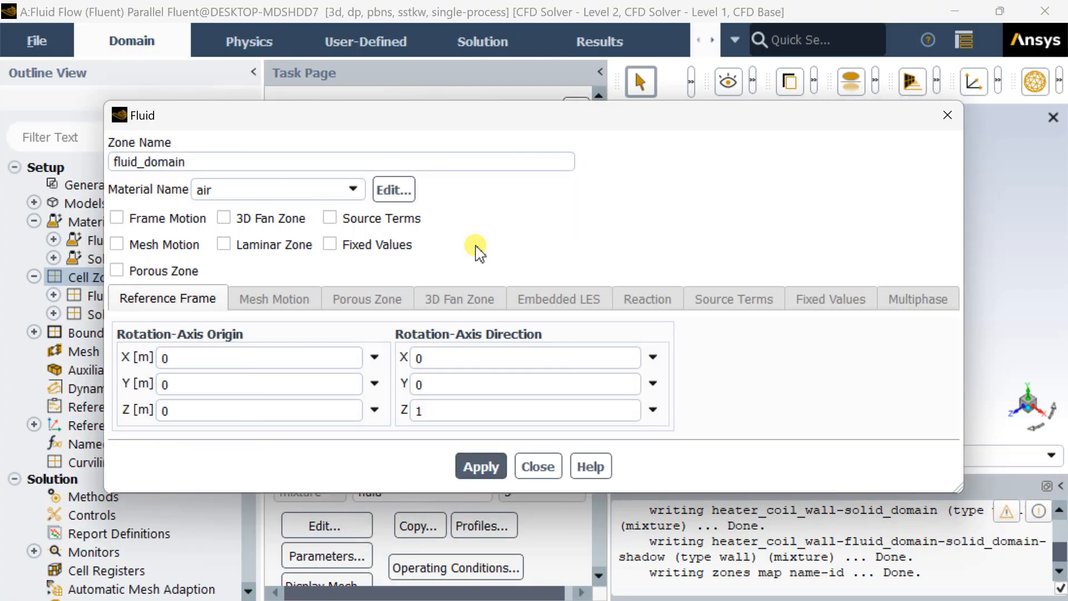
click(353, 189)
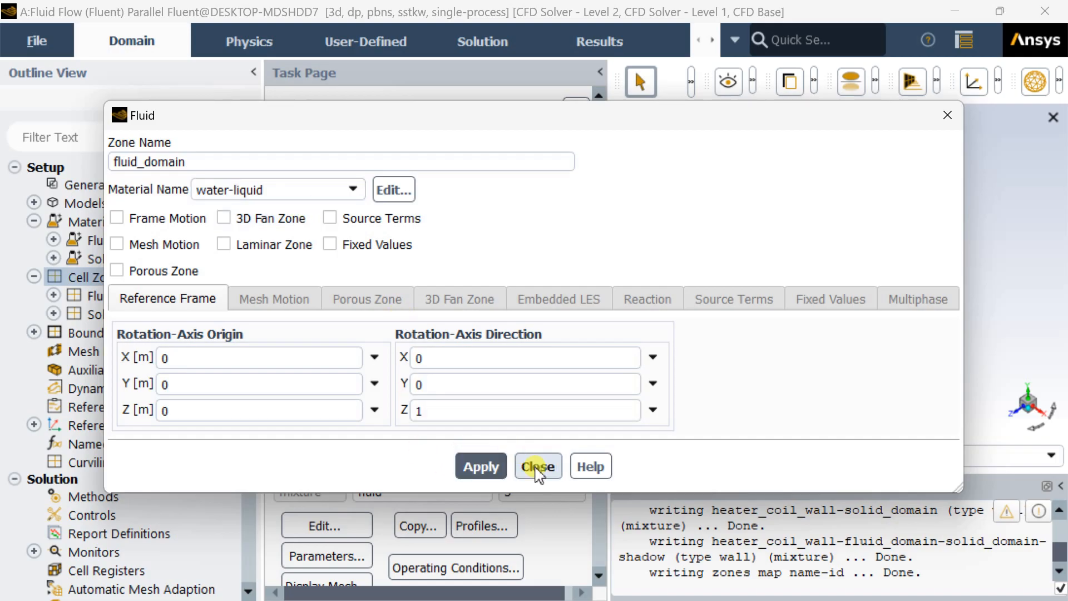
click(537, 466)
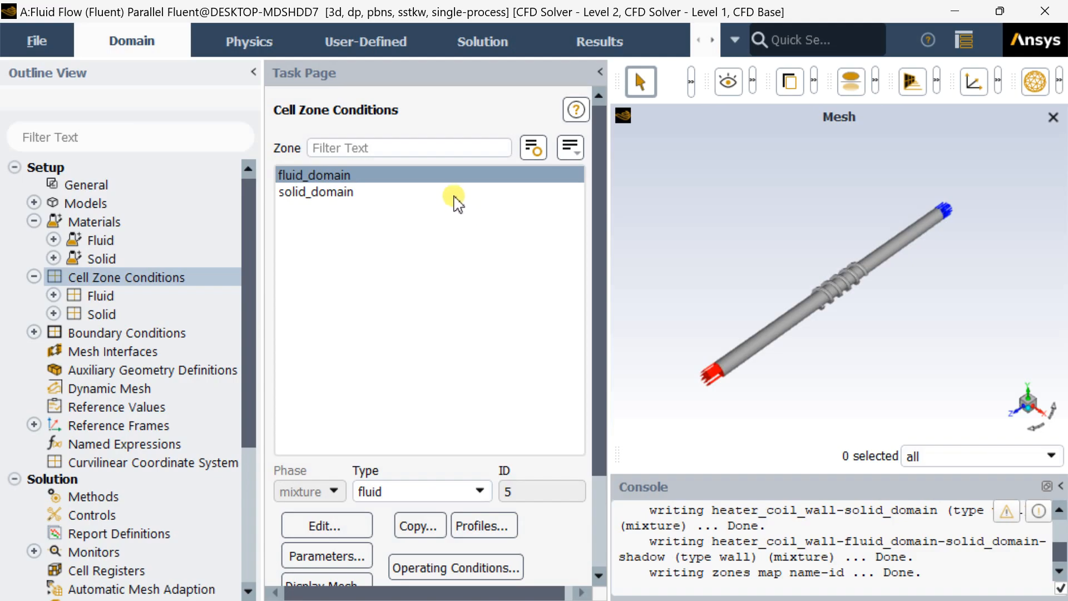
click(314, 191)
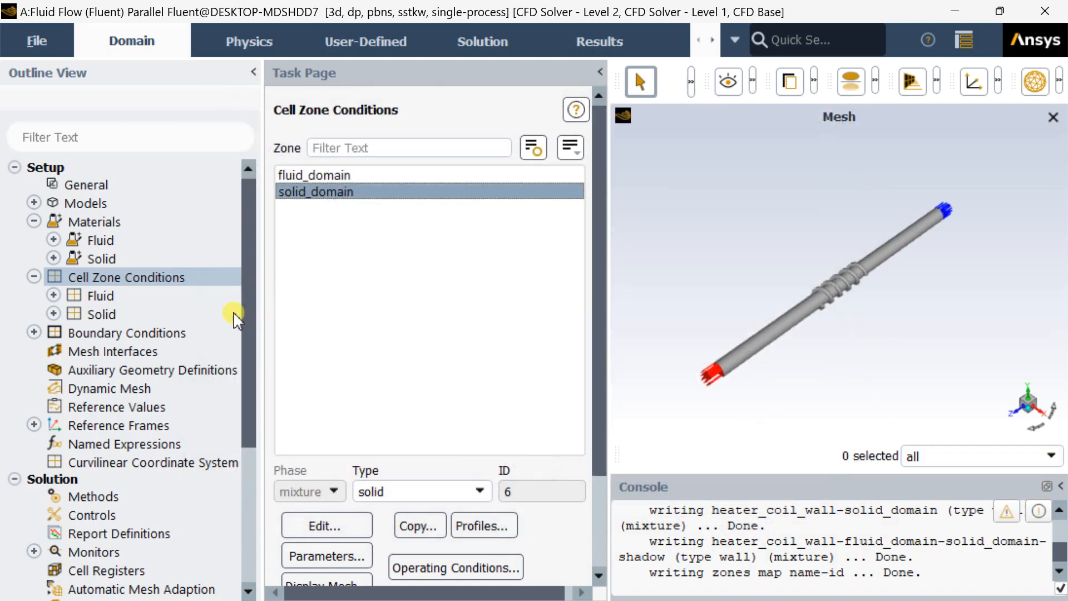
click(126, 333)
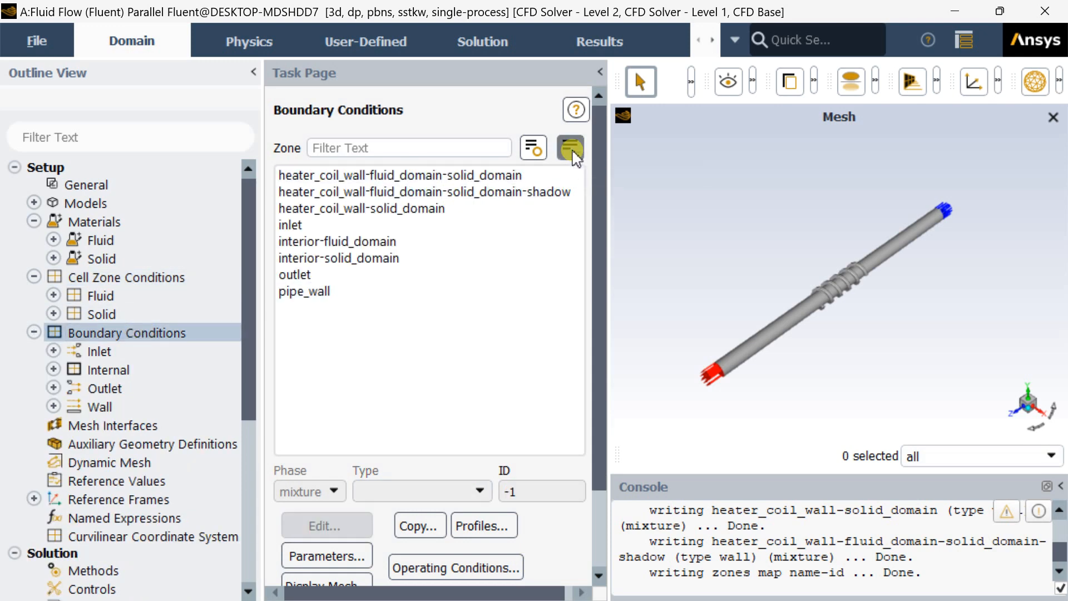
- Give the inlet a velocity magnitude of 0.1 m/s and leave the outlet at its defaults
click(571, 147)
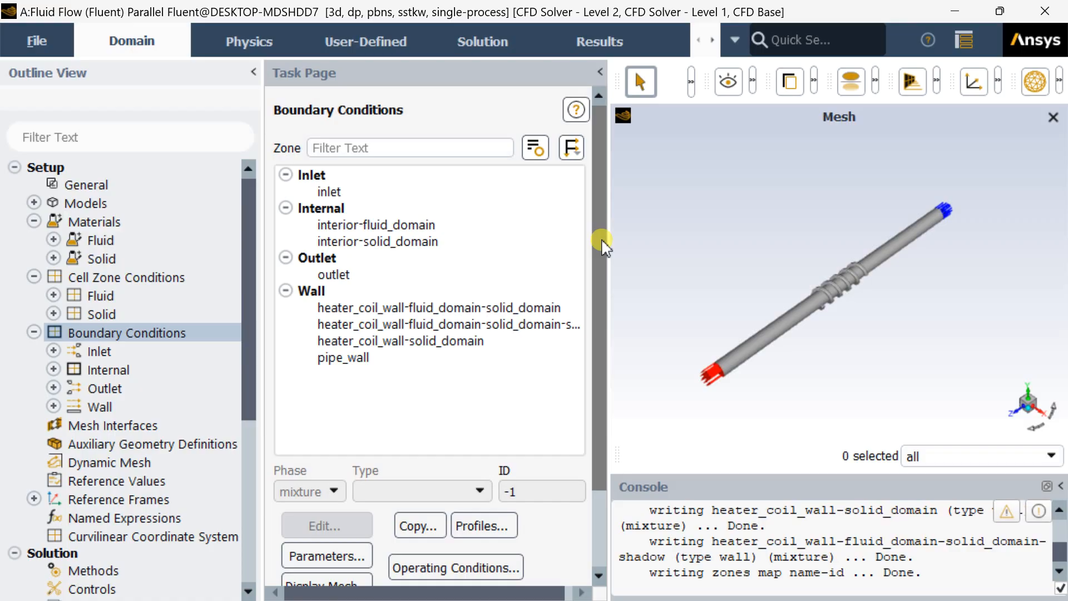
click(330, 191)
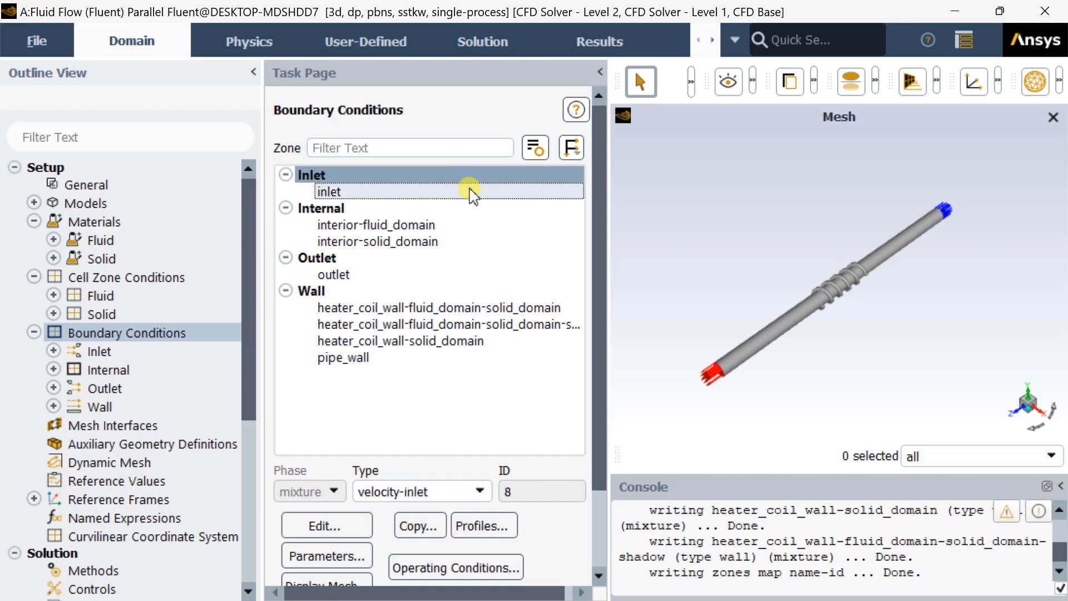
mouse_move(465, 196)
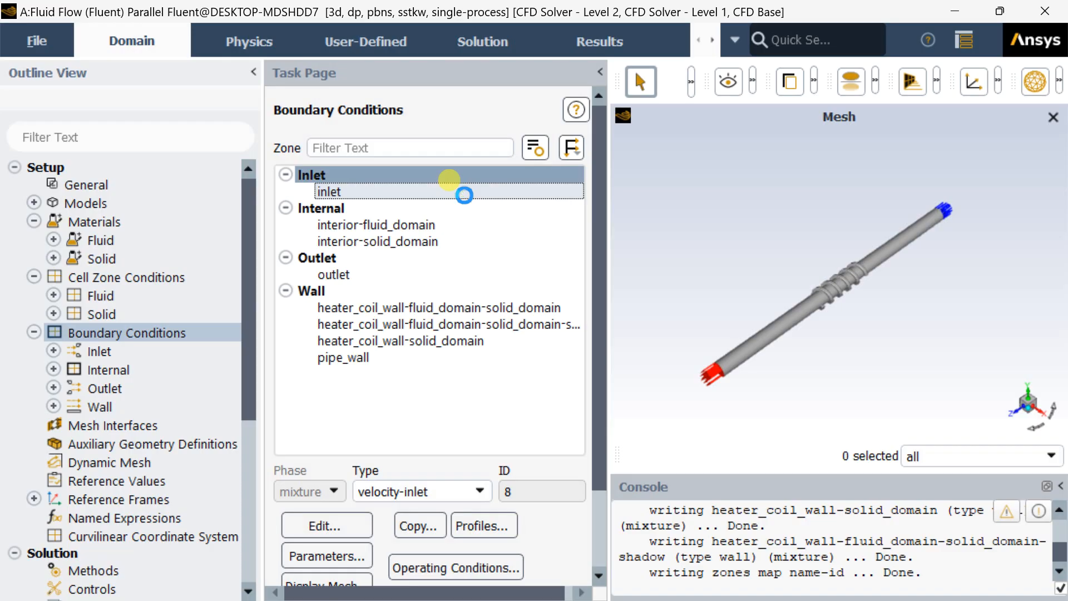
double_click(328, 191)
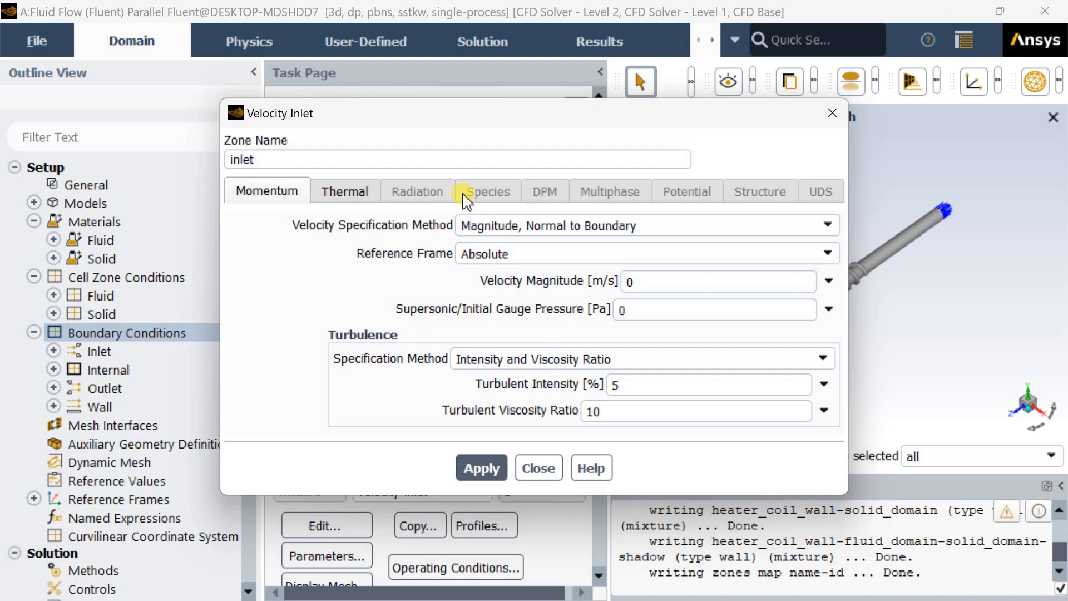
click(715, 281)
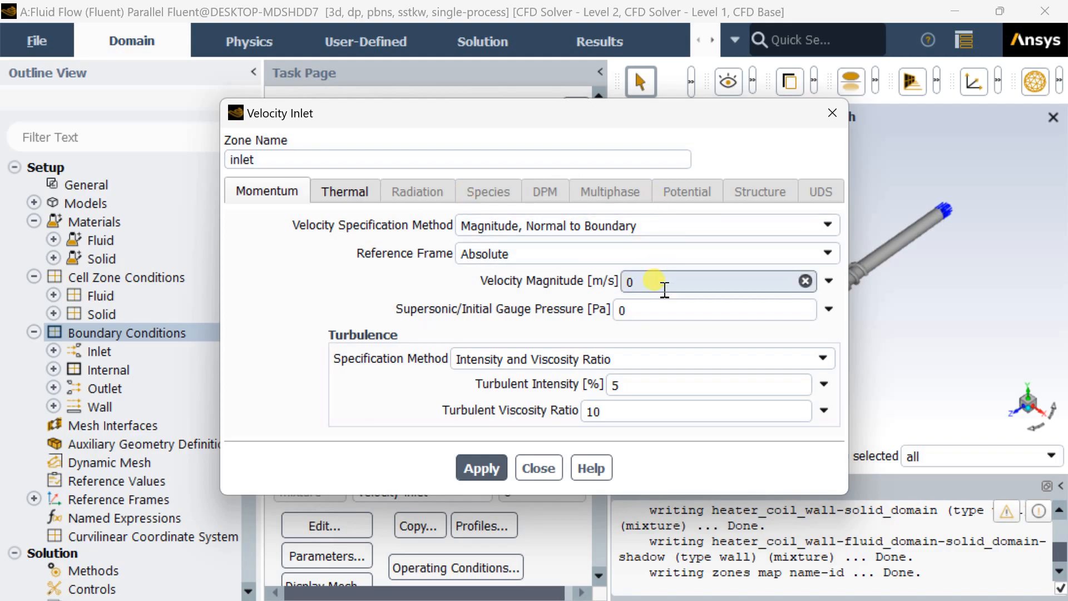
text(0.1)
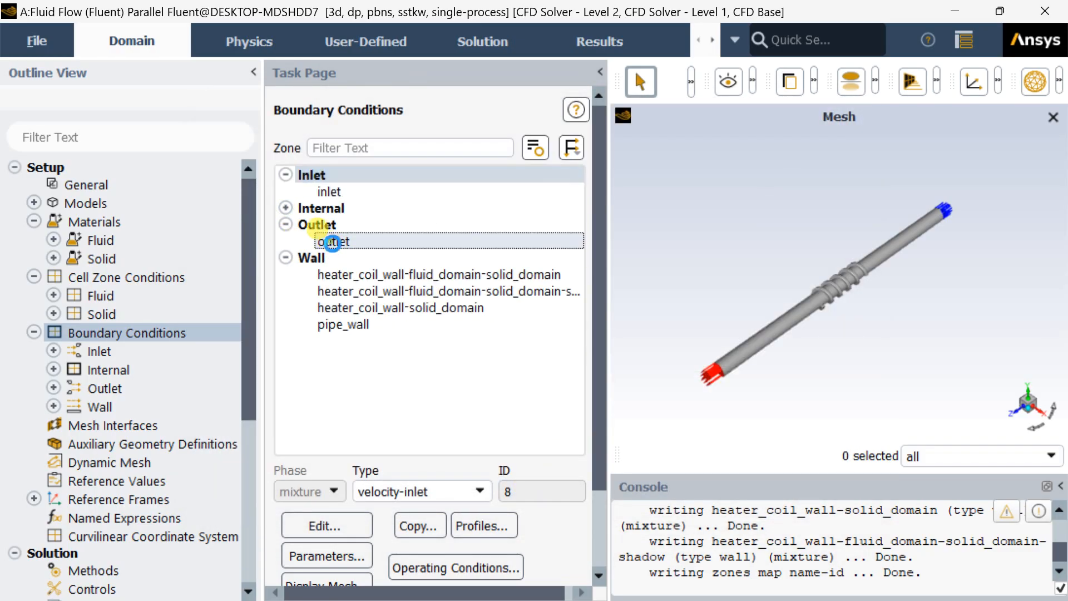
double_click(332, 241)
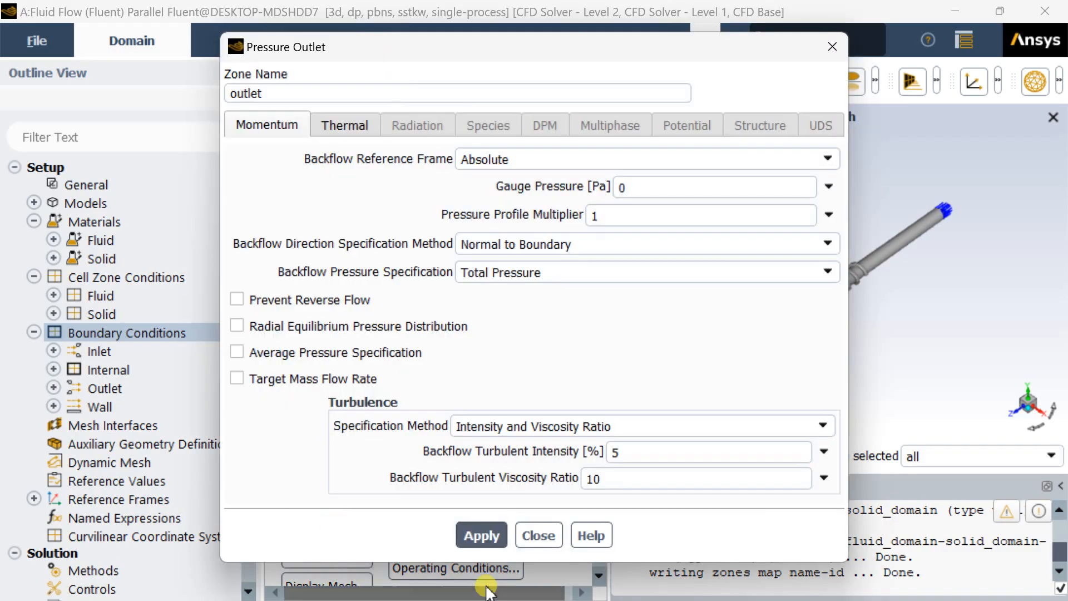
click(538, 535)
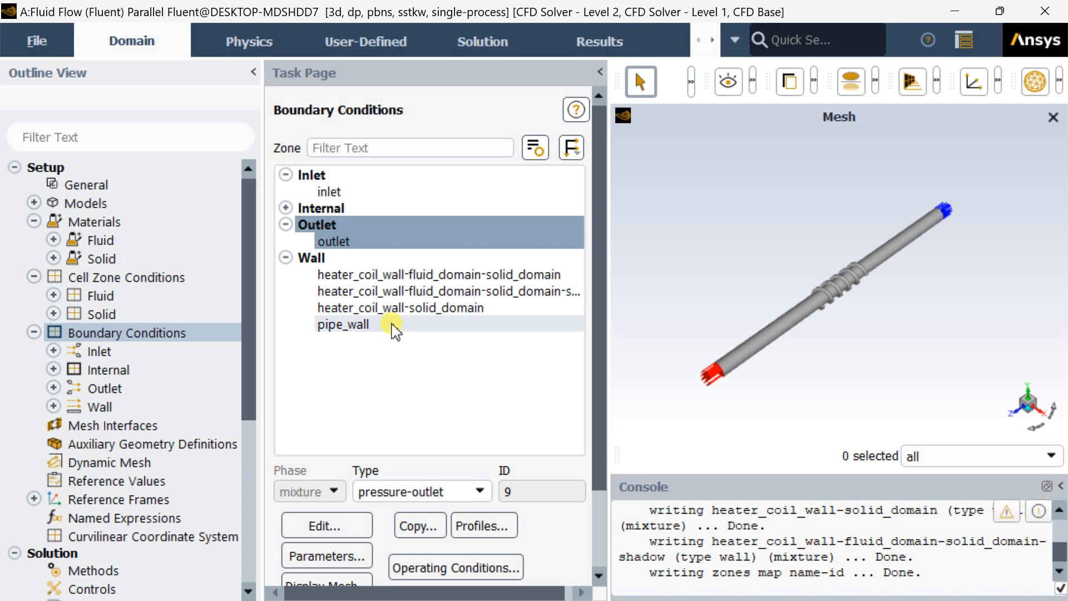
- Make copper the wall material on the pipe_wall boundary's Thermal settings
click(343, 324)
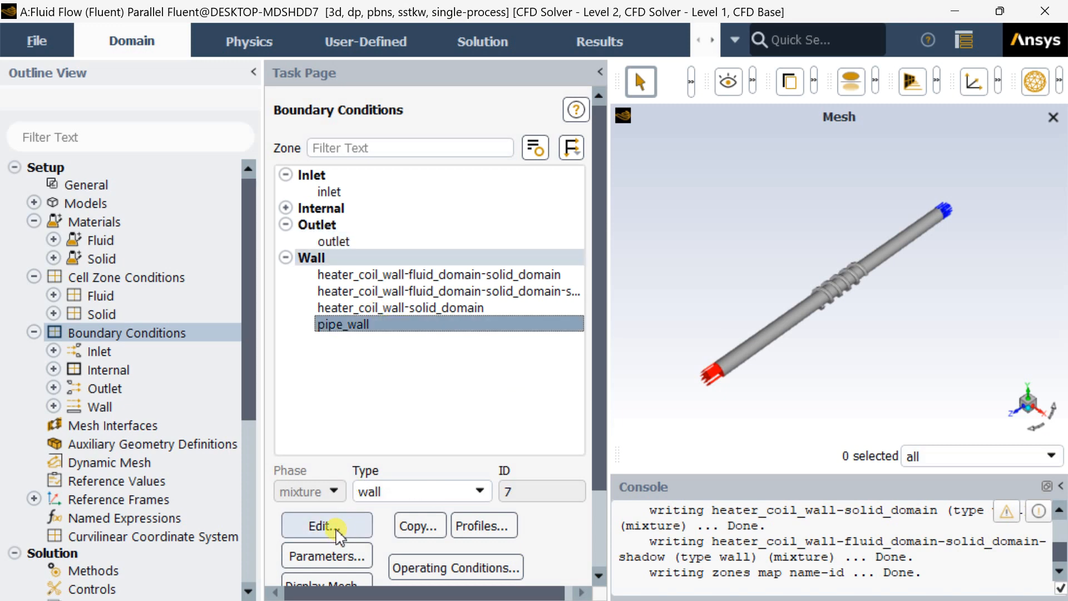
click(325, 524)
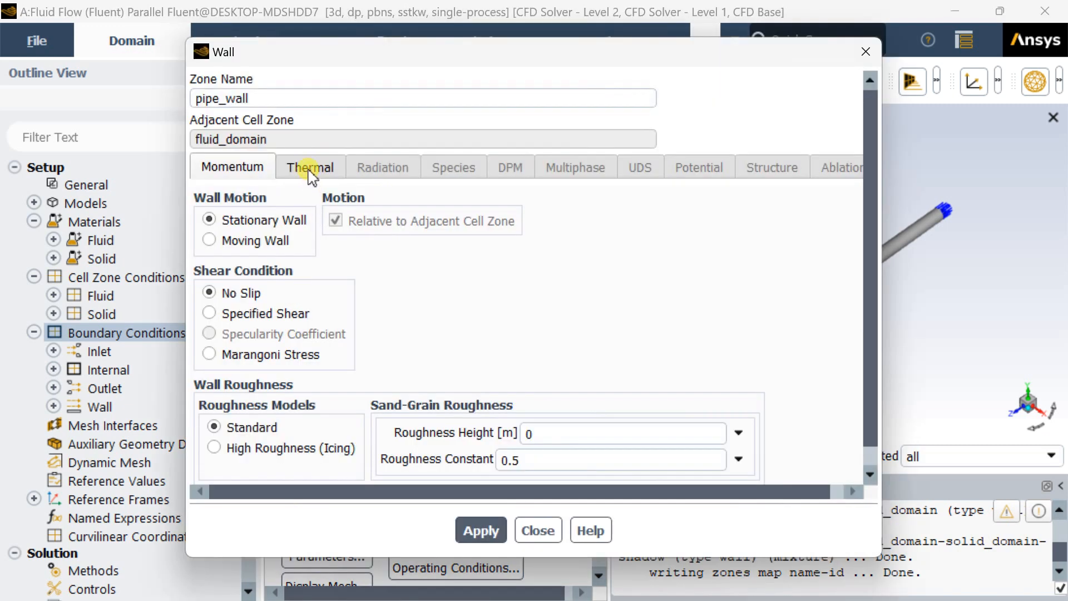
click(310, 167)
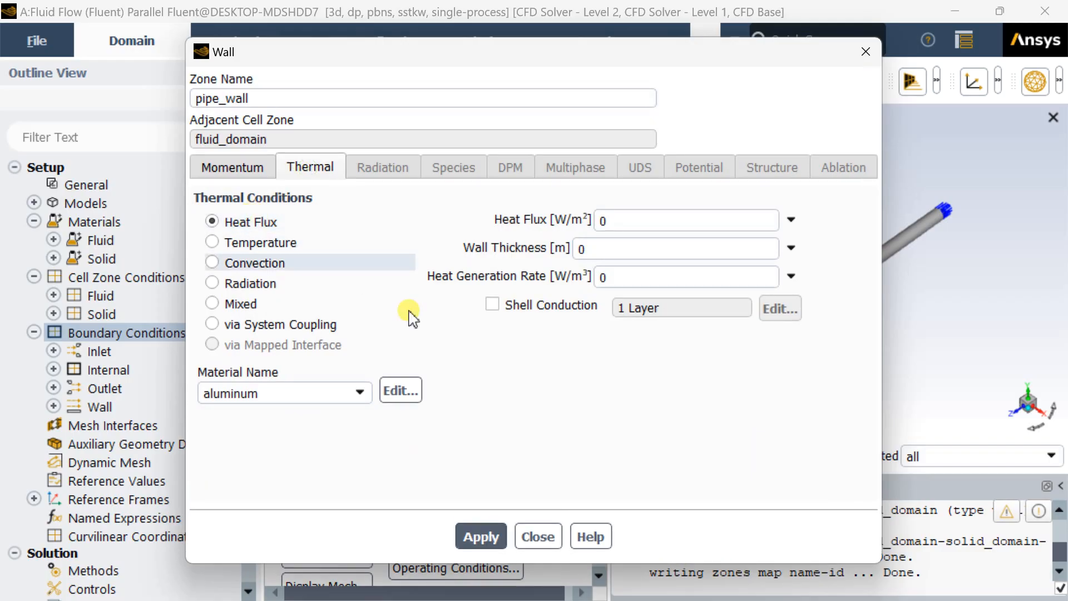
click(359, 393)
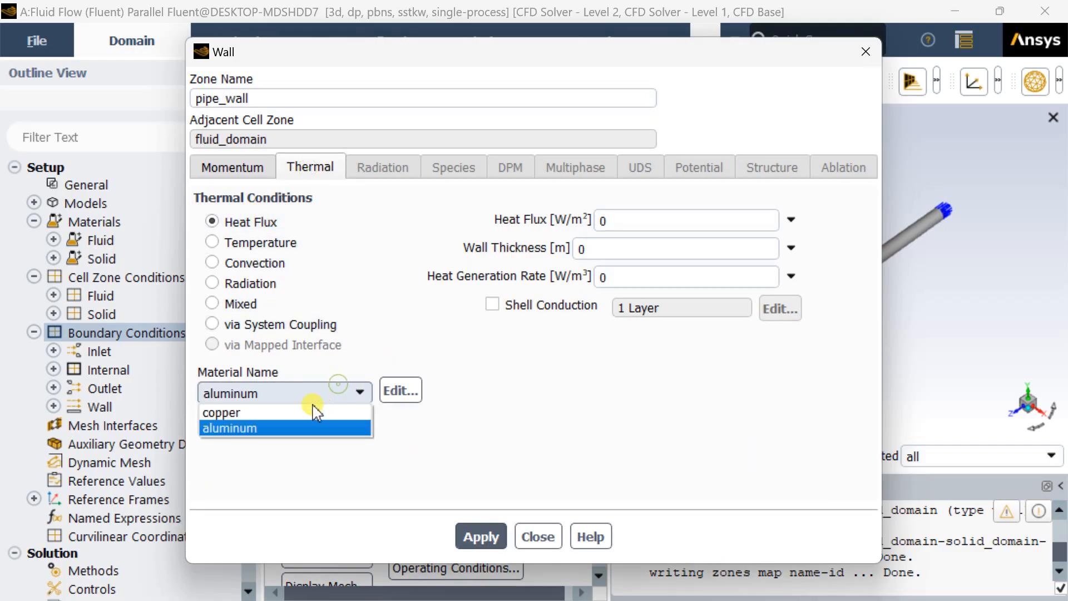
click(222, 412)
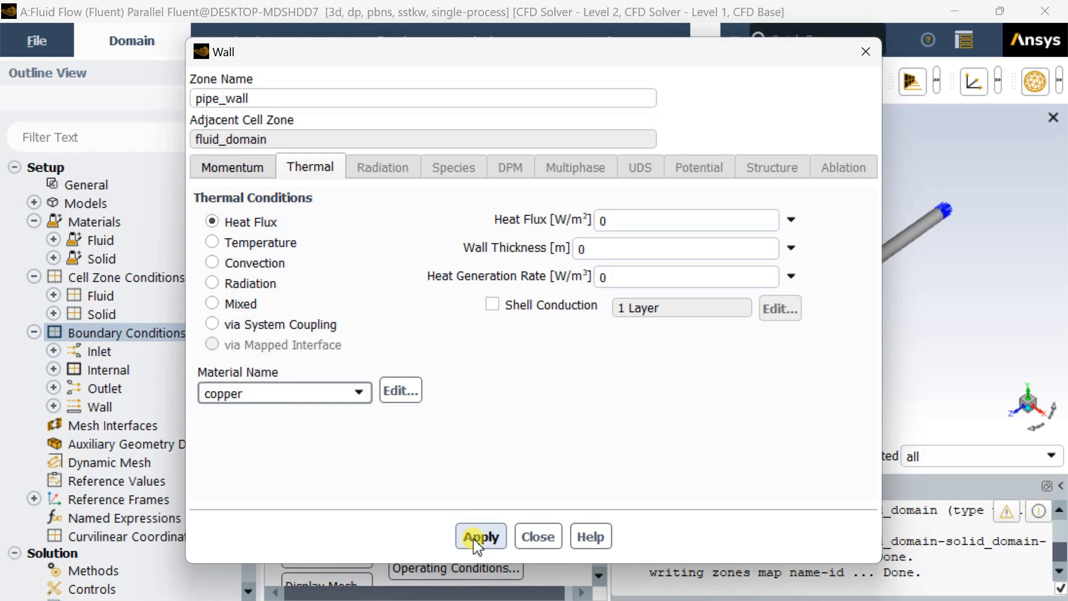
mouse_move(537, 536)
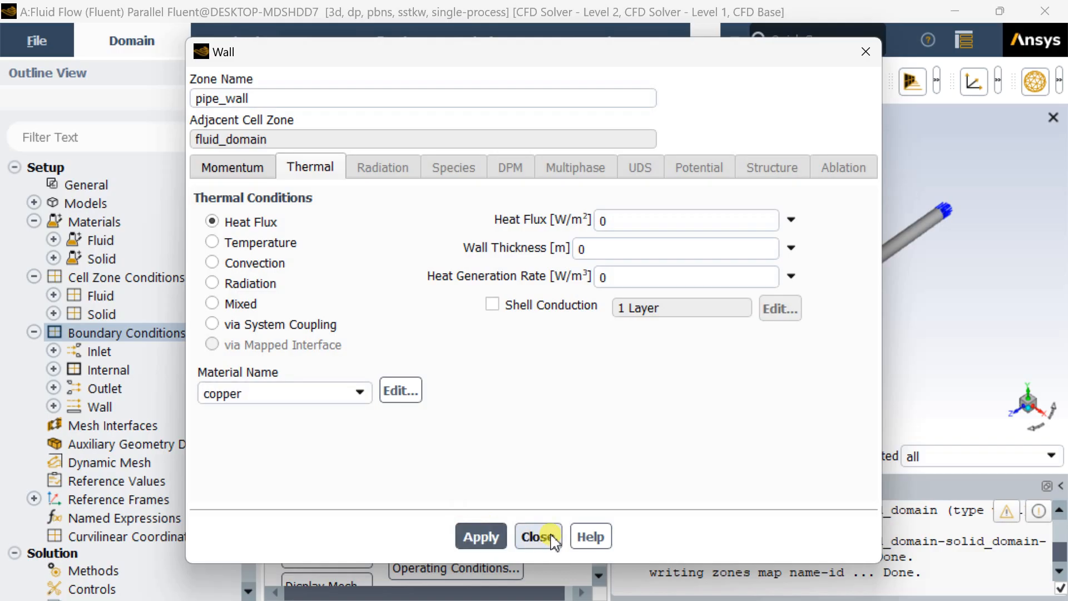
click(537, 536)
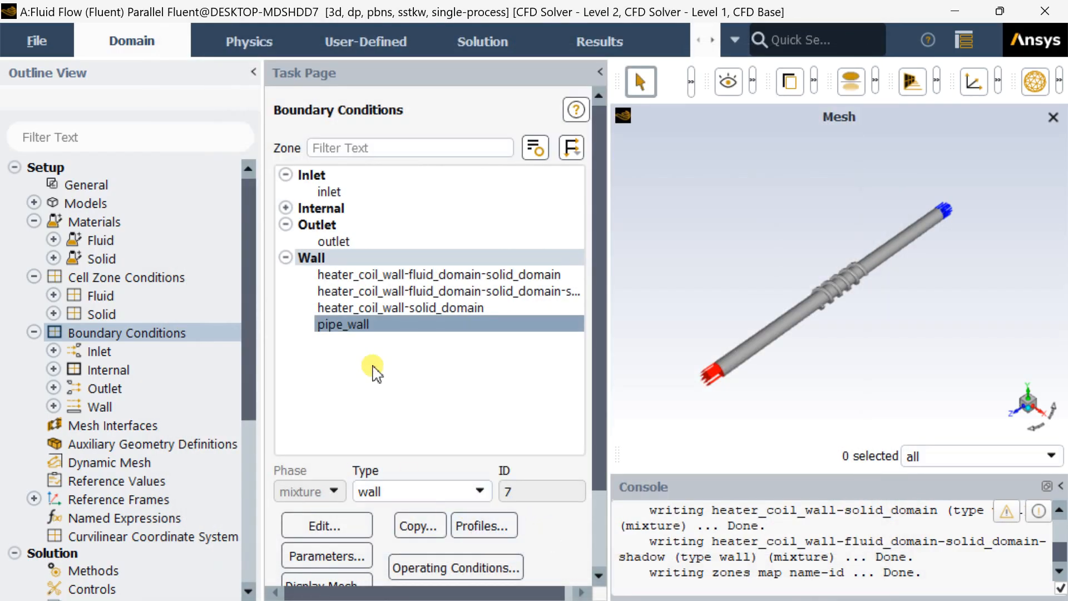
- Set the heater_coil_wall-solid_domain boundary to a fixed temperature of 350 K and apply it
click(401, 307)
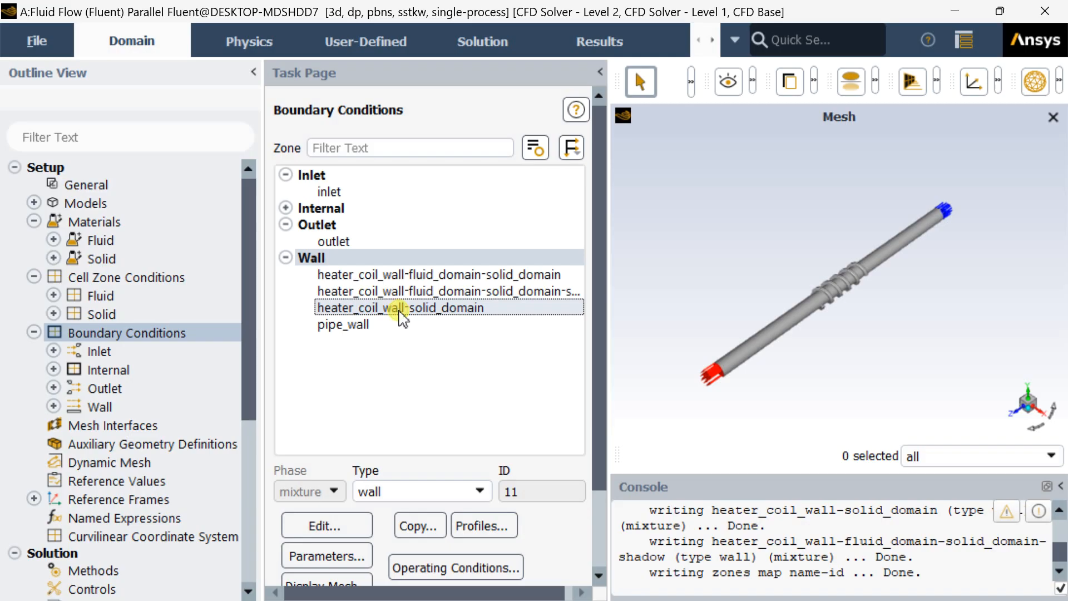
double_click(399, 308)
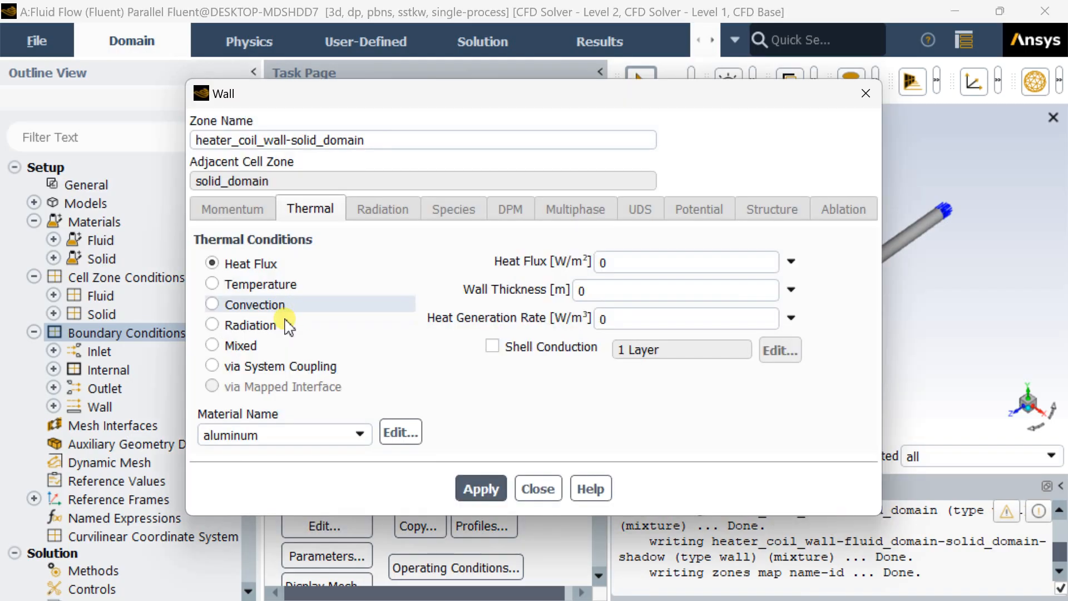
click(359, 435)
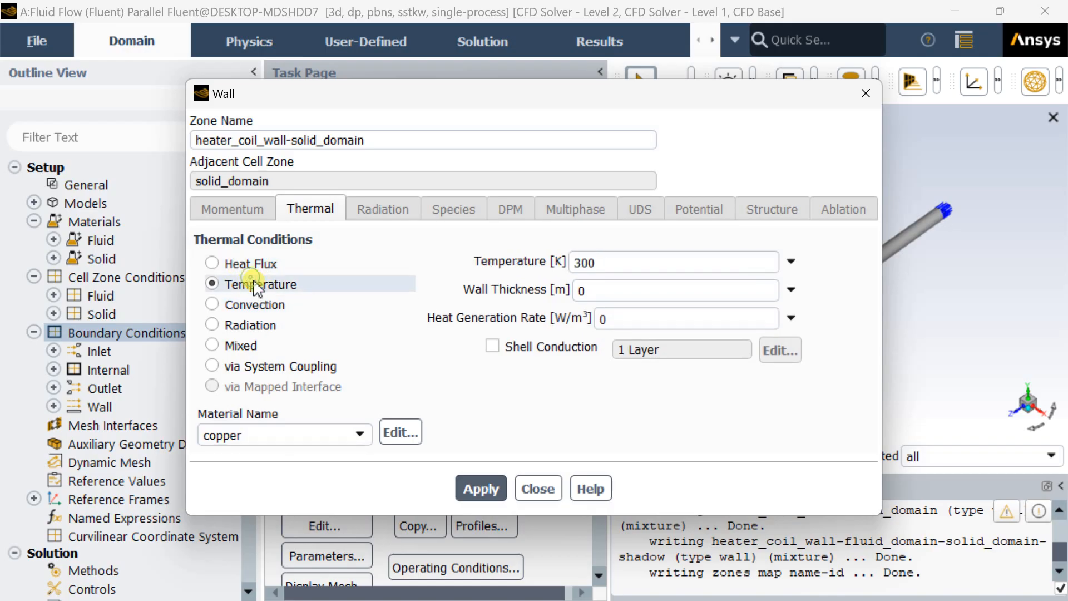
click(671, 261)
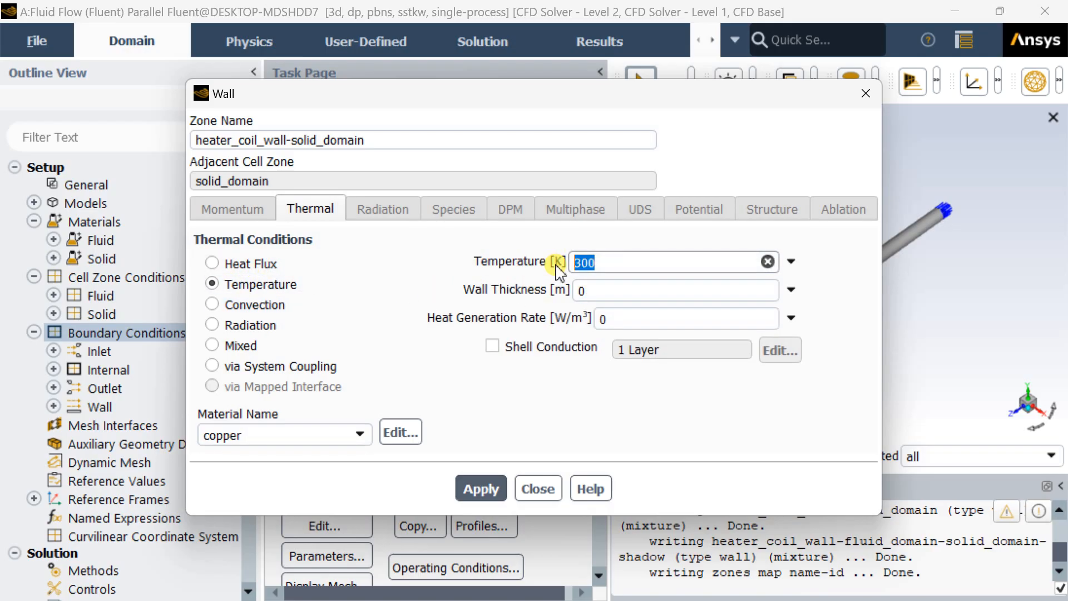
text(35)
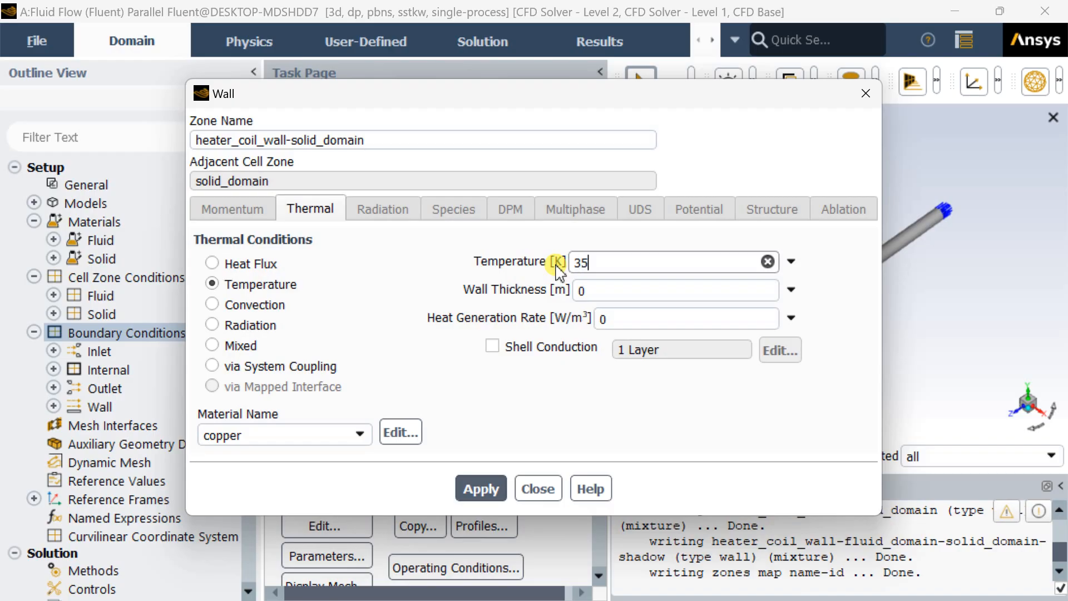
text(0)
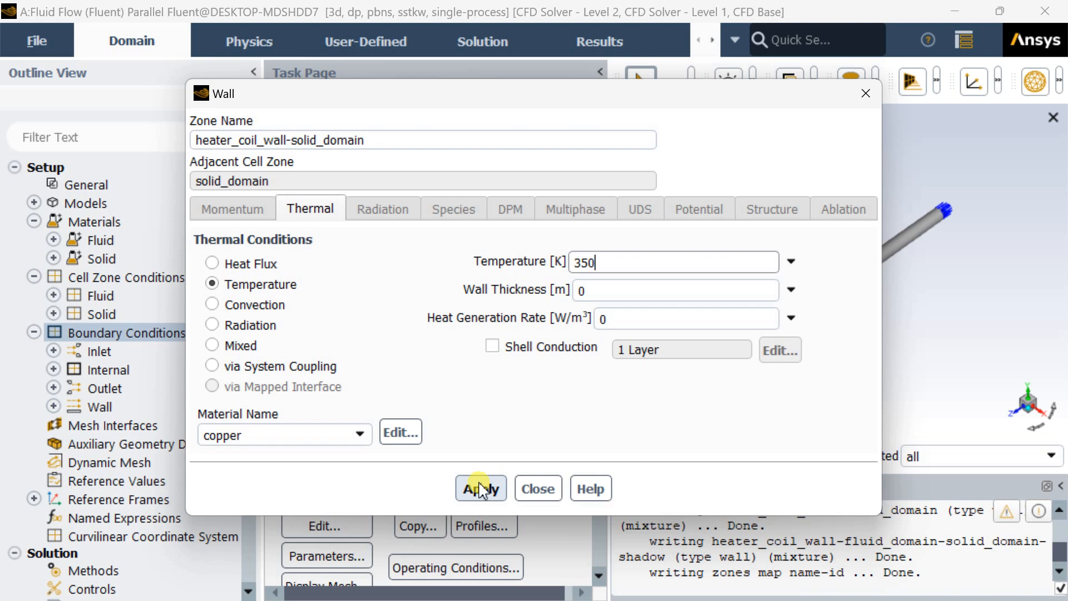
click(480, 488)
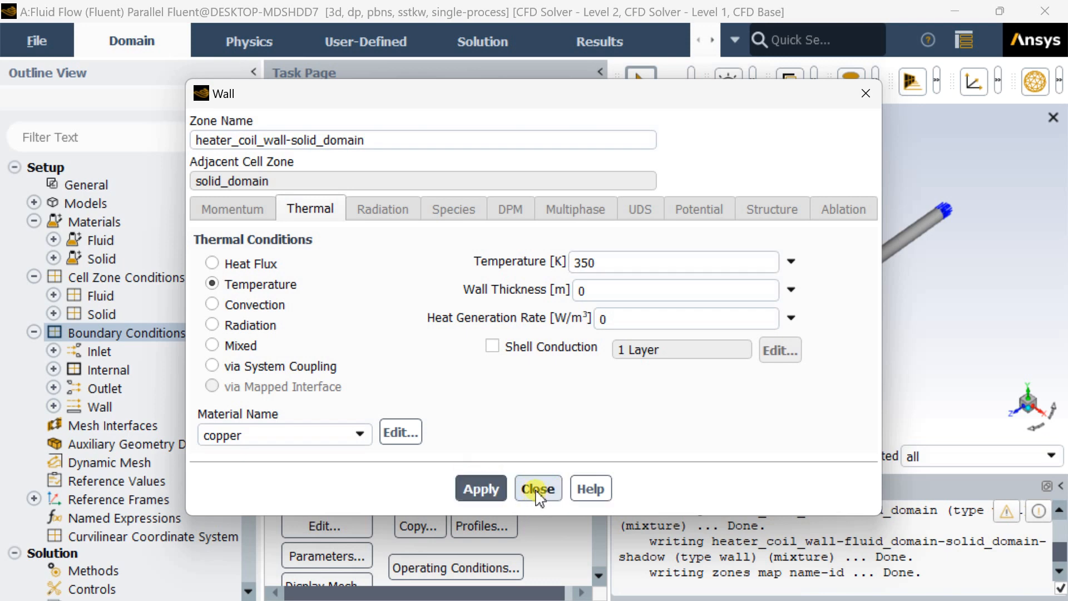
click(536, 489)
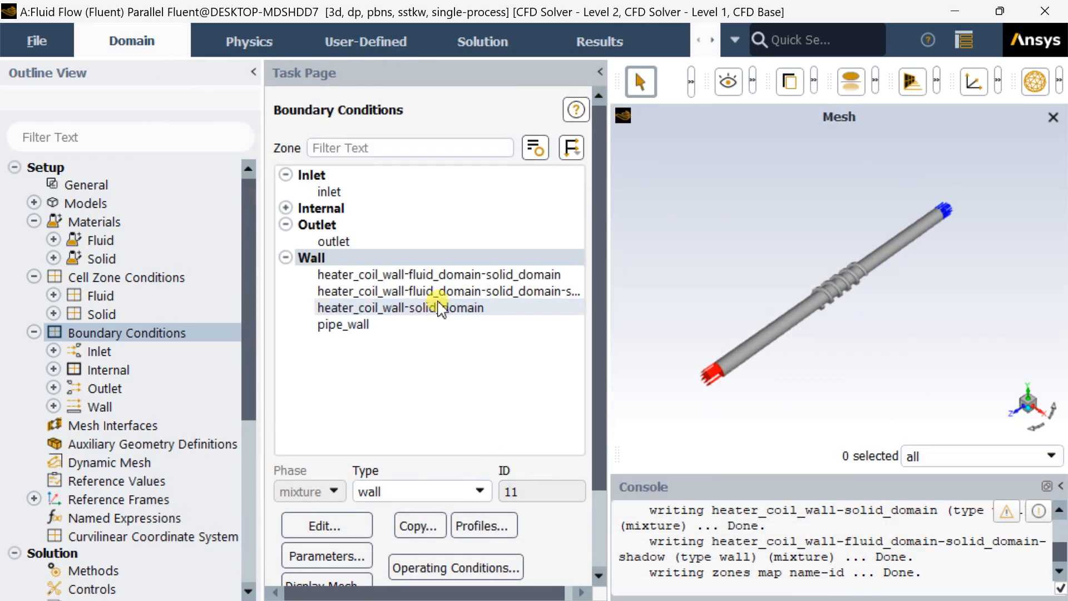
- Set copper as the material for heater_coil_wall-fluid_domain-solid_domain on its Thermal settings
click(438, 275)
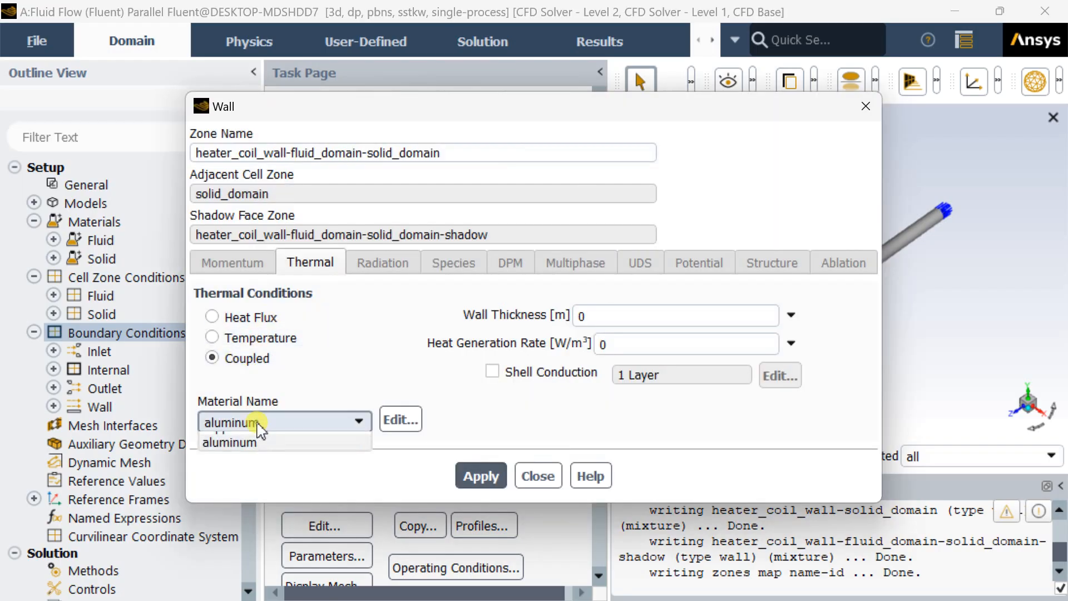
click(228, 443)
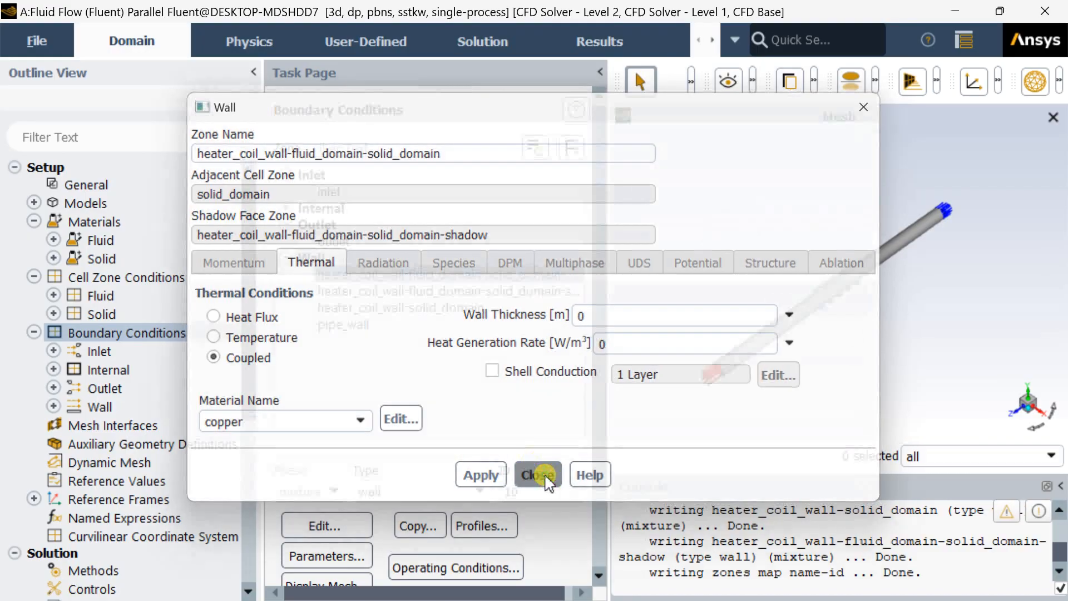
click(539, 475)
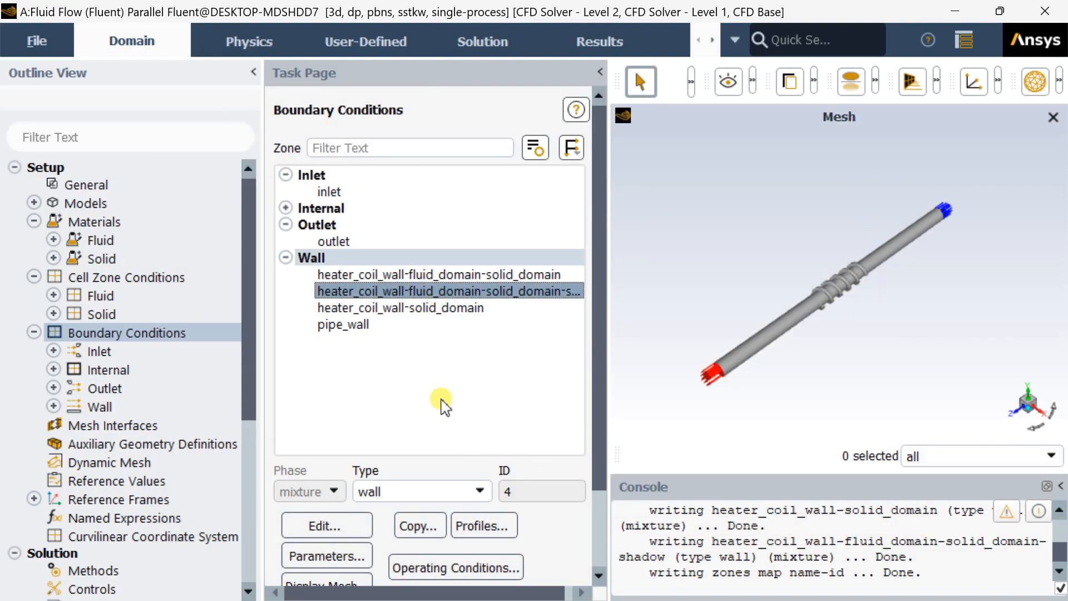
- Check the shadow wall's thermal conditions show copper and close it
click(326, 526)
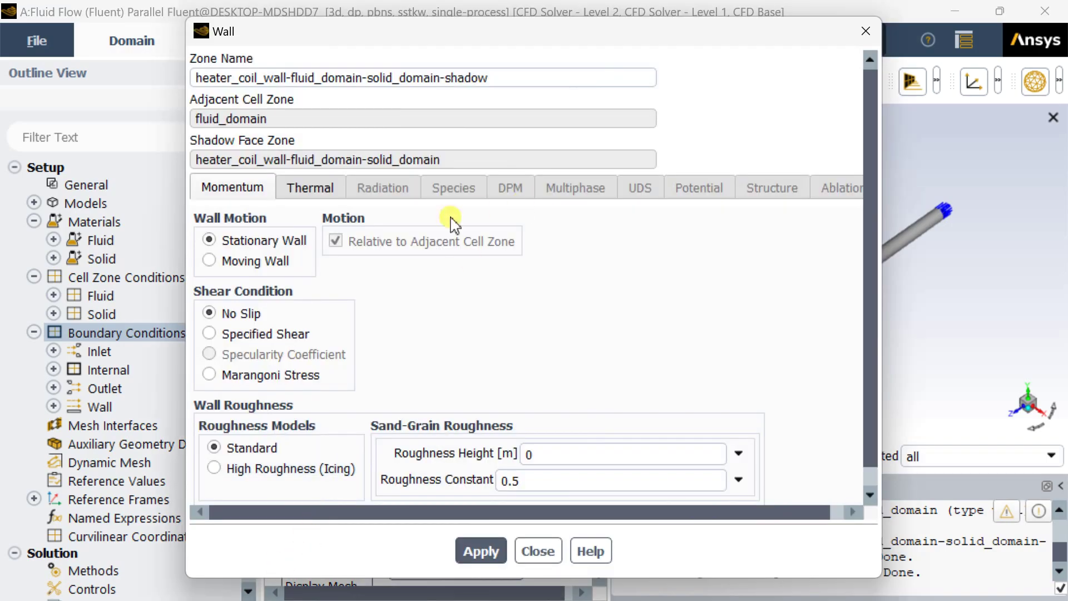
click(310, 187)
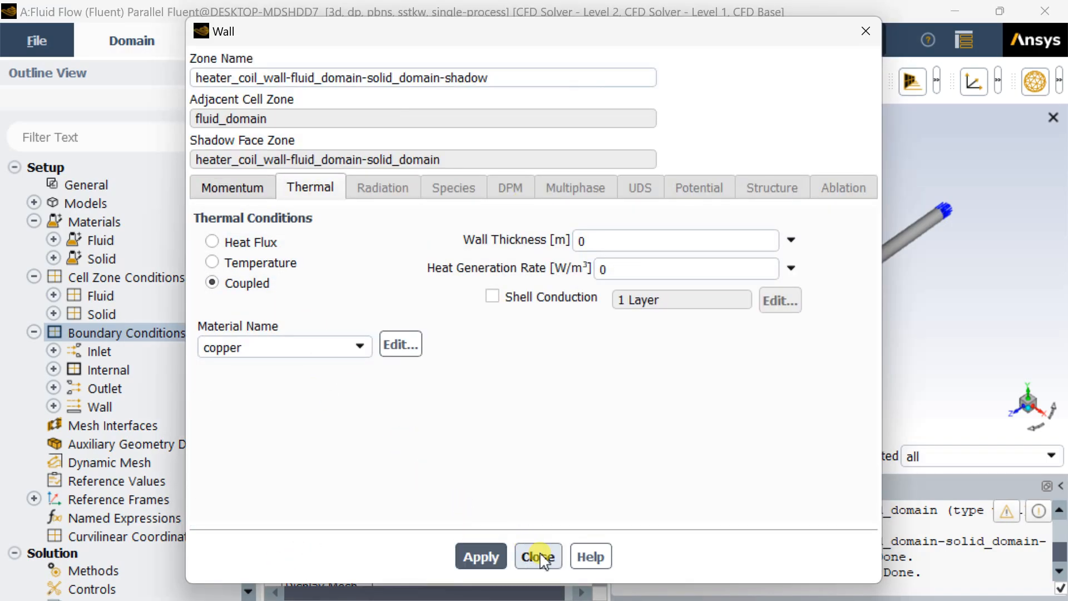
click(539, 556)
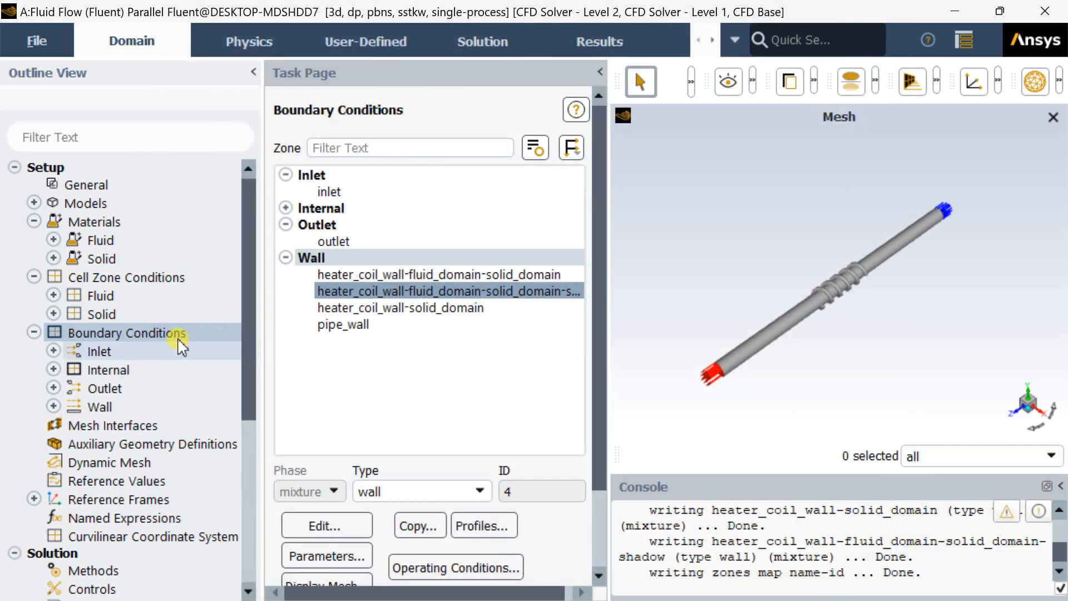
mouse_move(152, 444)
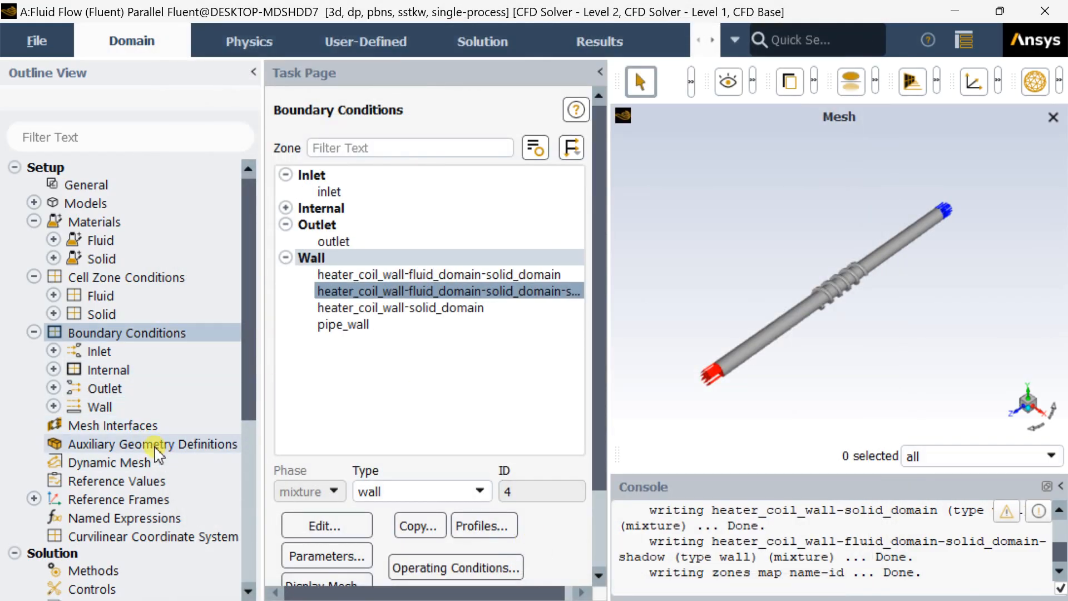
- Give every residual monitor, continuity through omega, a 1e-06 absolute convergence criterion
scroll(down, 3)
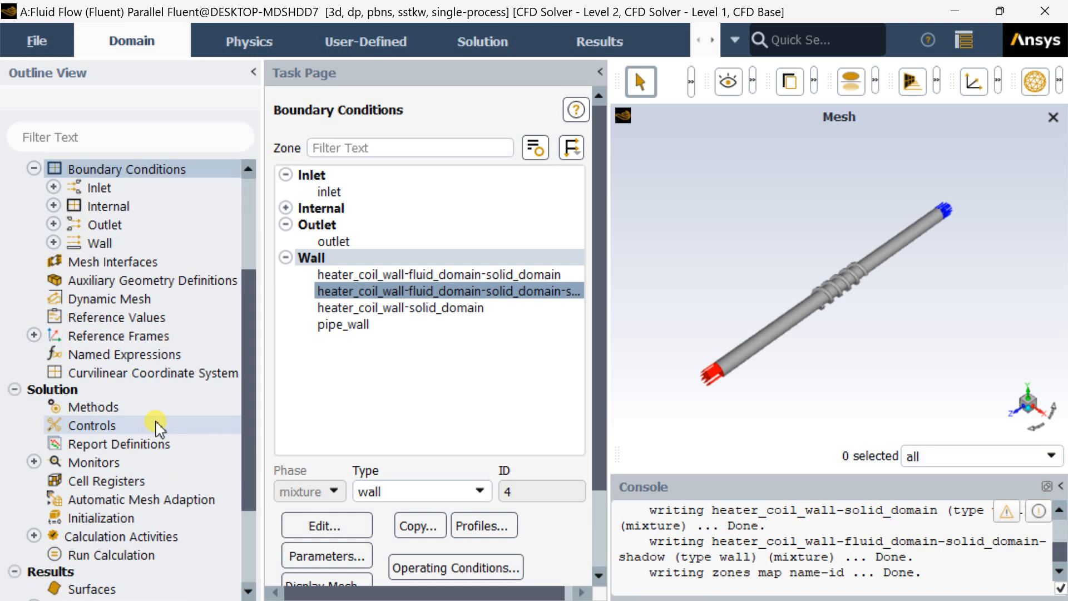
click(95, 408)
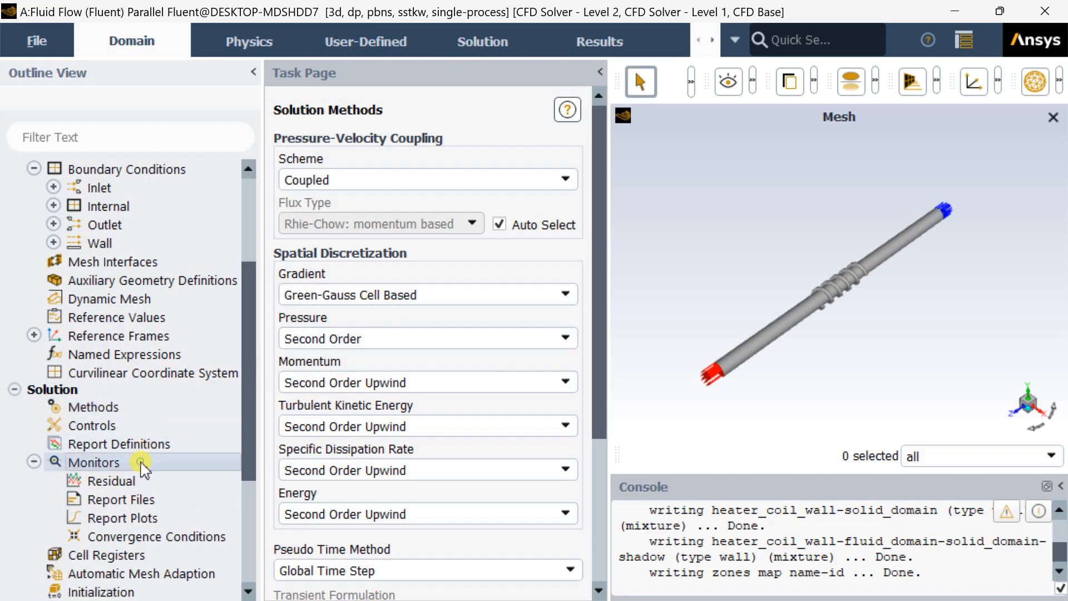
click(94, 462)
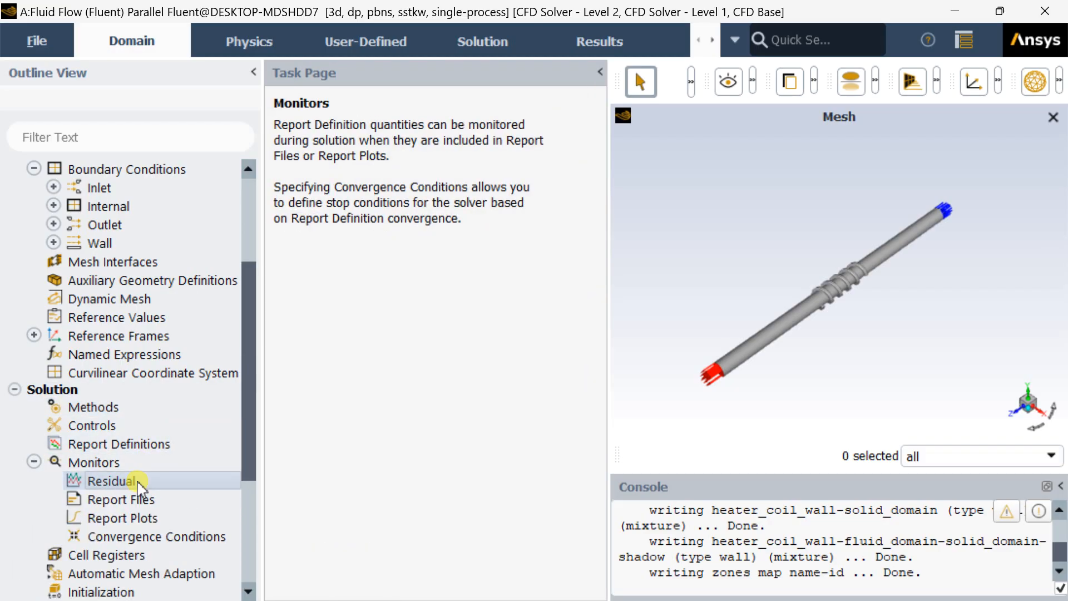
double_click(110, 481)
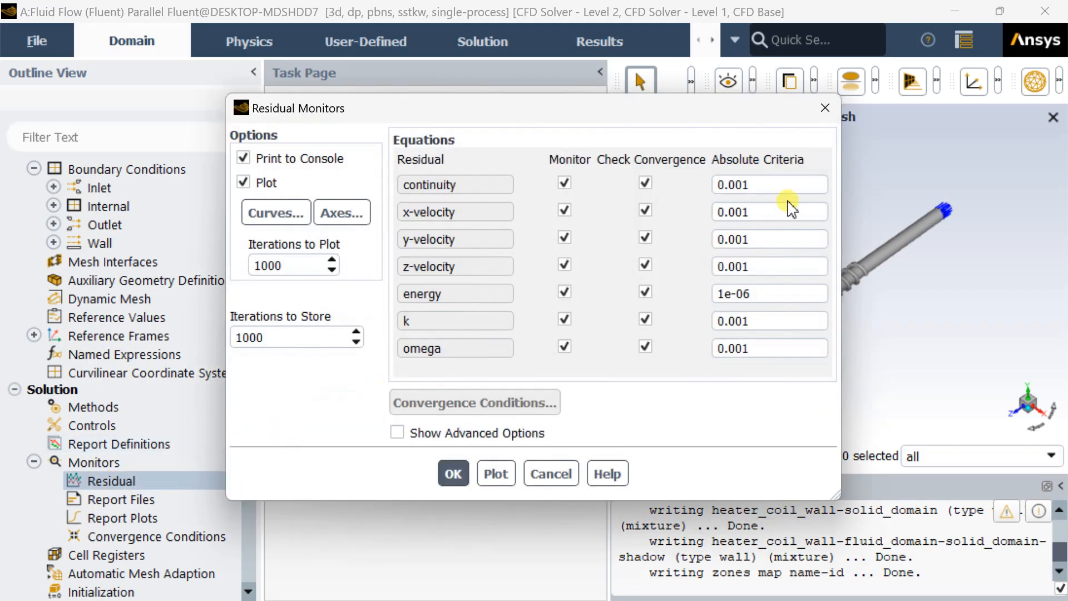
triple_click(770, 294)
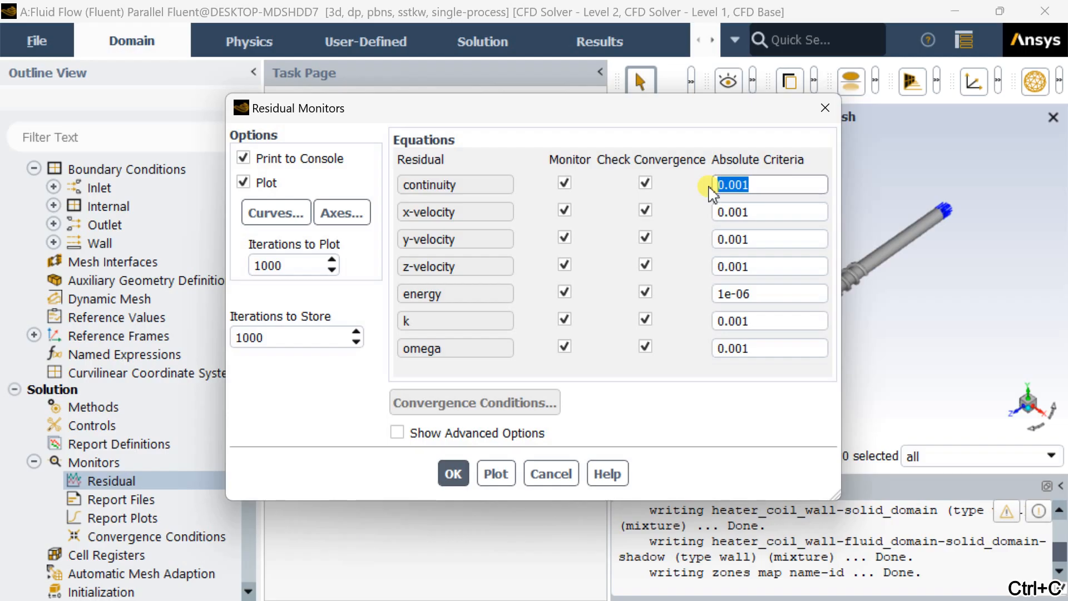
text(1e-06)
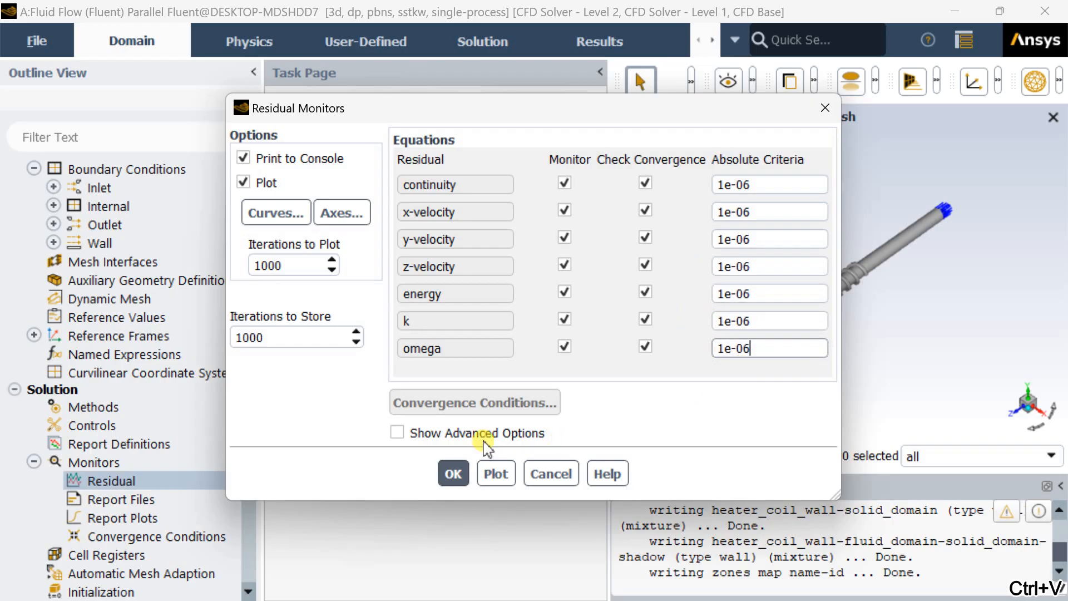
click(453, 473)
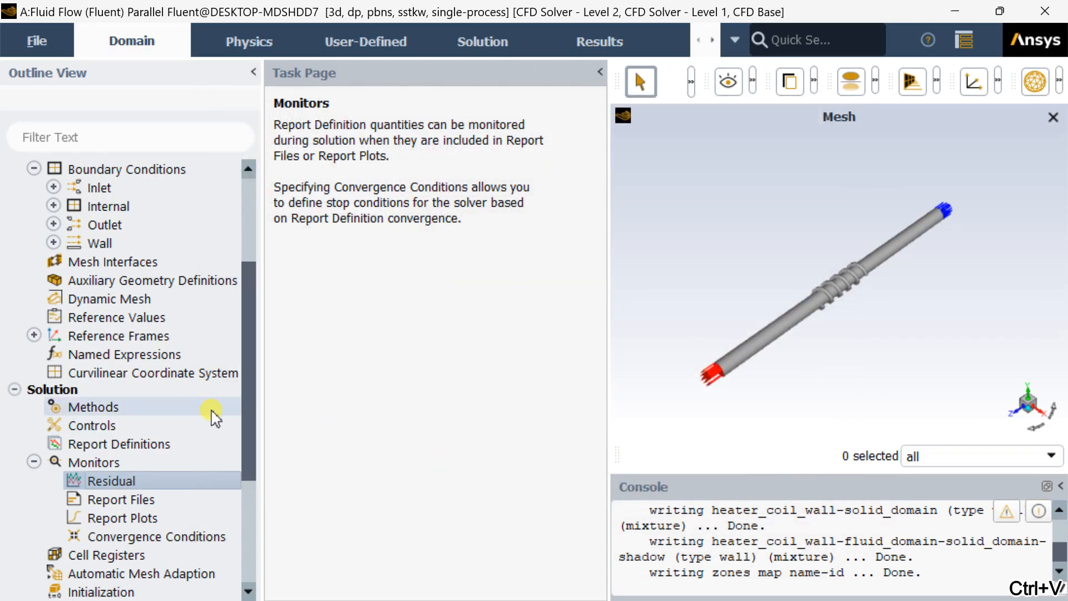
- Run hybrid initialization of the flow solution from the Initialization panel
scroll(down, 3)
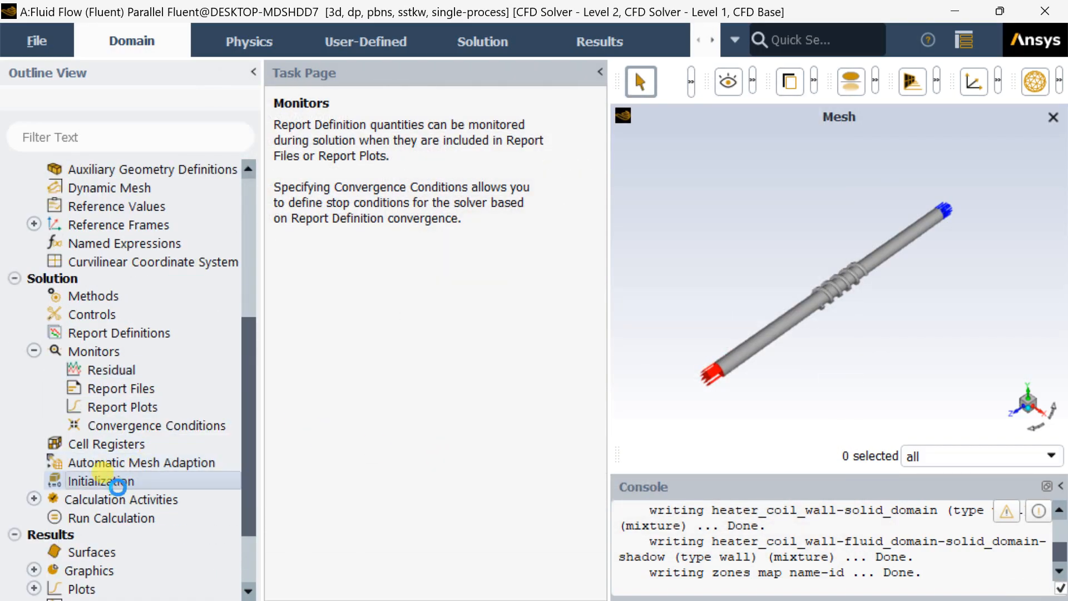
click(100, 480)
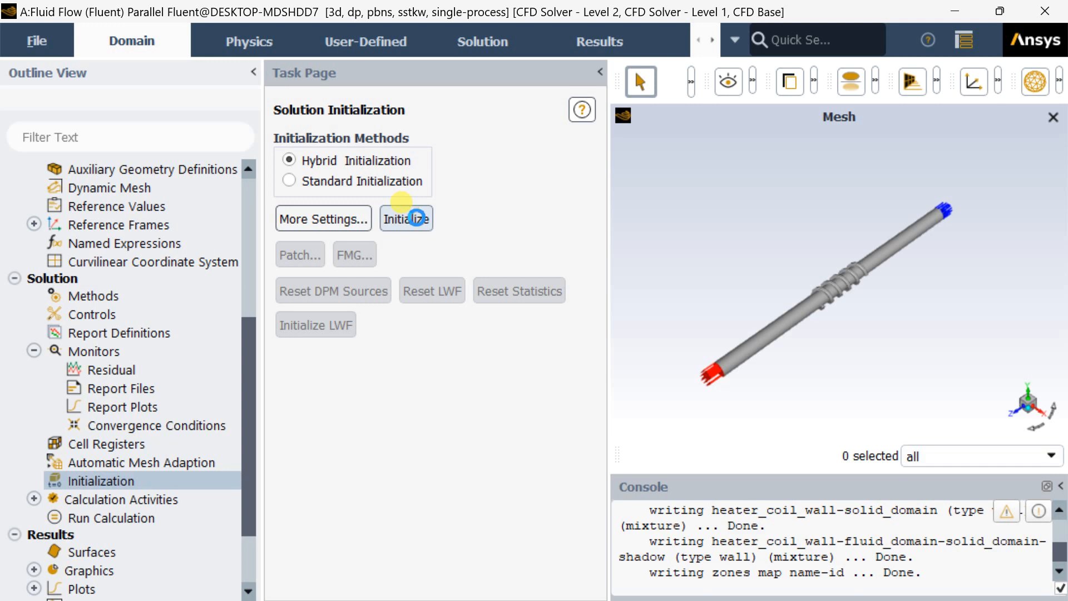
click(406, 218)
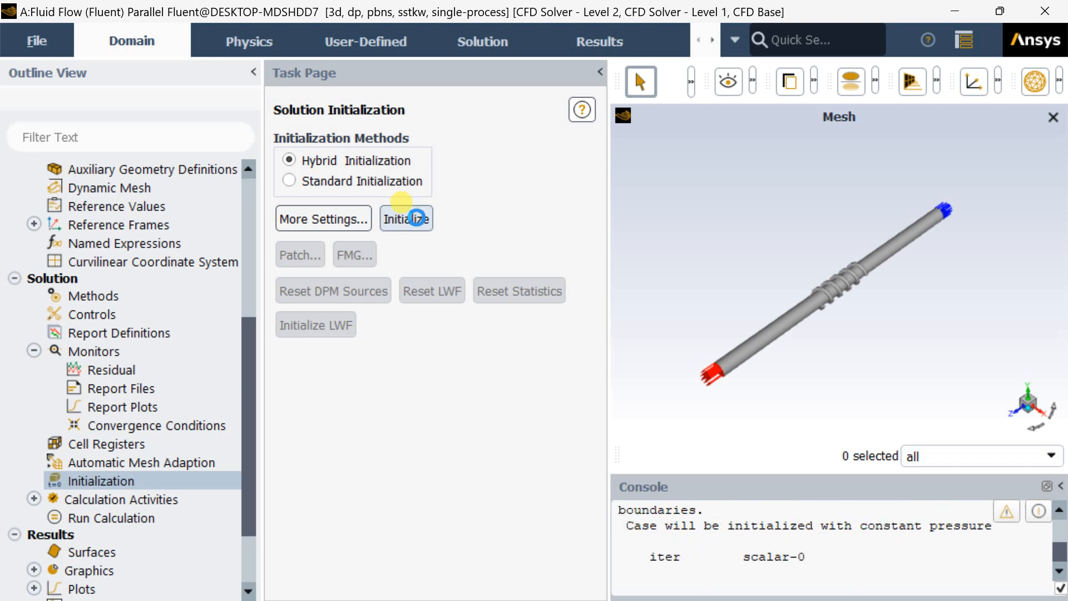
click(405, 218)
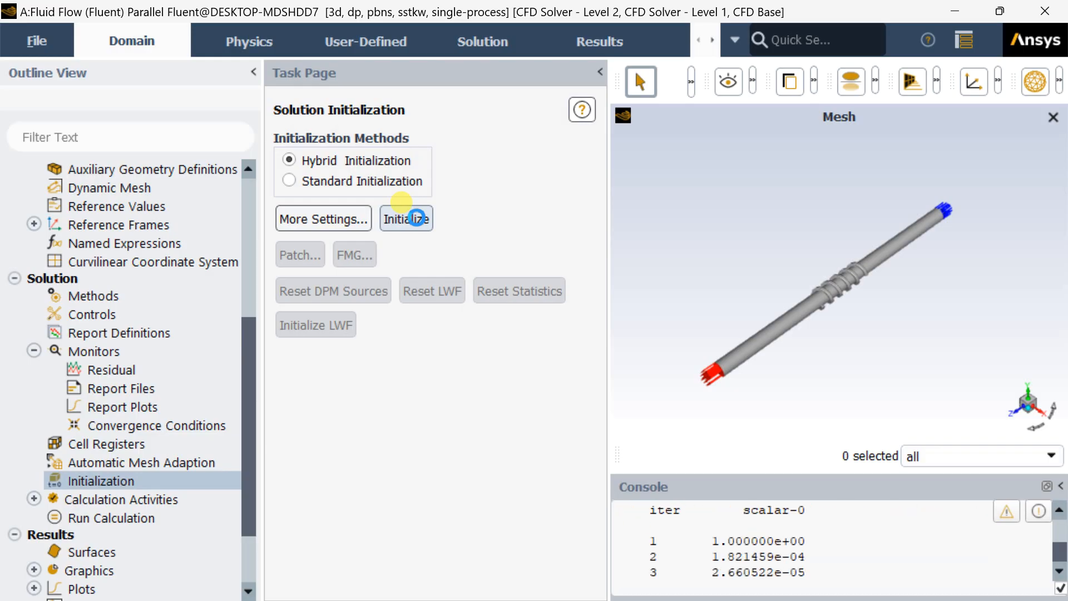
click(405, 219)
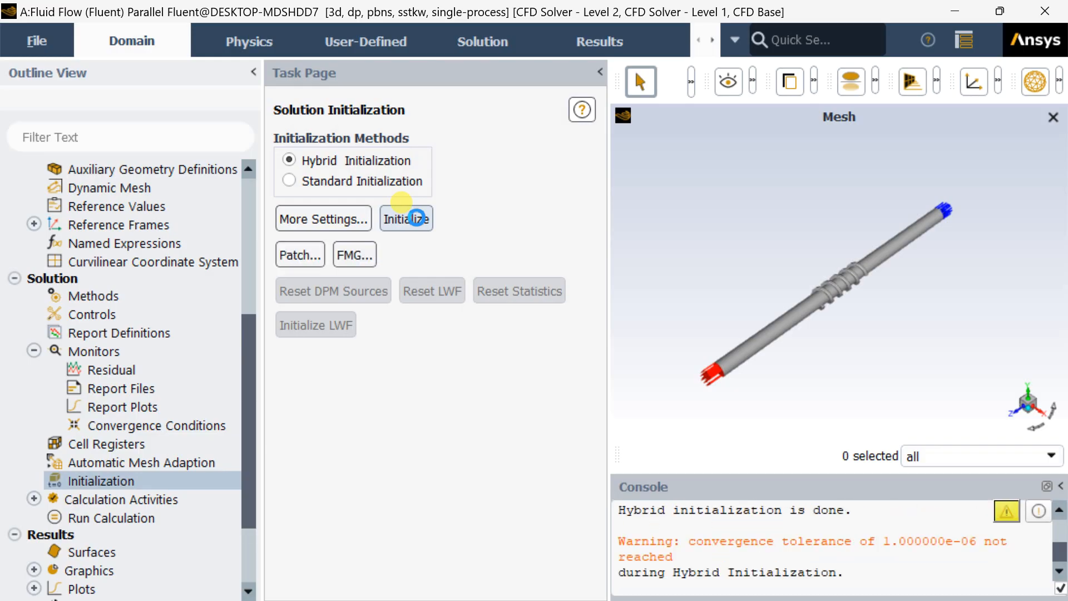
mouse_move(457, 254)
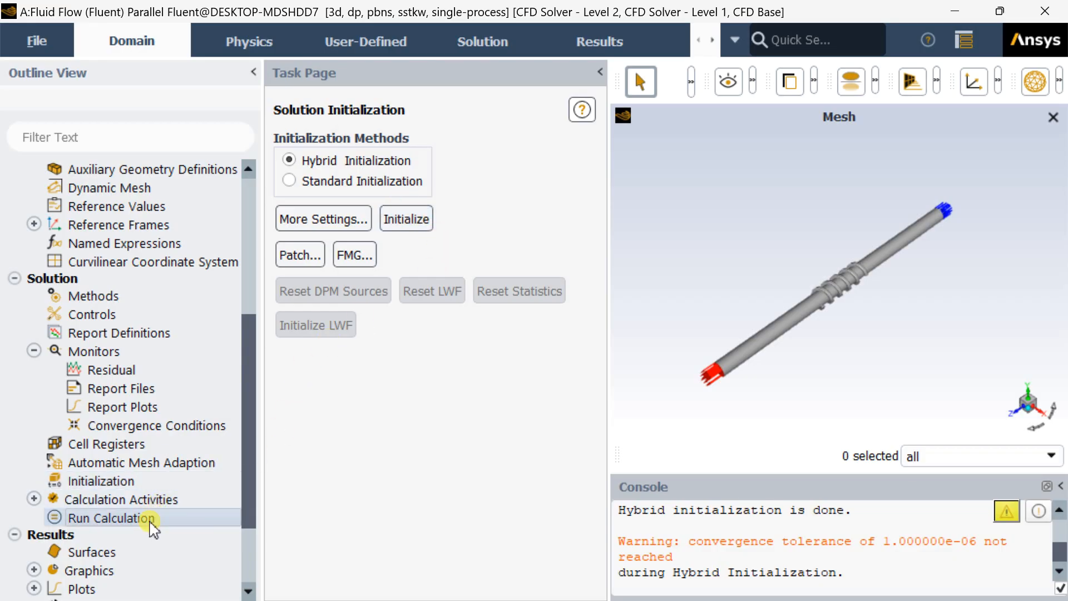
- Run the calculation for 500 iterations until it completes
click(111, 517)
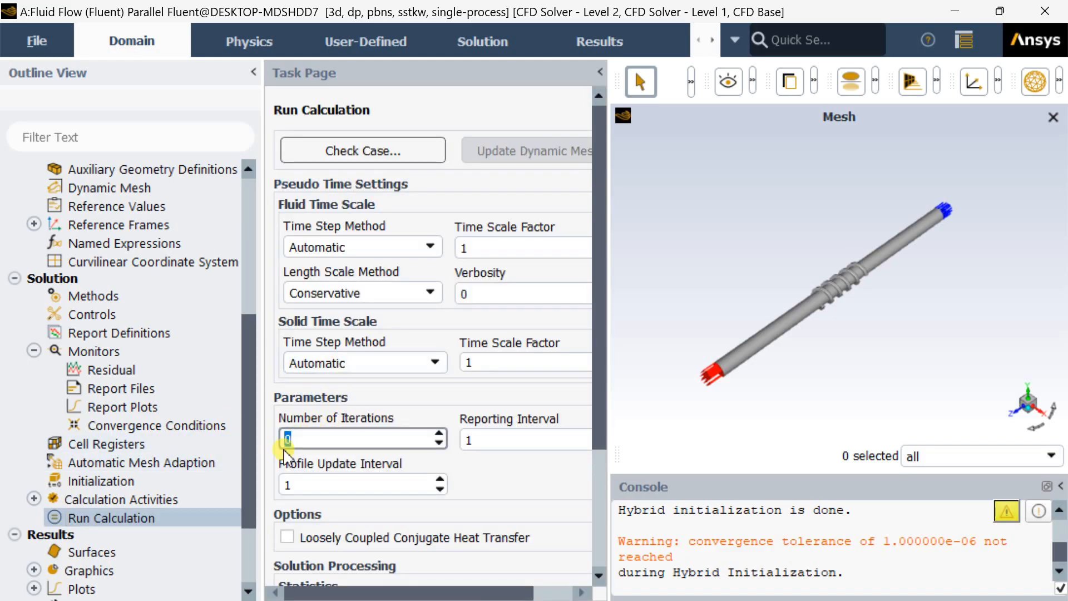
text(500)
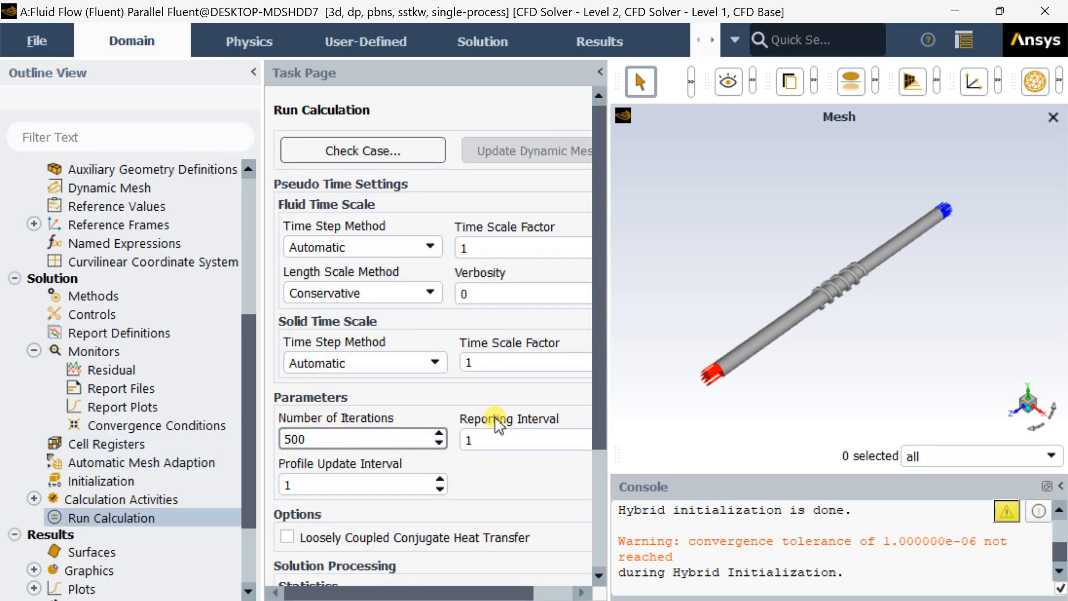
scroll(down, 3)
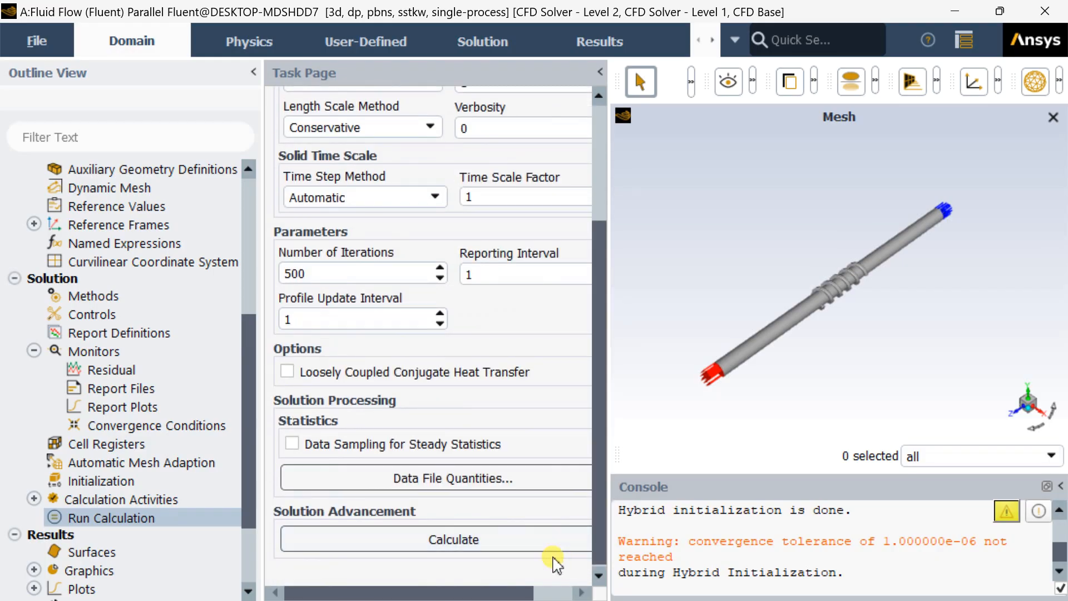
click(453, 538)
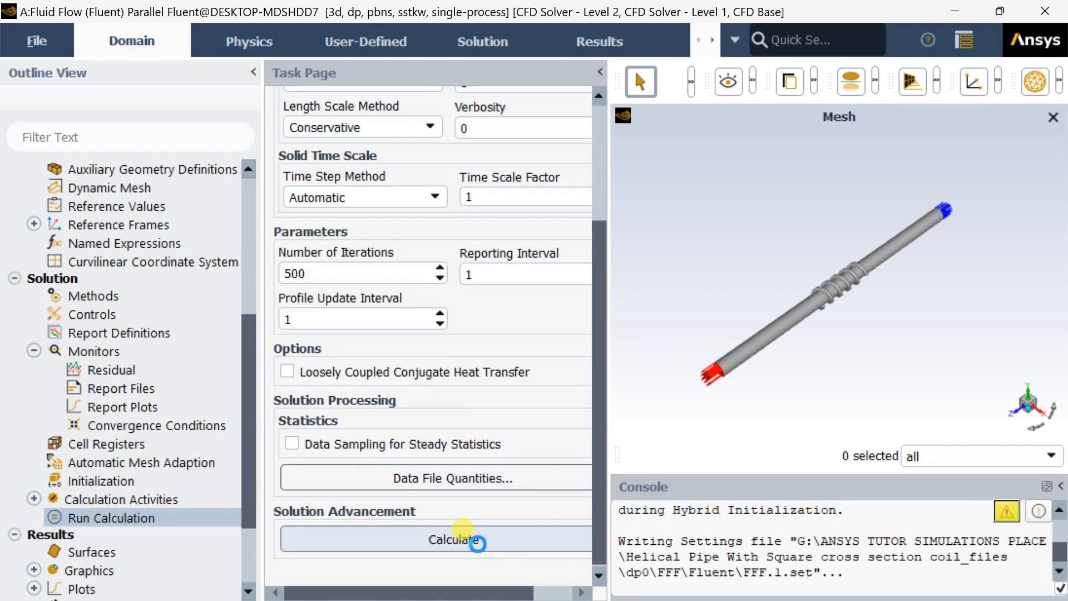
click(453, 539)
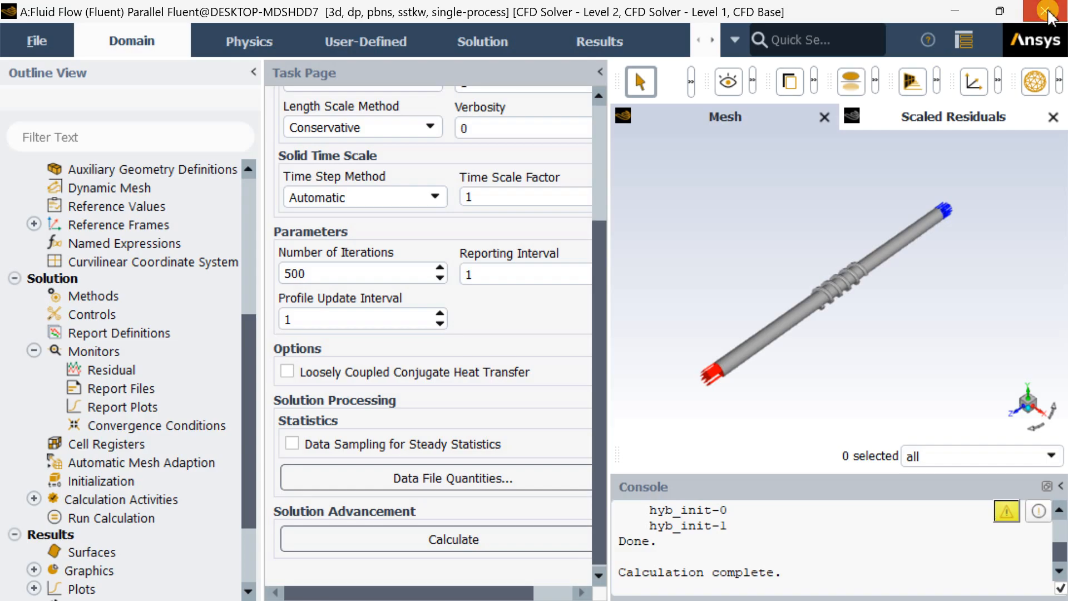
mouse_move(674, 266)
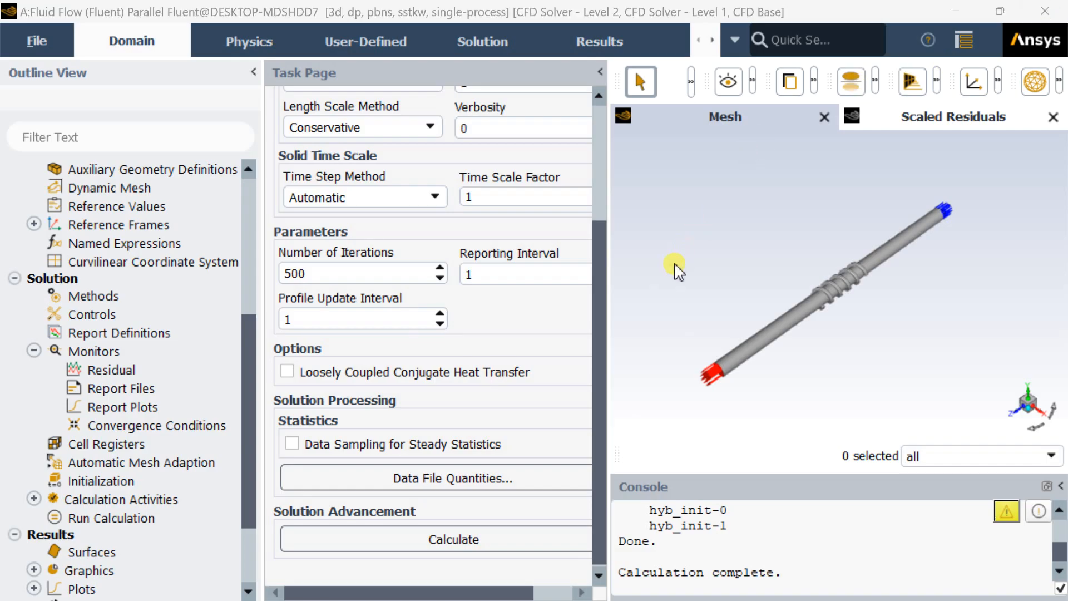
- Quit Fluent, confirming the warning, and return to the Workbench project
click(1049, 11)
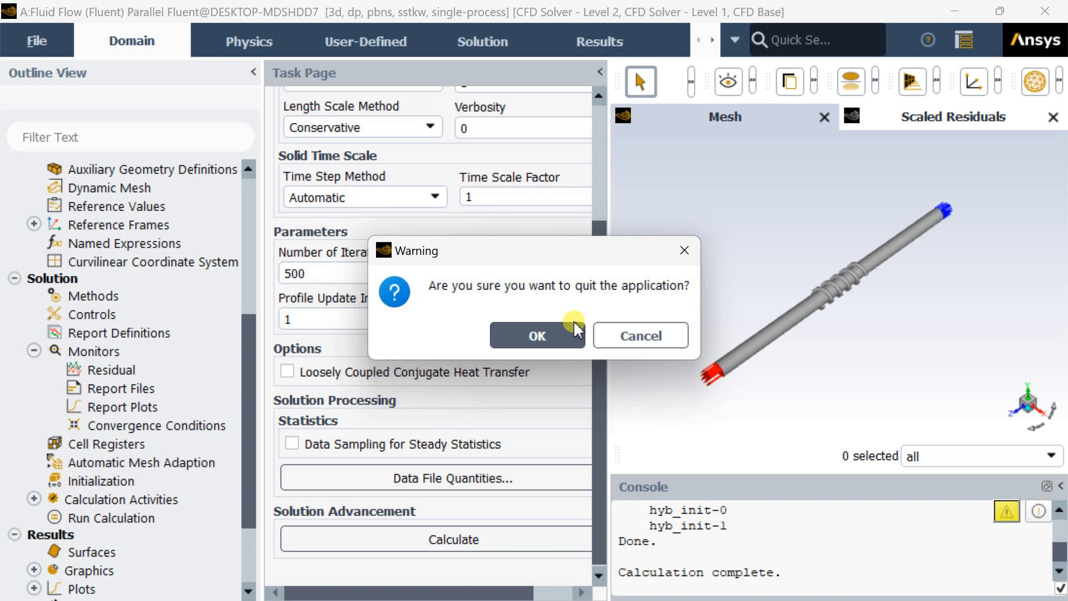
click(638, 335)
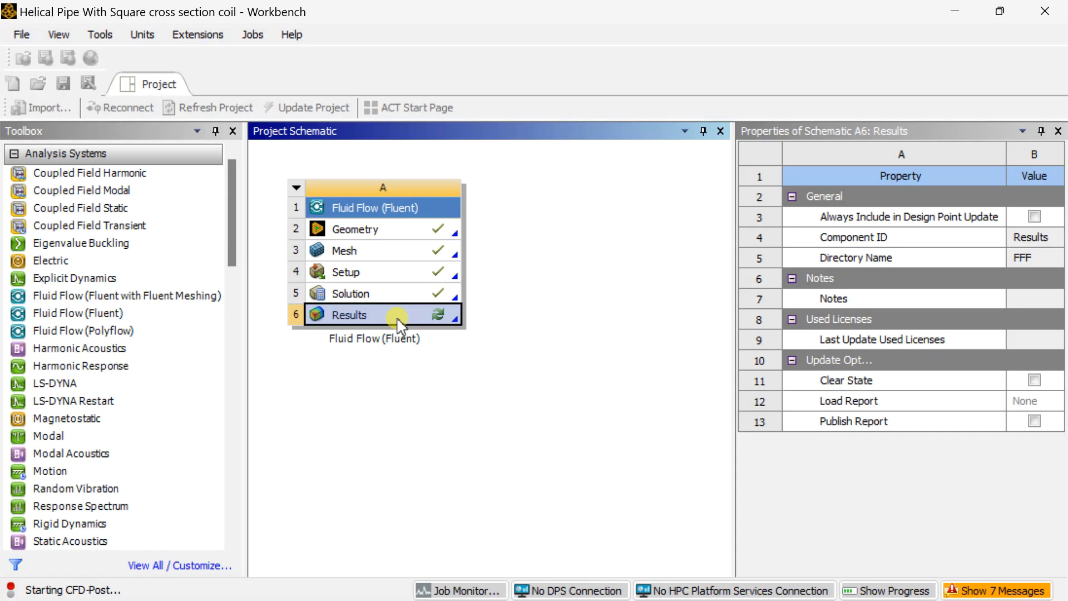
- Start Contour 1 in CFD-Post covering all surfaces from the Location Selector
double_click(350, 313)
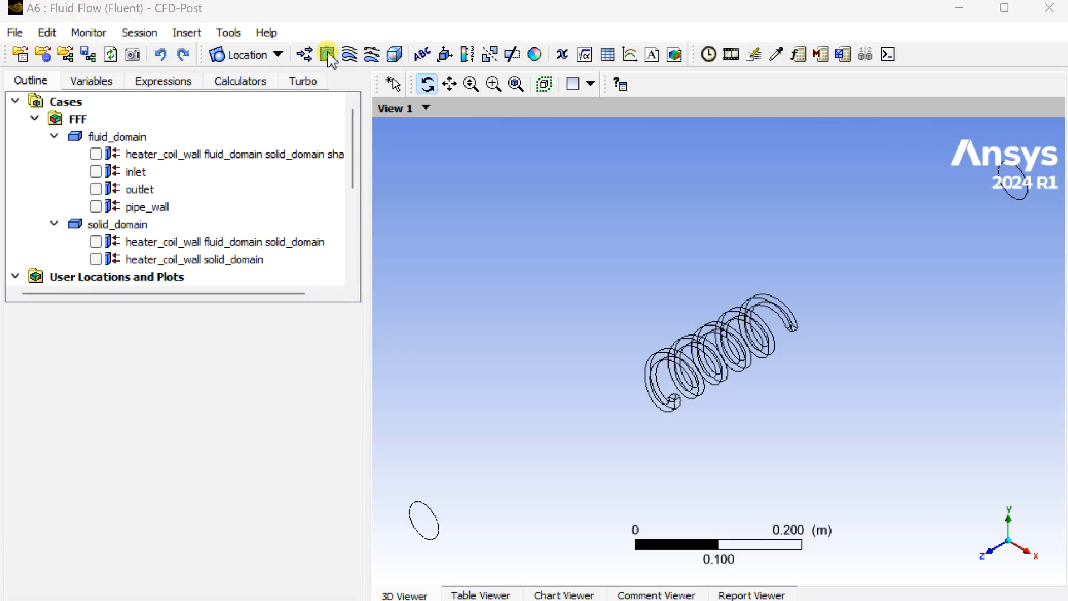
click(327, 54)
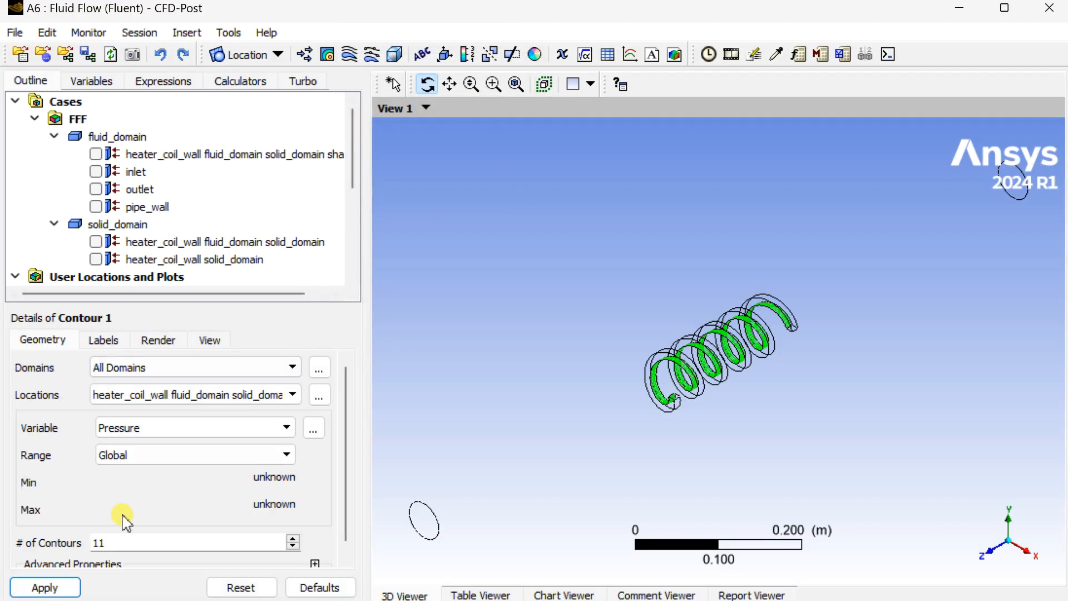
click(319, 395)
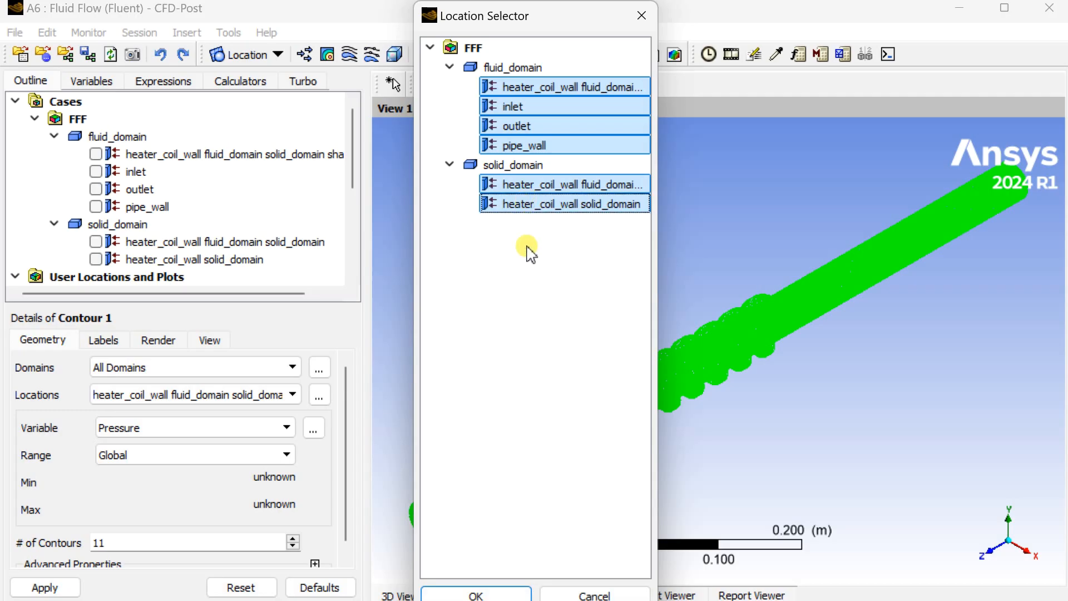
click(475, 594)
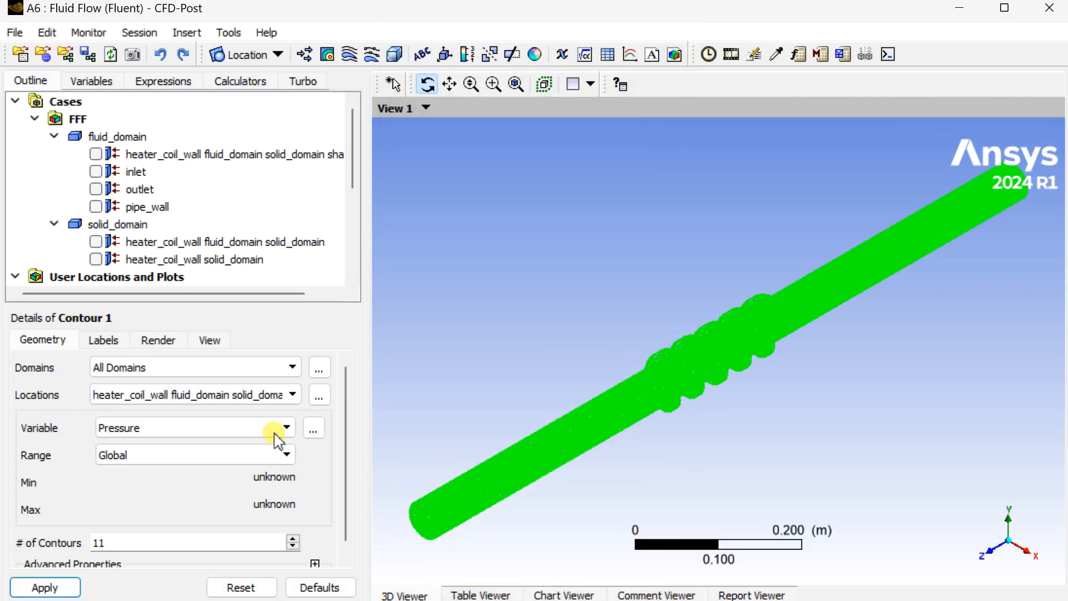
- Plot Temperature with a local range and 100 contour levels, giving 300–350 K on the walls
click(285, 427)
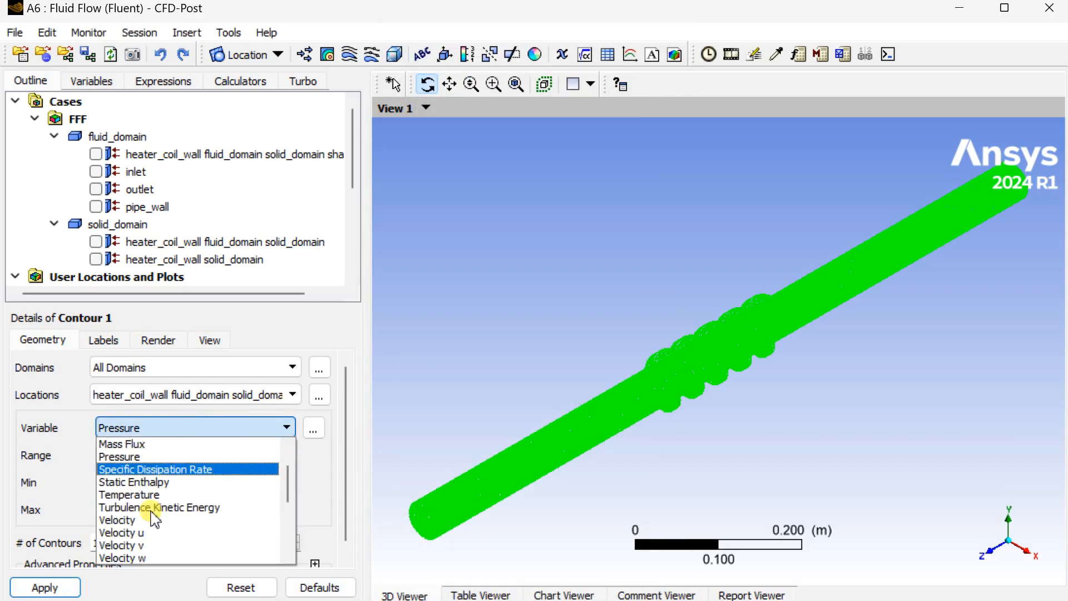
click(129, 494)
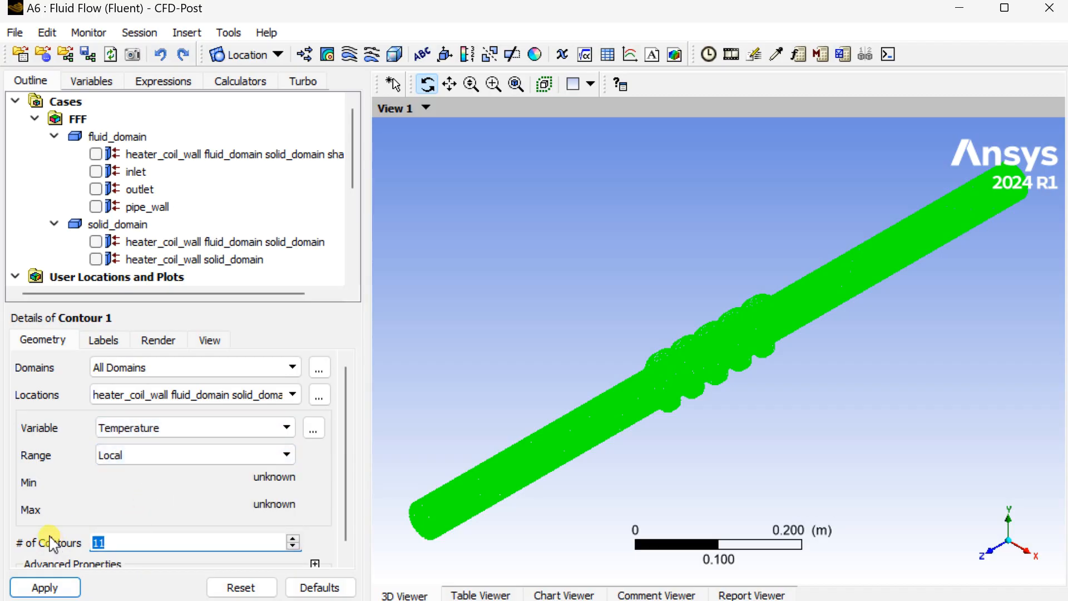
text(100)
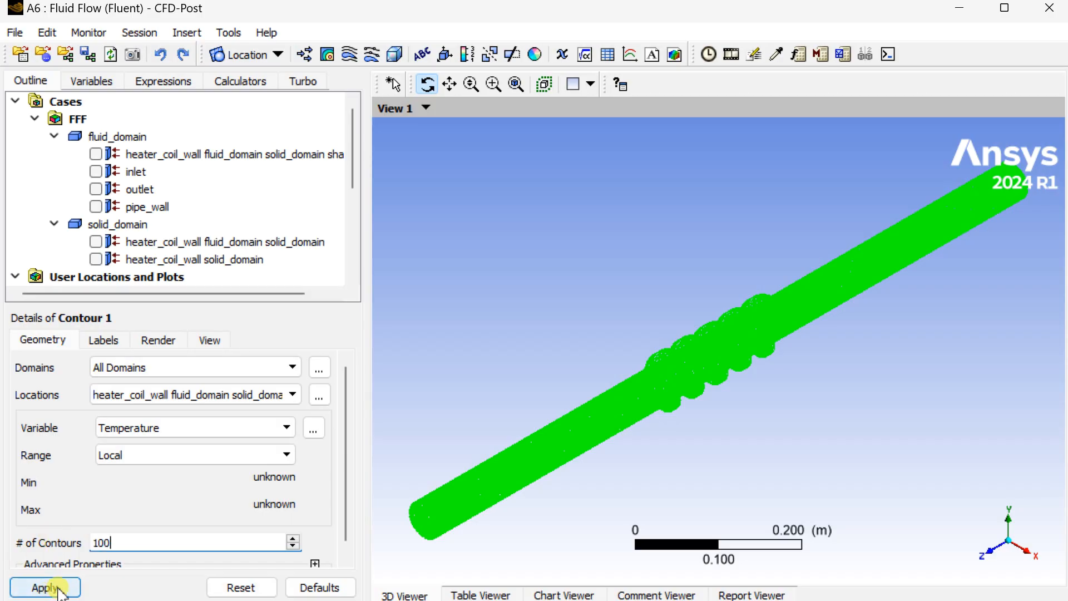
click(44, 587)
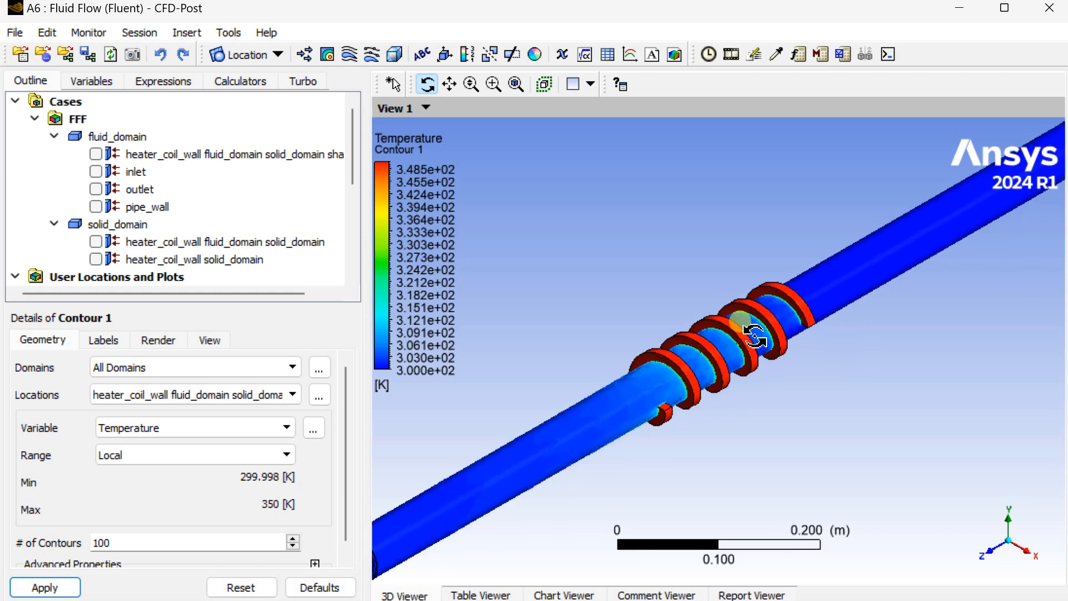
scroll(up, 3)
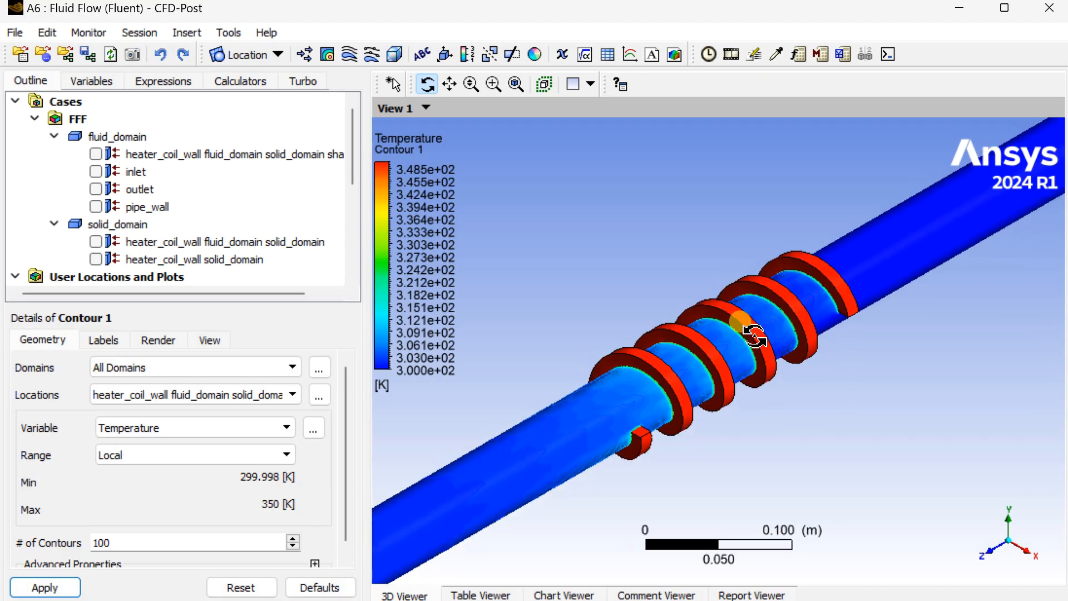
scroll(down, 3)
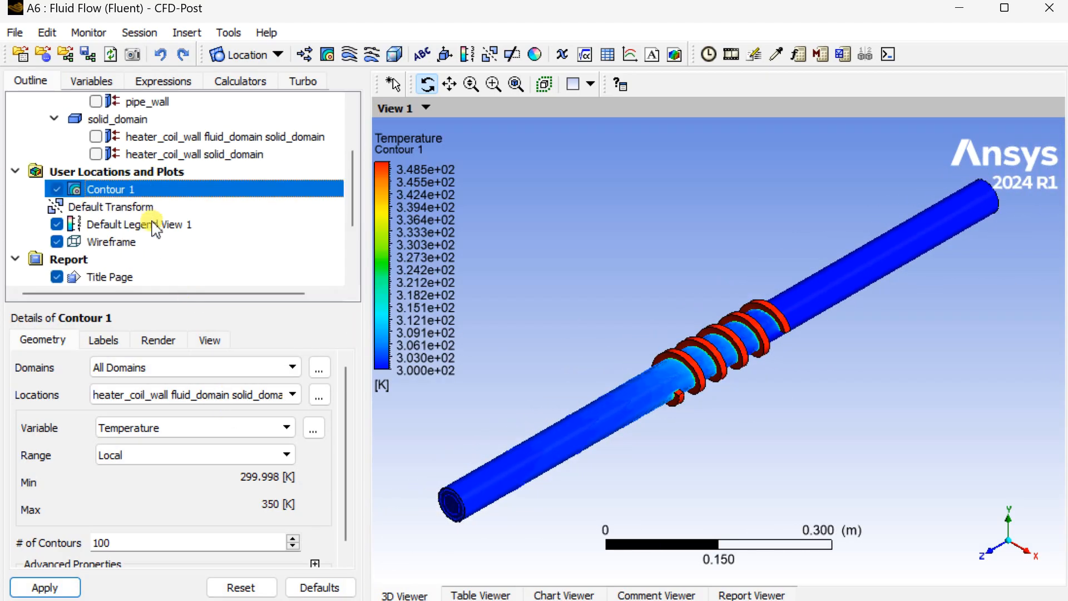
- Switch Default Legend View 1's number format from Scientific to Fixed, then return to Contour 1
click(138, 224)
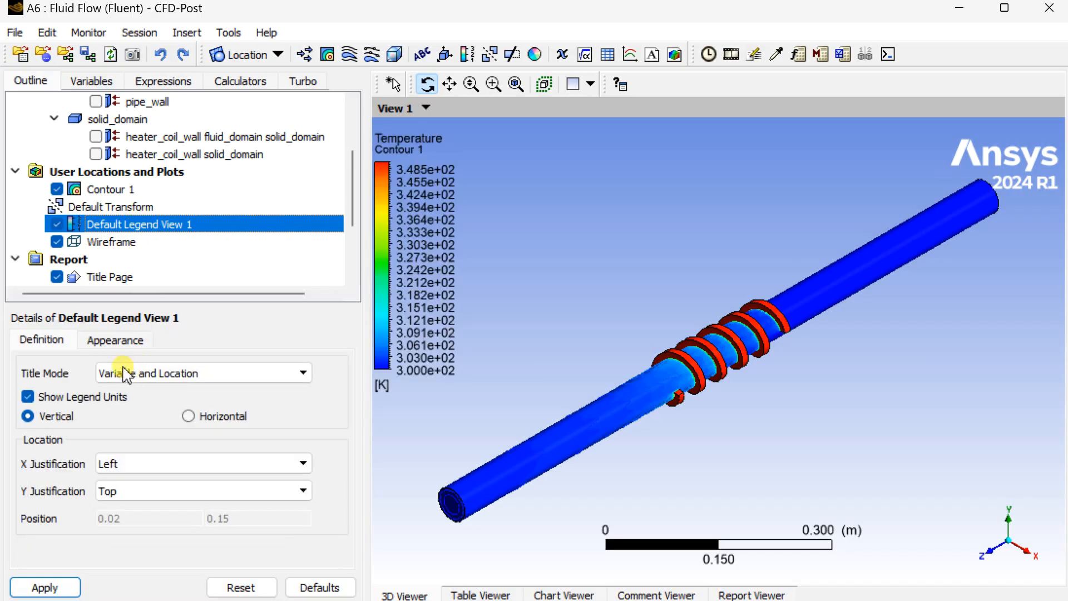
click(114, 339)
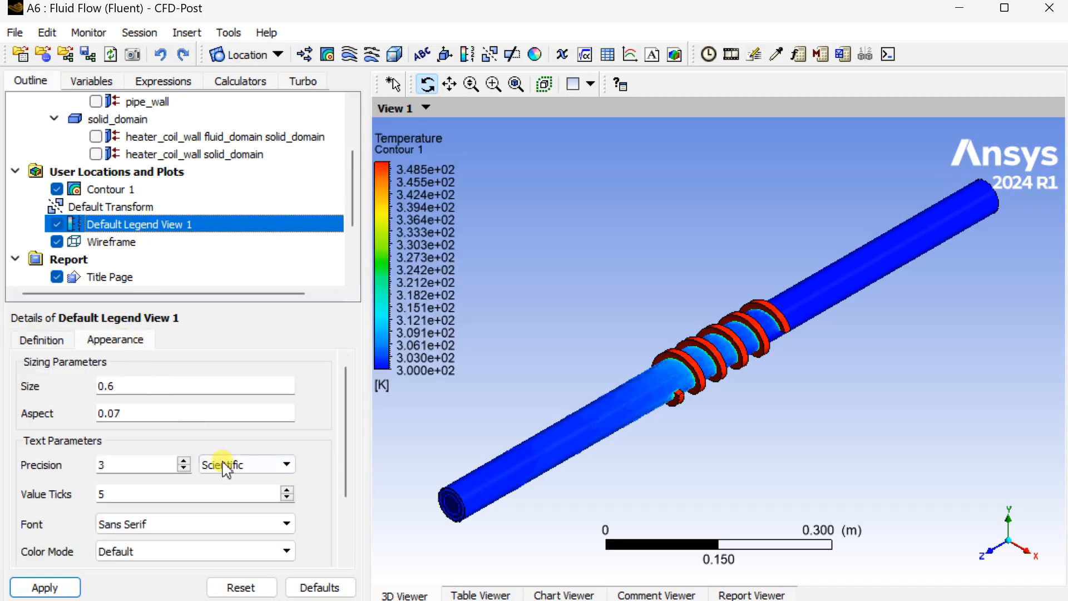
click(245, 464)
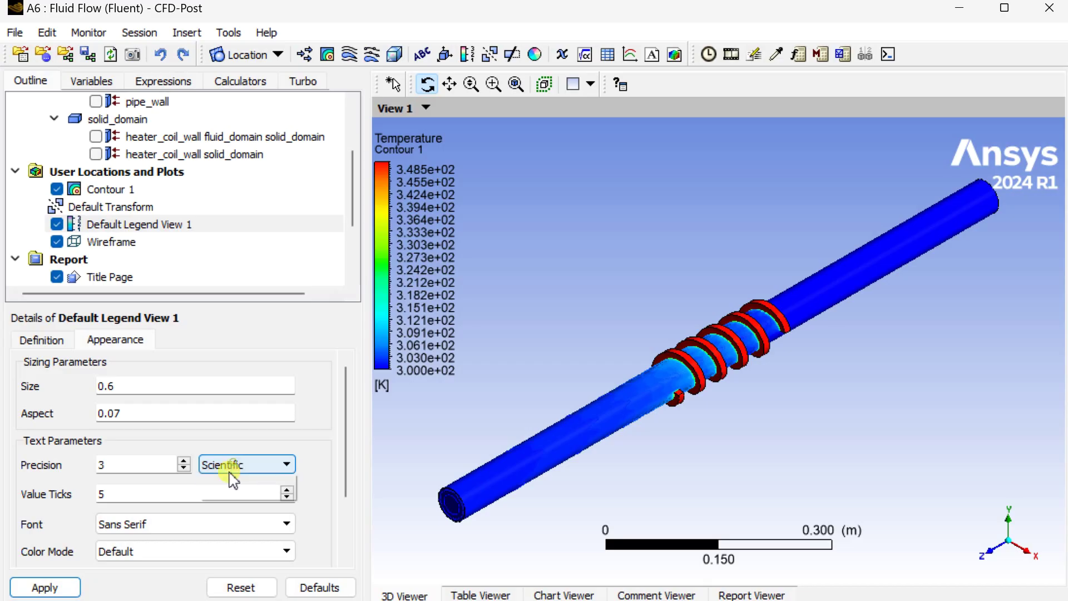
click(245, 464)
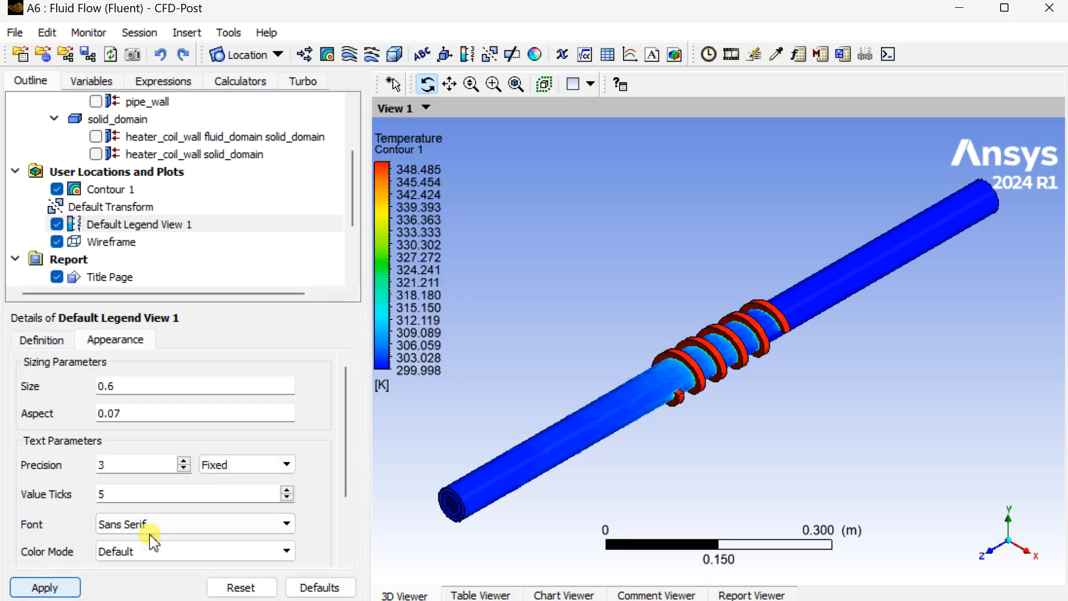
mouse_move(1030, 528)
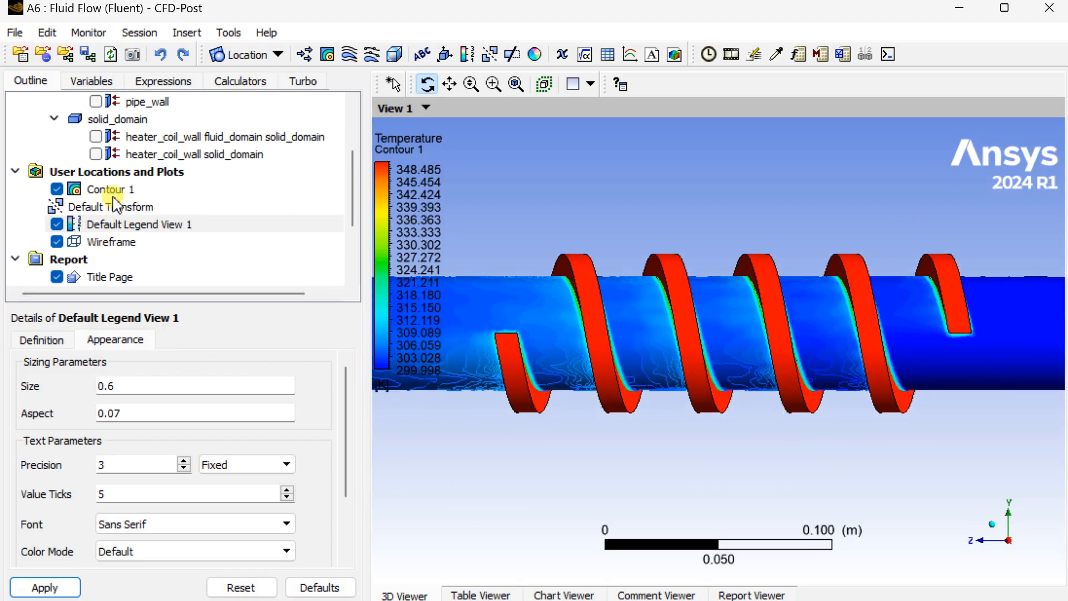
click(110, 189)
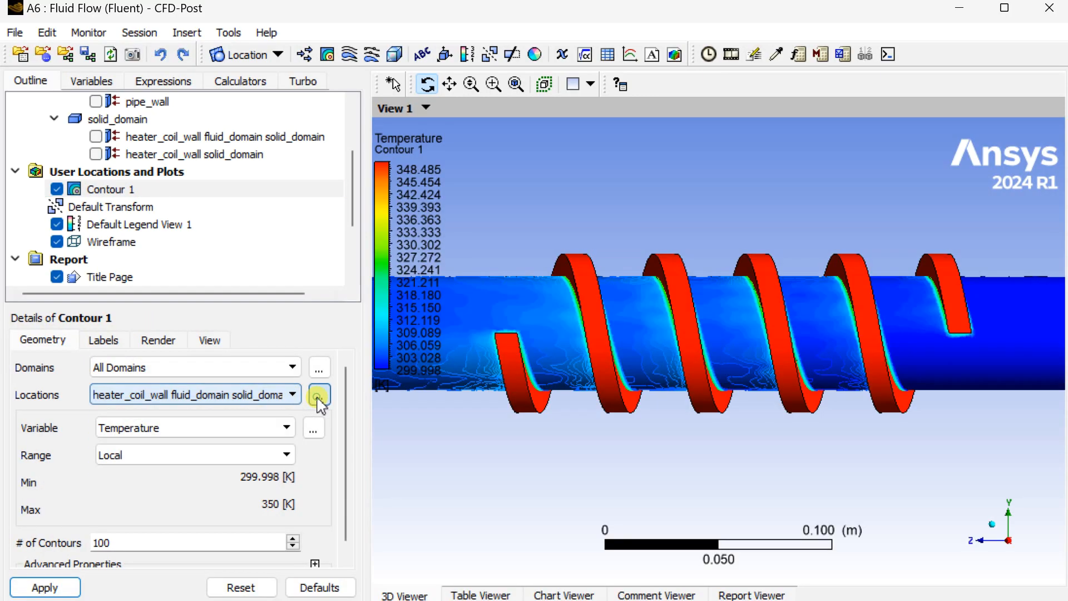
- Restrict Contour 1 to pipe_wall and the heater_coil_wall interface surfaces
click(320, 395)
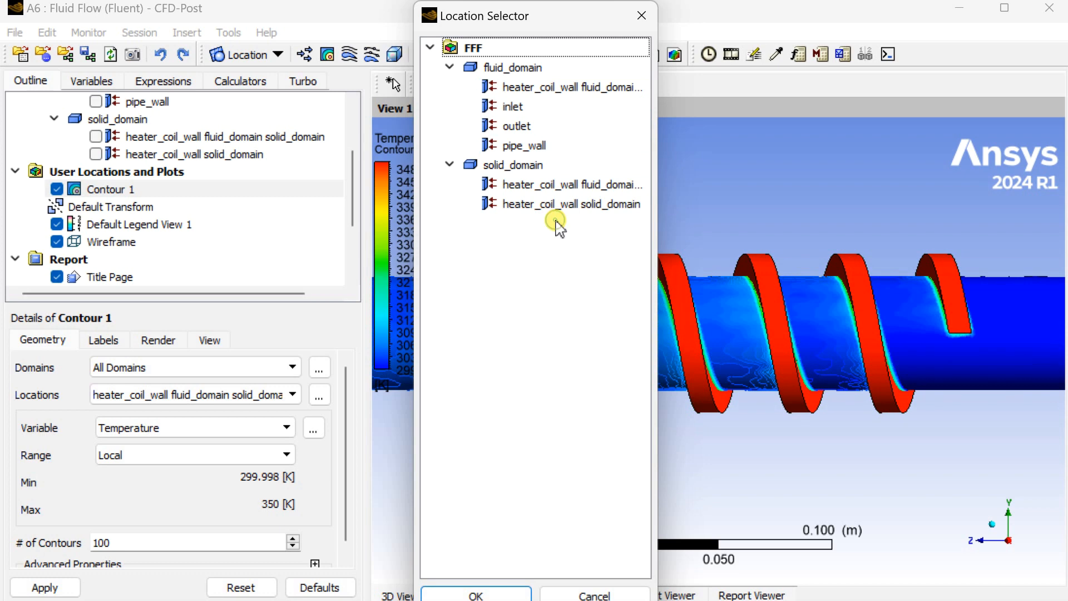
click(524, 145)
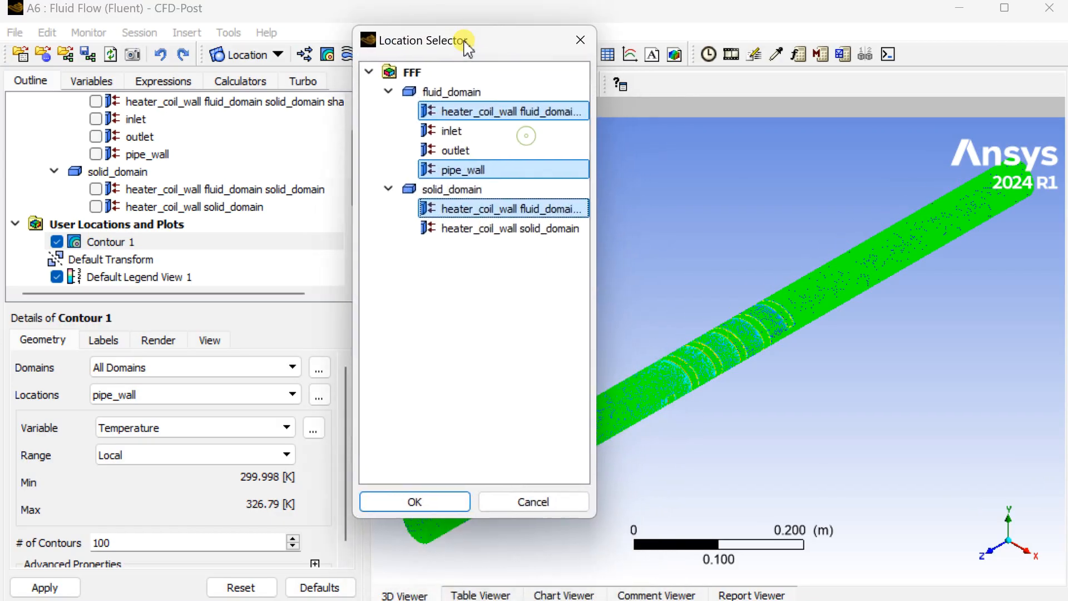
click(414, 502)
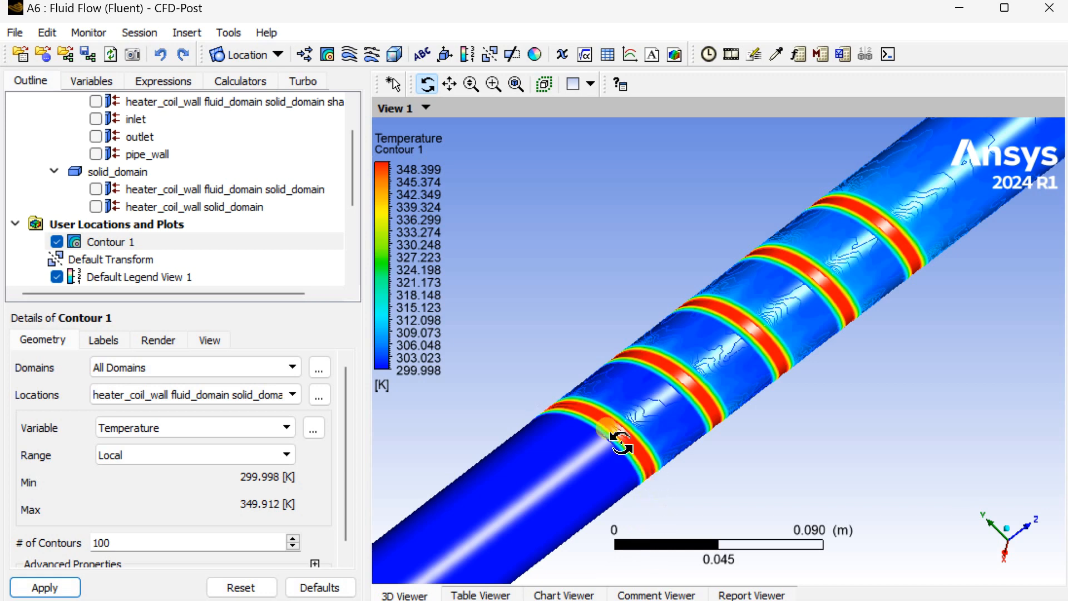
- Insert Plane 1 as a YZ plane at X = 0 m cutting lengthwise through the pipe
click(241, 53)
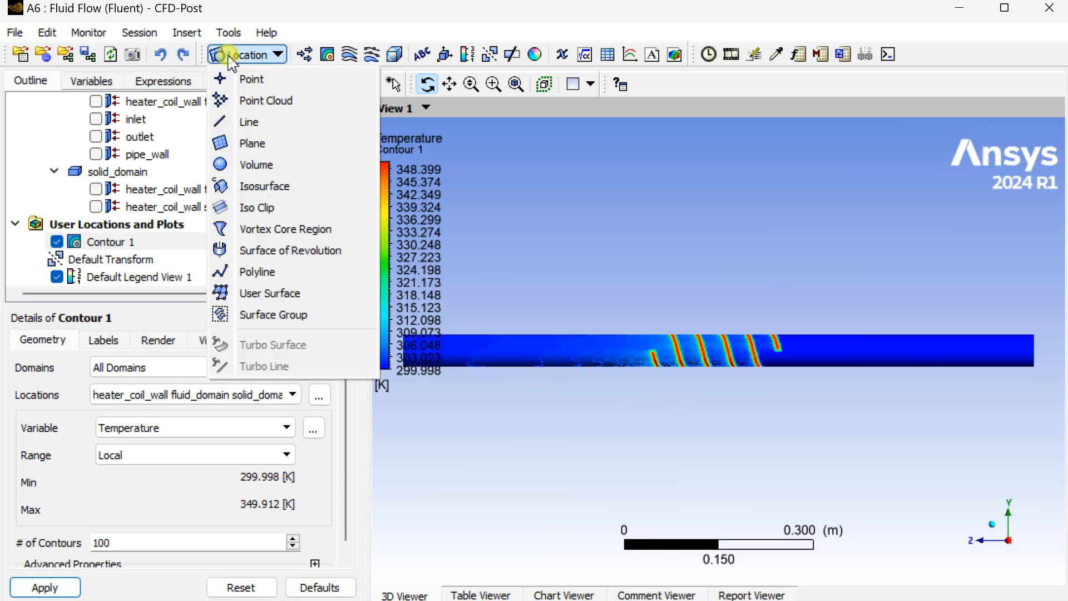
click(253, 144)
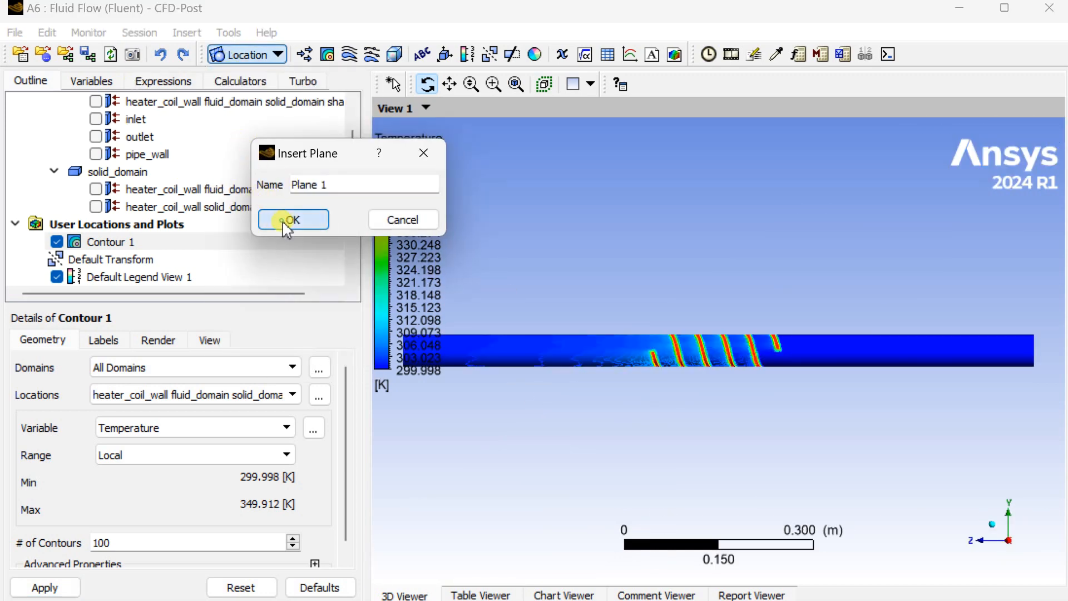
click(292, 219)
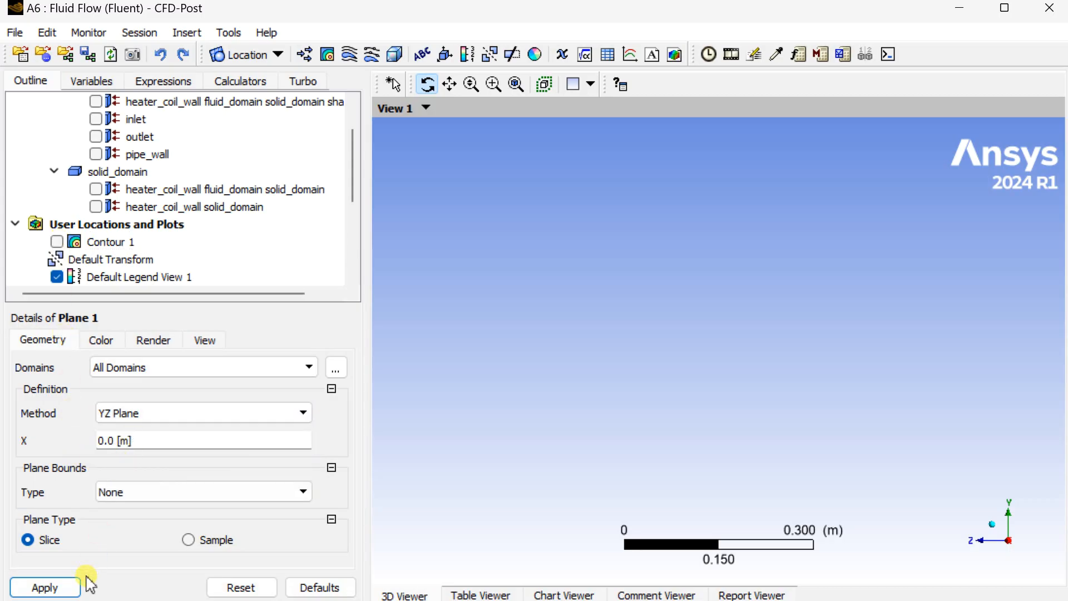
click(45, 587)
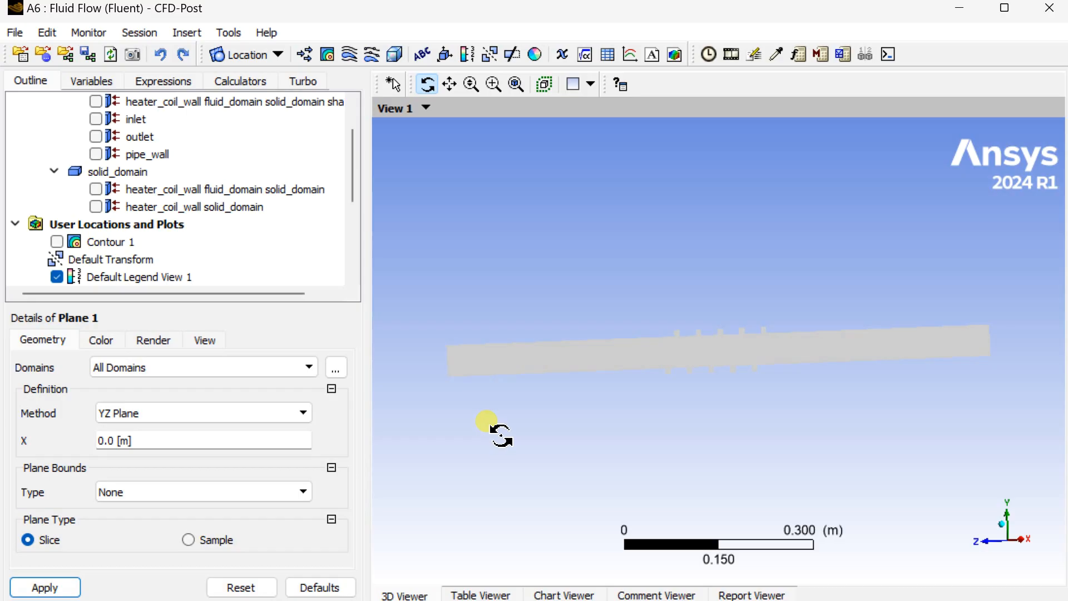
- Reorient the view to inspect Plane 1 through the pipe and coil
click(56, 241)
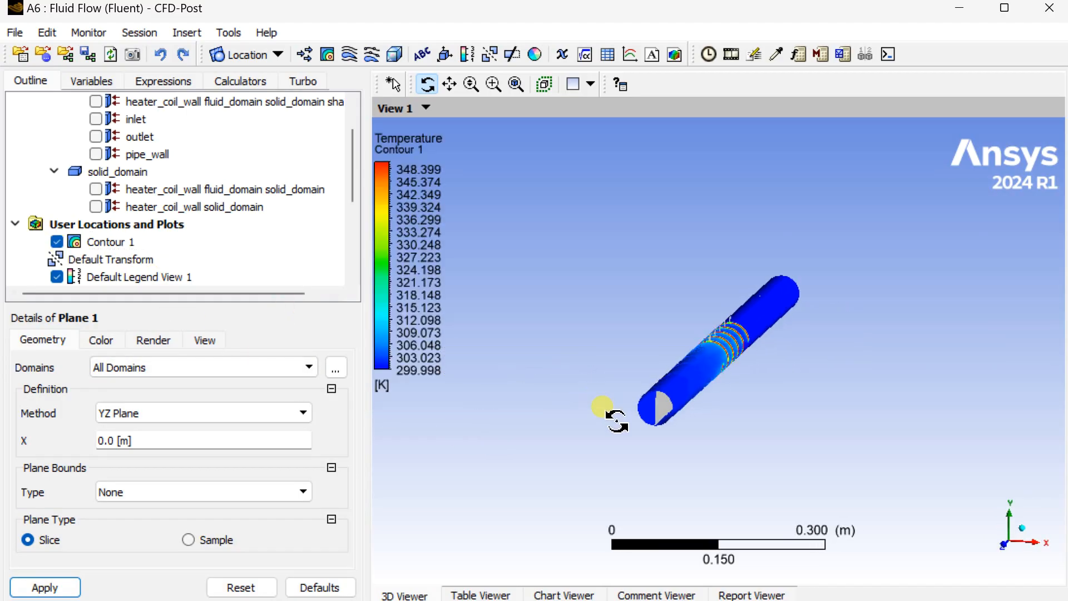
scroll(up, 3)
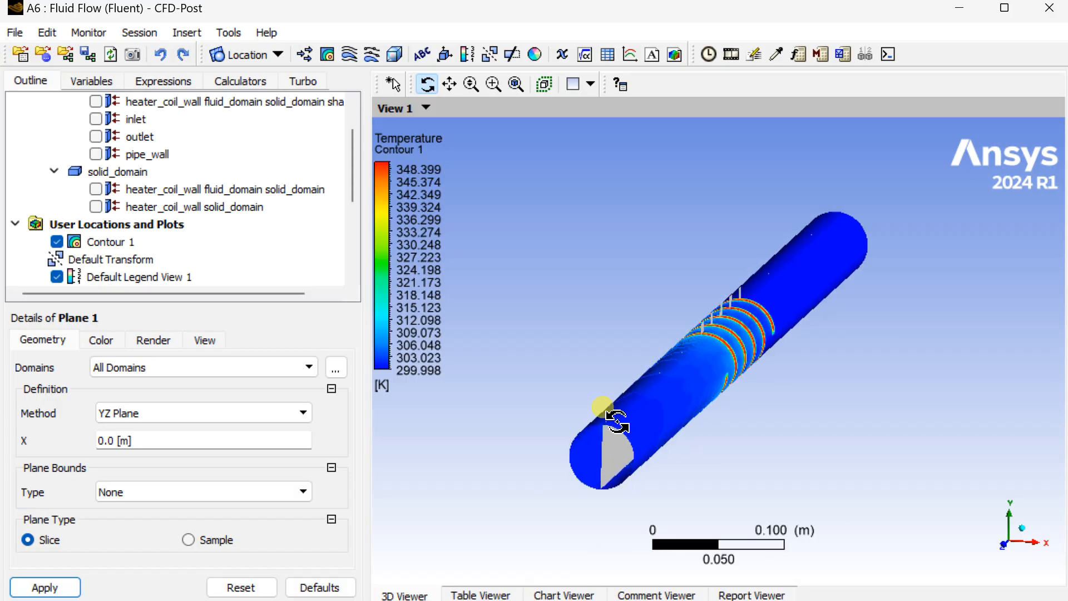
drag(603, 408, 552, 375)
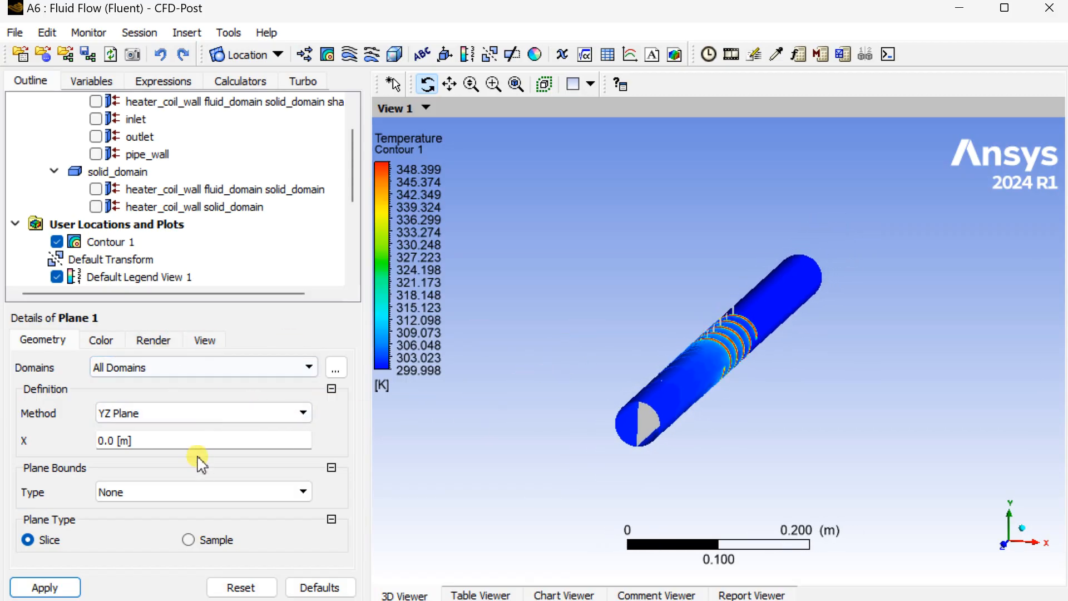
mouse_move(175, 434)
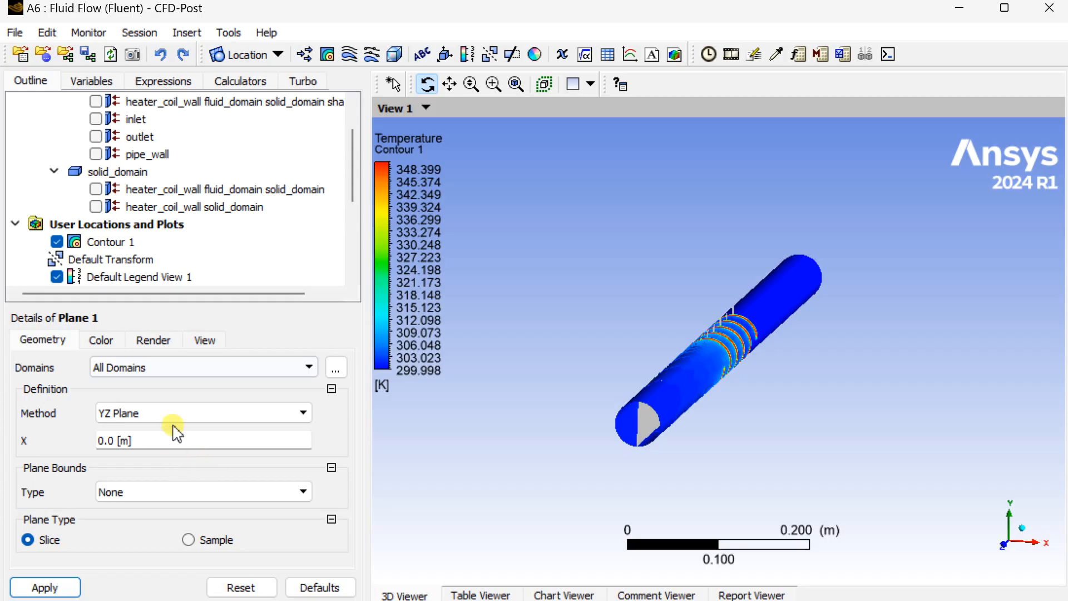
mouse_move(887, 463)
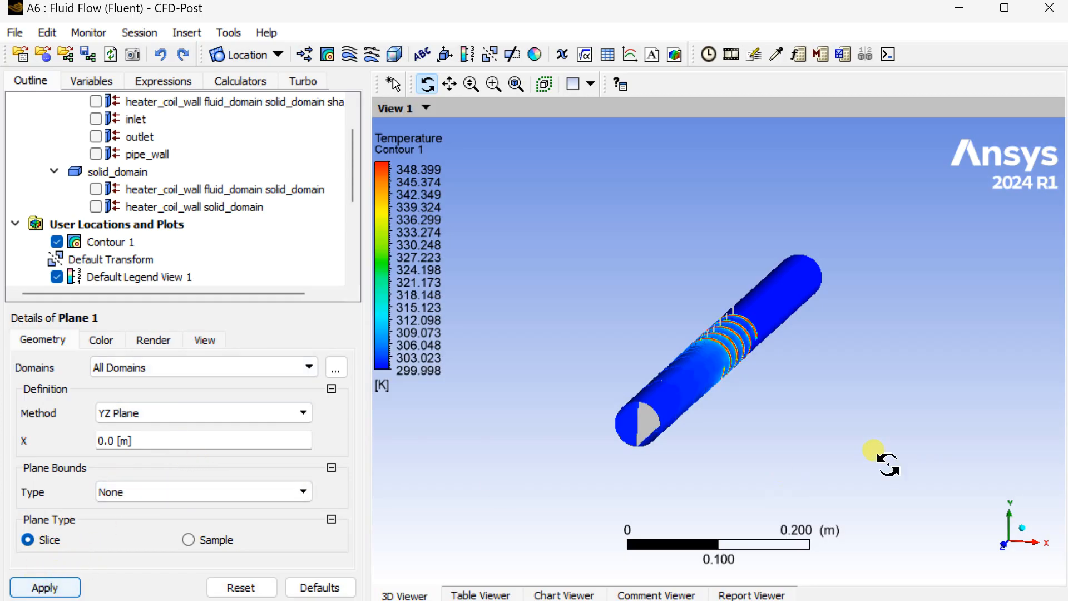
click(57, 242)
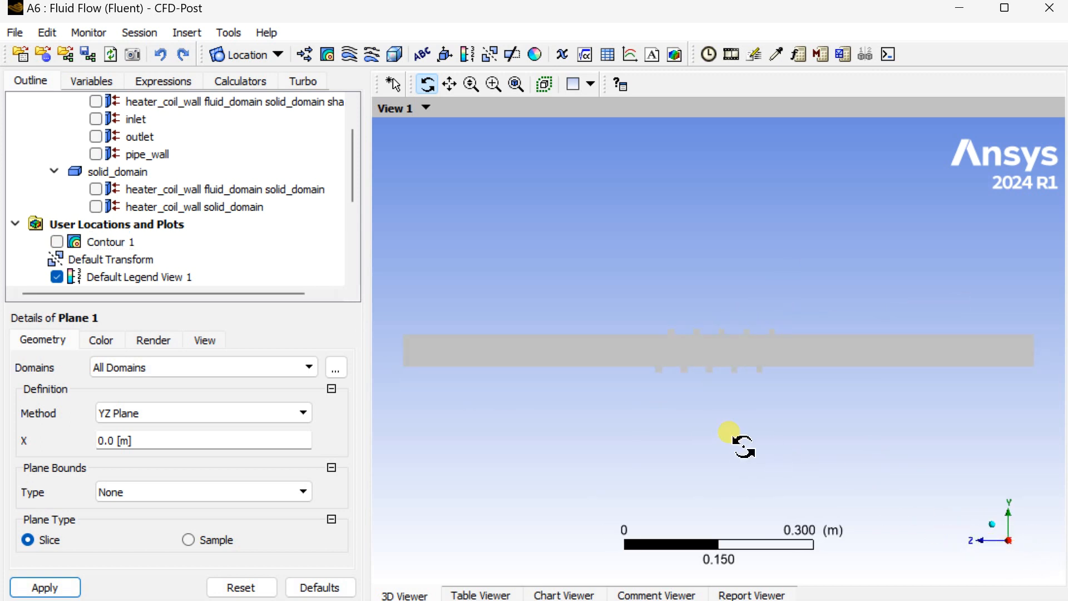
mouse_move(334, 51)
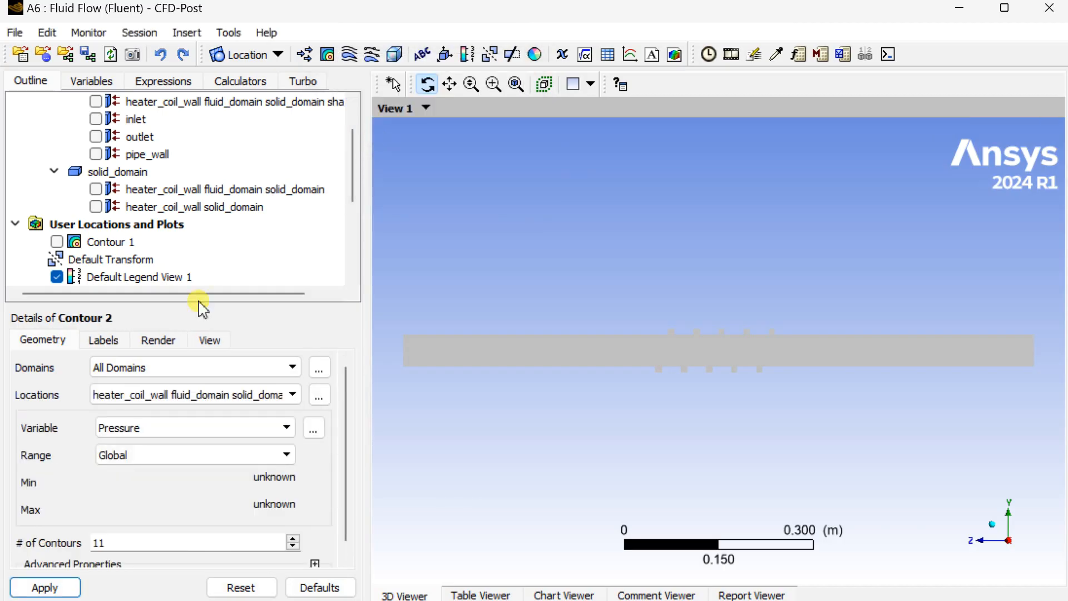
- Place Contour 2 on Plane 1 showing Temperature with a local range, spanning 299.981–350 K
click(293, 394)
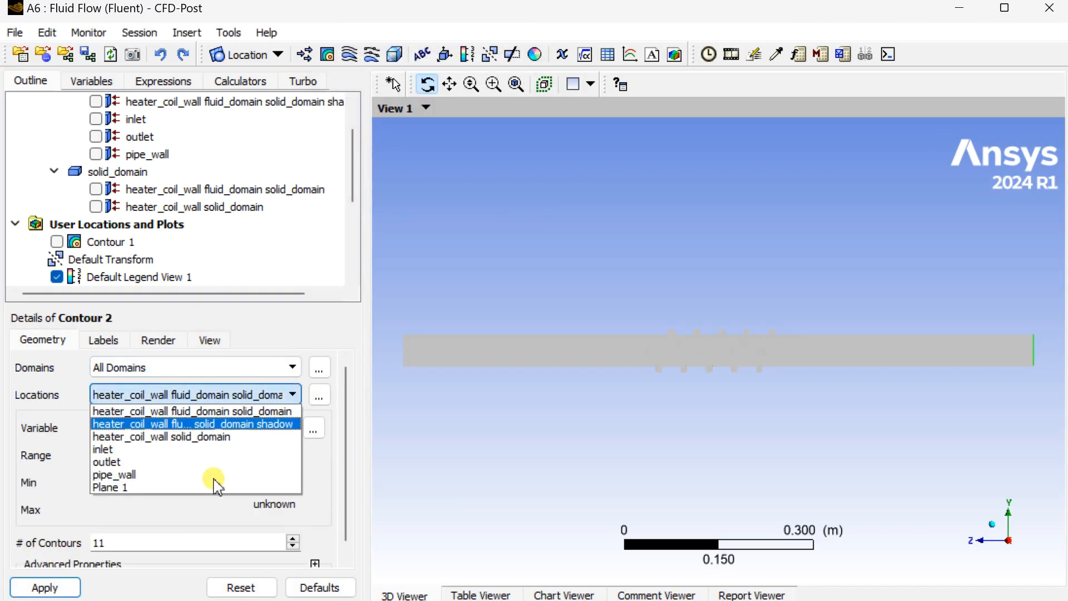
click(110, 486)
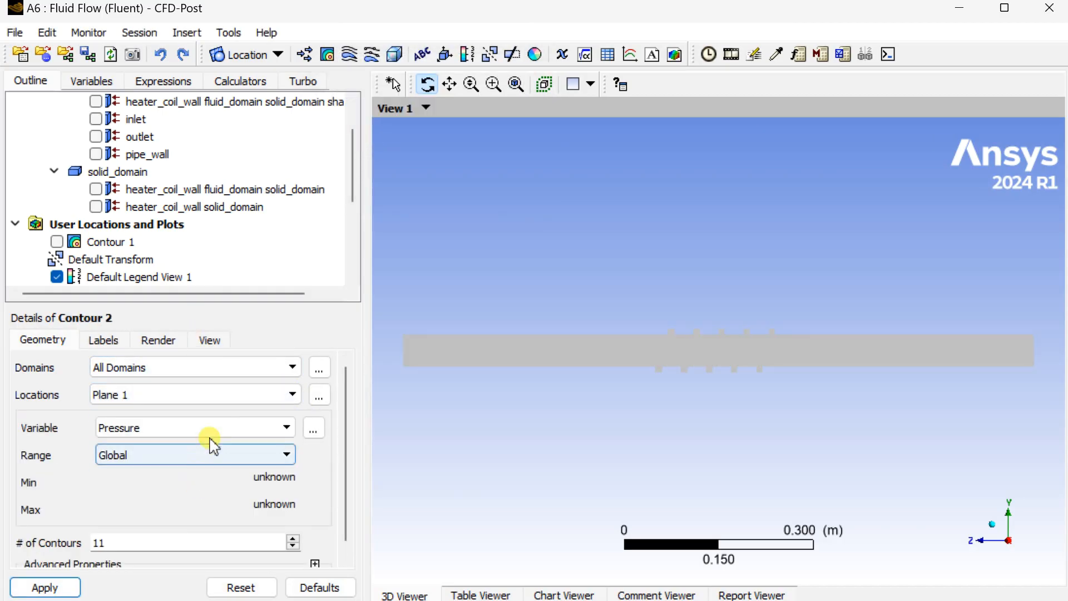
click(190, 427)
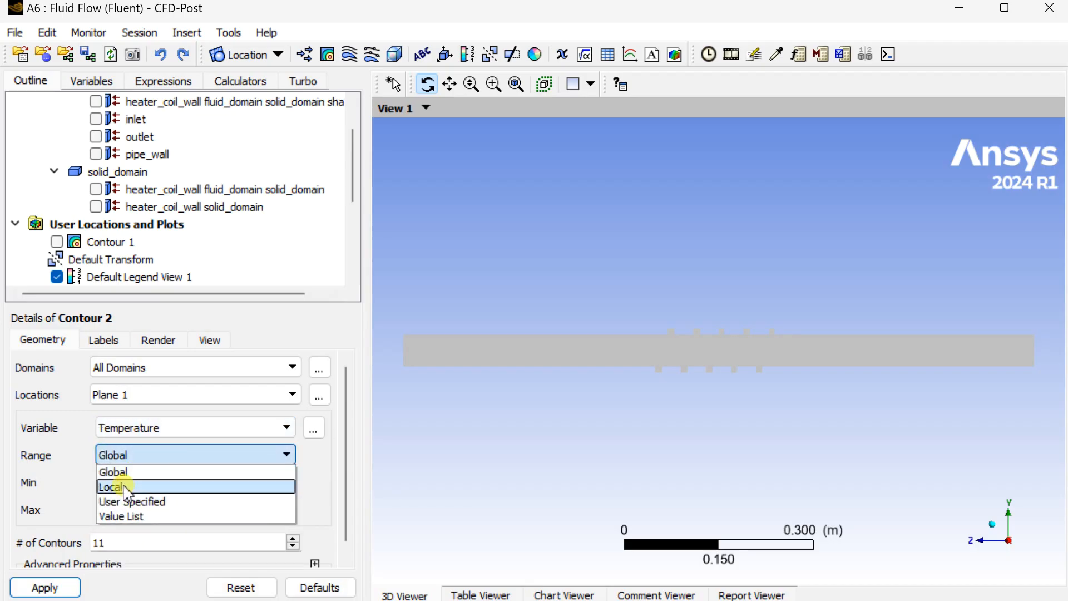
click(112, 486)
text(100)
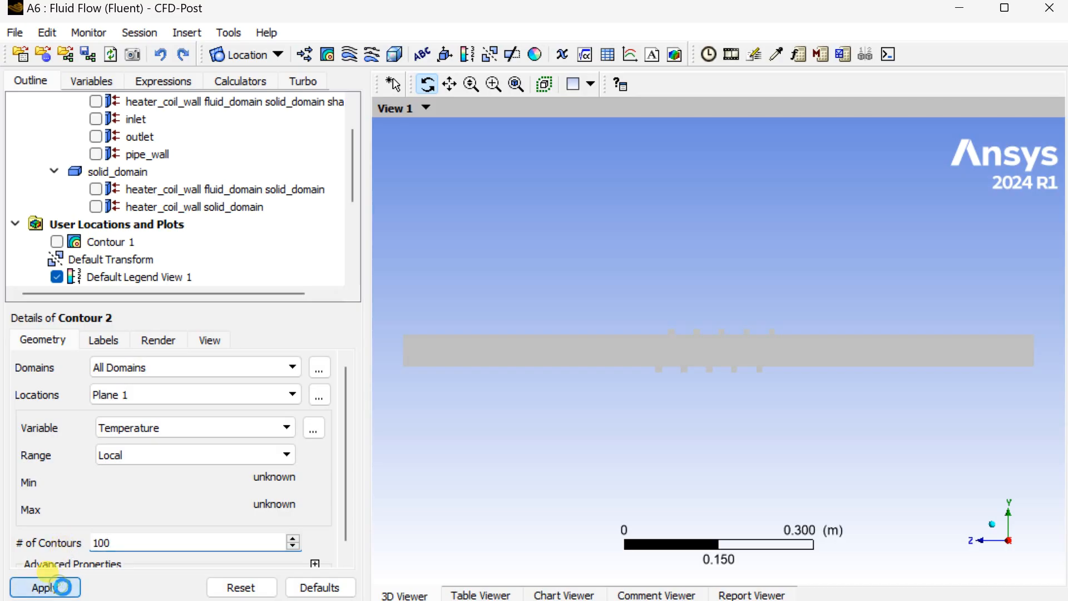
click(45, 587)
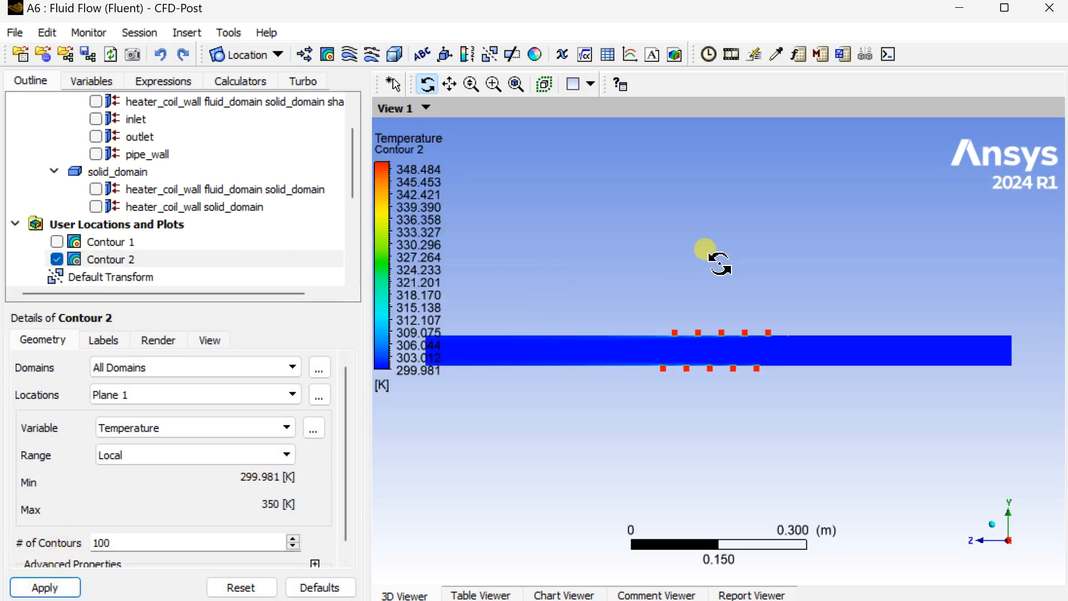
scroll(up, 3)
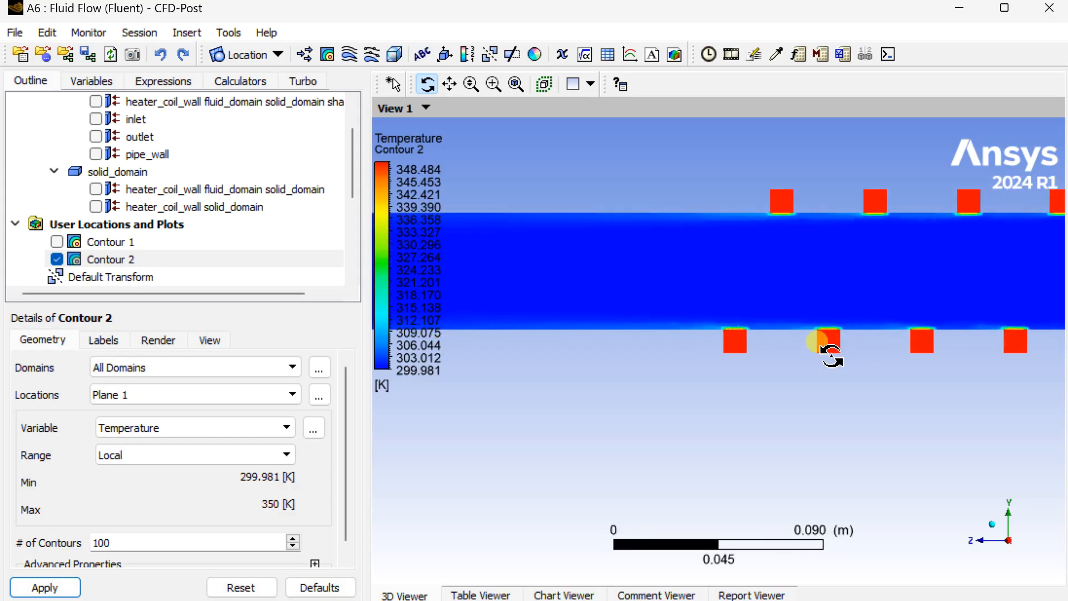
scroll(up, 3)
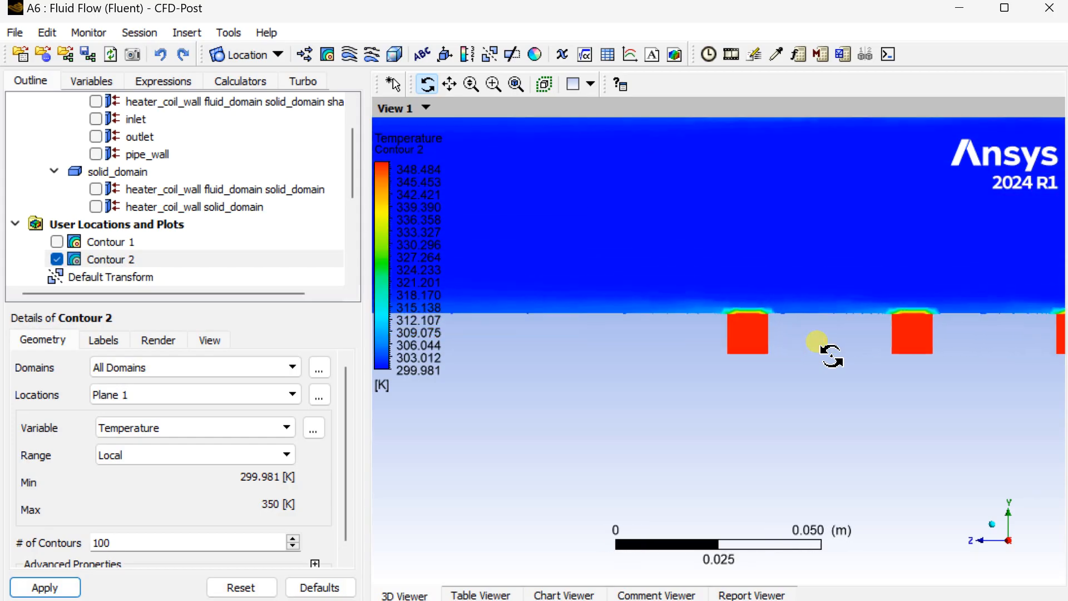
scroll(down, 3)
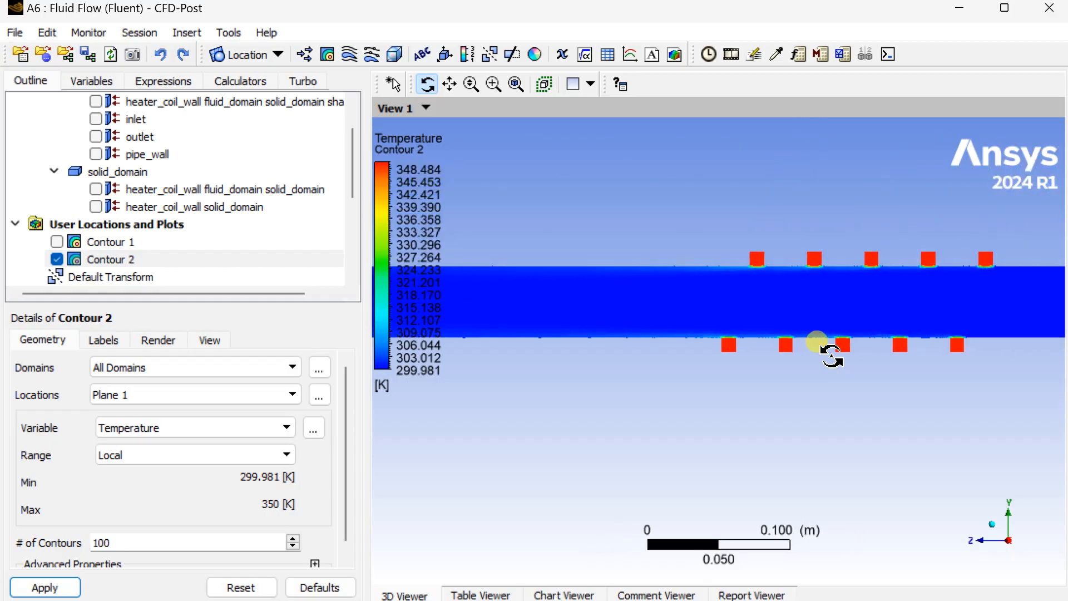
scroll(down, 3)
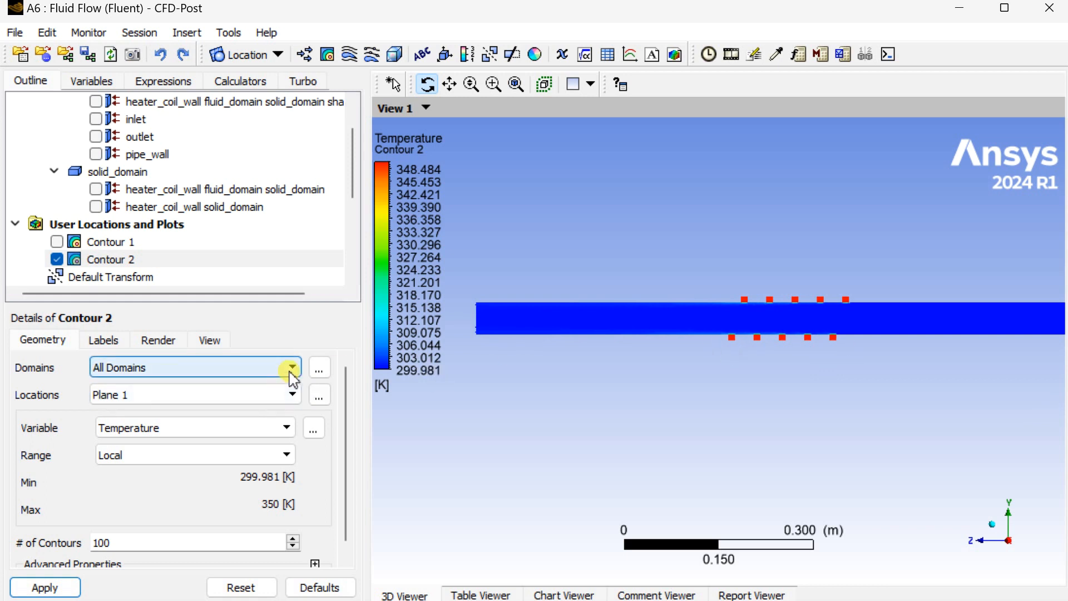
- Change Contour 2's domain from All Domains to solid_domain and redraw it
click(291, 367)
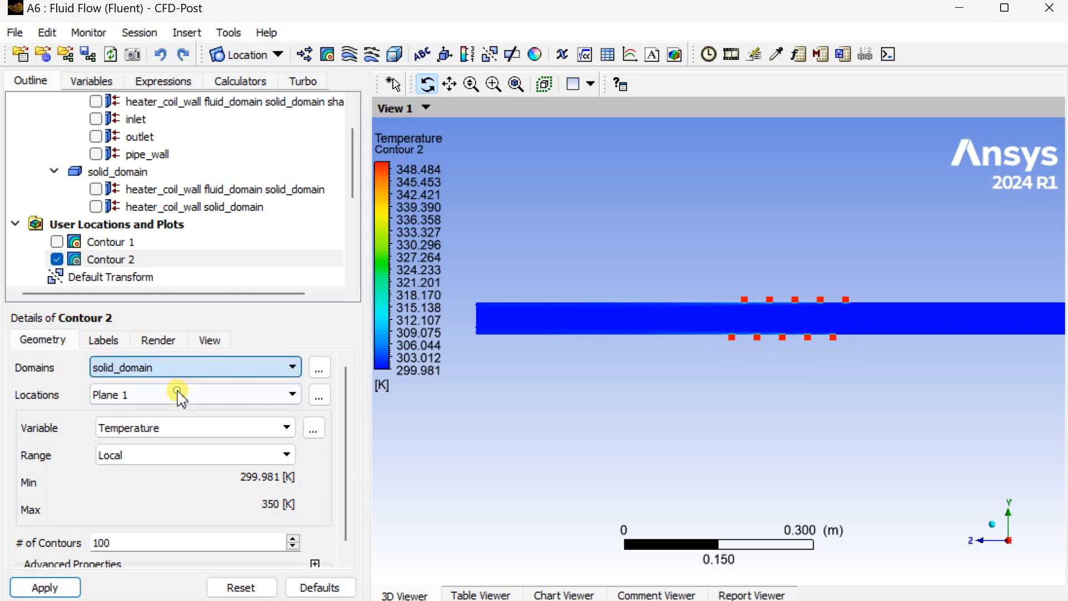
click(44, 587)
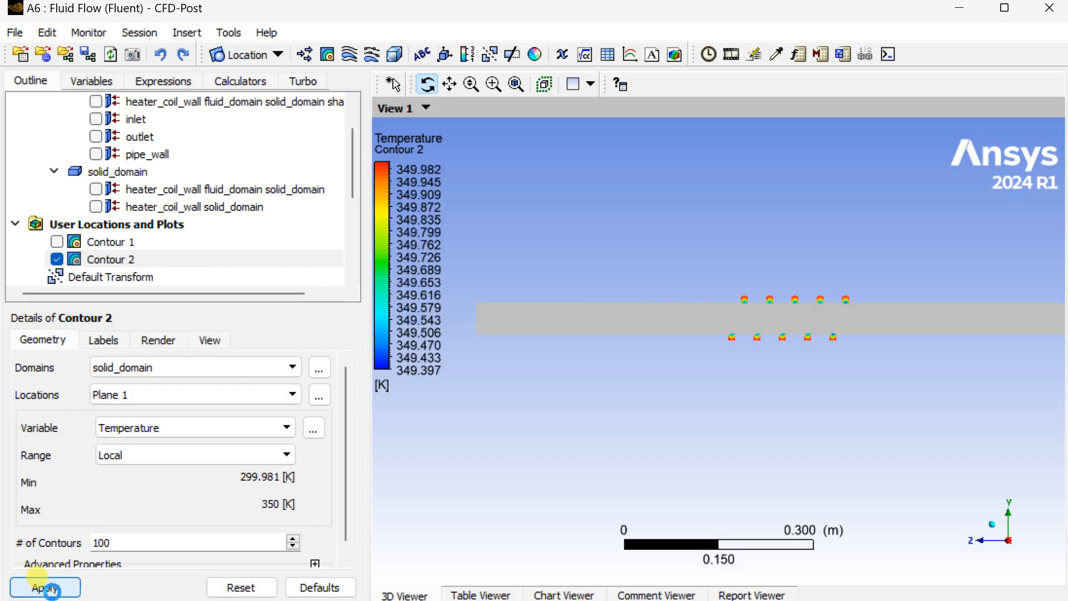
click(45, 588)
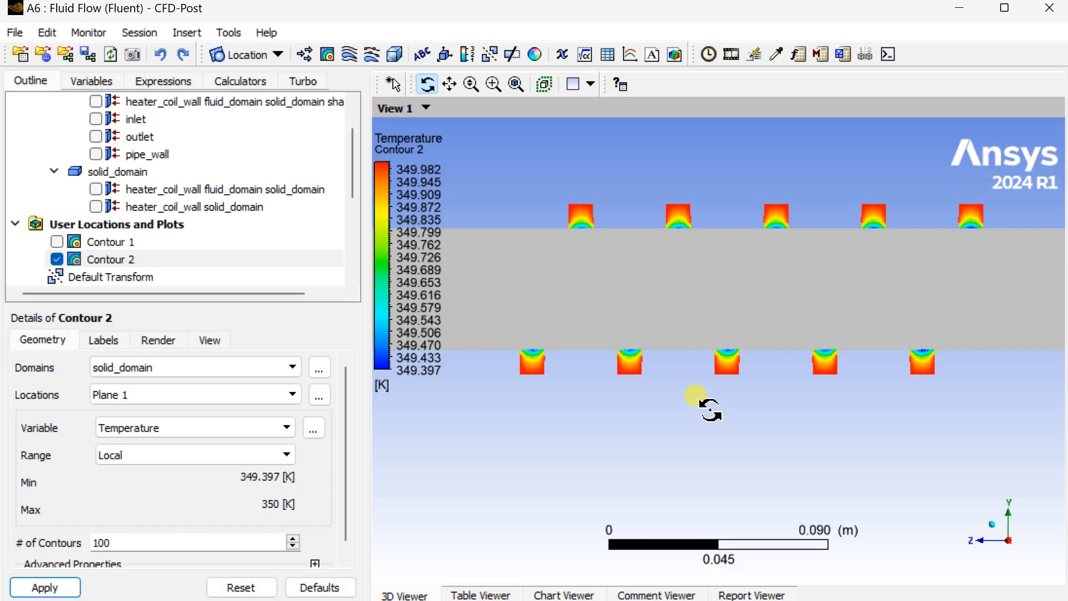
- Restrict Contour 2 to fluid_domain and apply, giving water temperatures 299.981–349.546 K on Plane 1
click(193, 367)
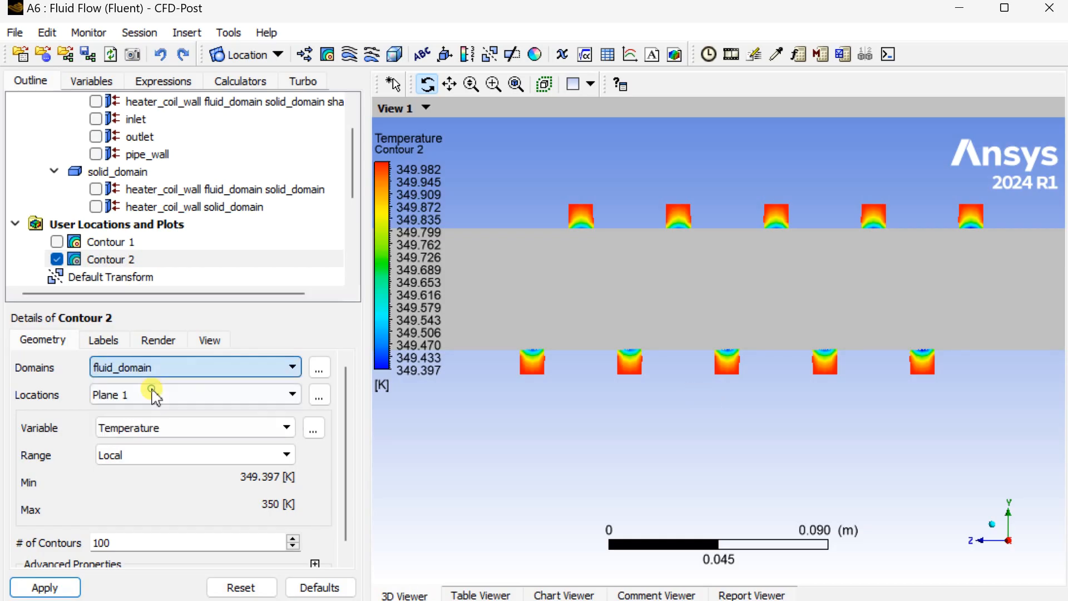
click(45, 587)
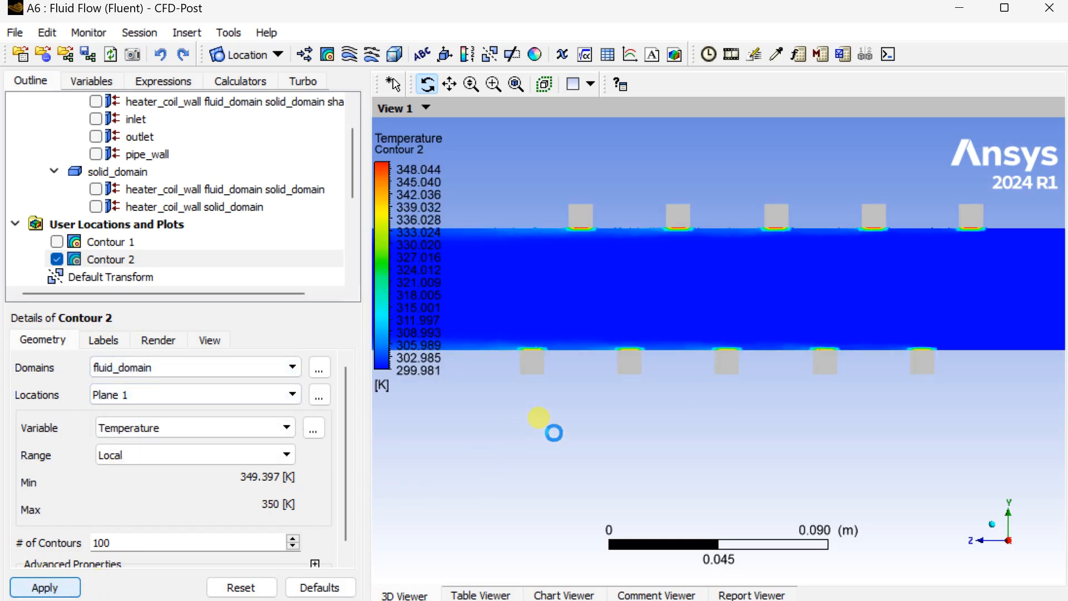
click(44, 587)
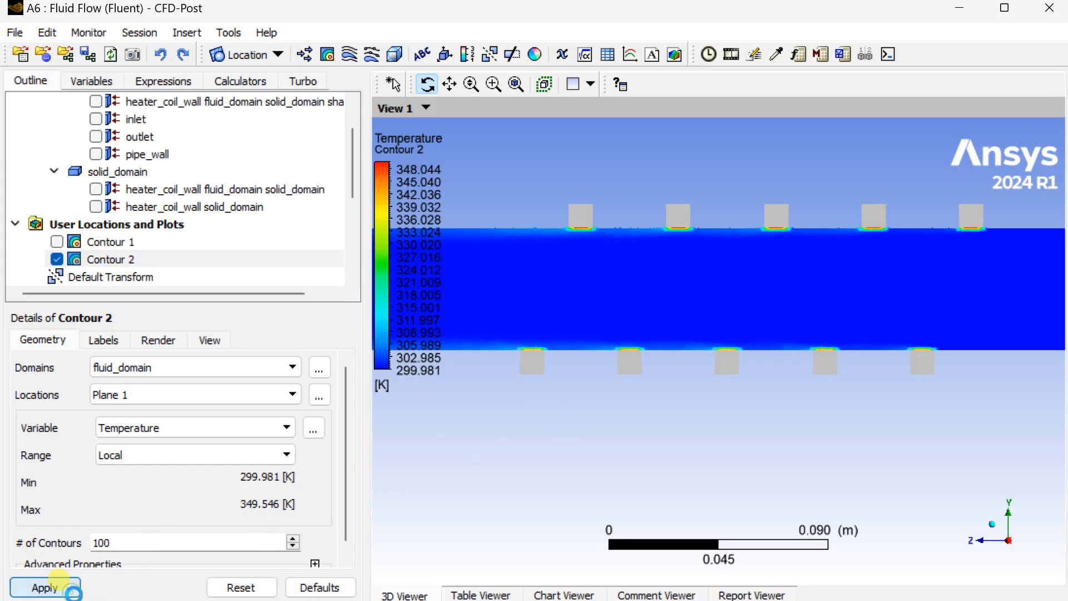
click(286, 427)
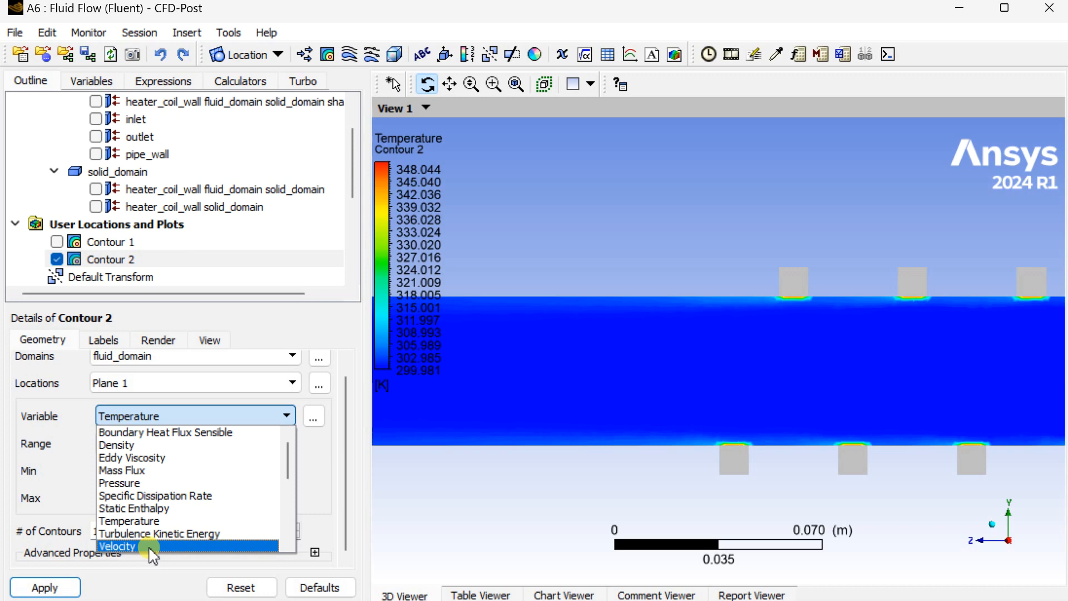
- Switch Contour 2's variable to Velocity (0–0.137 m/s) in the fluid domain
click(117, 545)
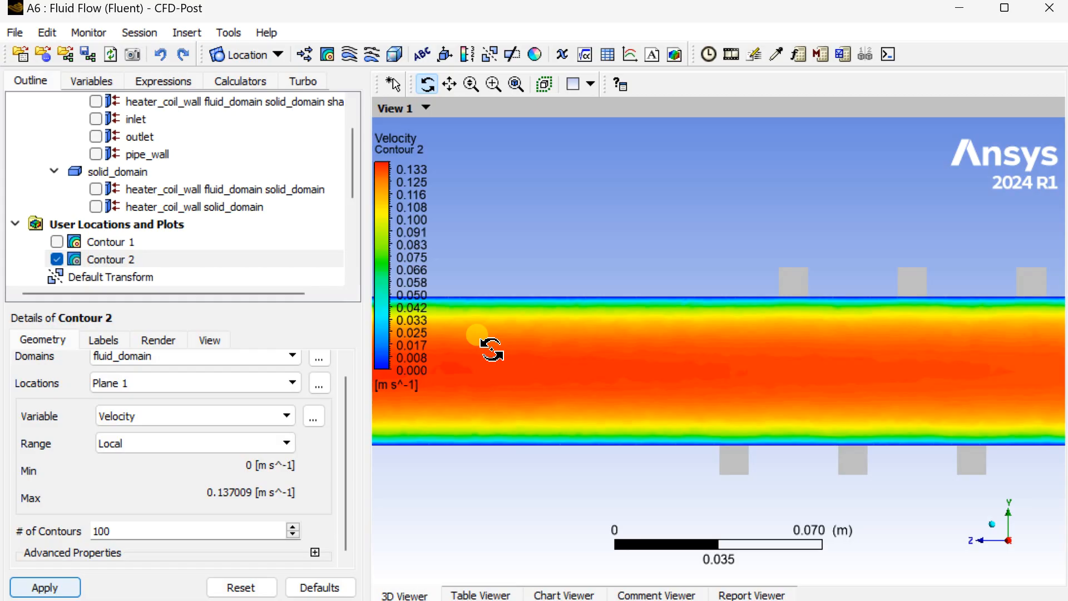
click(244, 54)
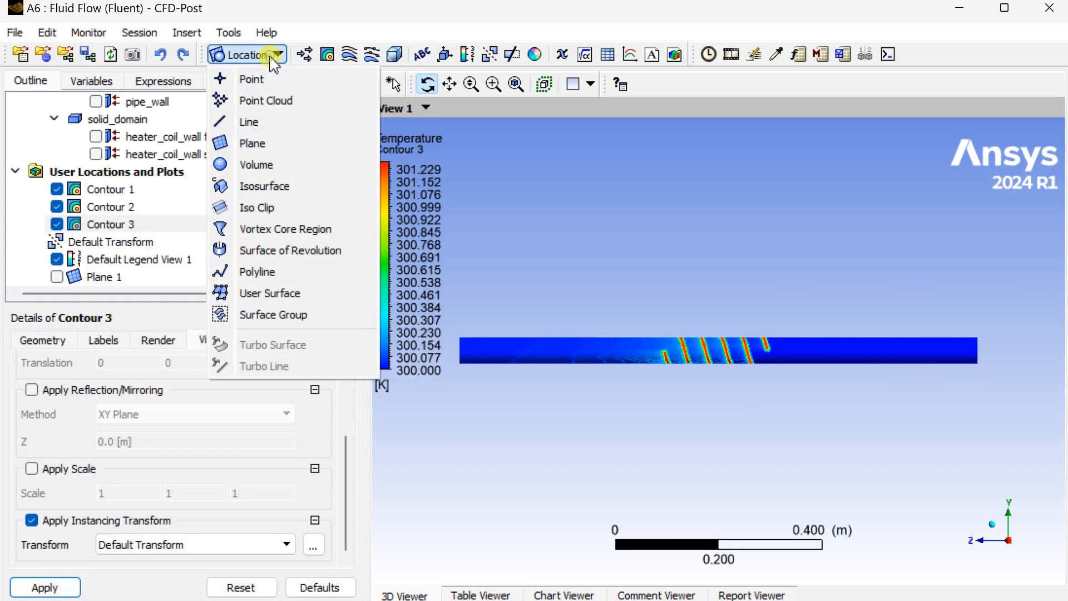
- Create Line 1 from (0,0,0) to (0,0,1) with 100 samples, briefly comparing it against Contour 1
click(248, 123)
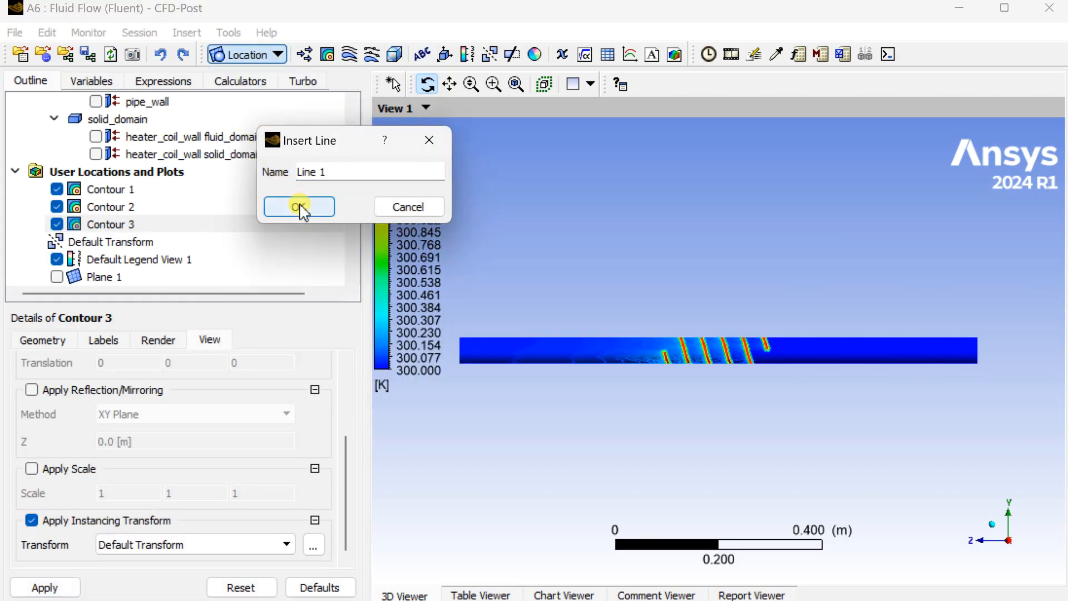
click(298, 207)
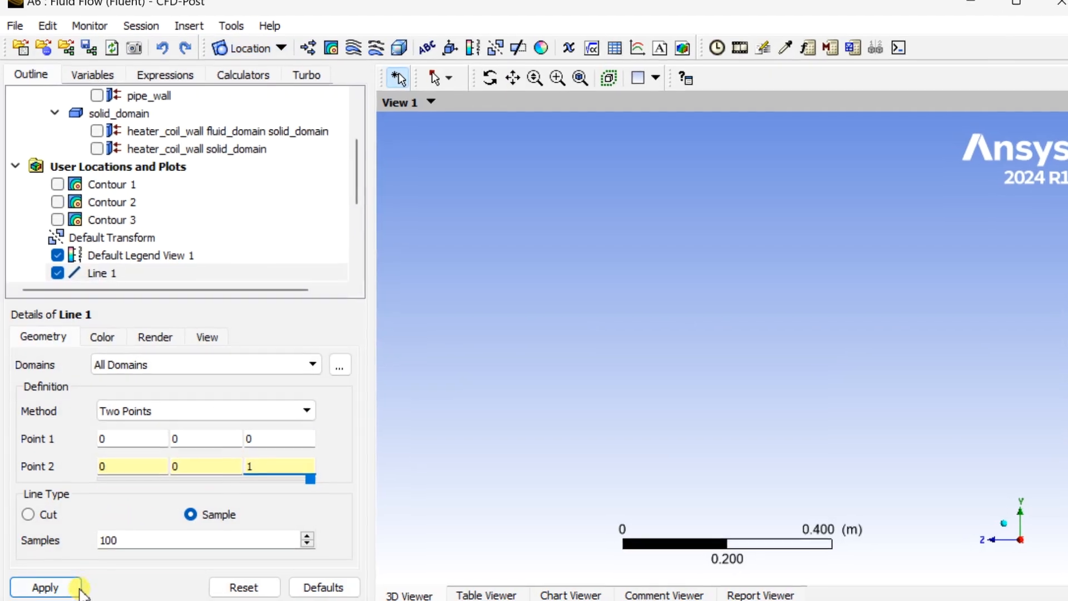
click(45, 587)
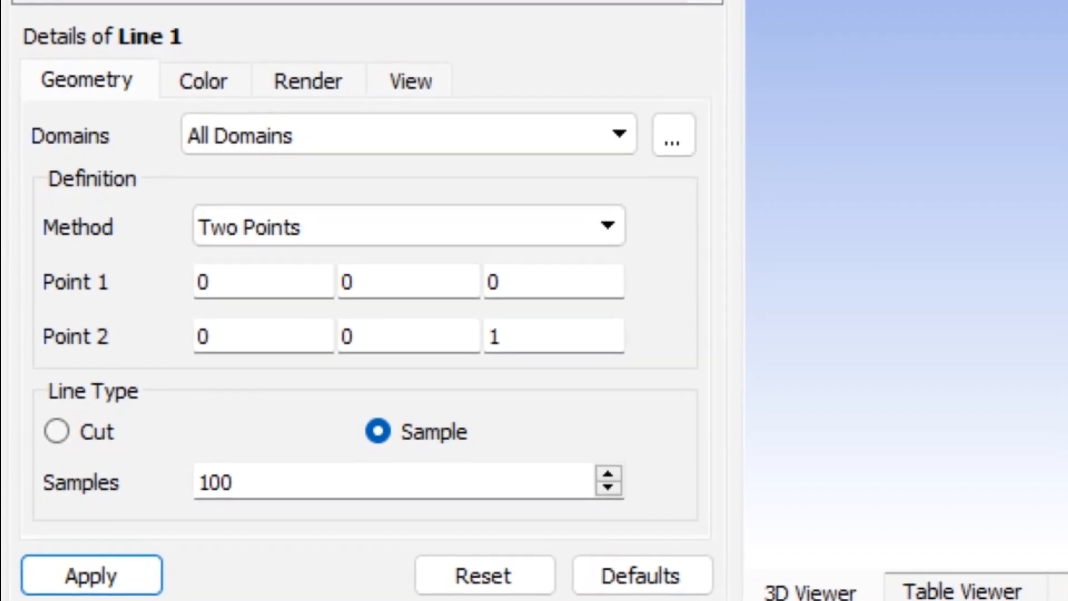
click(91, 574)
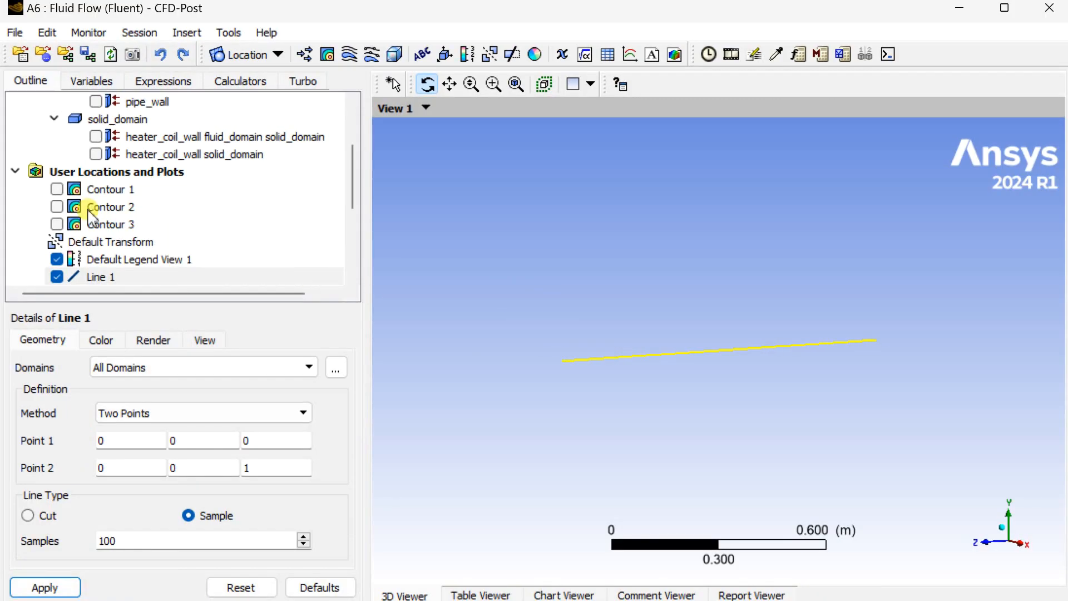
click(57, 189)
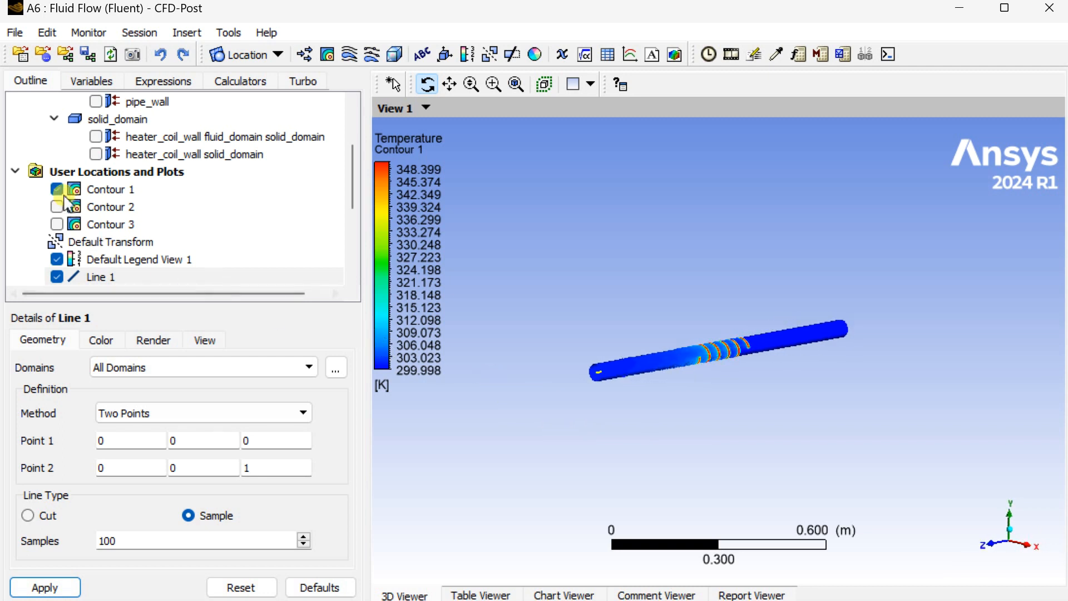
click(57, 189)
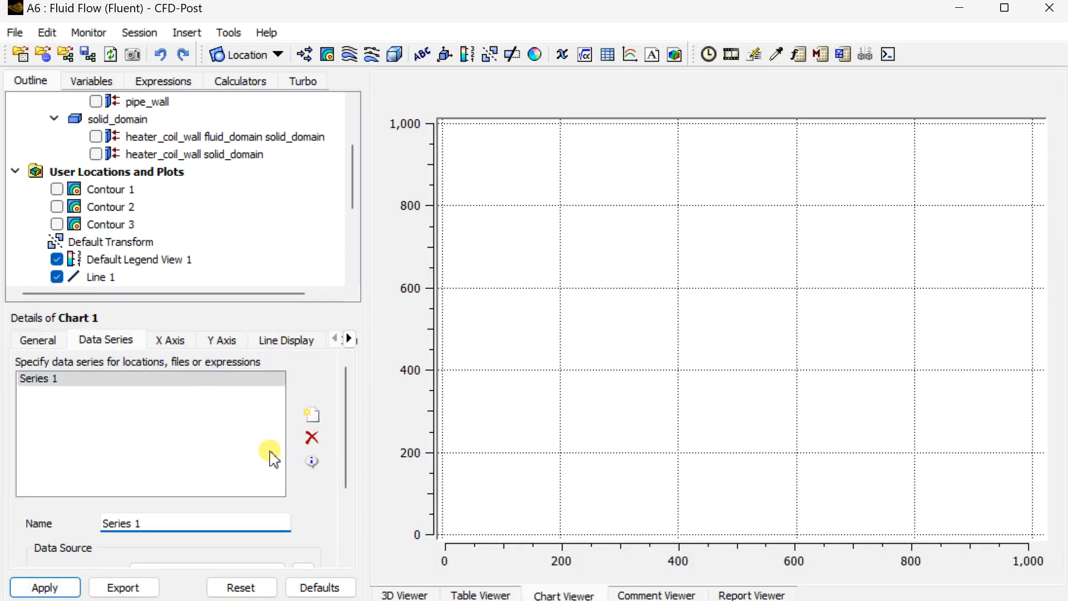
- Set Chart 1 to plot Temperature on the Y axis against Z along Line 1 and apply
scroll(down, 3)
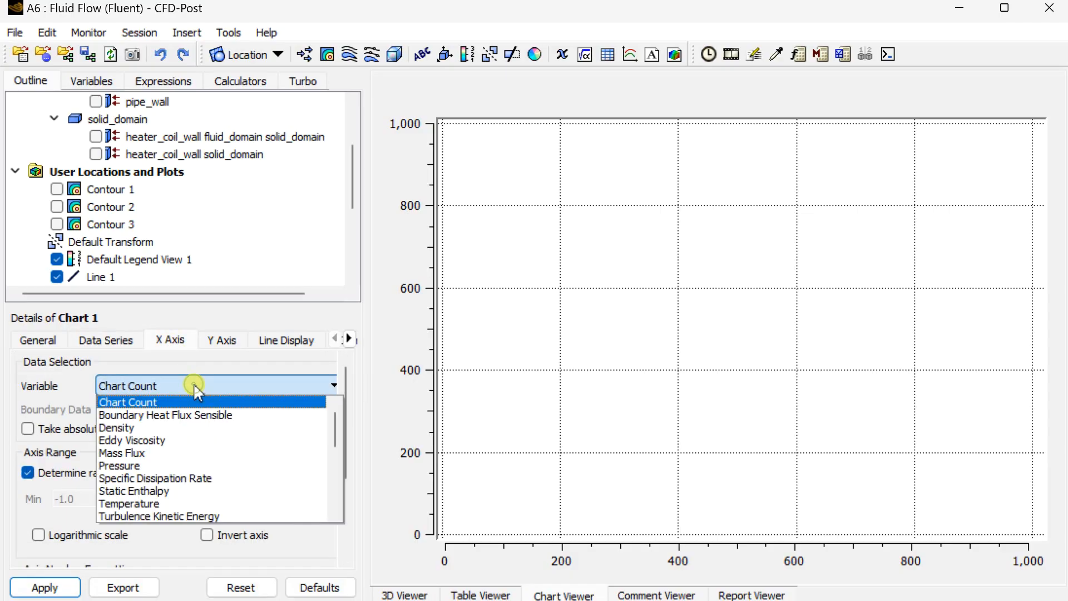
scroll(down, 3)
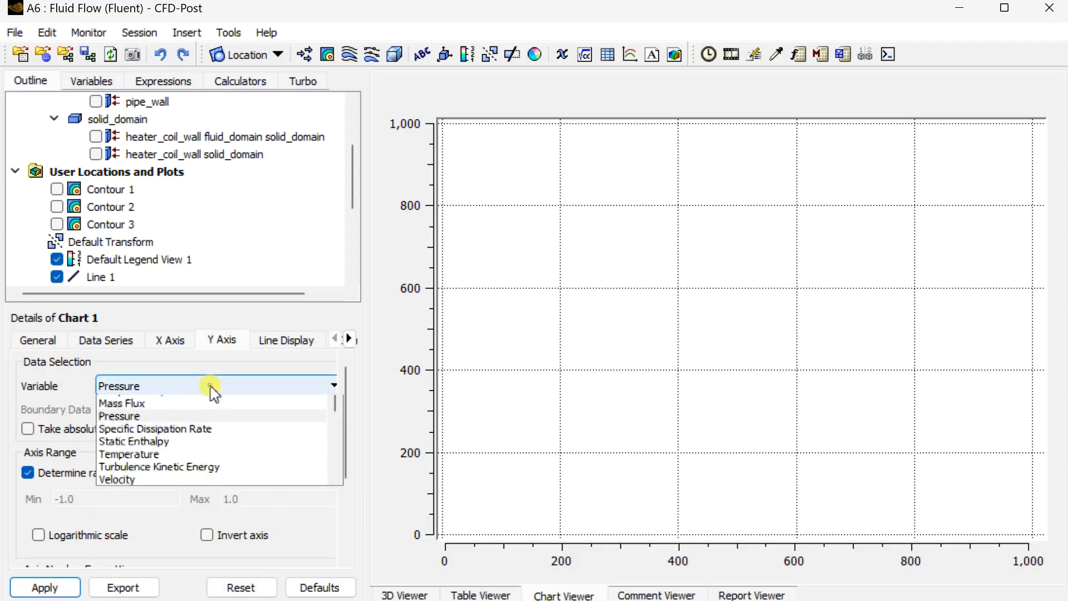
click(129, 454)
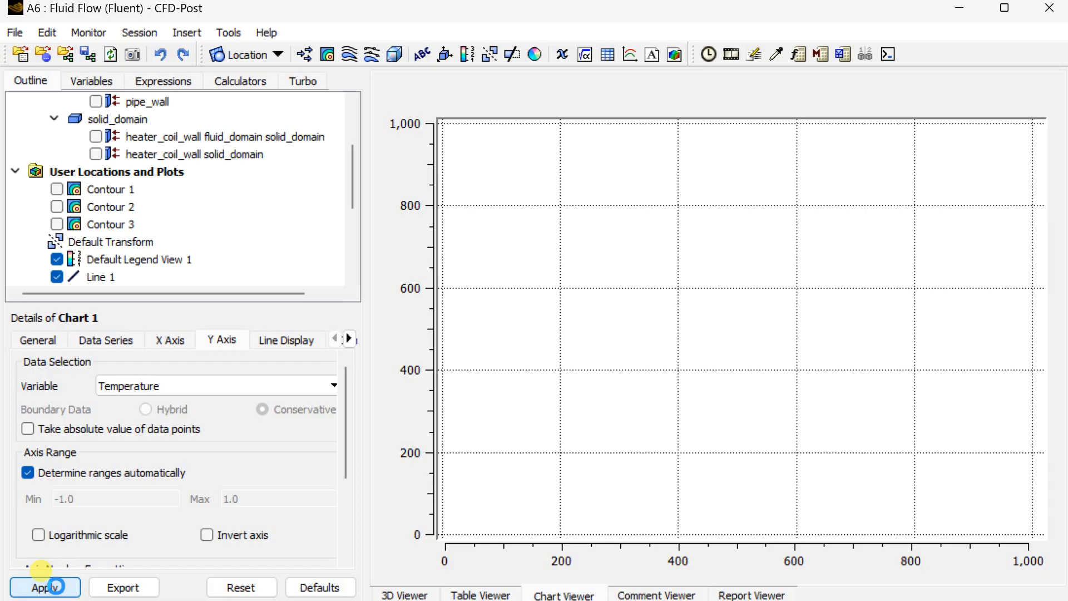
click(45, 588)
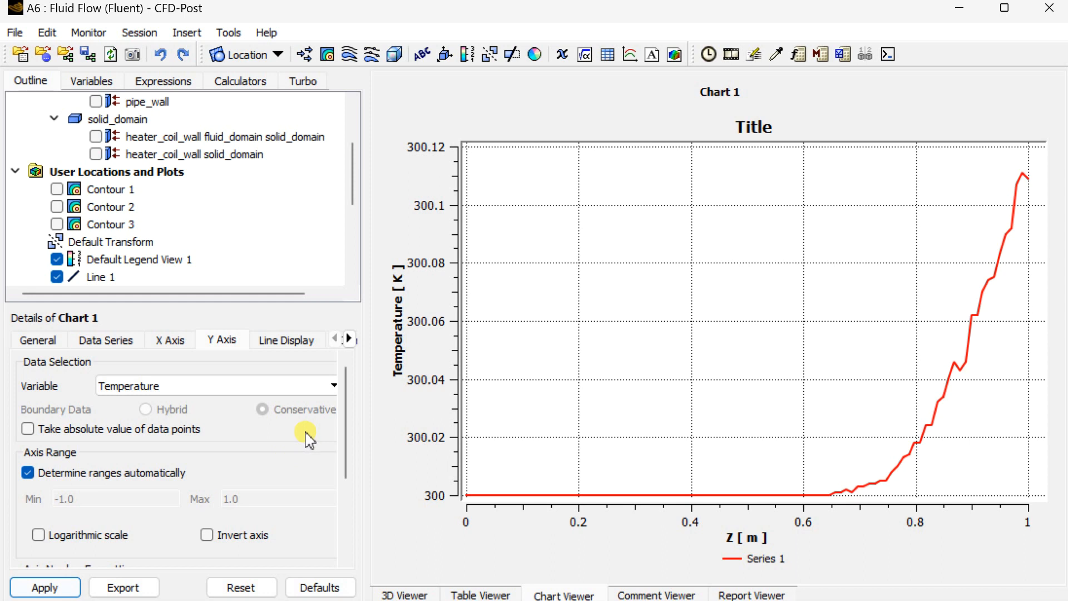
mouse_move(552, 302)
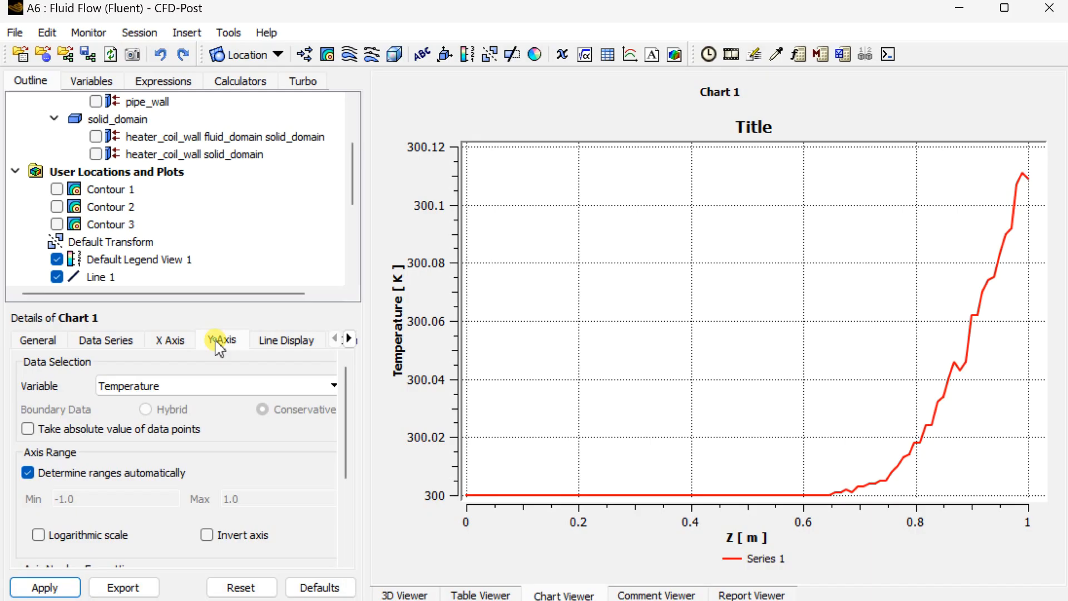
mouse_move(236, 407)
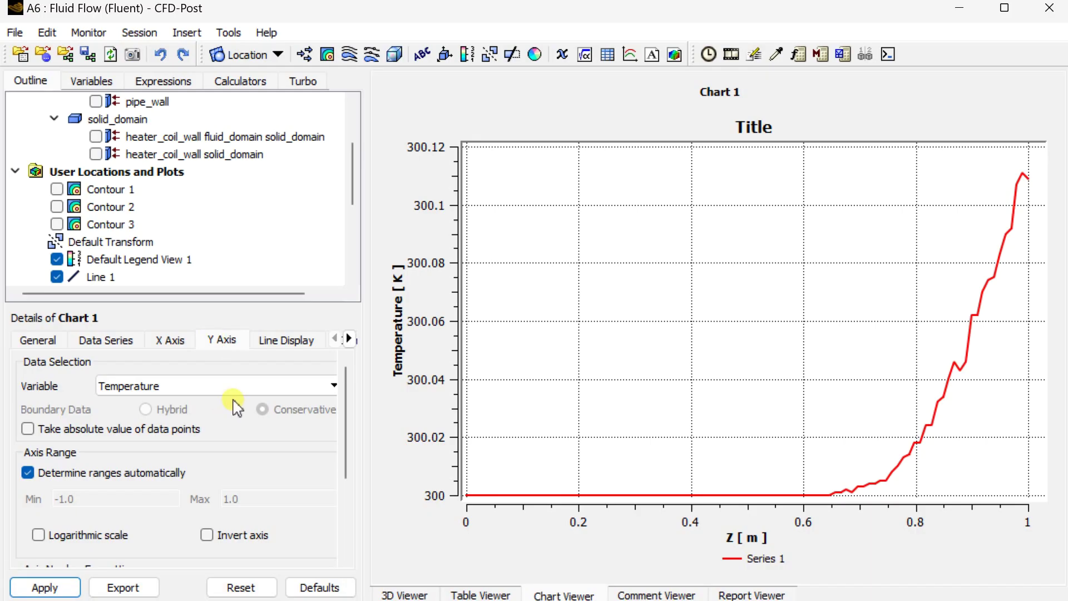
- Change Chart 1's Y variable to Velocity, save the chart as a PNG, and return to the 3D Viewer
click(333, 386)
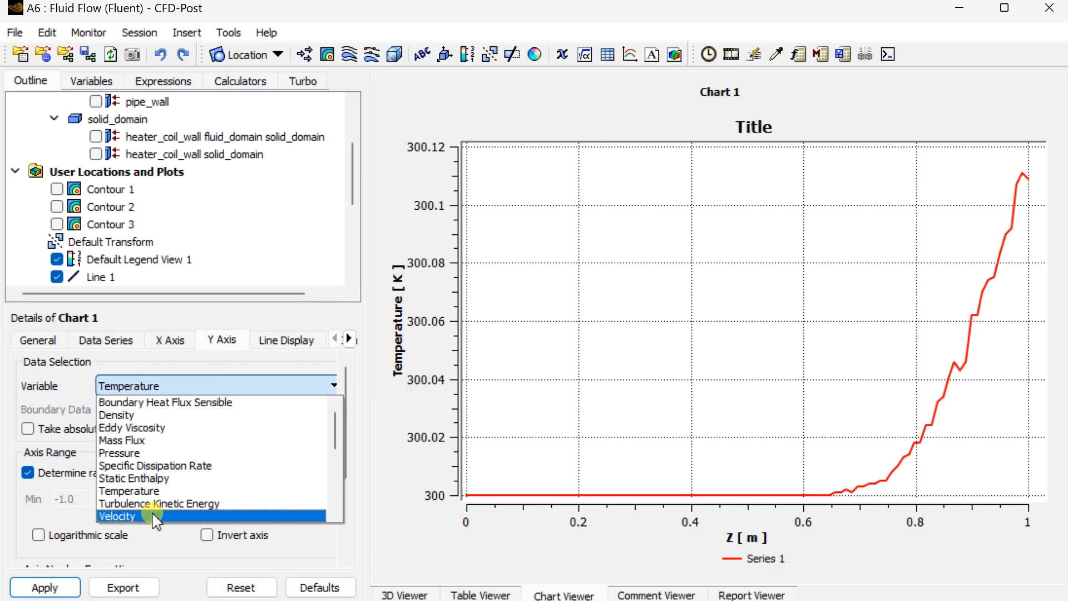
click(117, 515)
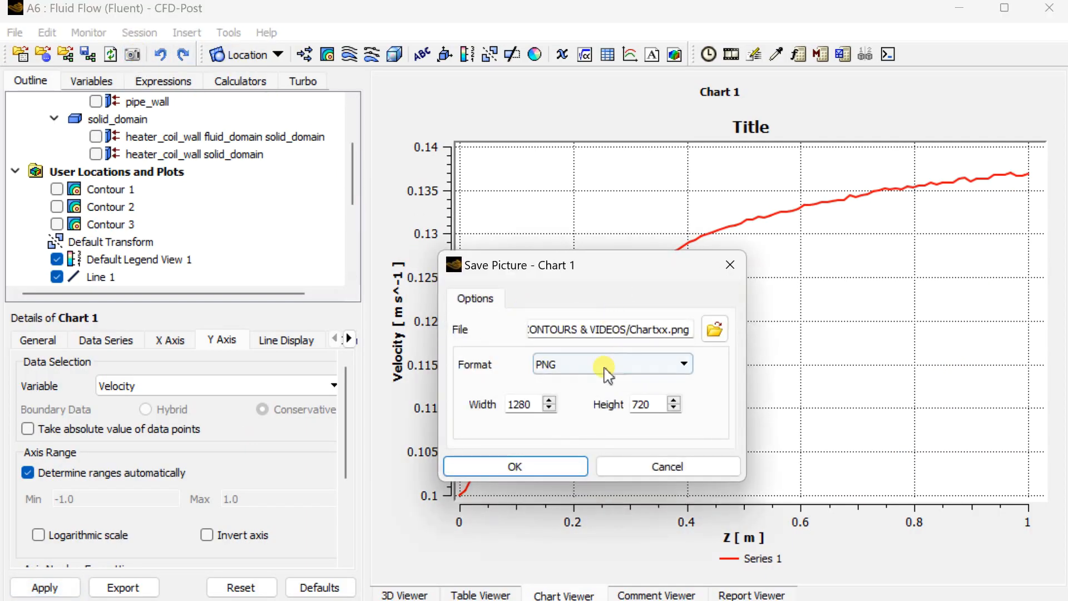
mouse_move(654, 330)
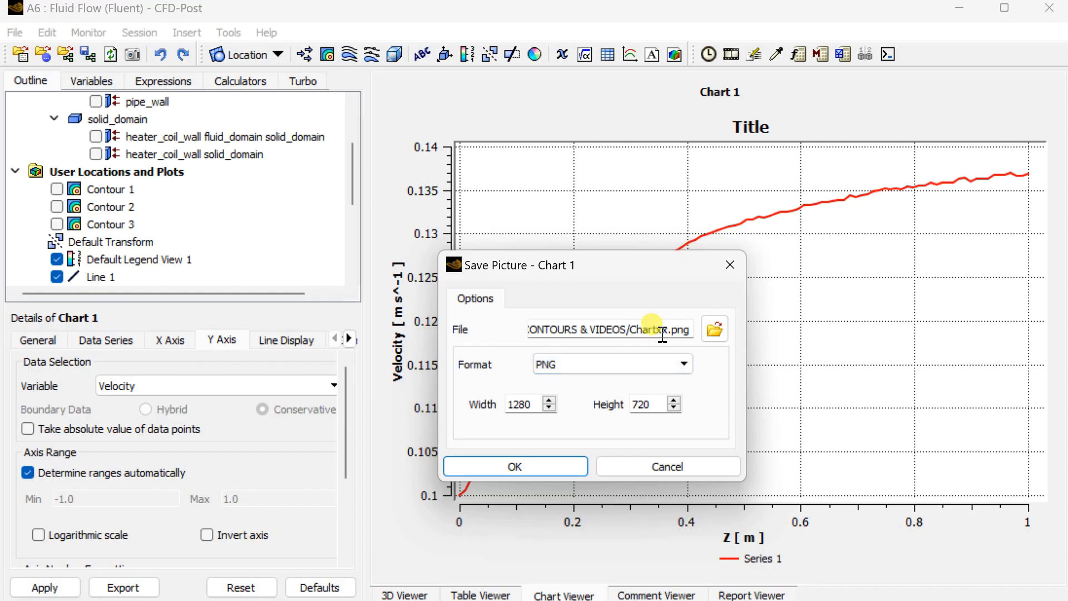
click(515, 466)
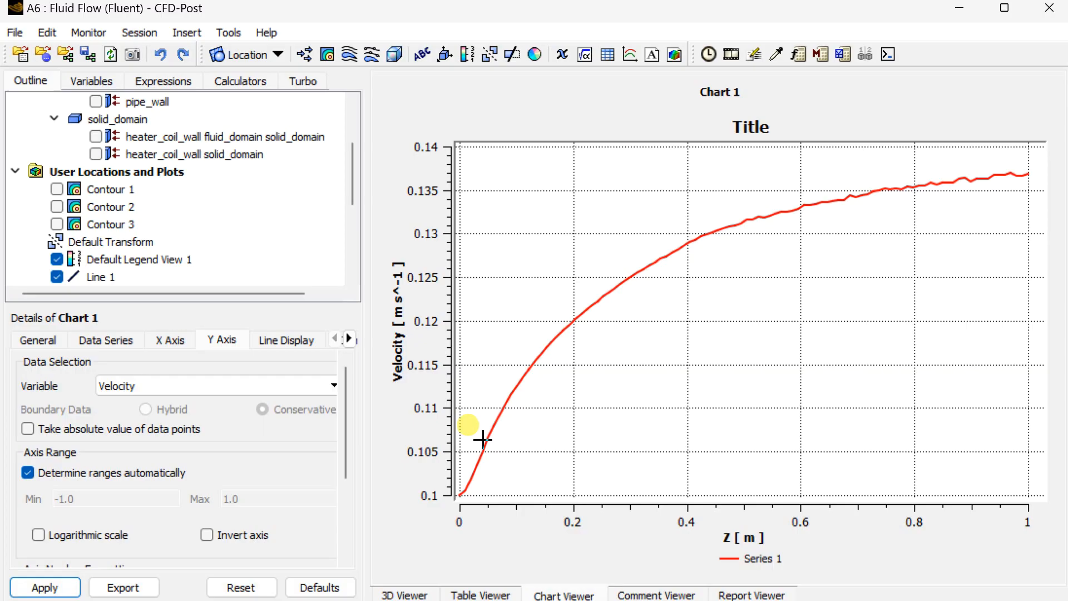
mouse_move(686, 265)
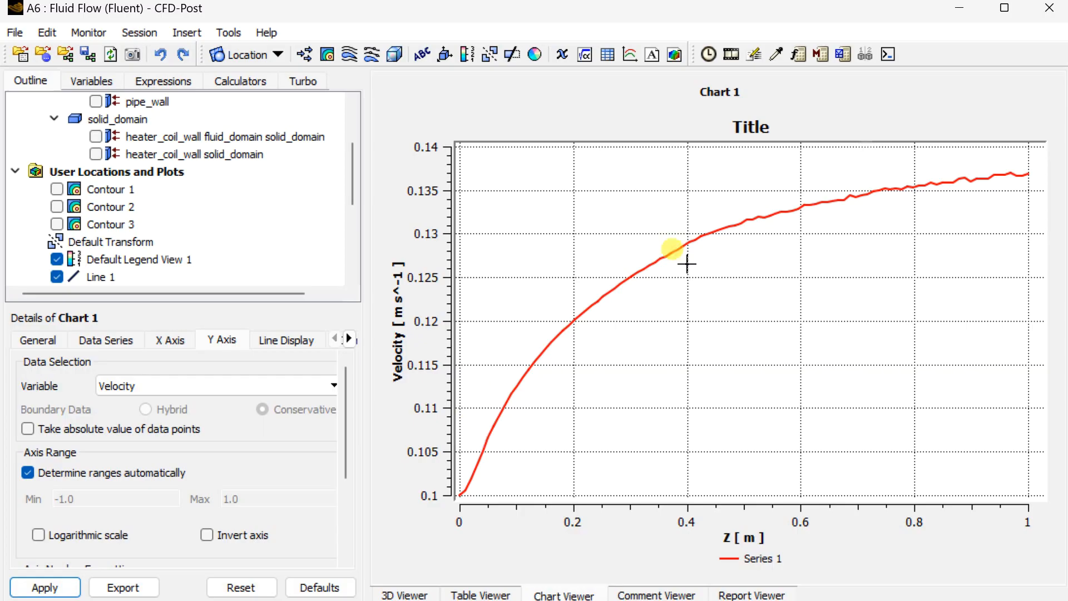
mouse_move(1051, 10)
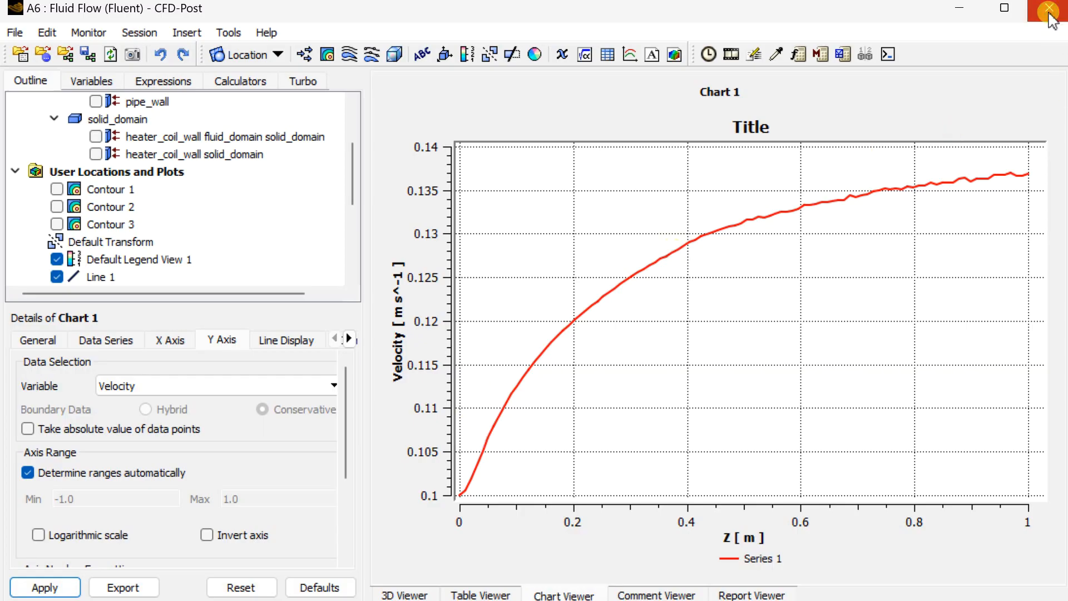
mouse_move(912, 89)
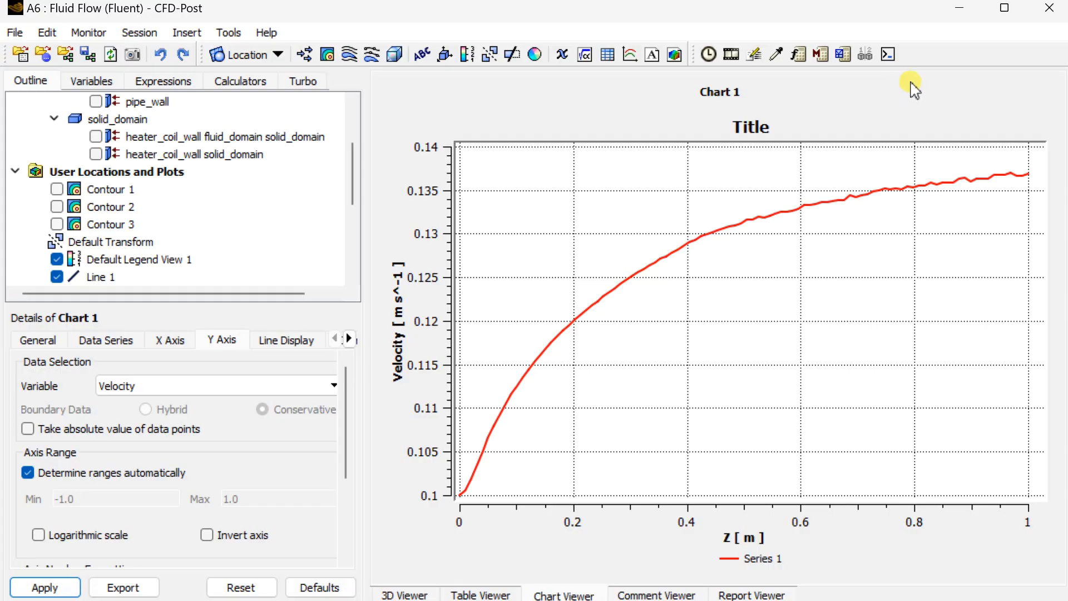
click(91, 81)
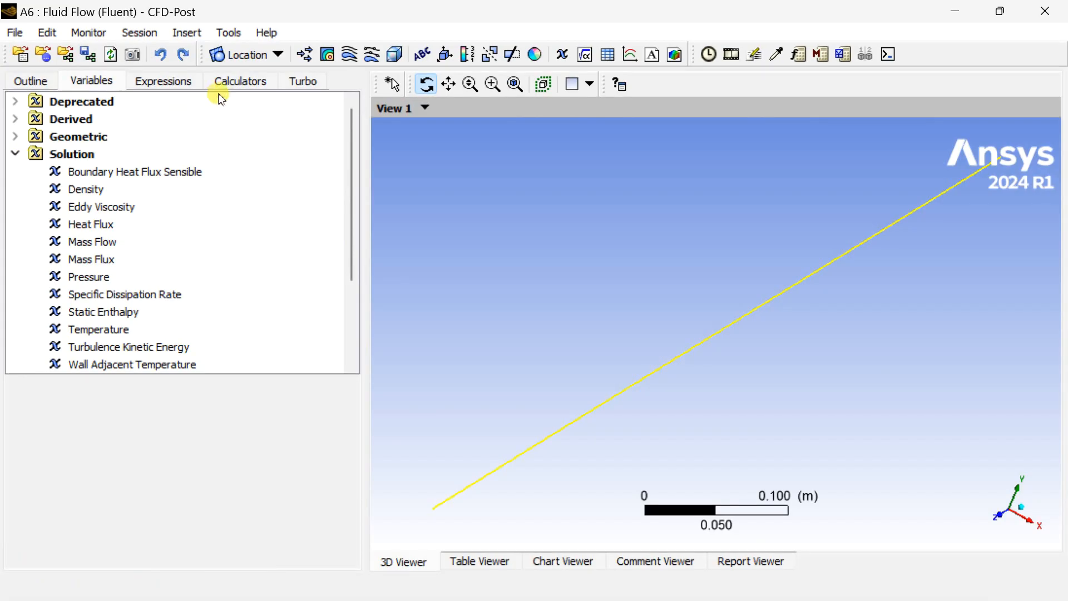
- Bring up the Function Calculator from the Calculators tab
click(240, 81)
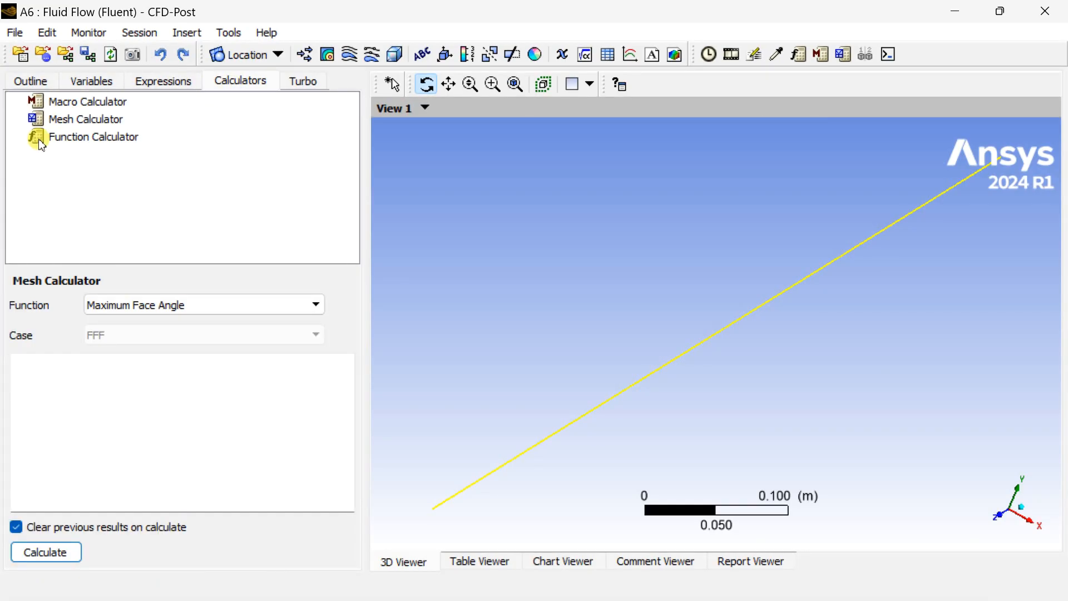
click(314, 304)
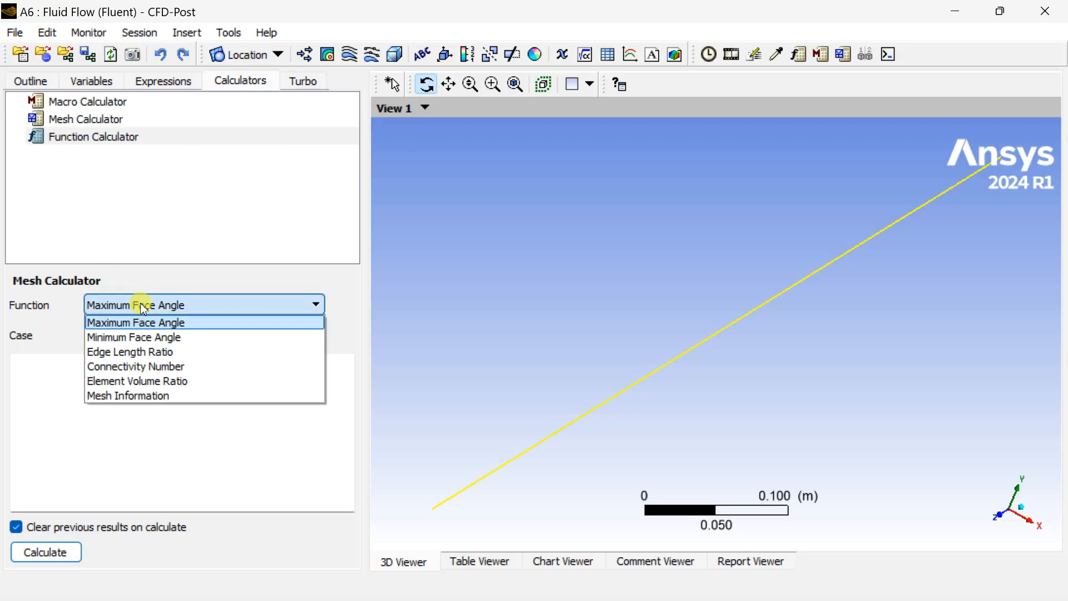
click(135, 322)
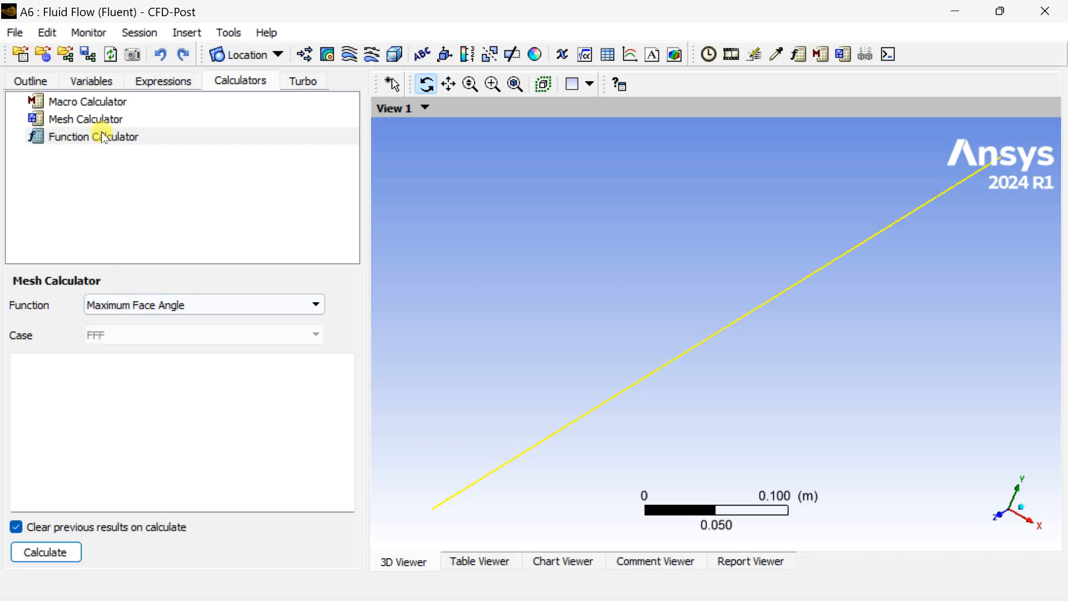
click(92, 136)
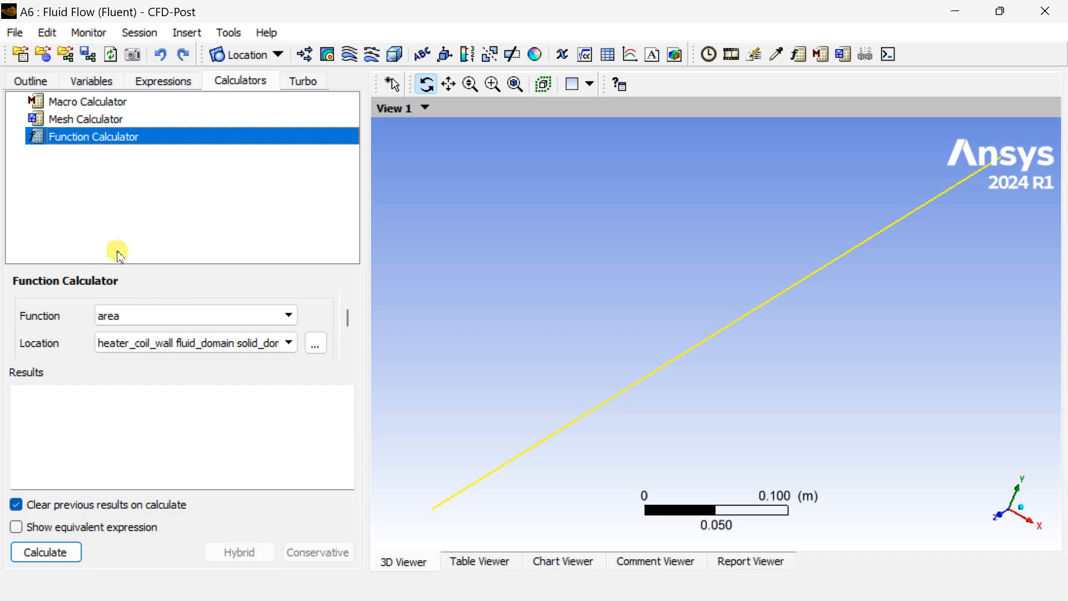
- Evaluate areaAve of Temperature on the inlet, giving 300 K
click(287, 315)
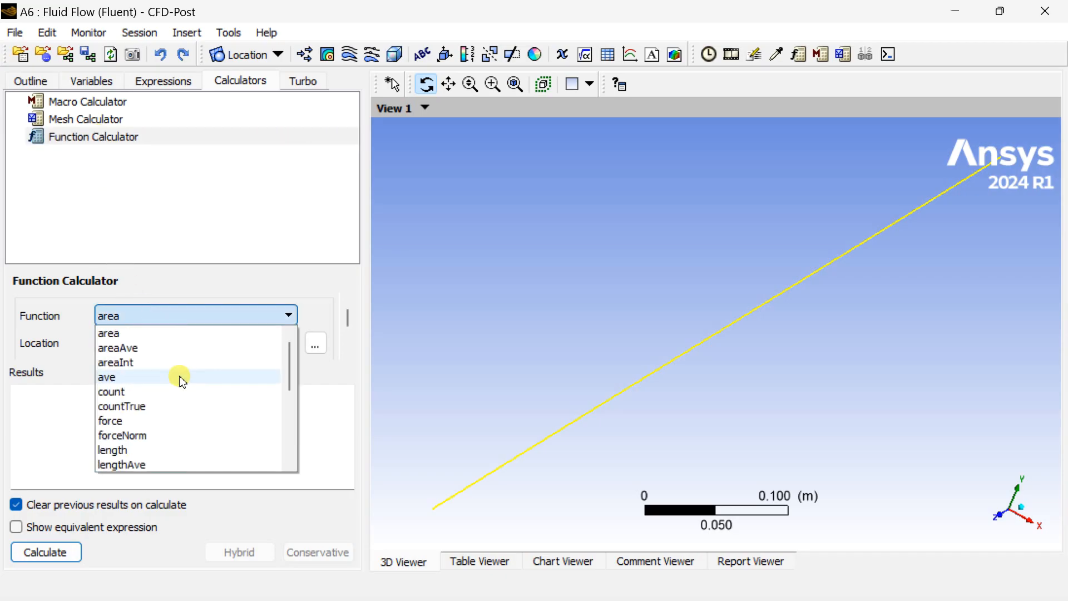
click(117, 347)
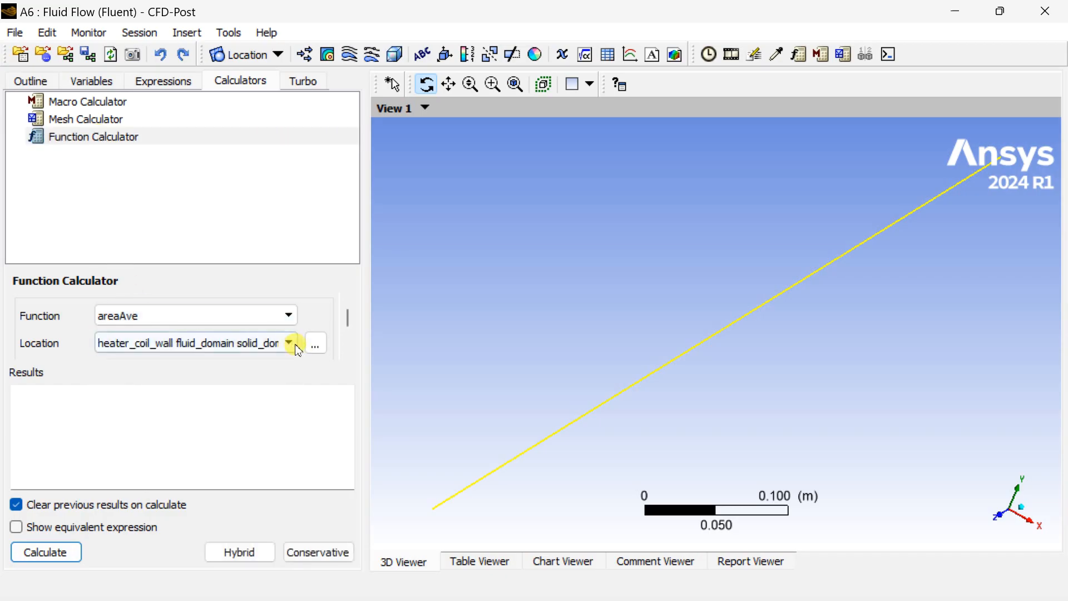
click(289, 343)
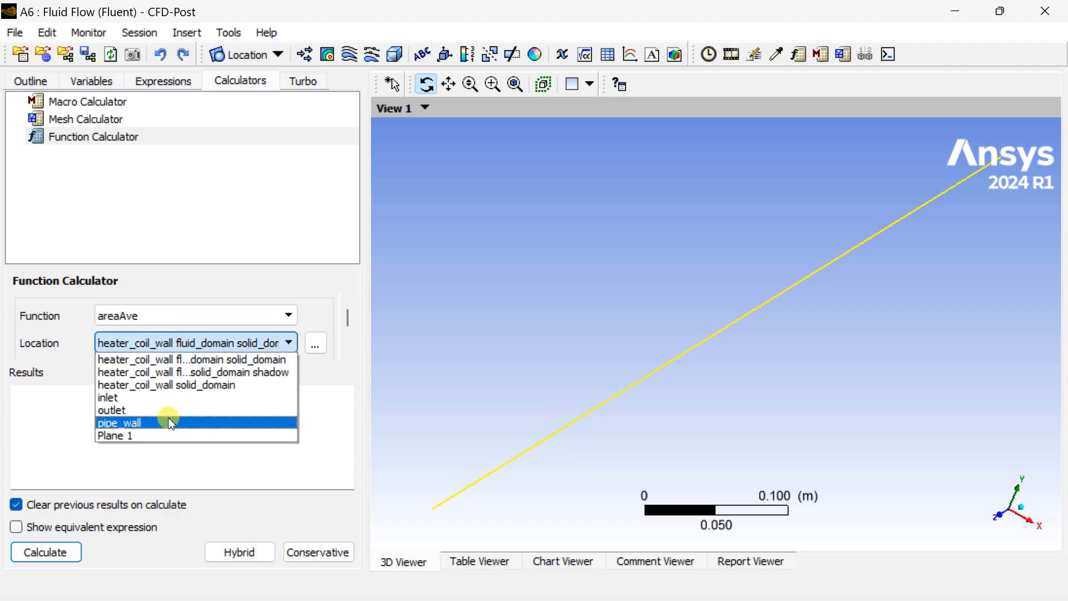
click(107, 397)
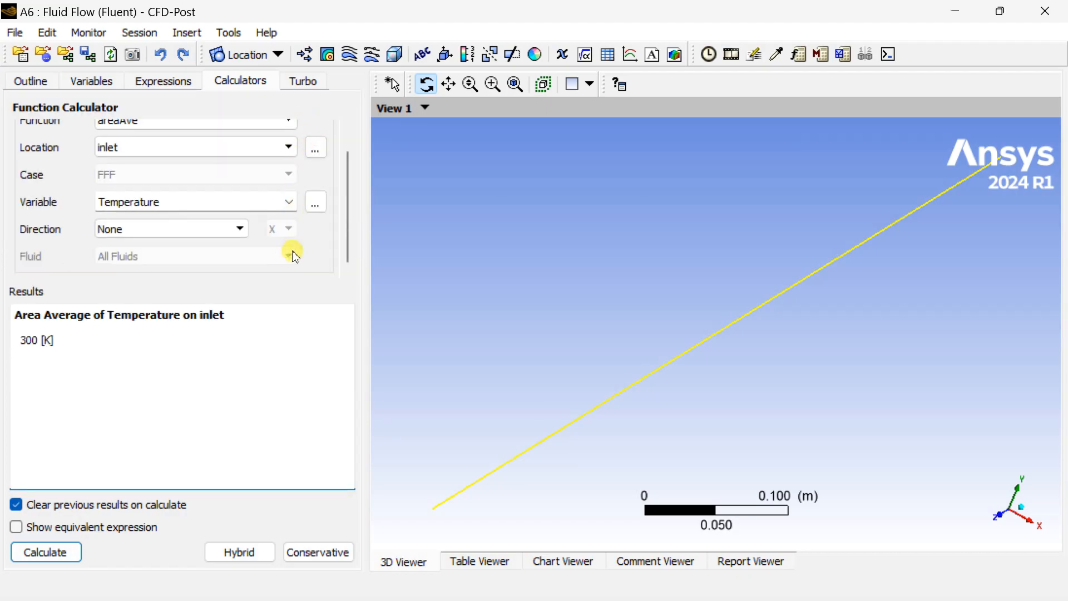
- Recompute the area-average temperature on the outlet, giving 300.703 K
scroll(up, 3)
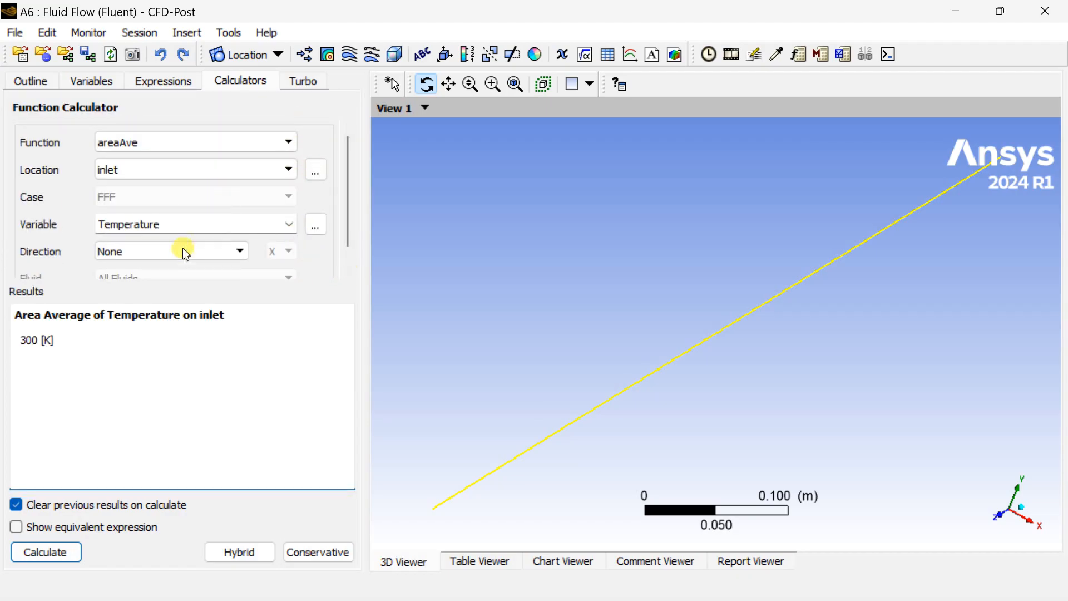
mouse_move(164, 283)
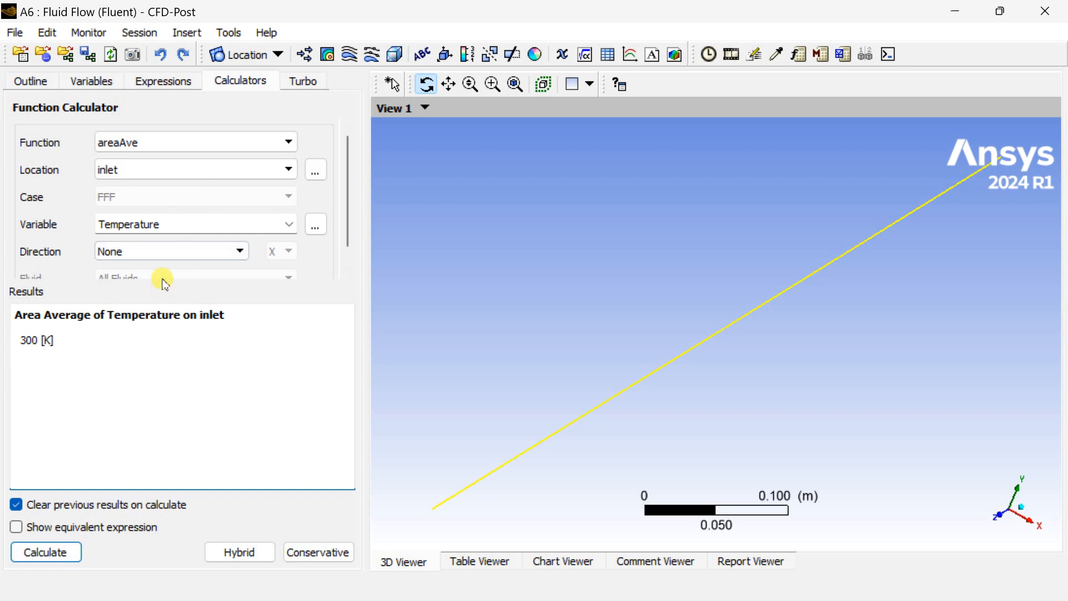
click(193, 169)
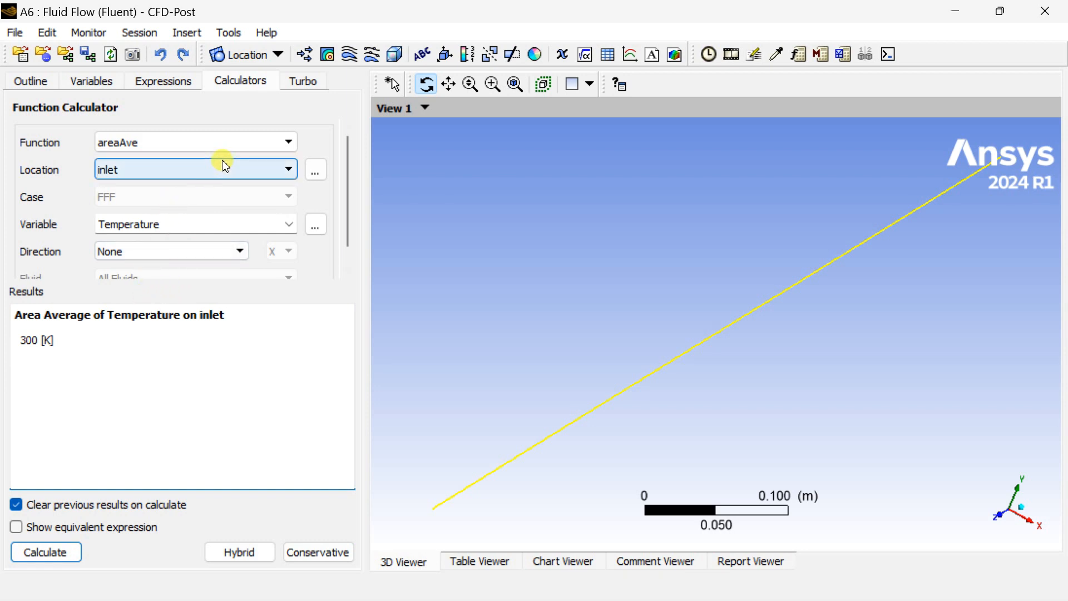
mouse_move(220, 245)
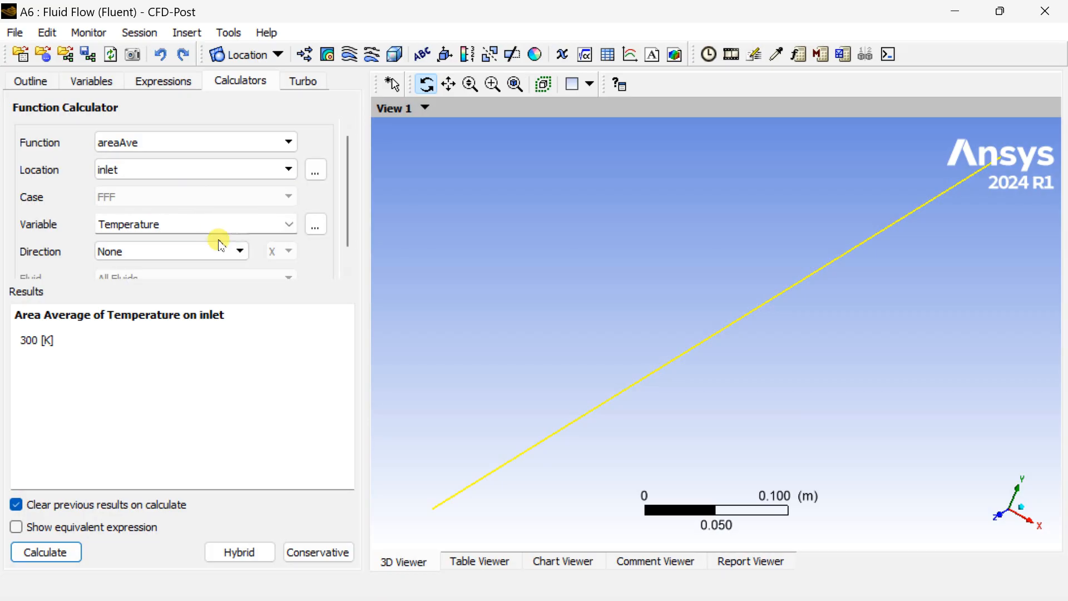
click(287, 169)
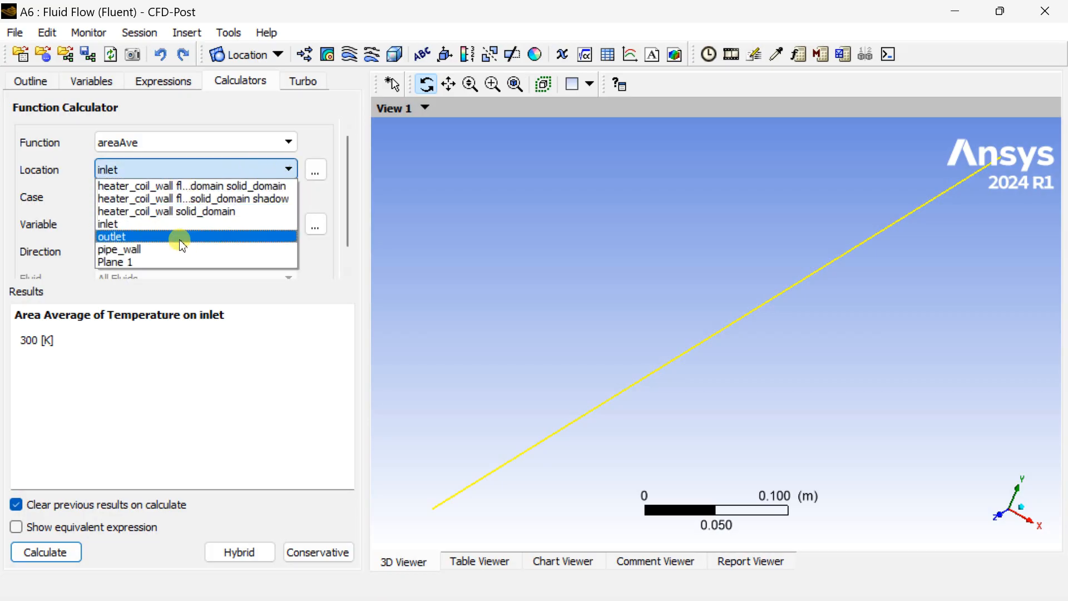
click(111, 236)
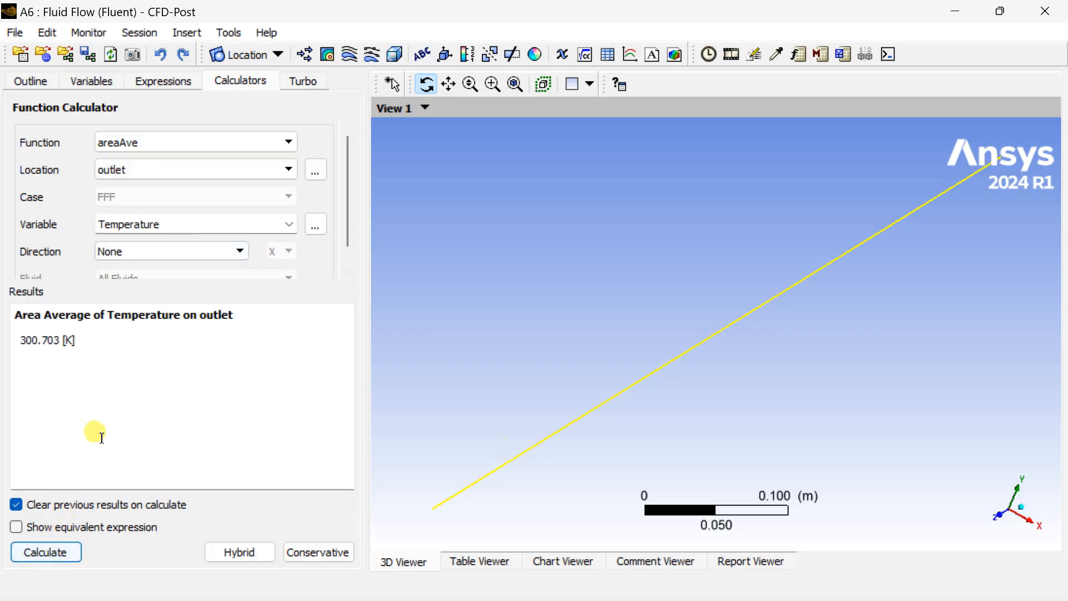
mouse_move(20, 340)
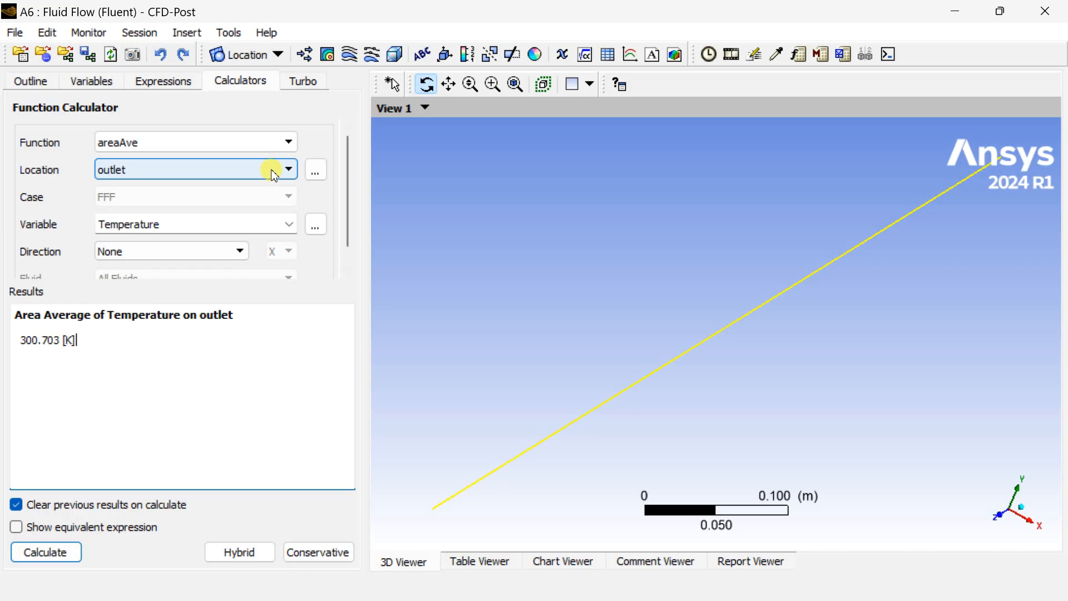
- Recompute the area-average temperature on pipe_wall, giving 301.5 K
click(287, 142)
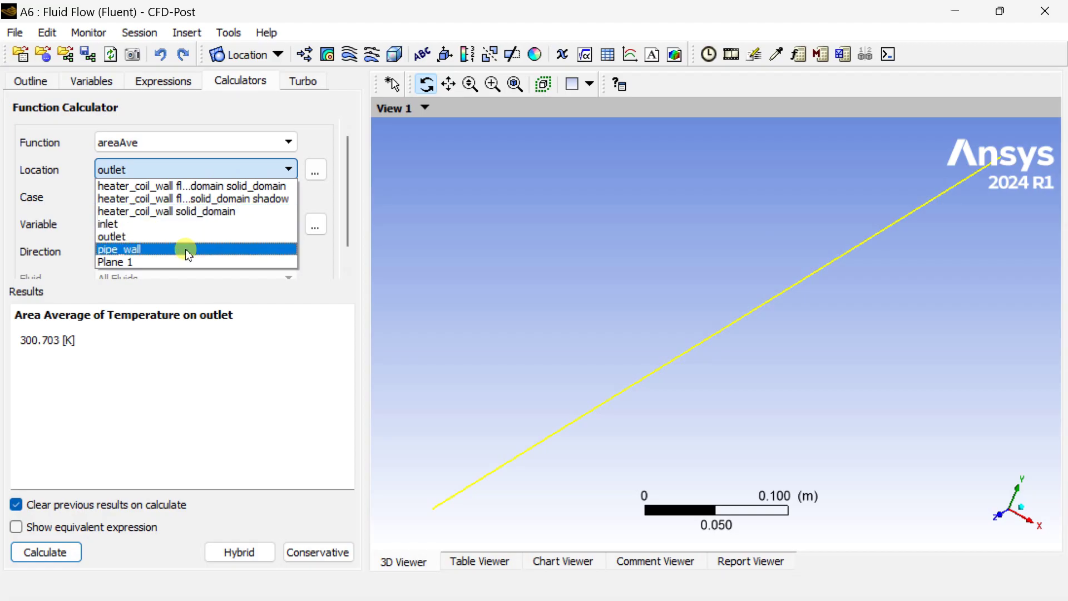
click(119, 248)
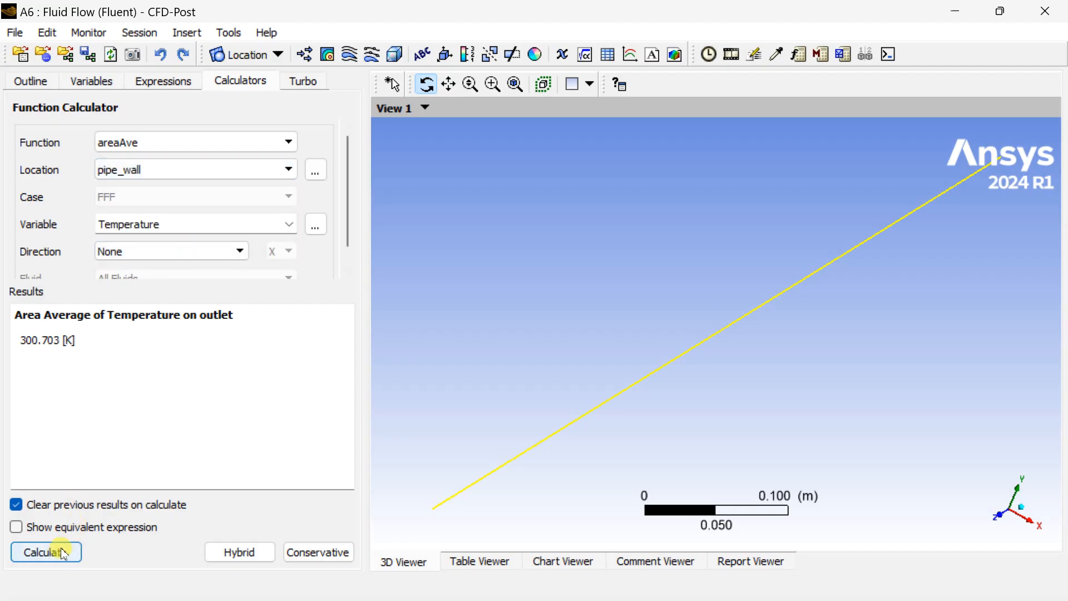
click(45, 551)
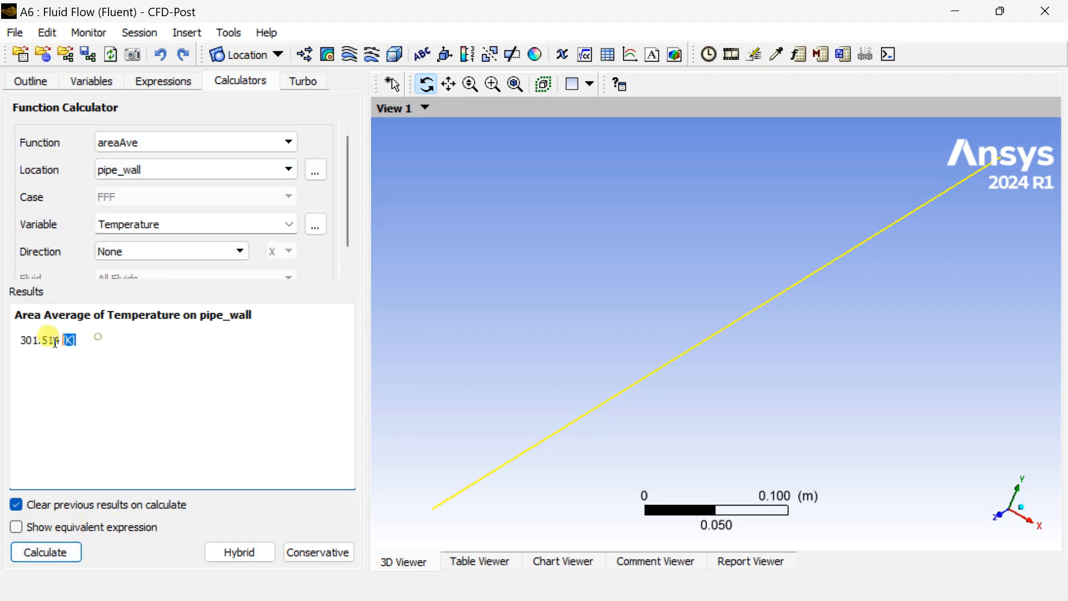